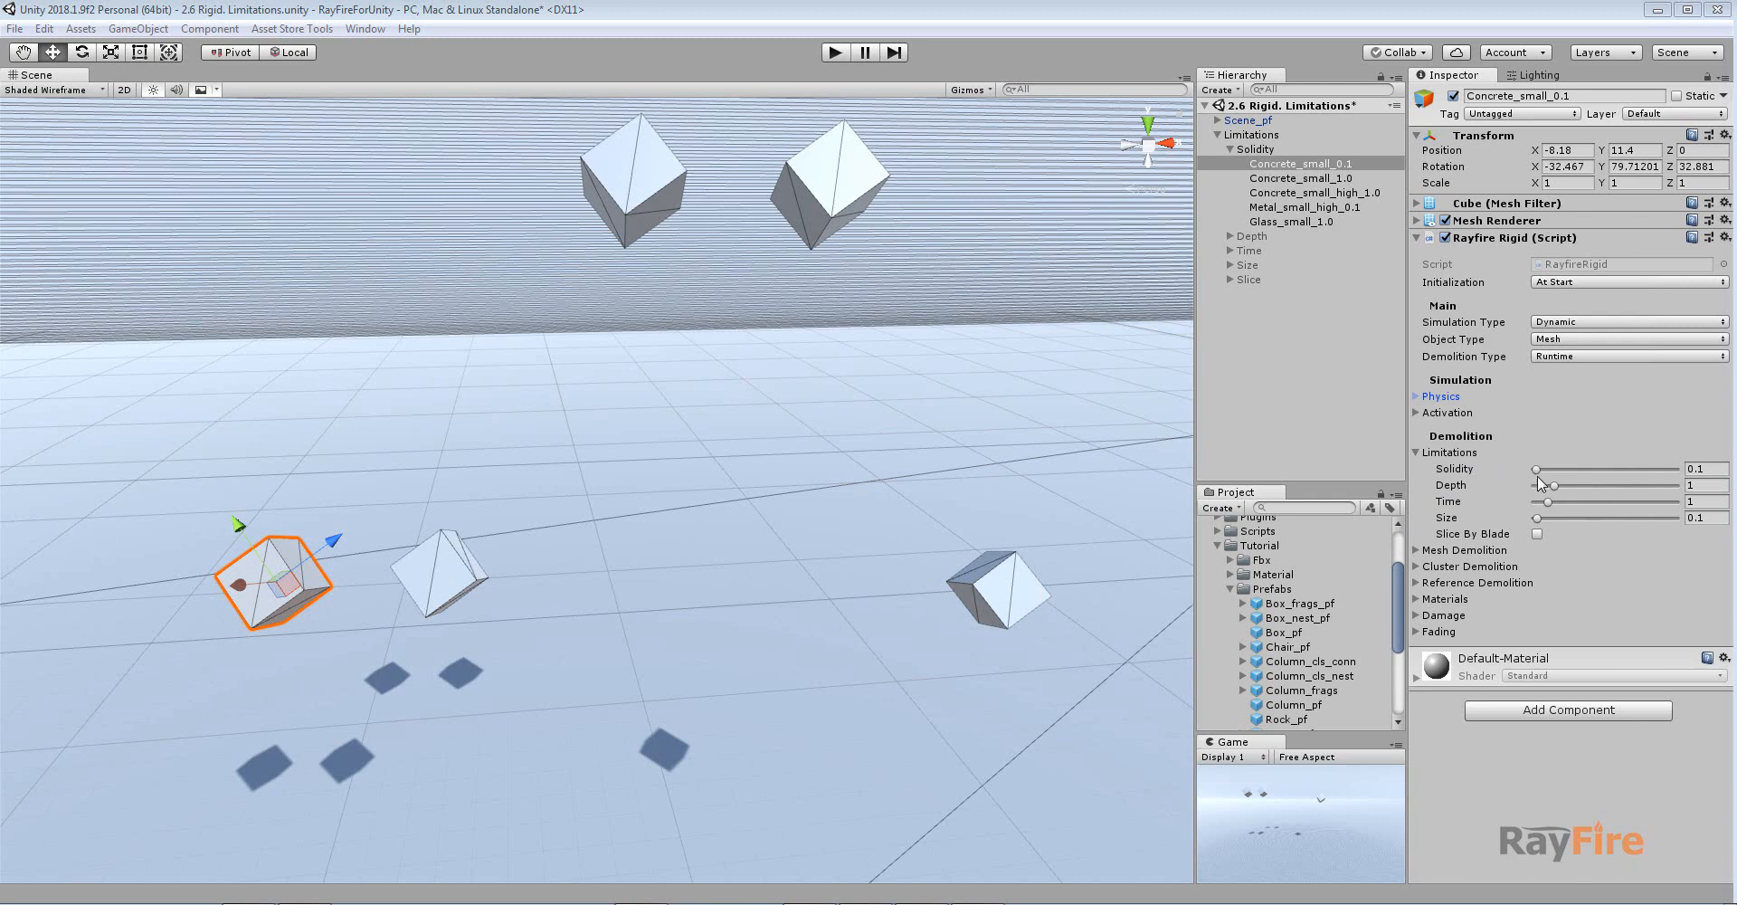
{"action": "mouse_move", "coordinate": [1540, 484]}
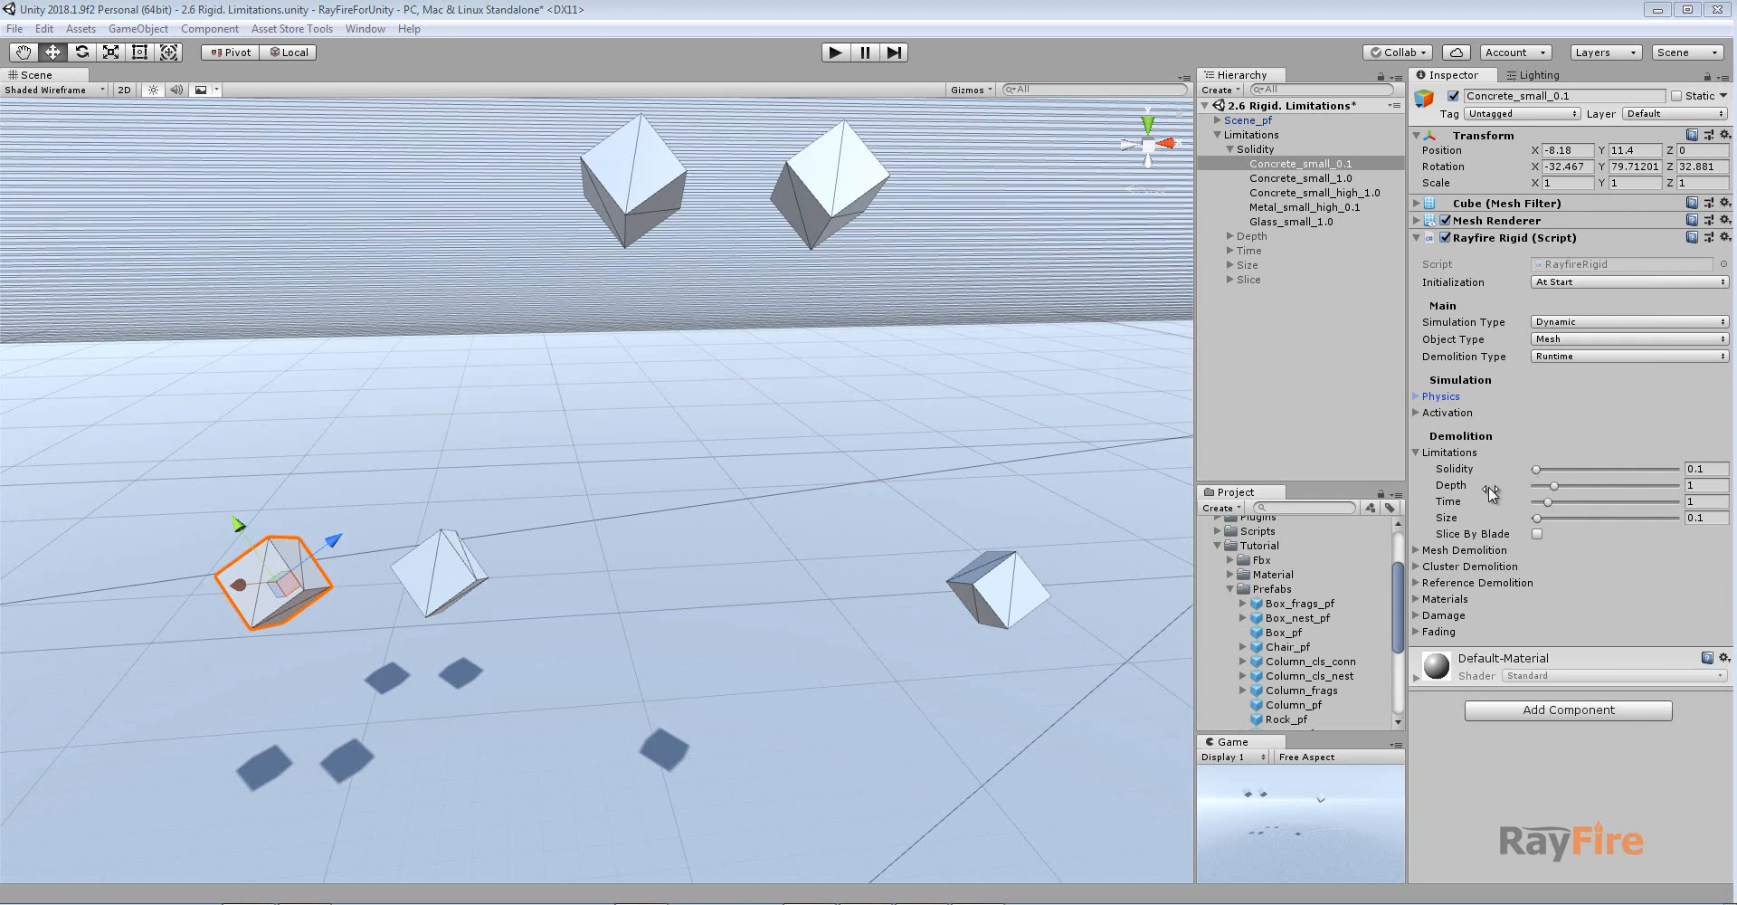
{"action": "mouse_move", "coordinate": [1449, 540]}
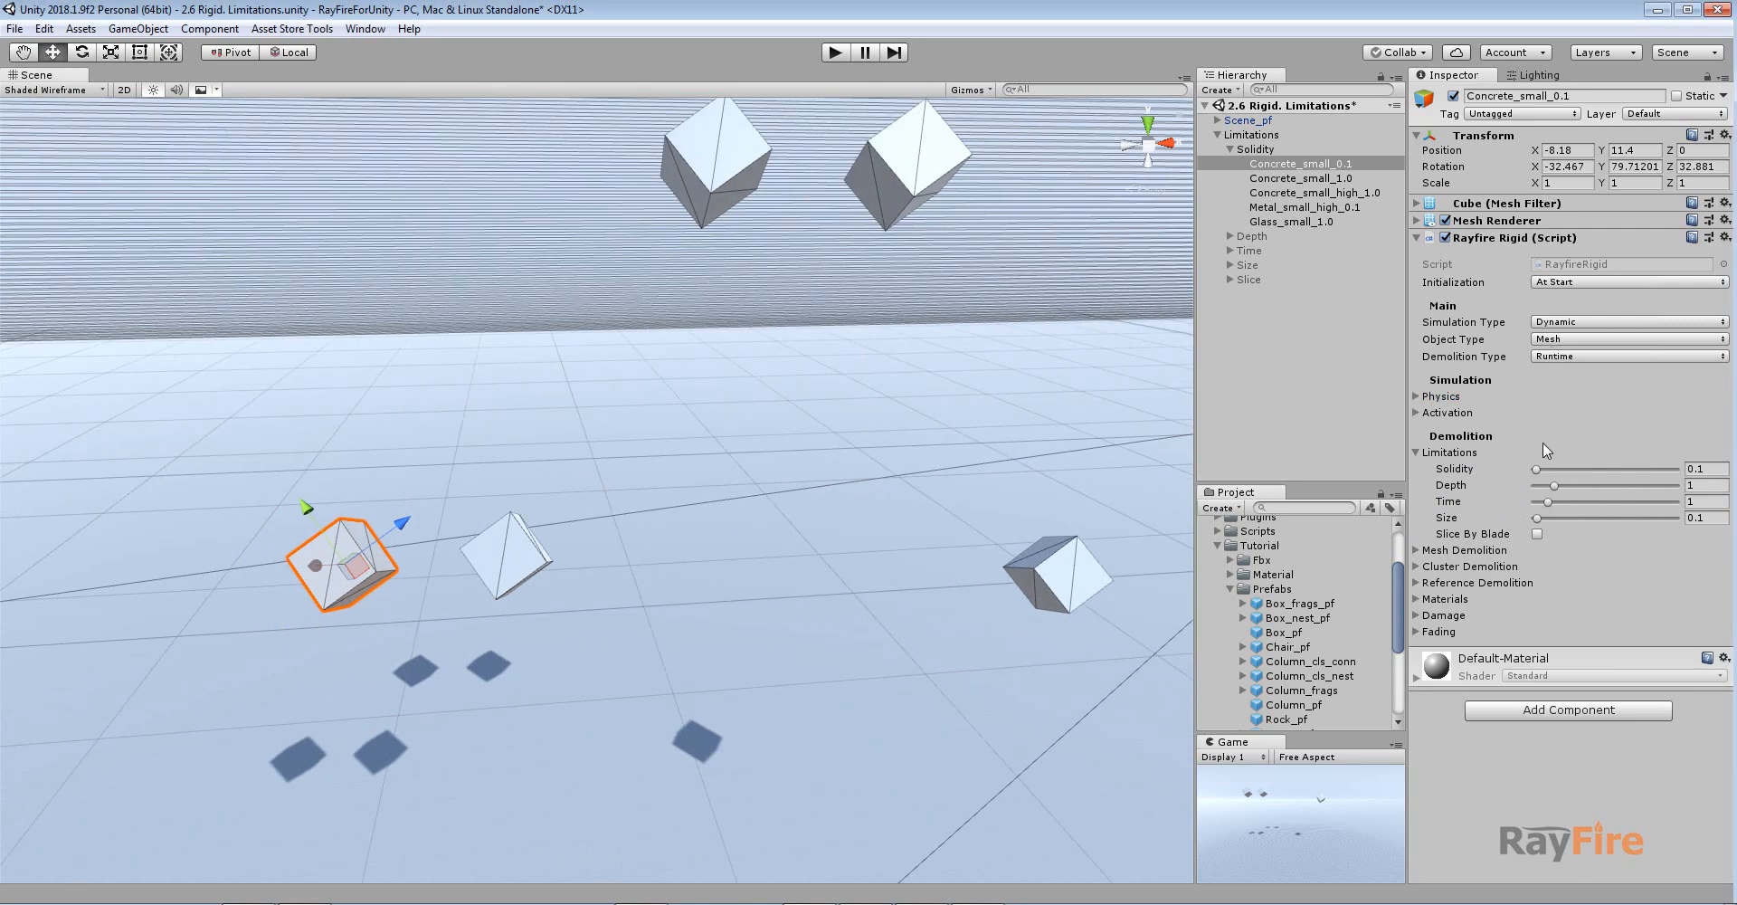
{"action": "mouse_move", "coordinate": [646, 398]}
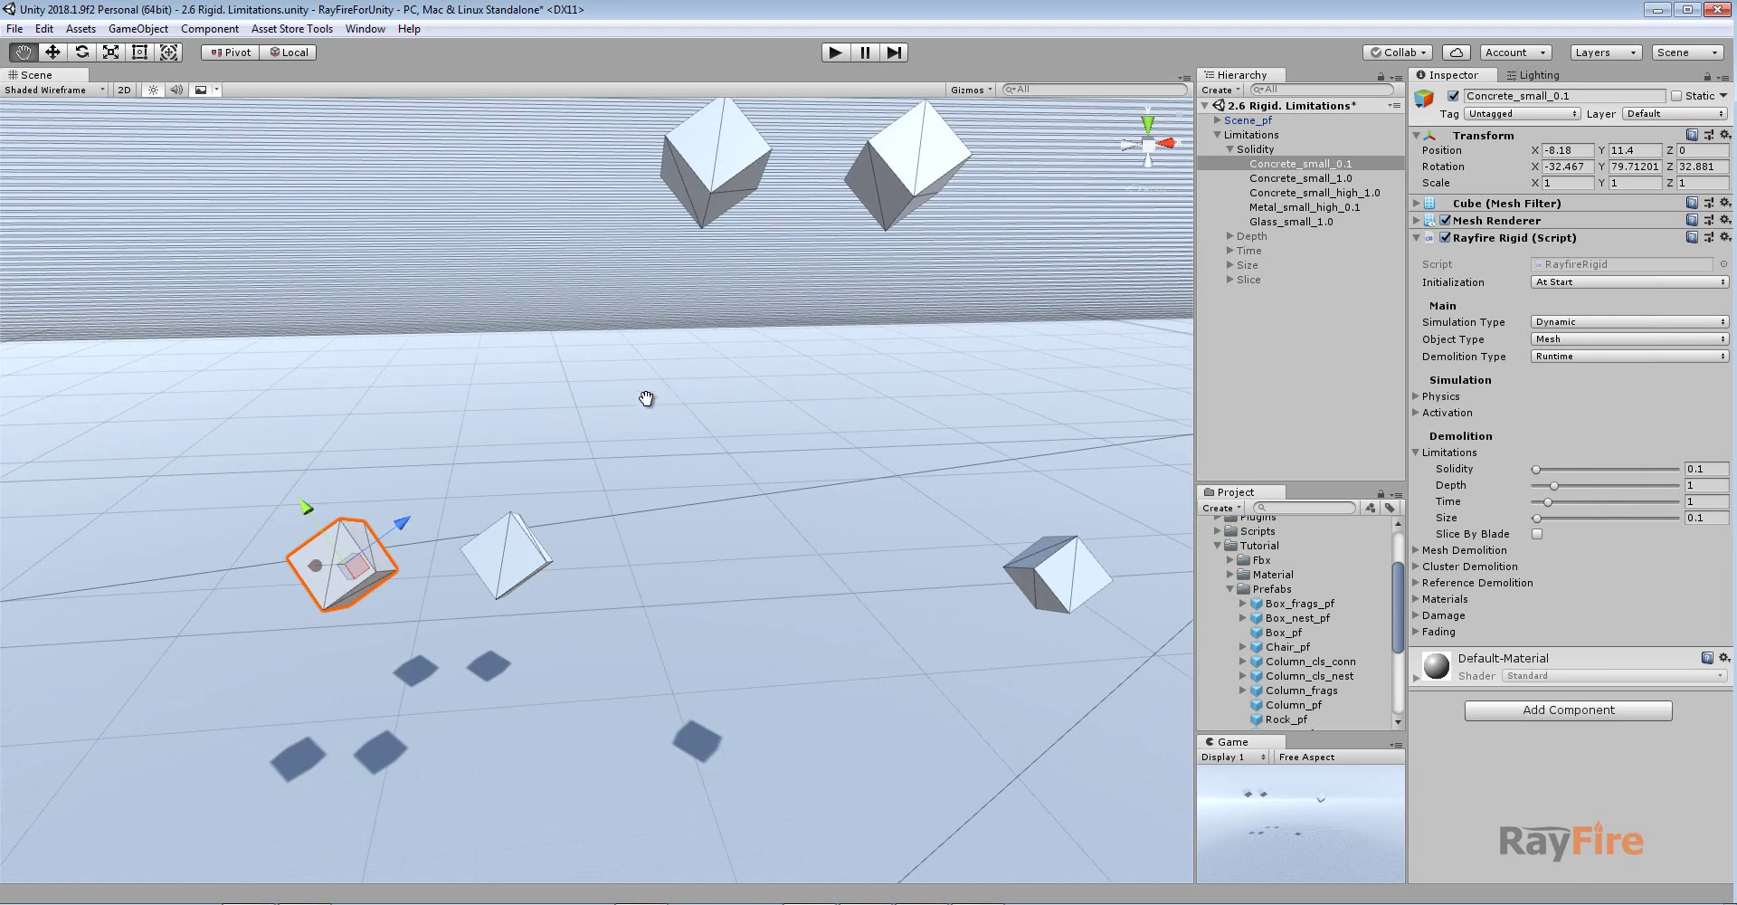
Step: Check Concrete_small_1.0's physics settings, then select it together with the other Solidity boxes
{"action": "left_click_drag", "start_coordinate": [647, 396], "coordinate": [969, 408]}
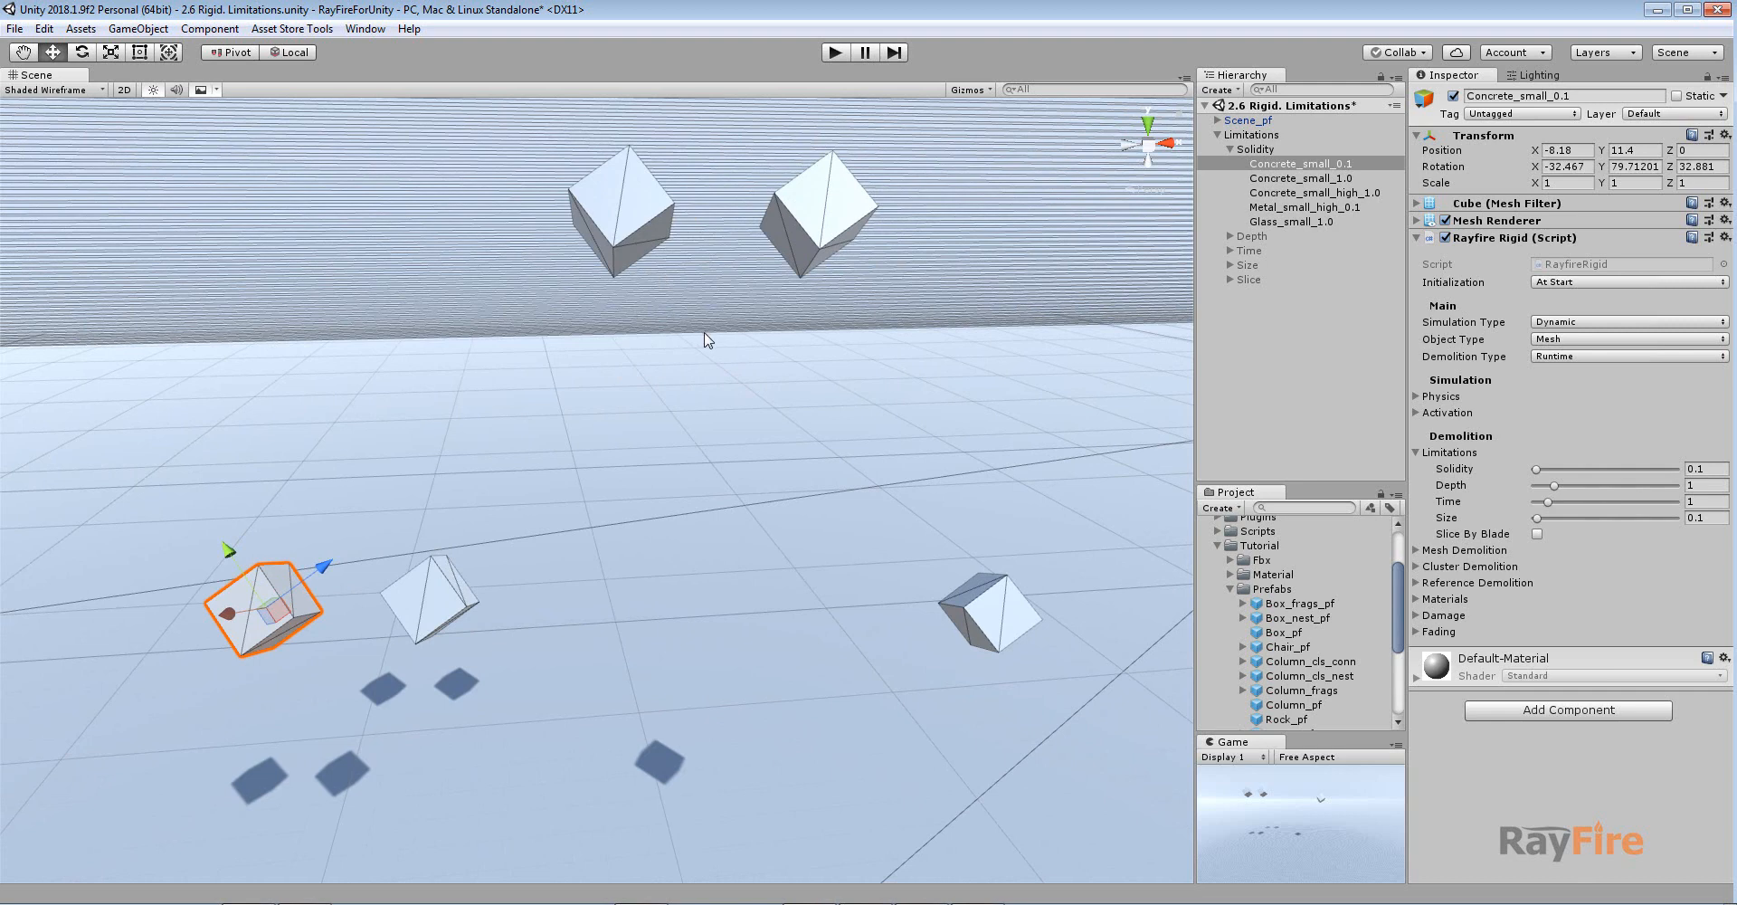
{"action": "mouse_move", "coordinate": [1279, 343]}
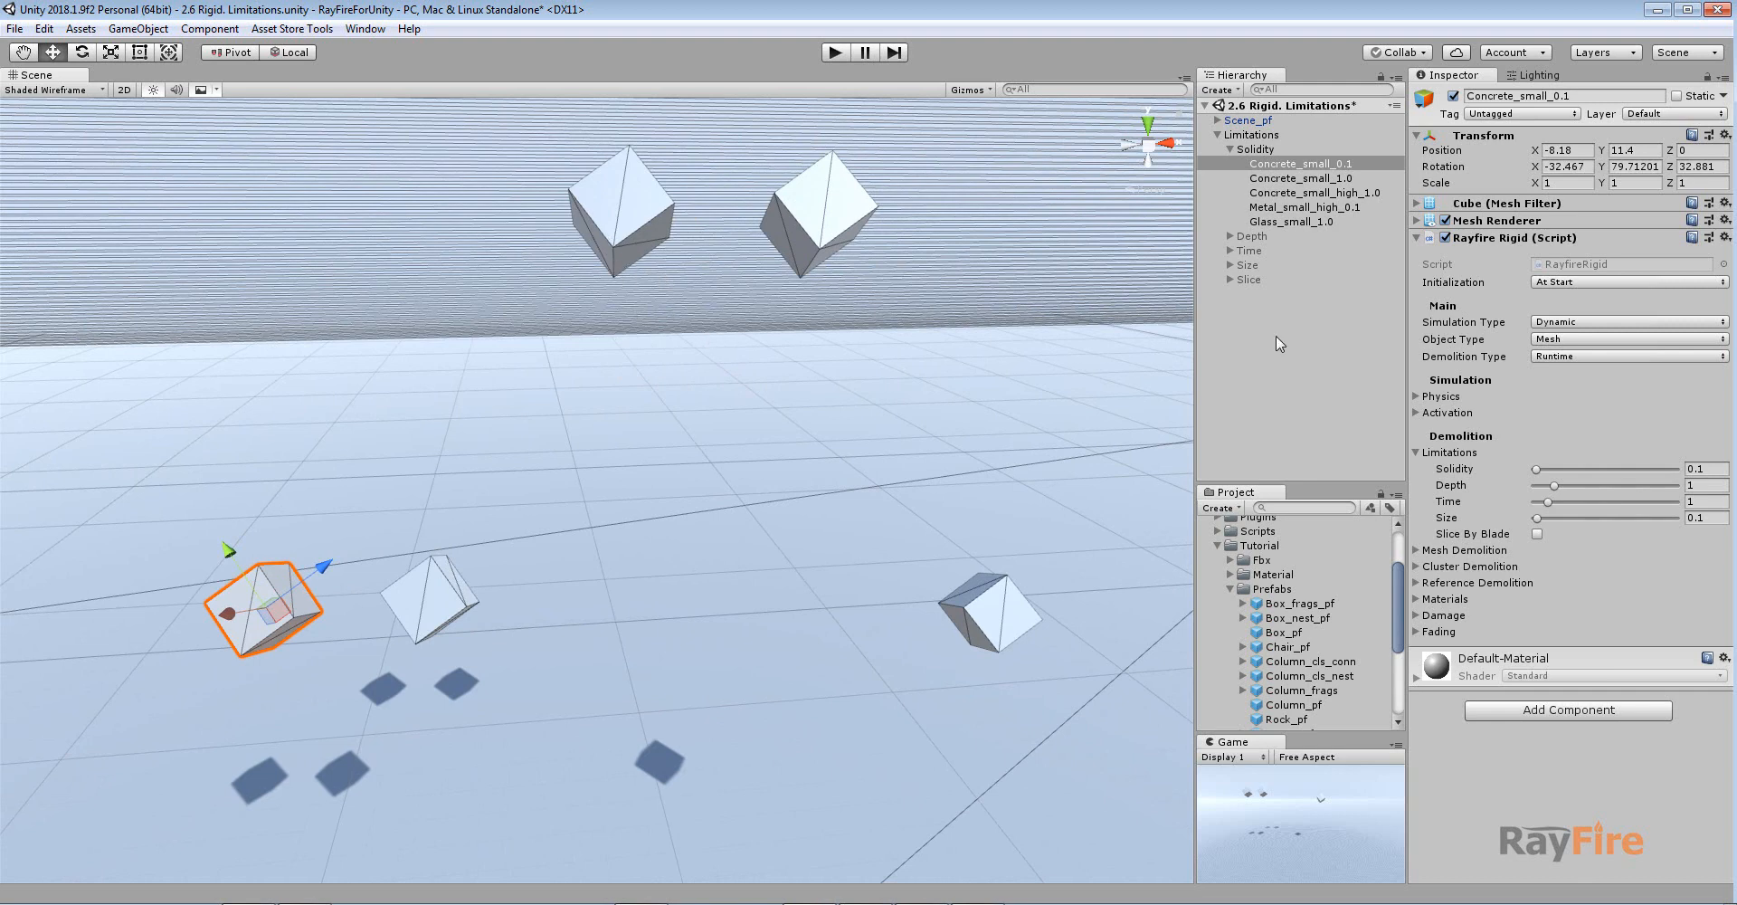
{"action": "mouse_move", "coordinate": [813, 372]}
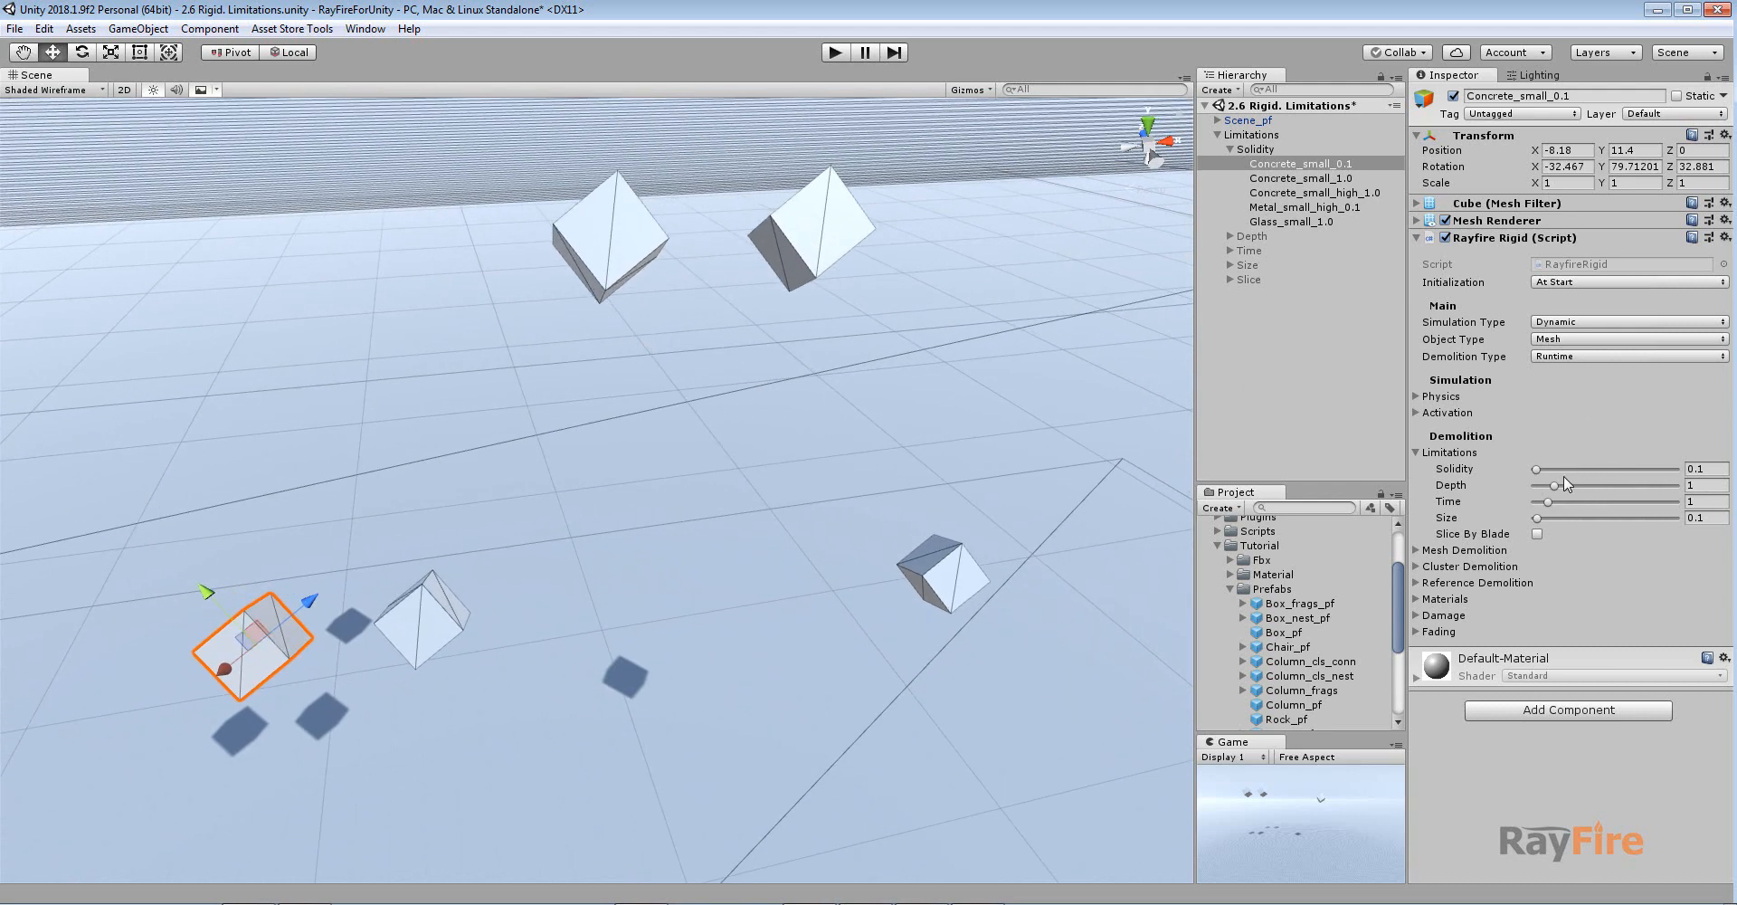
{"action": "mouse_move", "coordinate": [1556, 480]}
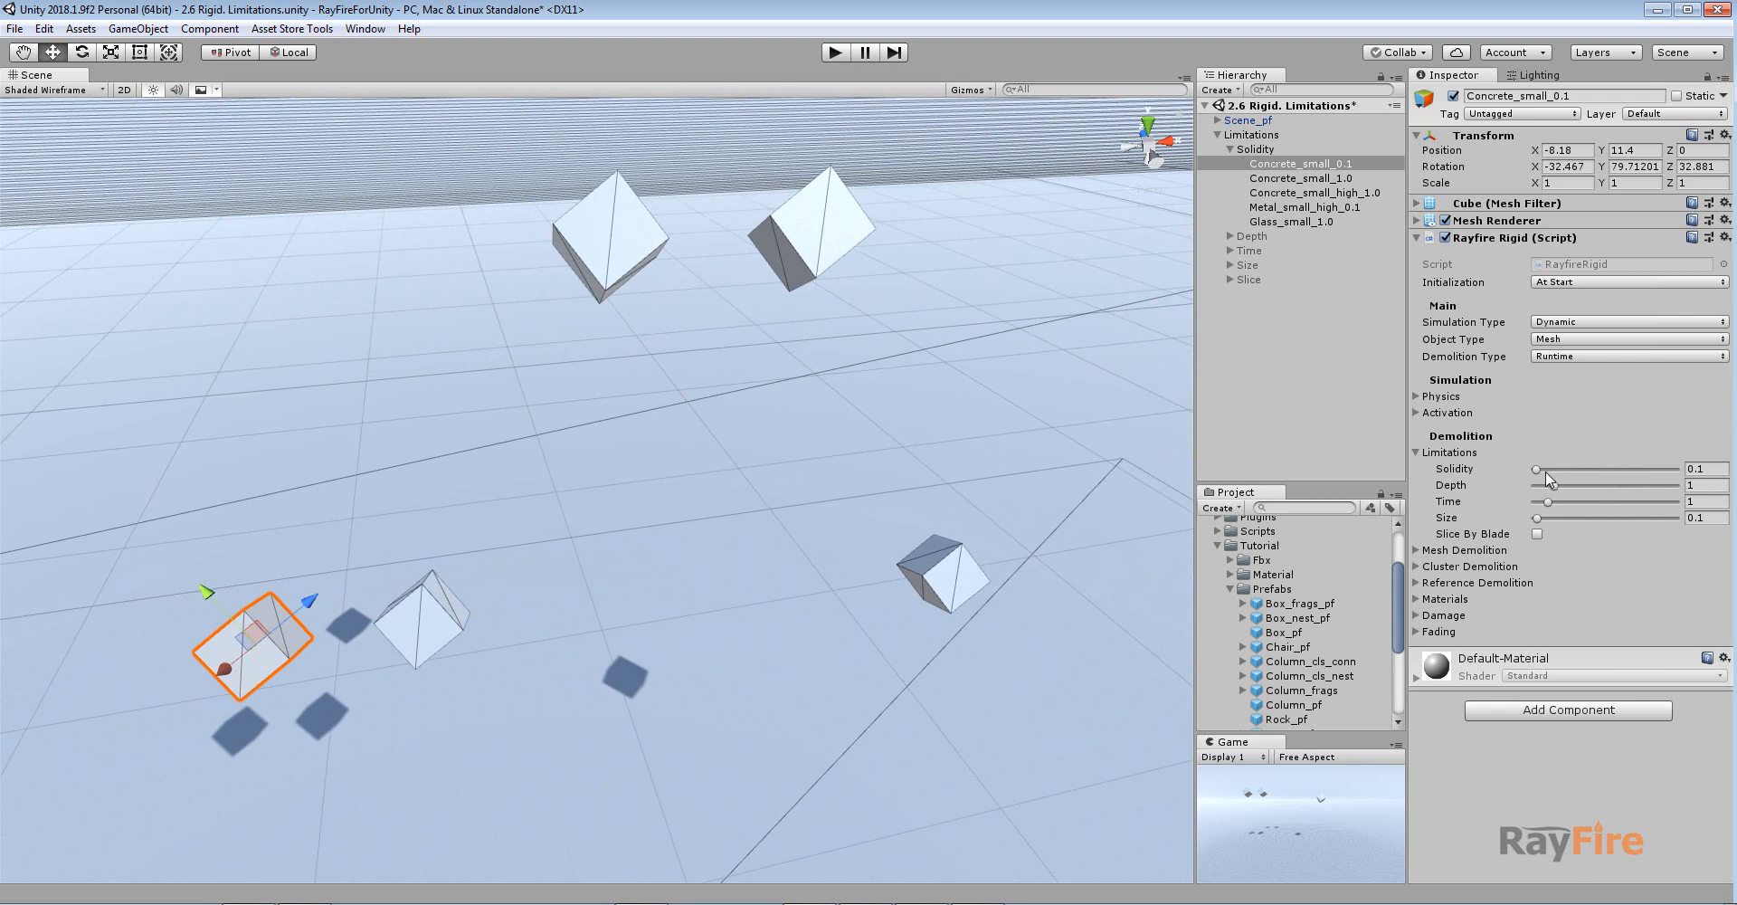
{"action": "mouse_move", "coordinate": [1618, 478]}
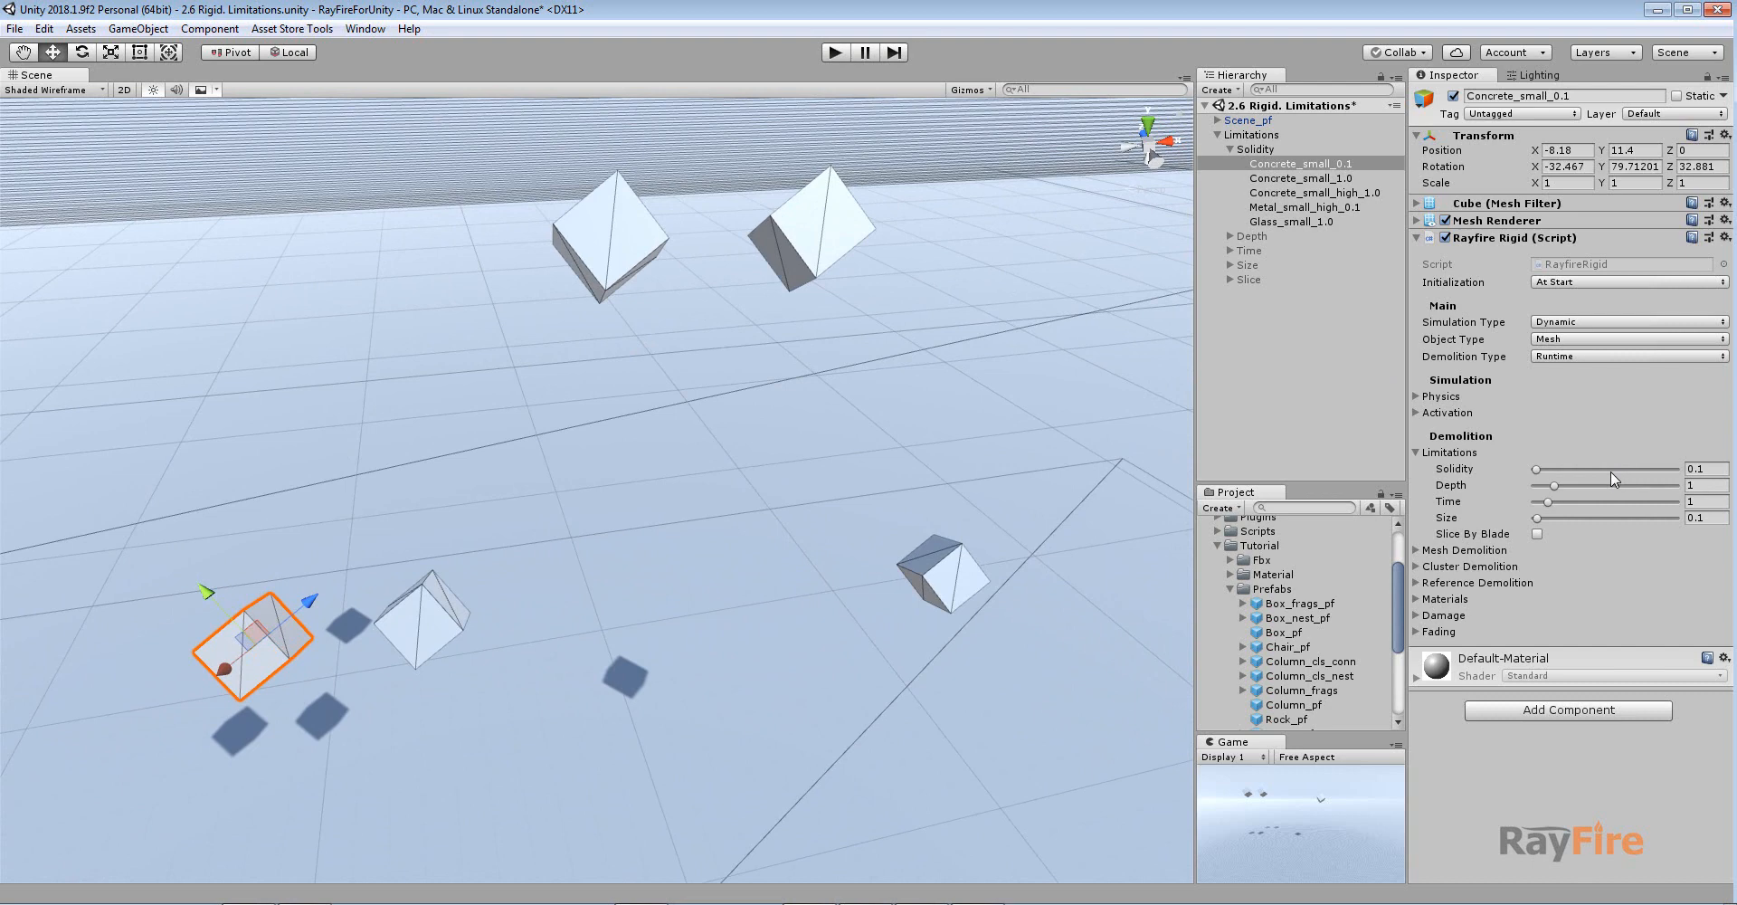
{"action": "mouse_move", "coordinate": [1437, 405]}
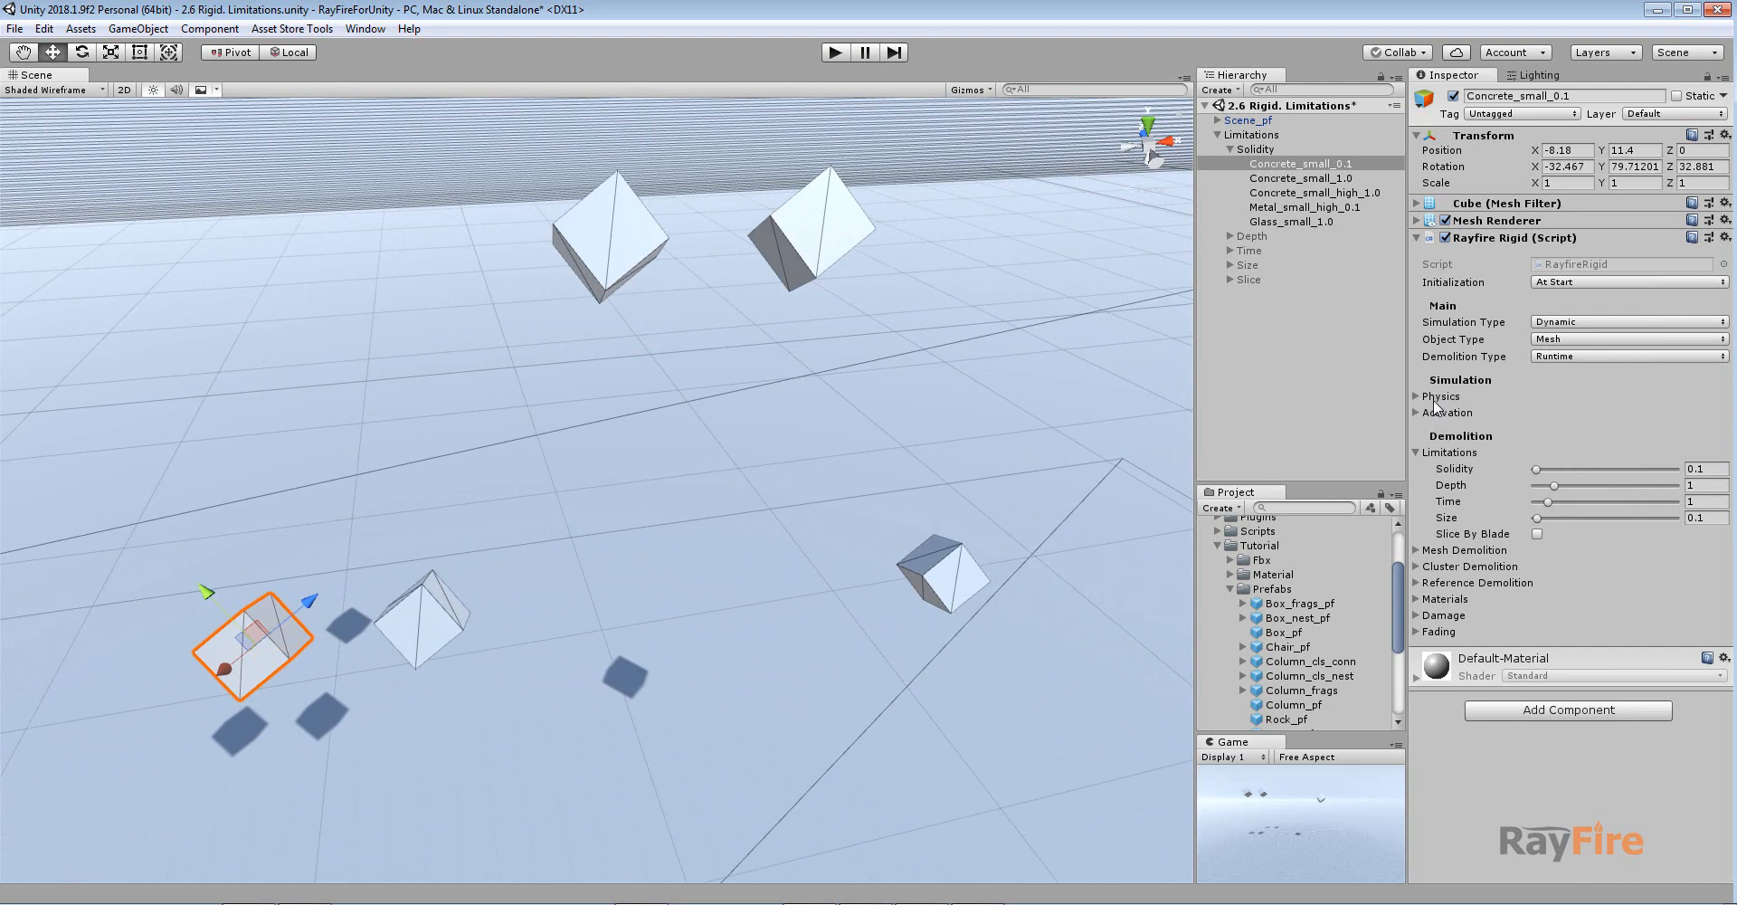
{"action": "left_click", "coordinate": [1445, 395]}
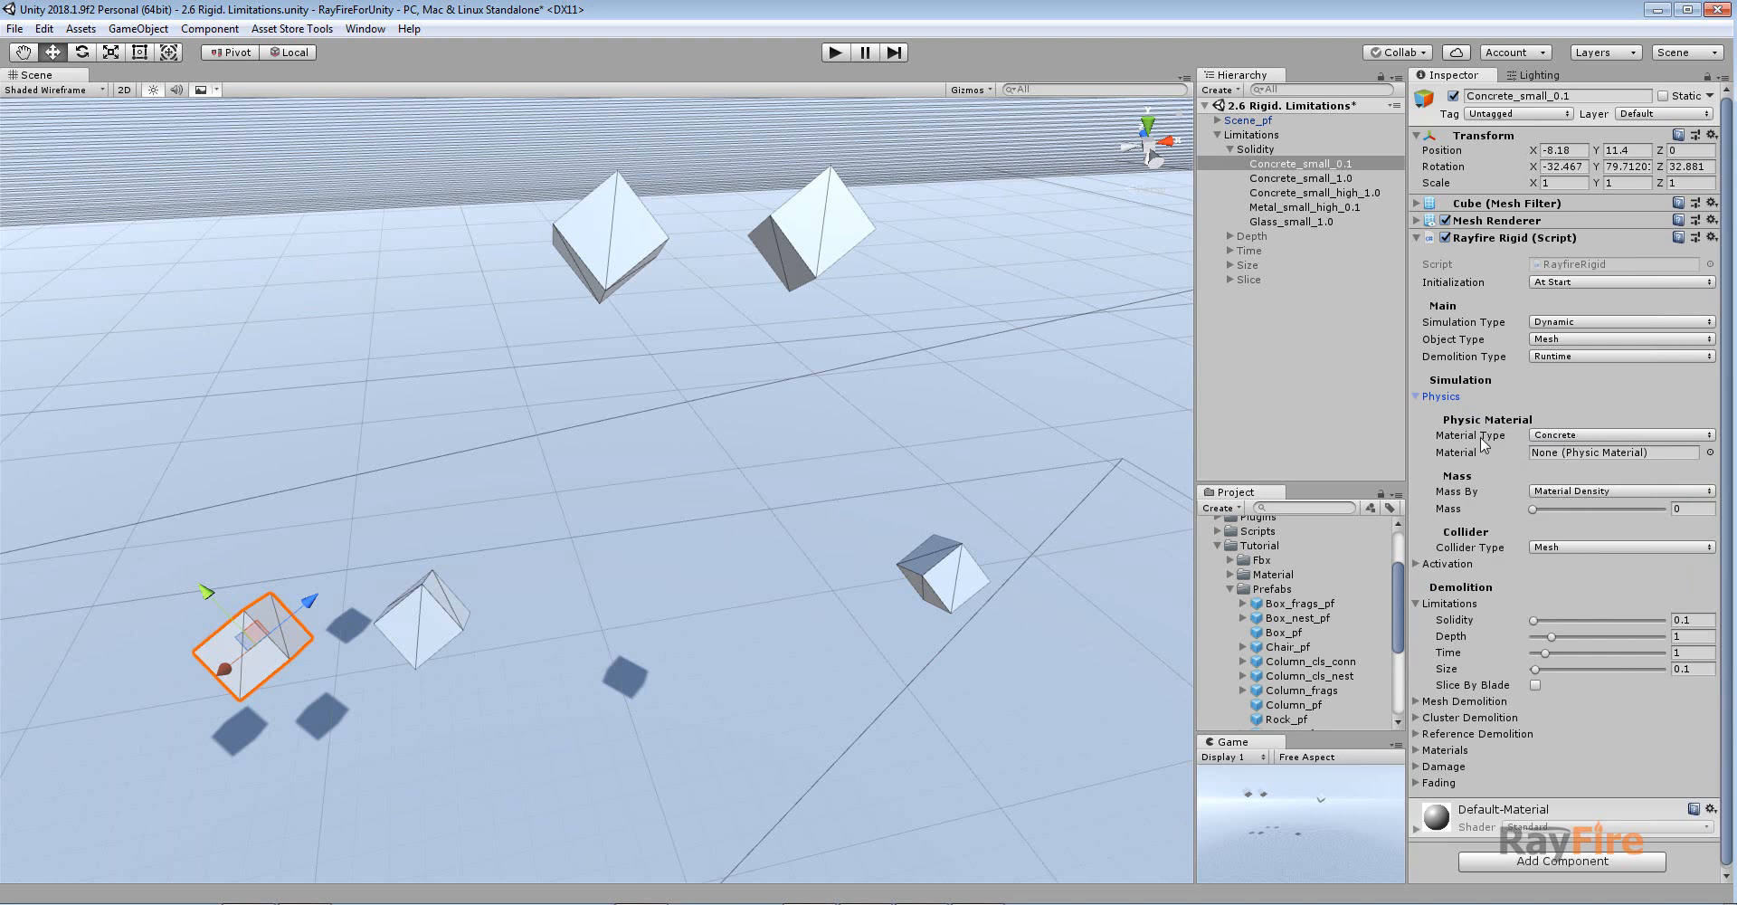
{"action": "left_click", "coordinate": [1427, 395]}
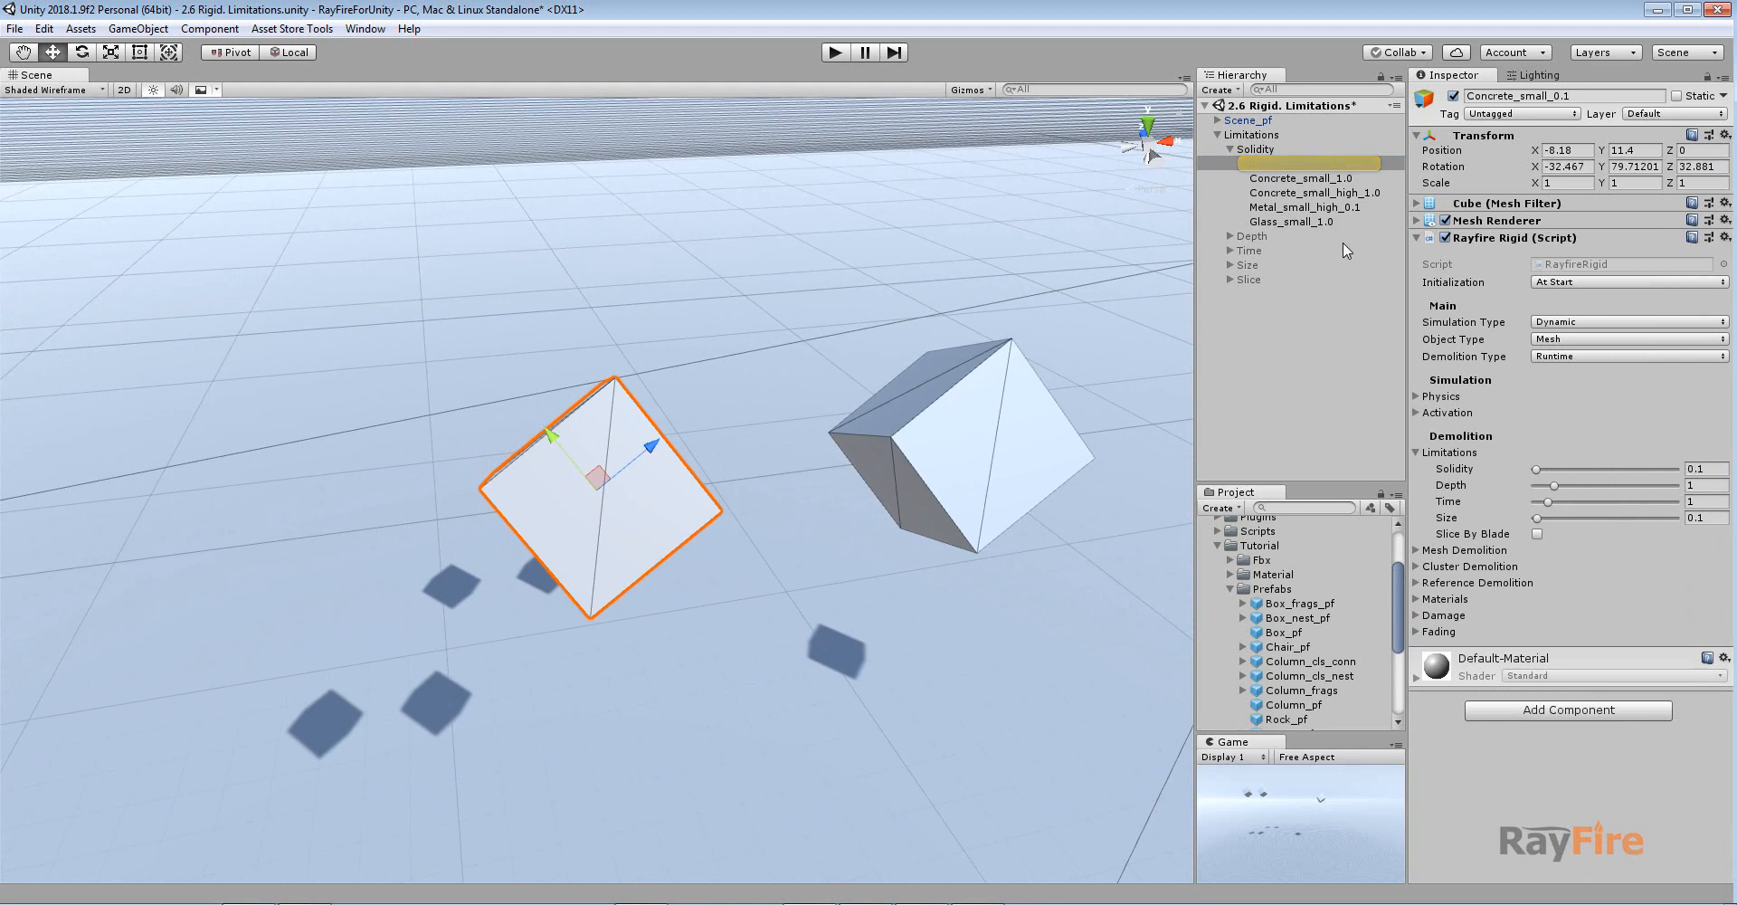
{"action": "left_click", "coordinate": [1308, 178]}
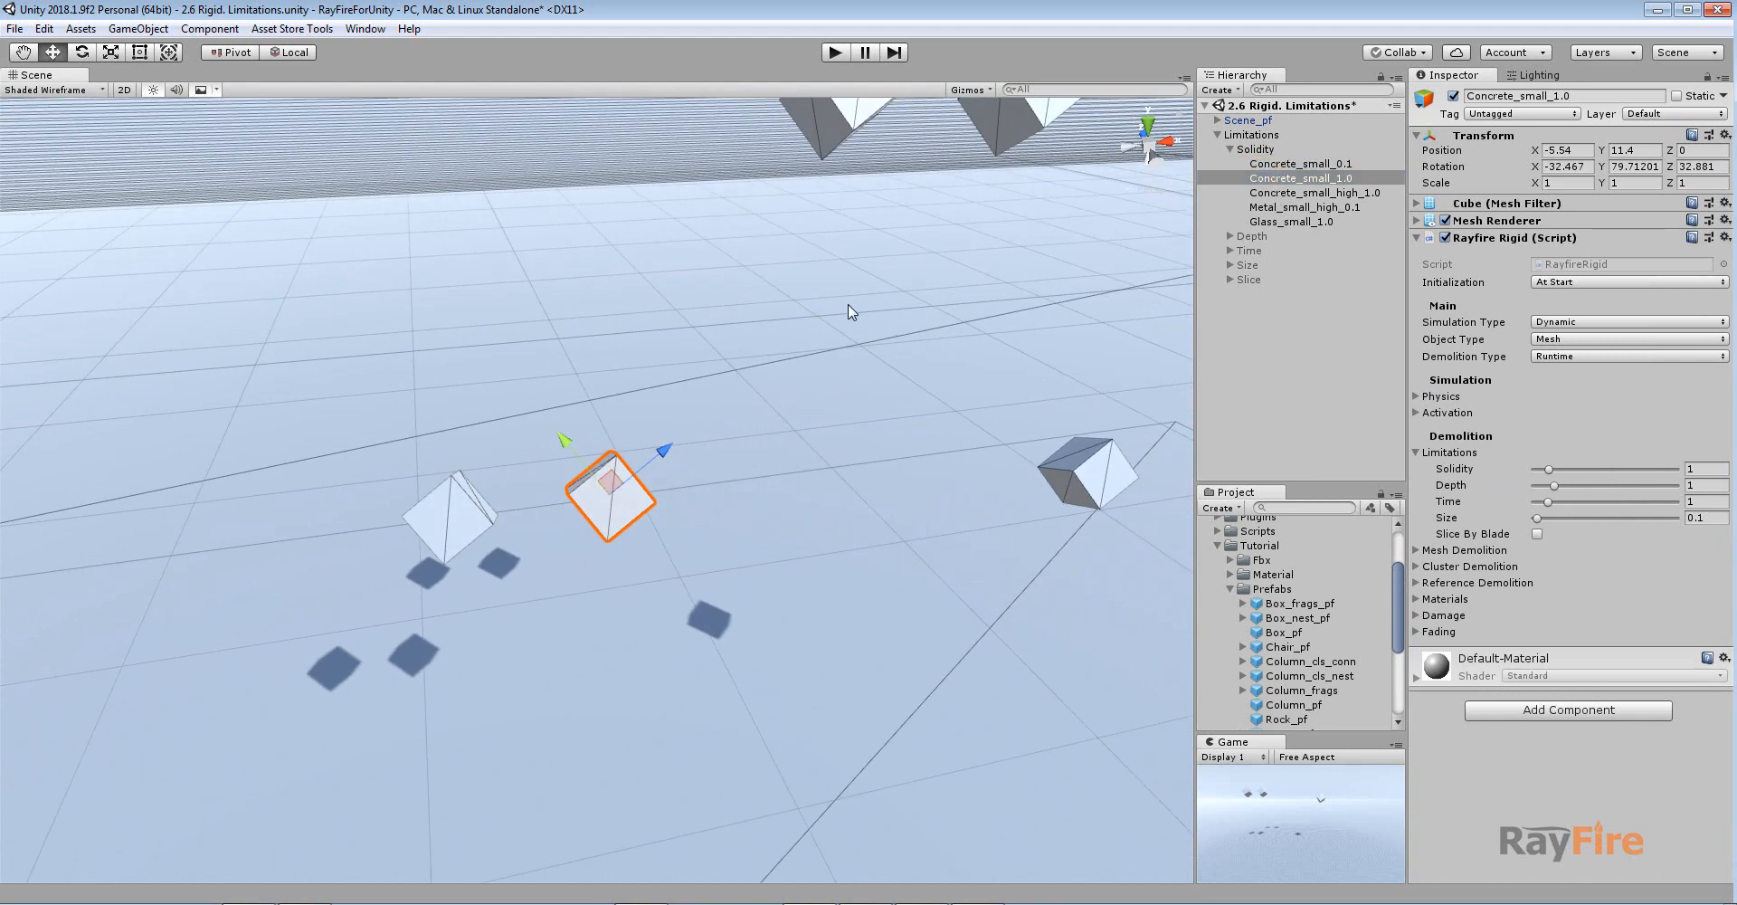
{"action": "left_click", "coordinate": [1313, 192]}
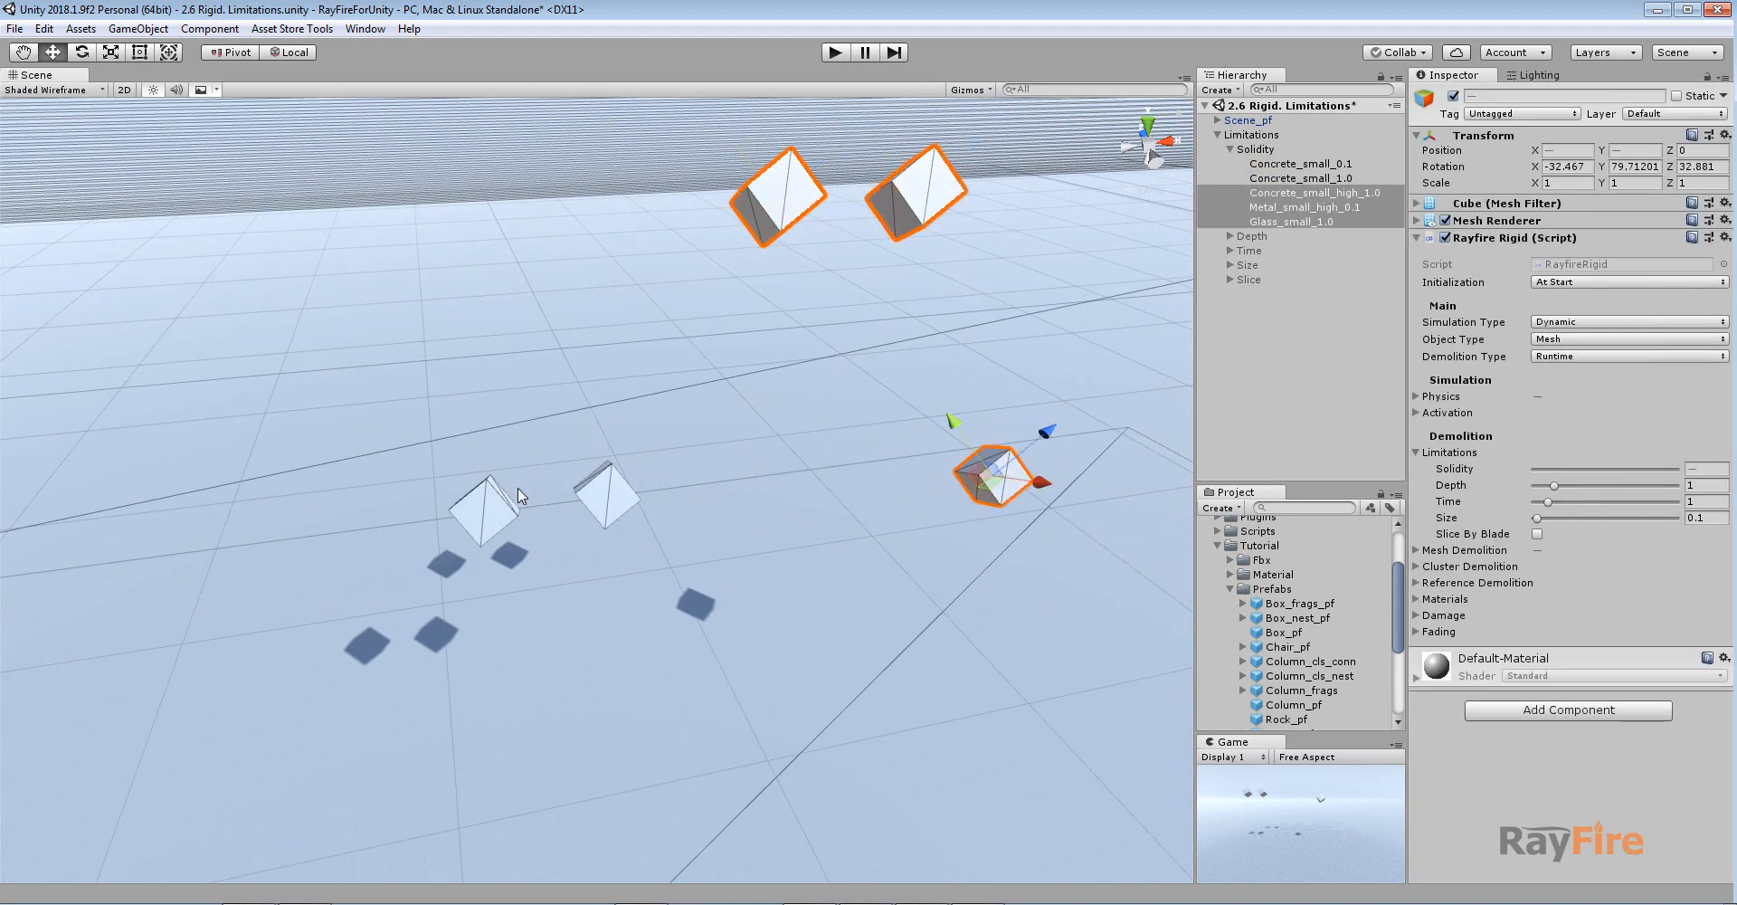
Step: Set the five Solidity boxes to initialize By Method, then play and stop the scene
{"action": "left_click", "coordinate": [1629, 281]}
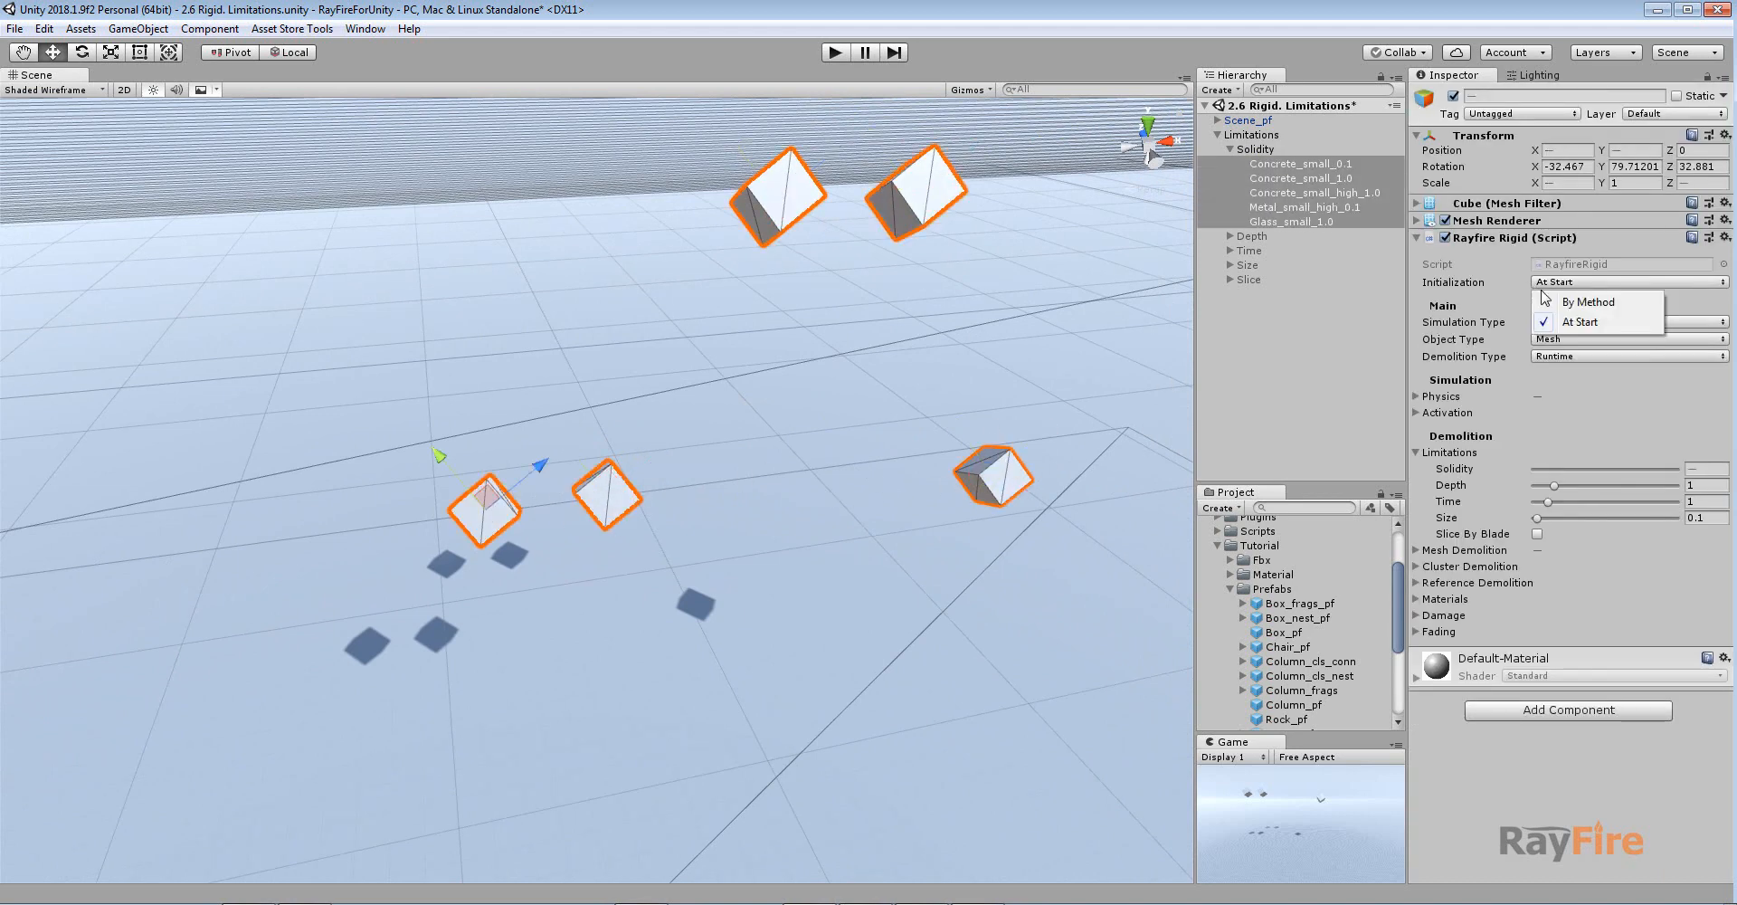
{"action": "left_click", "coordinate": [1589, 301]}
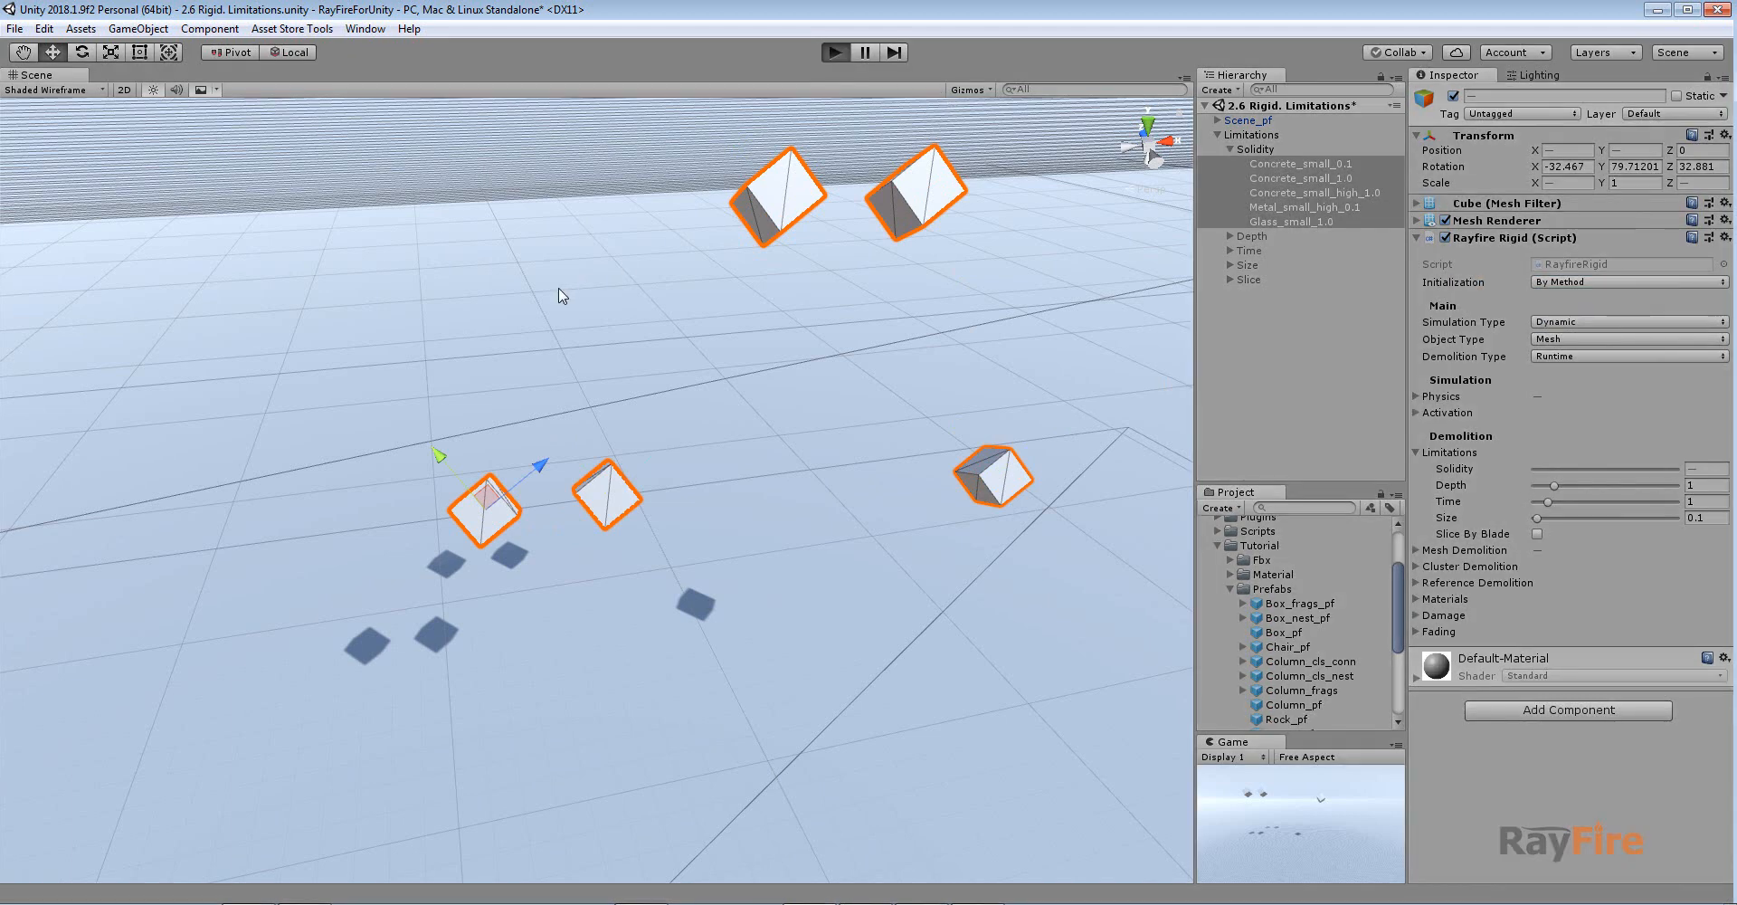
{"action": "left_click", "coordinate": [834, 53]}
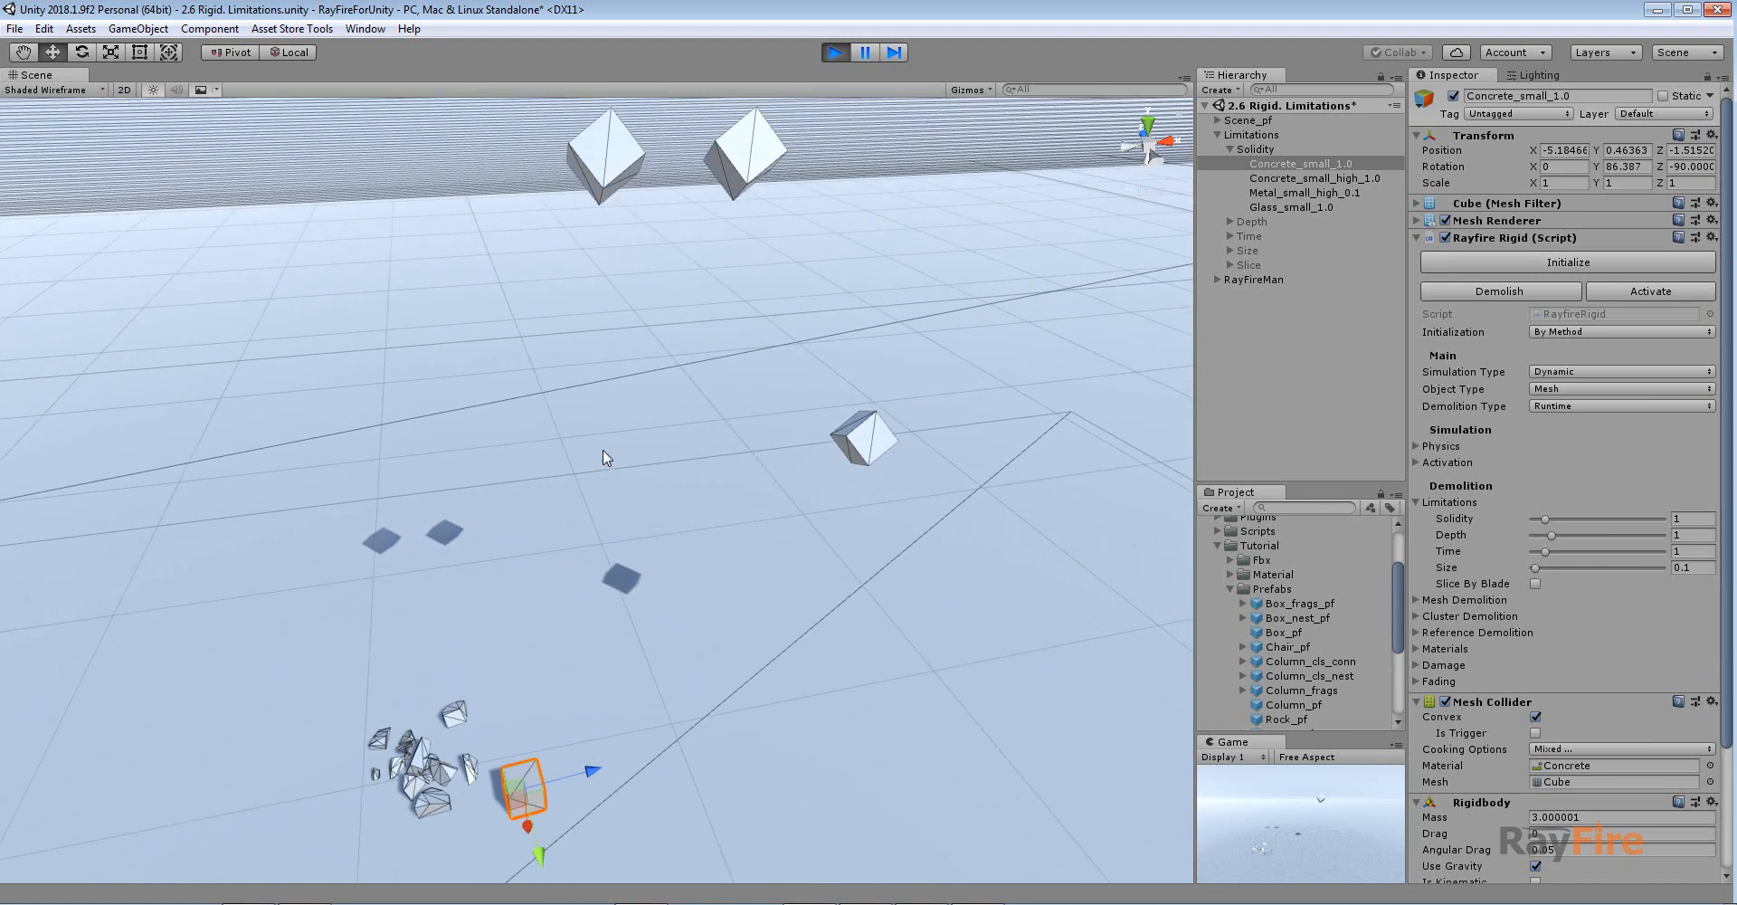
{"action": "left_click", "coordinate": [1318, 177]}
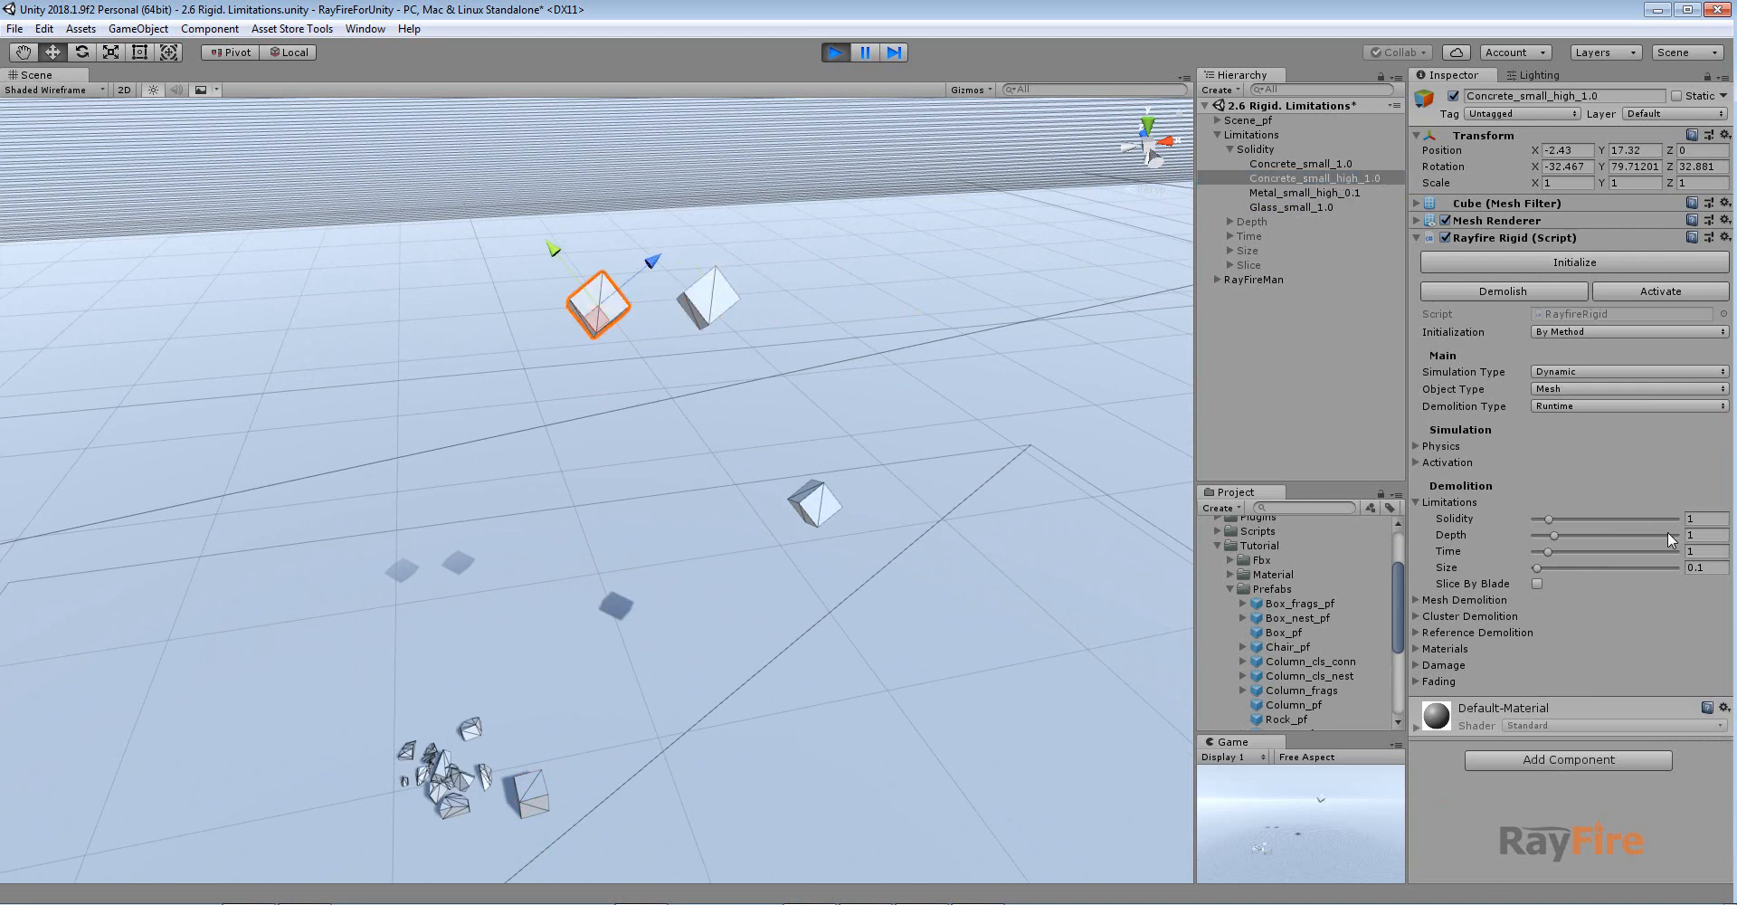
{"action": "left_click", "coordinate": [533, 792]}
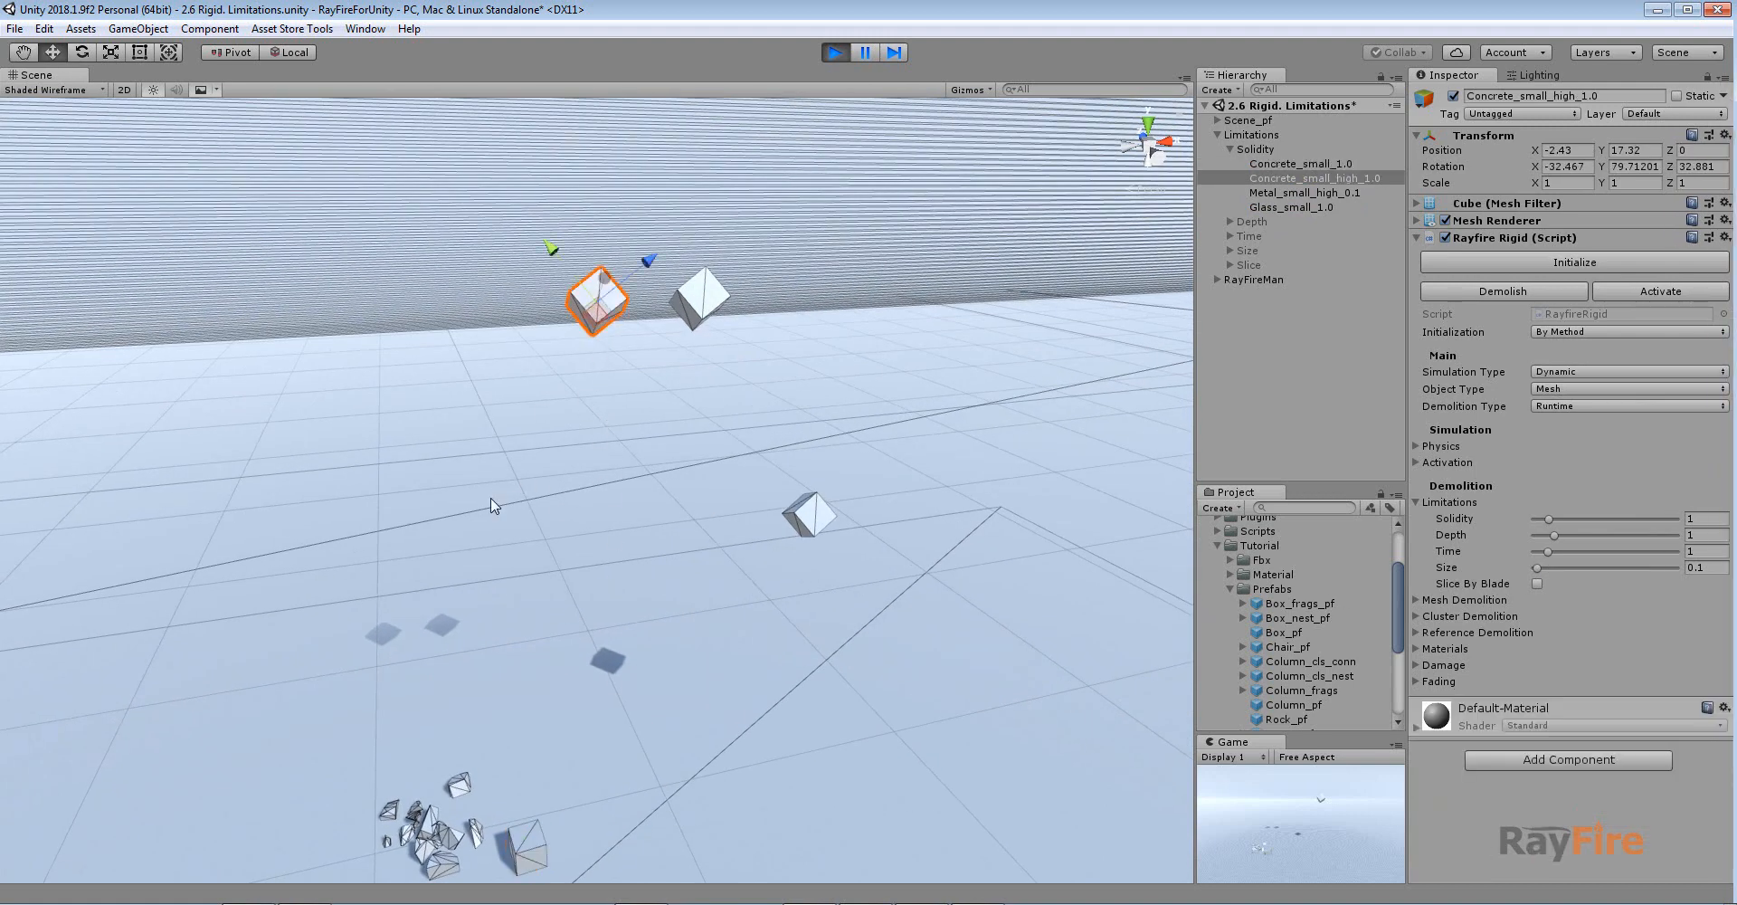
{"action": "left_click", "coordinate": [834, 52]}
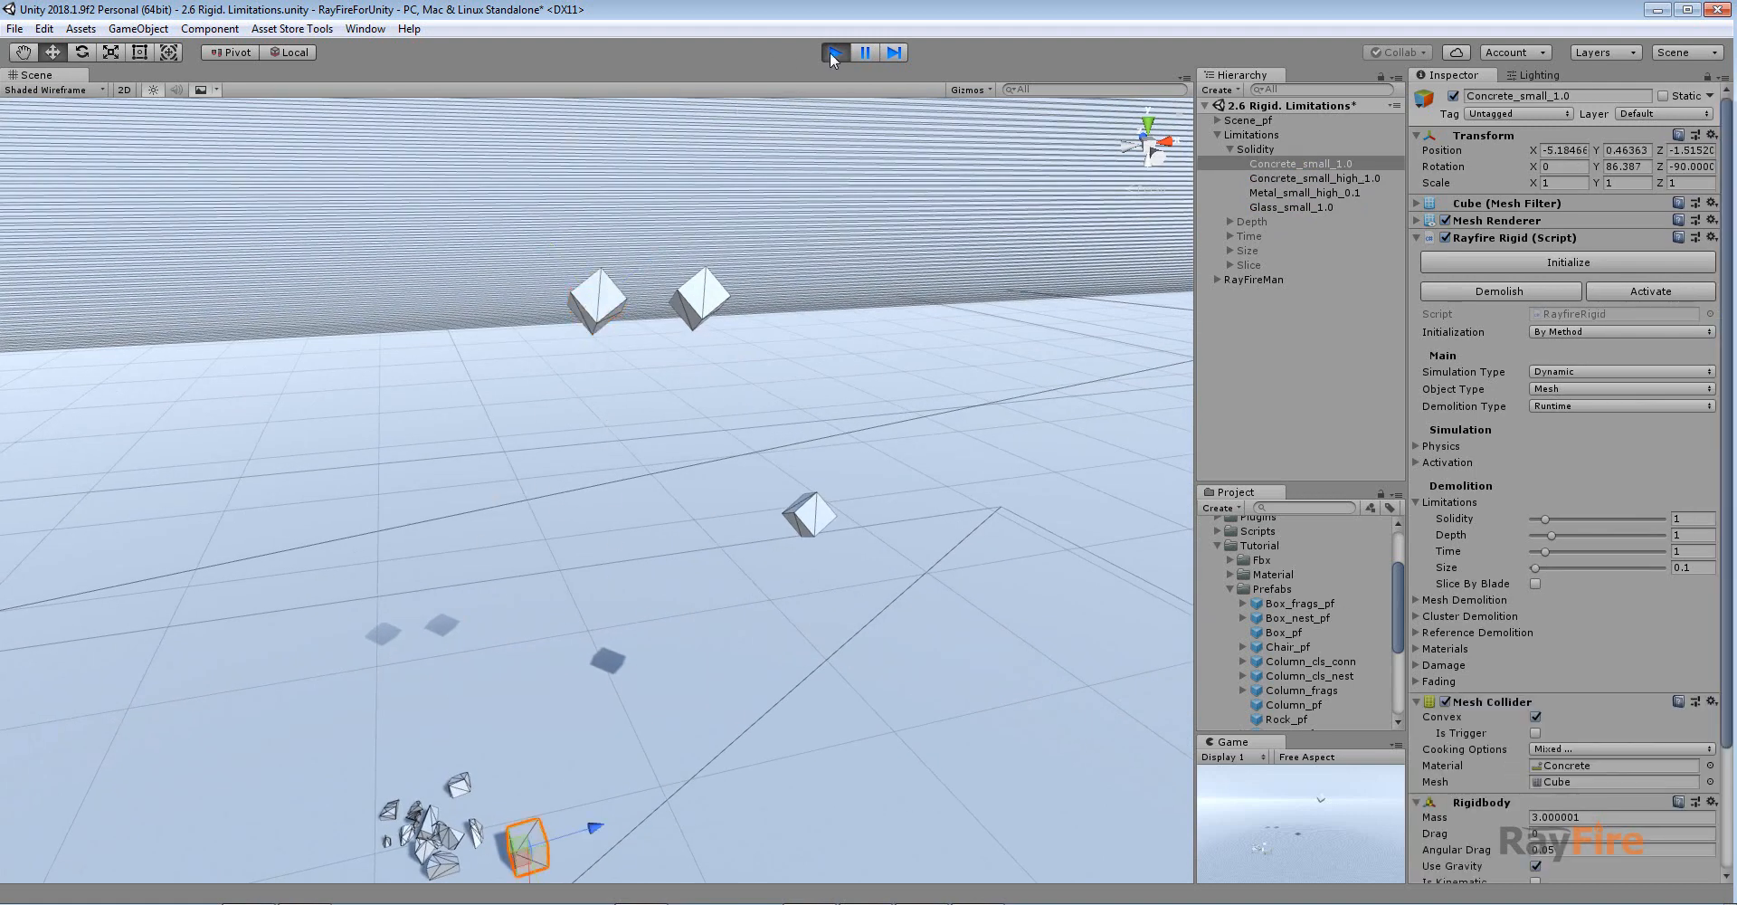
Step: Replay the scene and select a Concrete_small_high_1.0 fragment showing demolition depth 1/1
{"action": "left_click", "coordinate": [834, 52]}
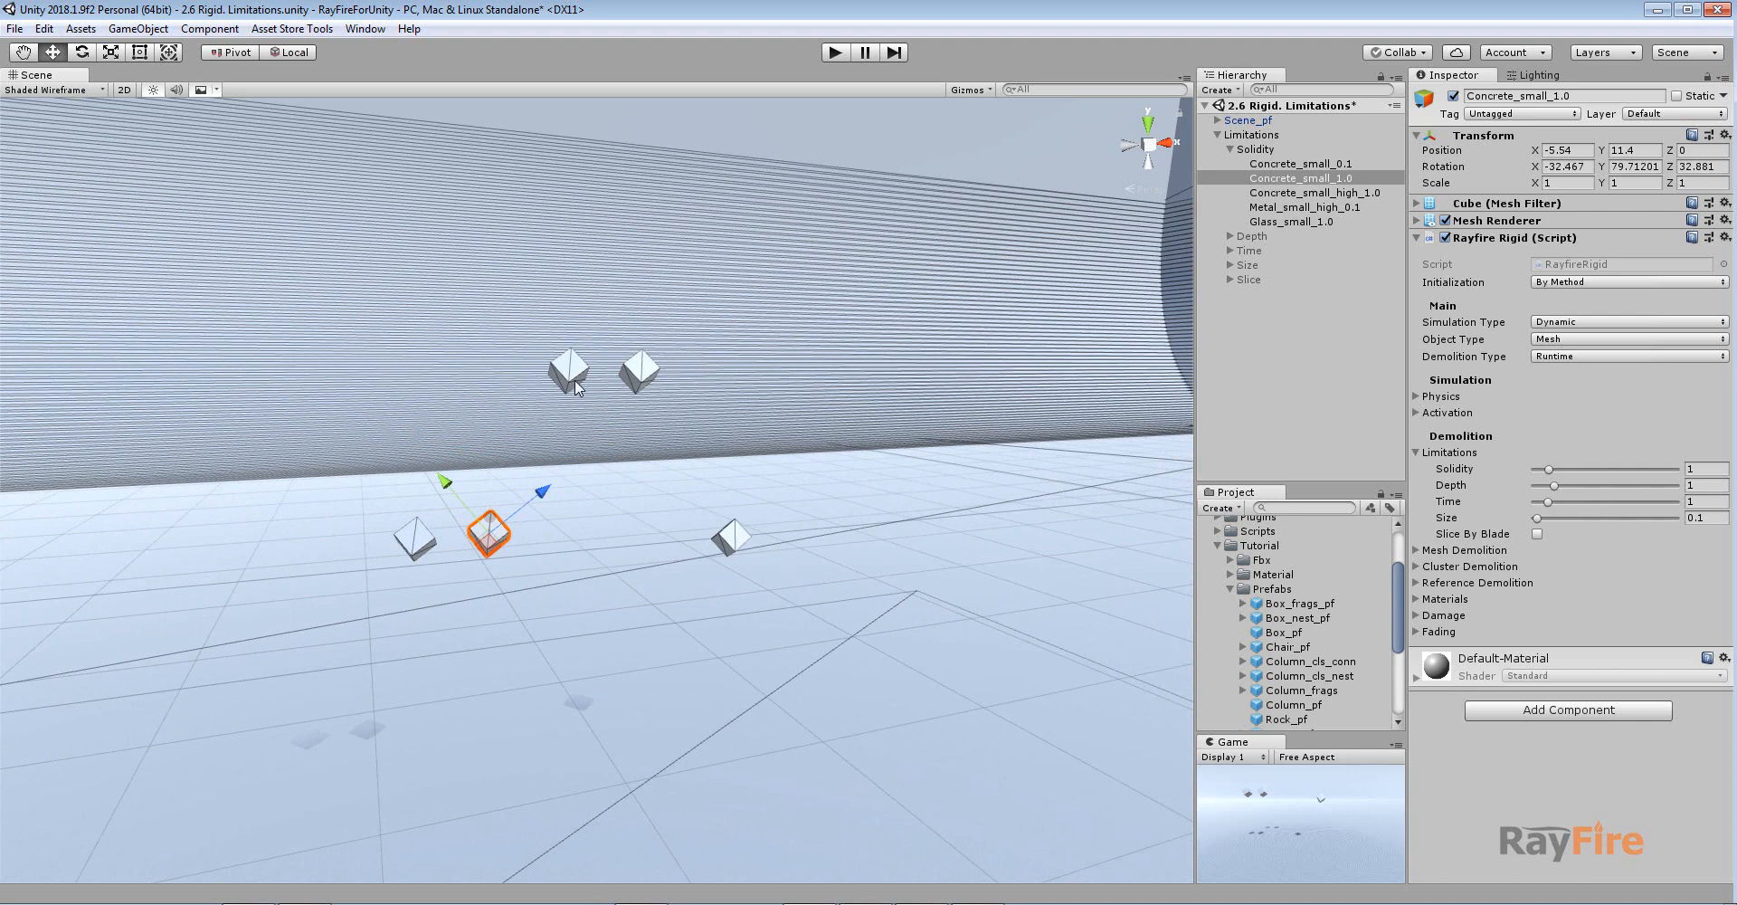
{"action": "mouse_move", "coordinate": [581, 618]}
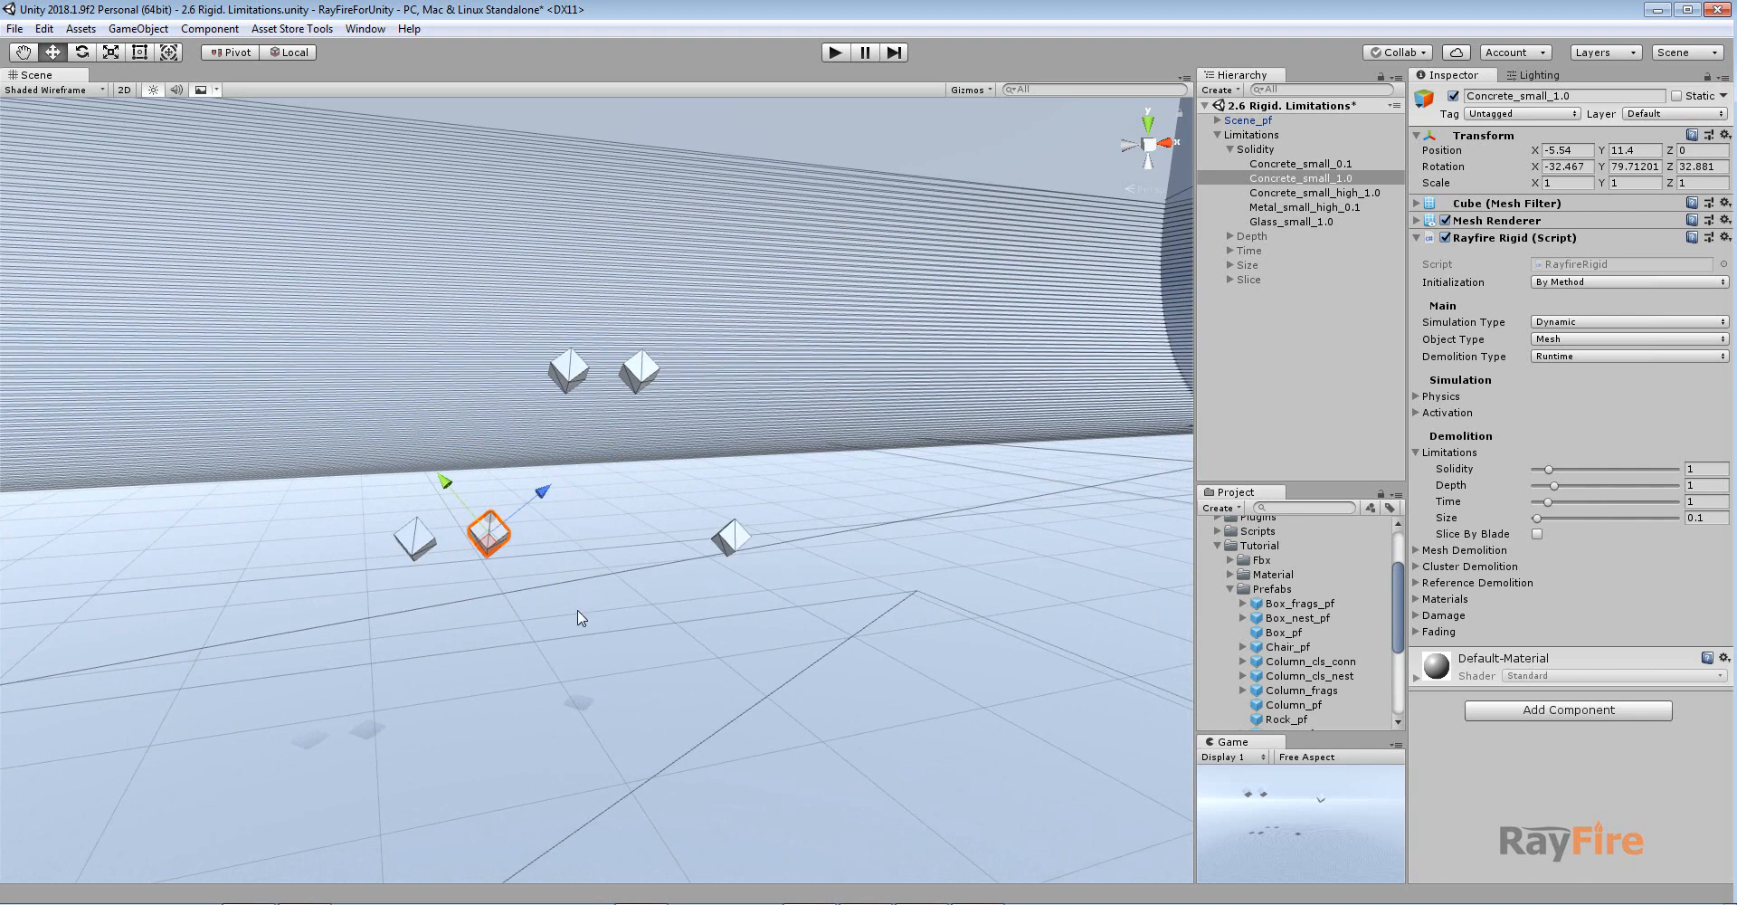
{"action": "mouse_move", "coordinate": [587, 598]}
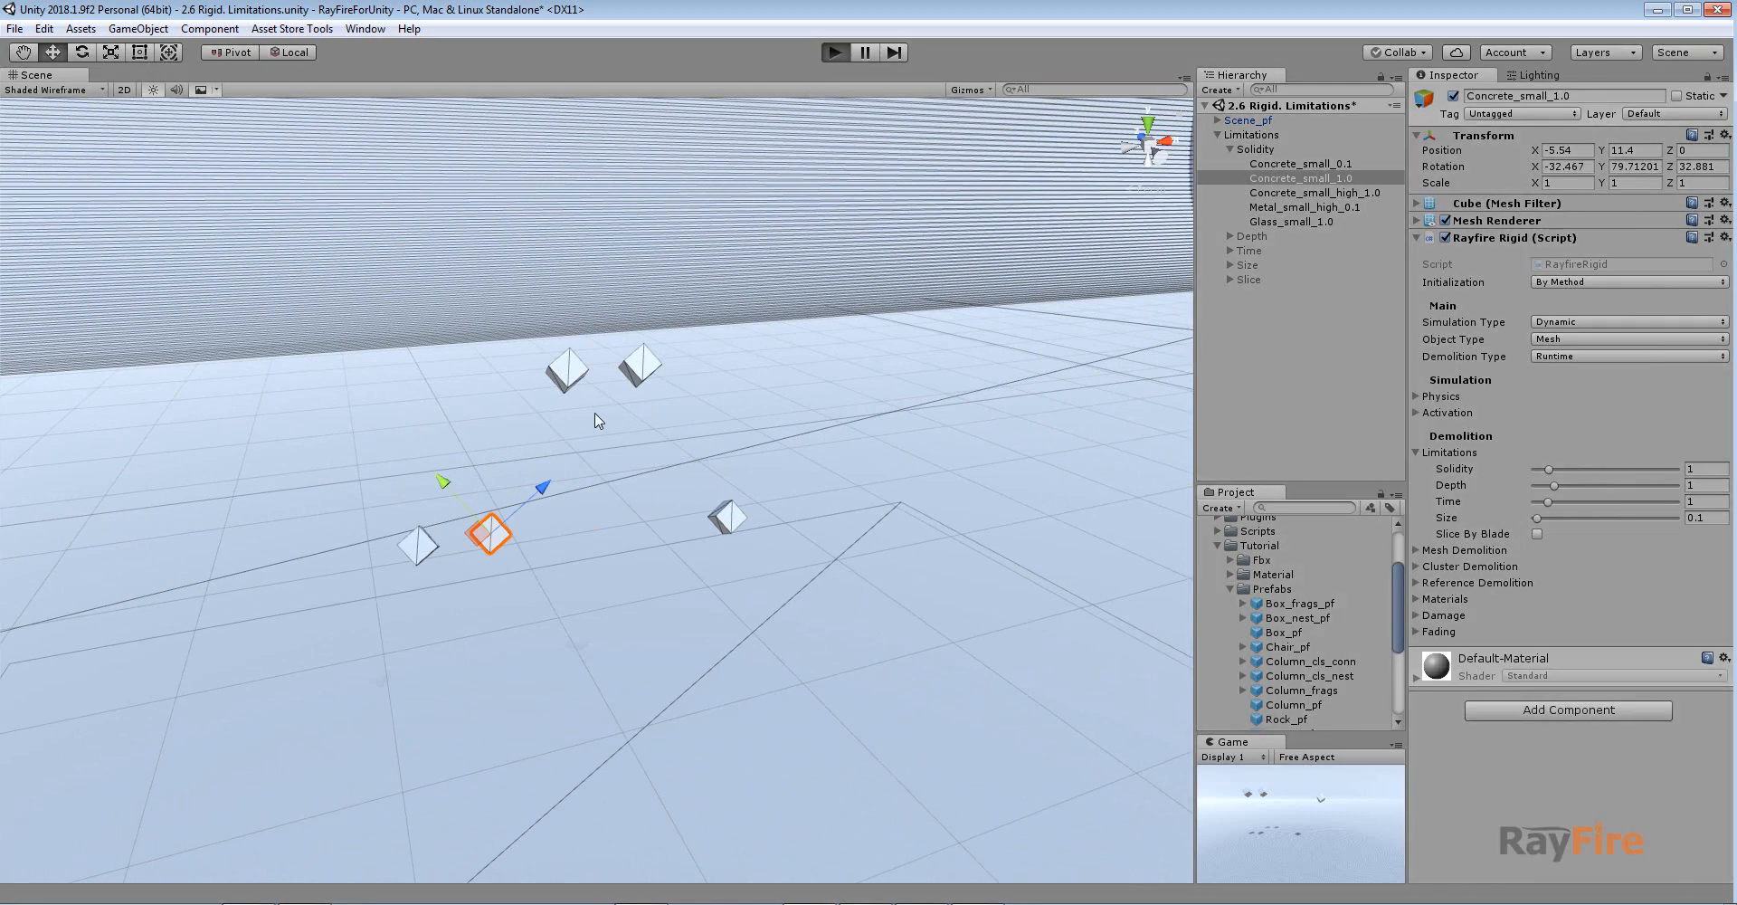
{"action": "mouse_move", "coordinate": [566, 382]}
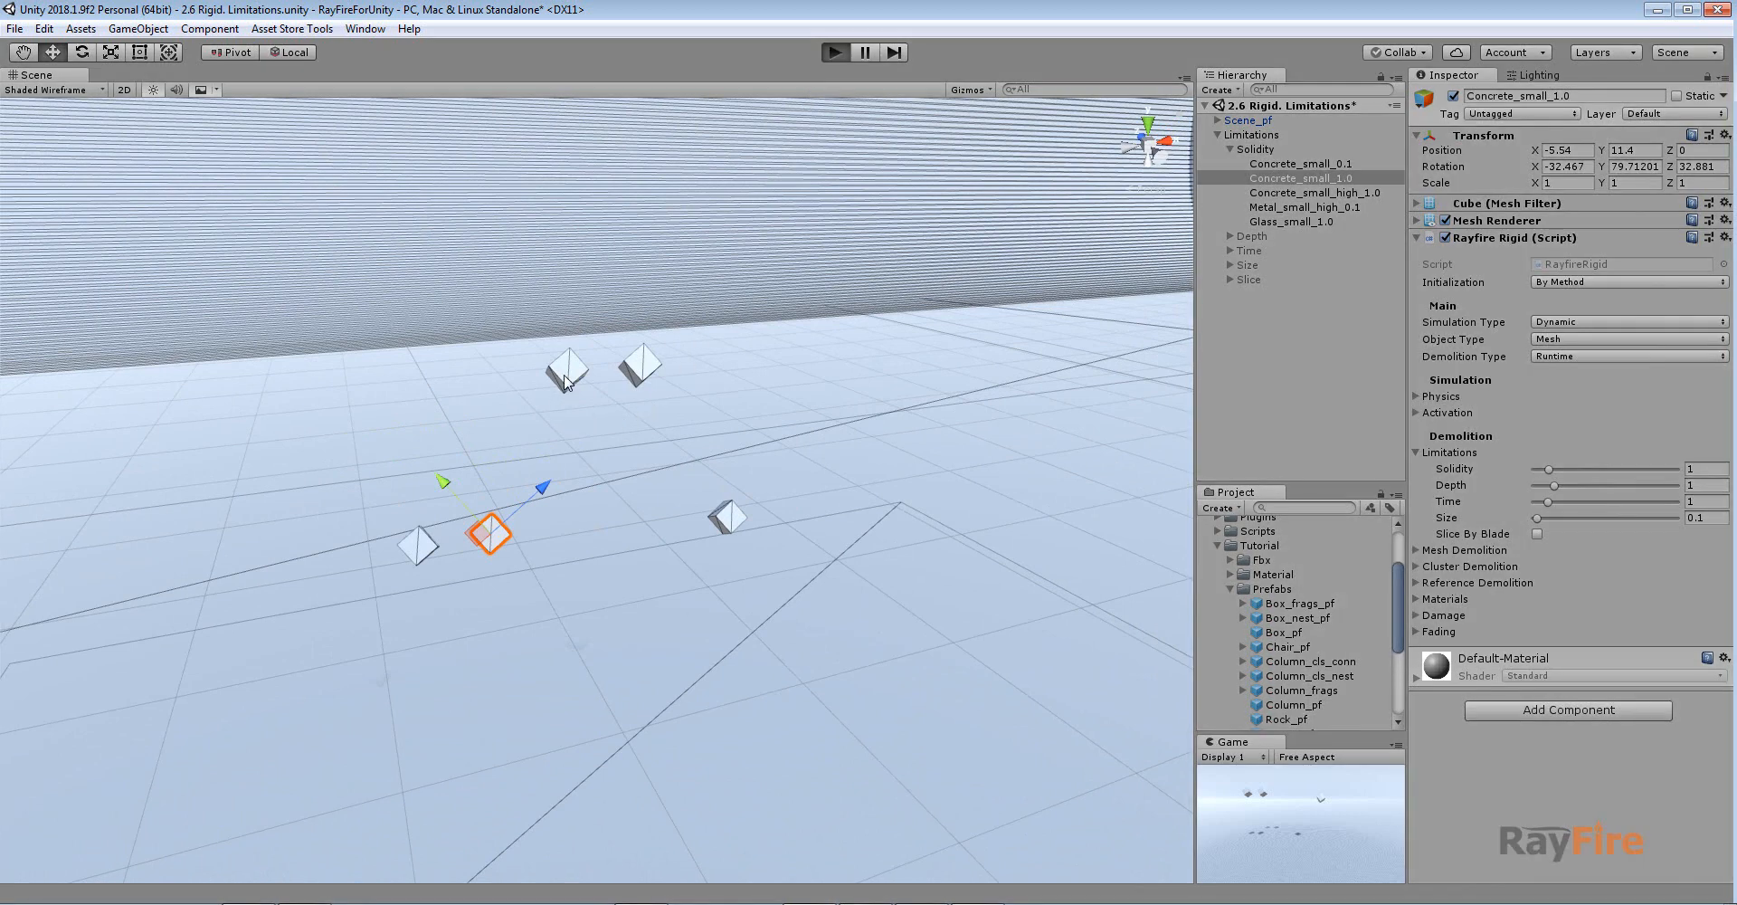
{"action": "left_click", "coordinate": [834, 53]}
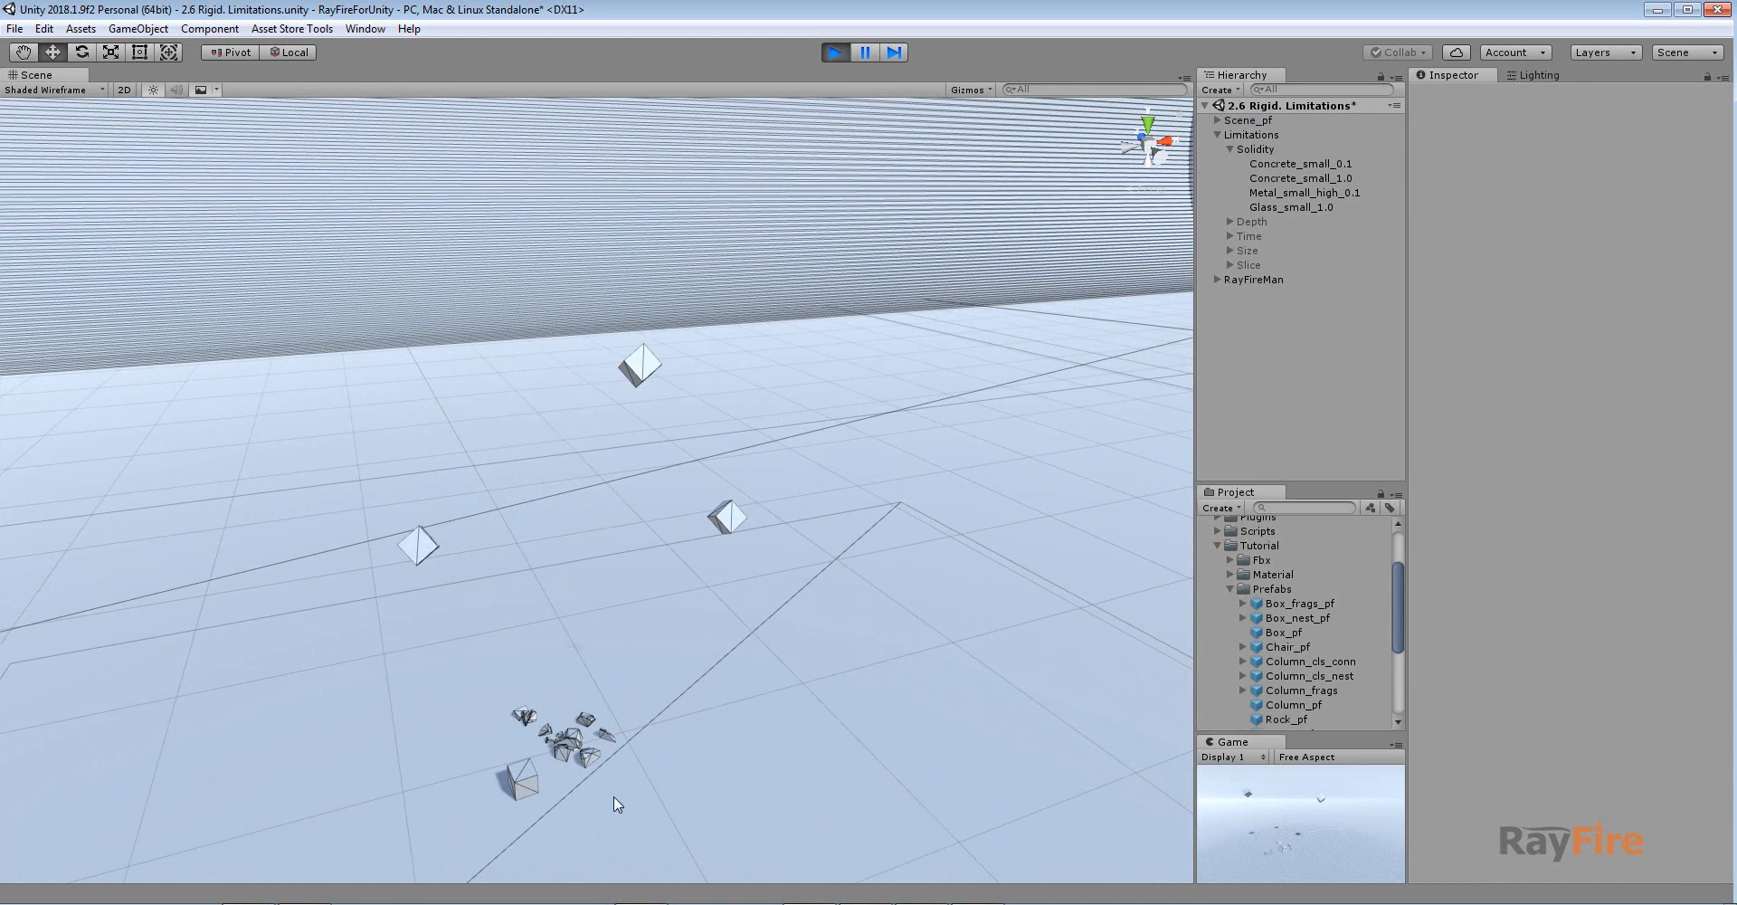
{"action": "mouse_move", "coordinate": [585, 746]}
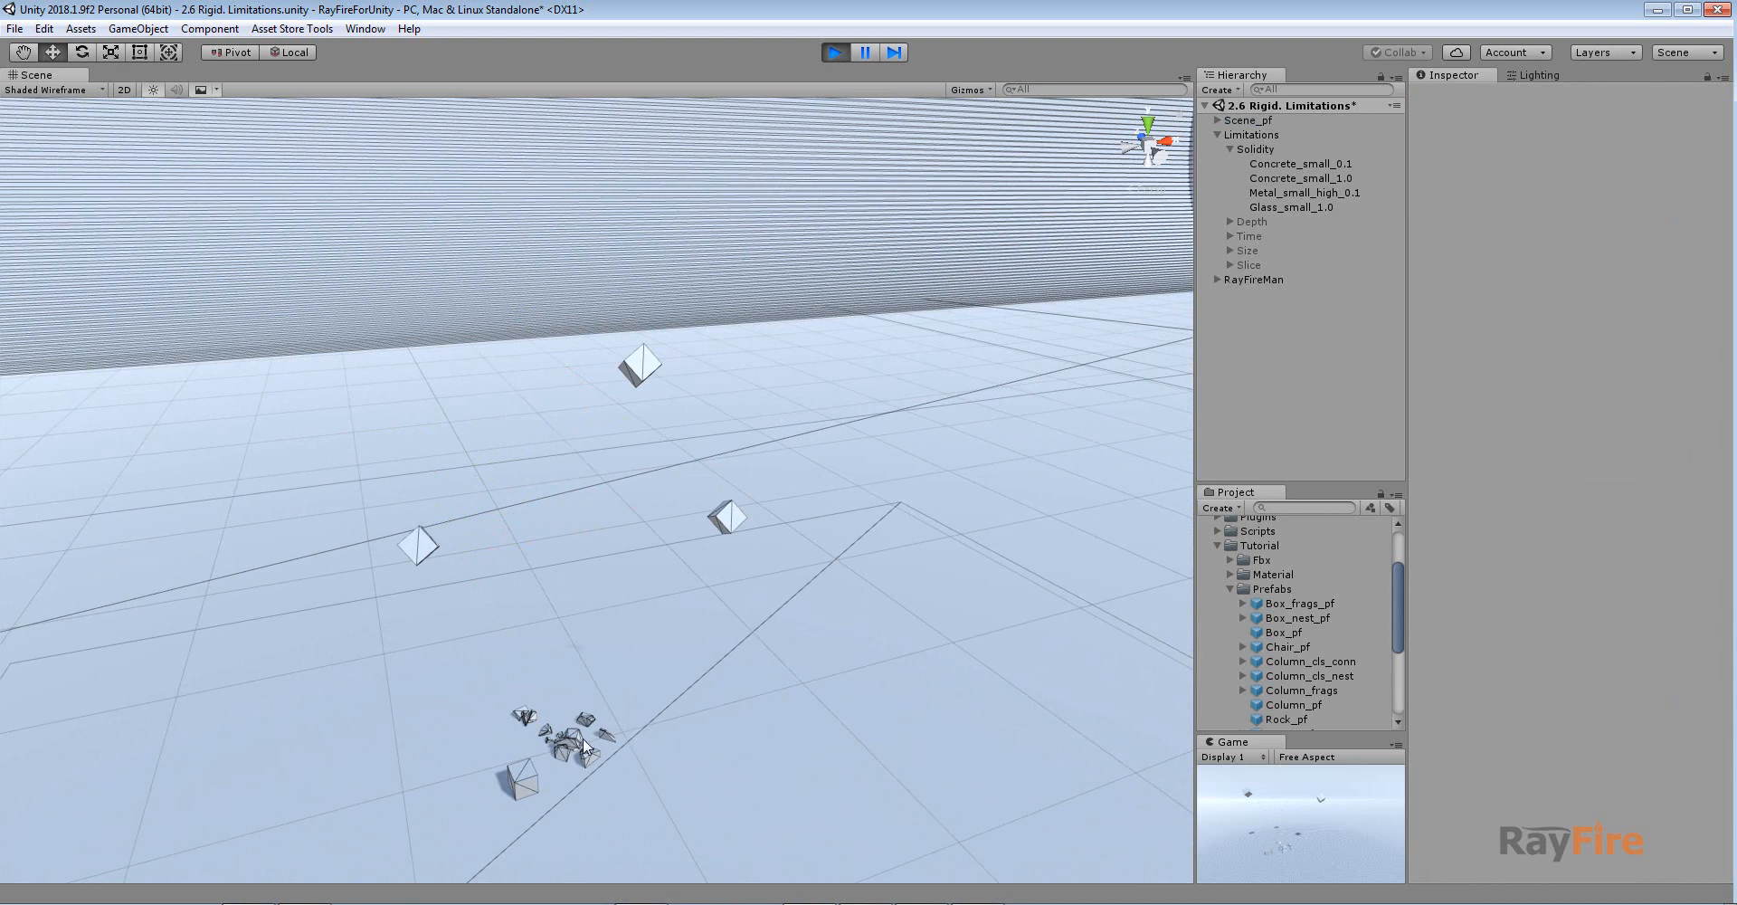
{"action": "left_click", "coordinate": [574, 753]}
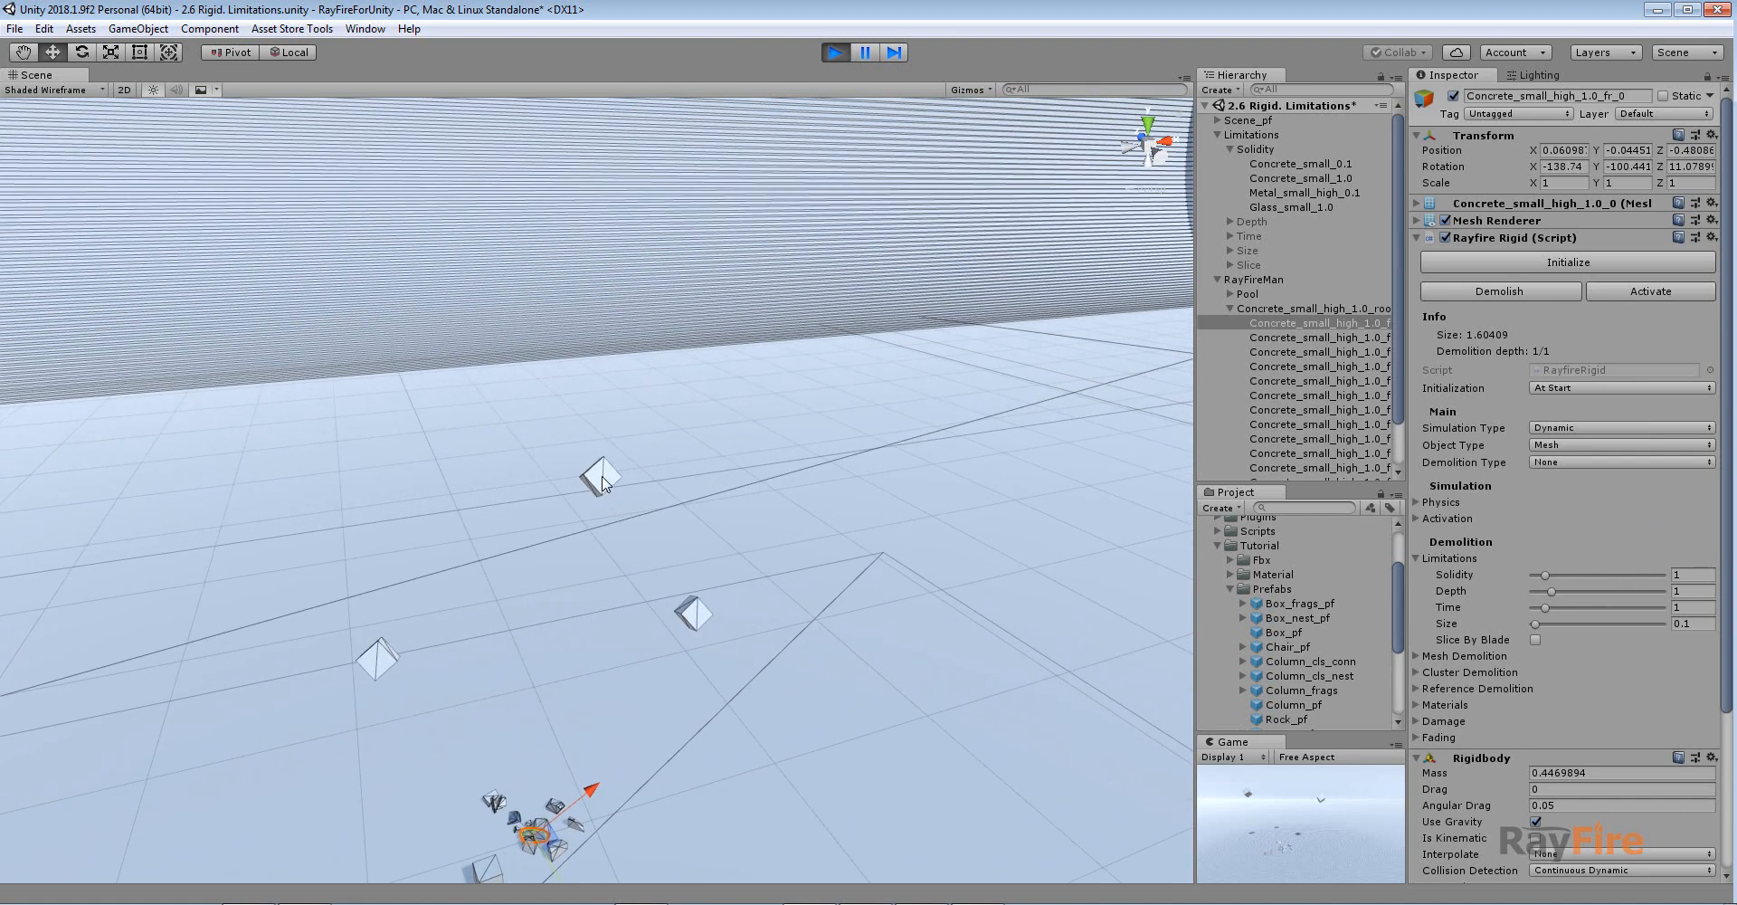
Step: Check Metal_small_high_0.1's physics, then view RayFireMan's 14 fragments and 61 pooled
{"action": "left_click", "coordinate": [1293, 192]}
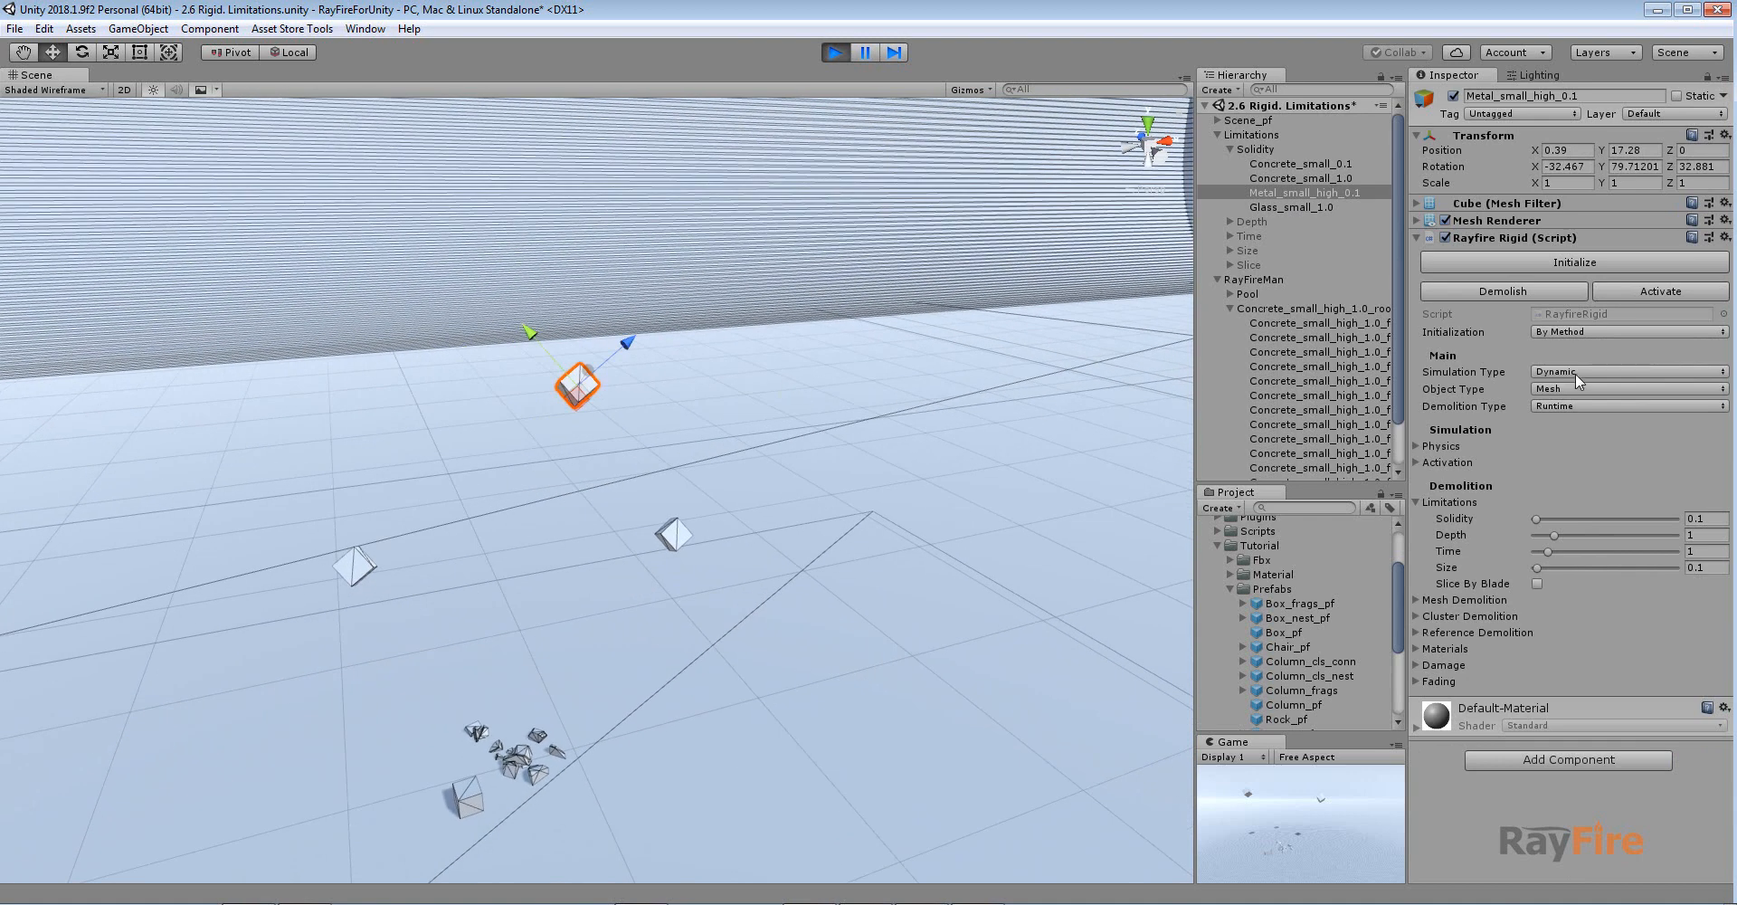
{"action": "left_click", "coordinate": [1442, 445]}
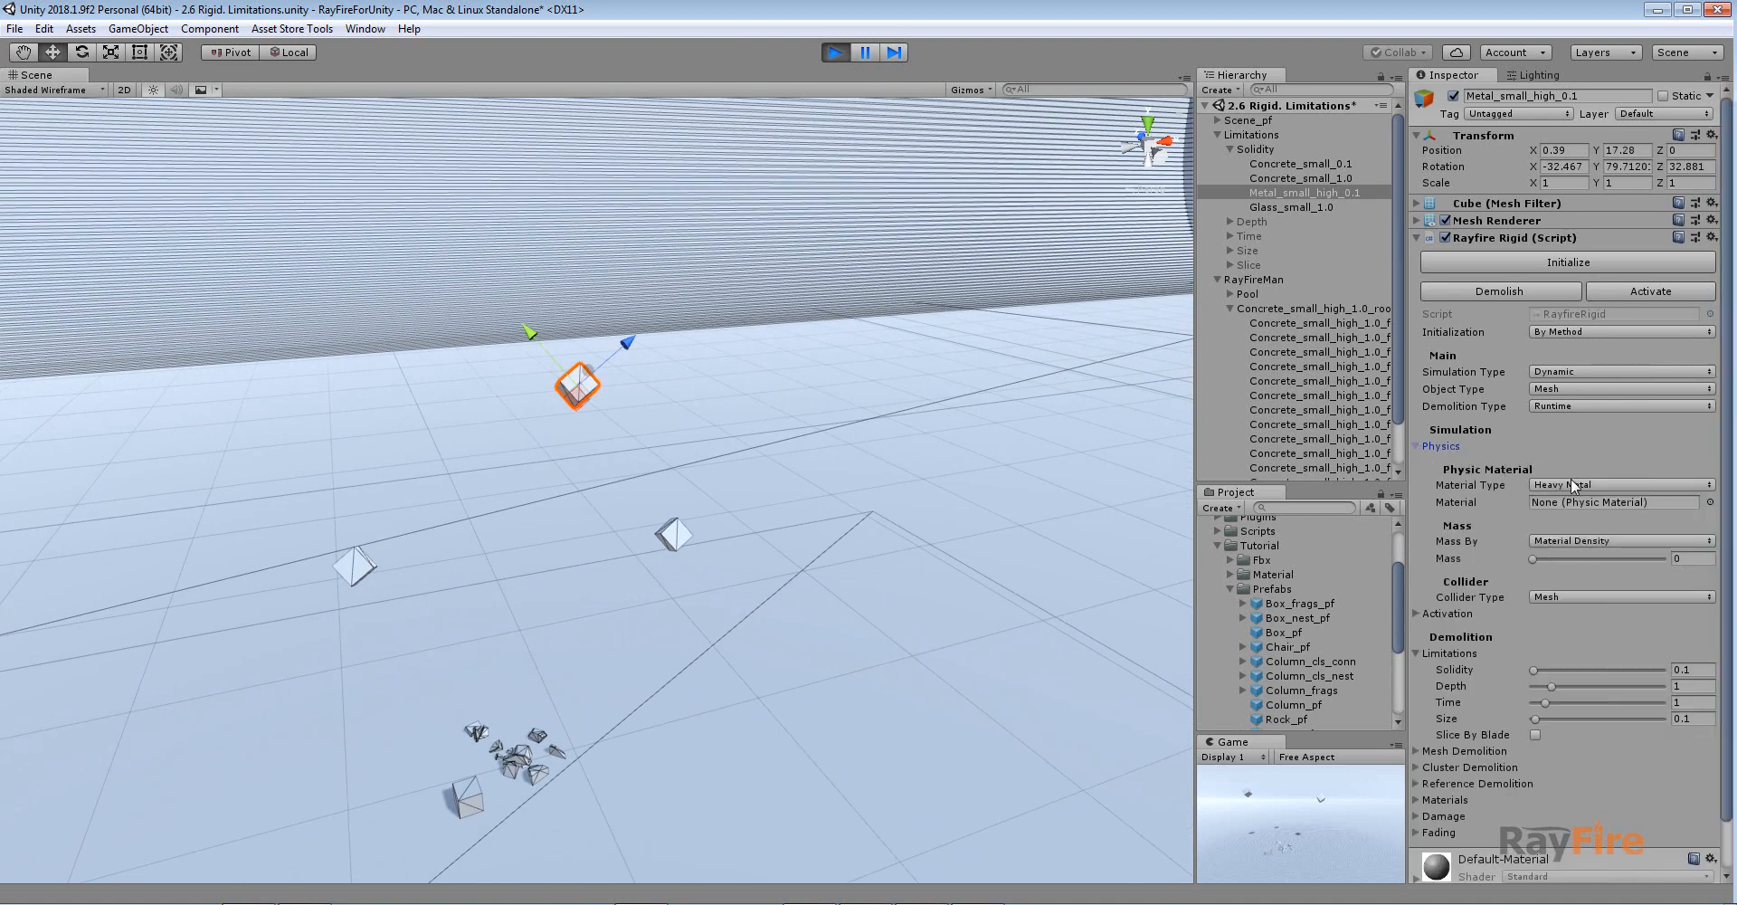
{"action": "mouse_move", "coordinate": [1568, 674]}
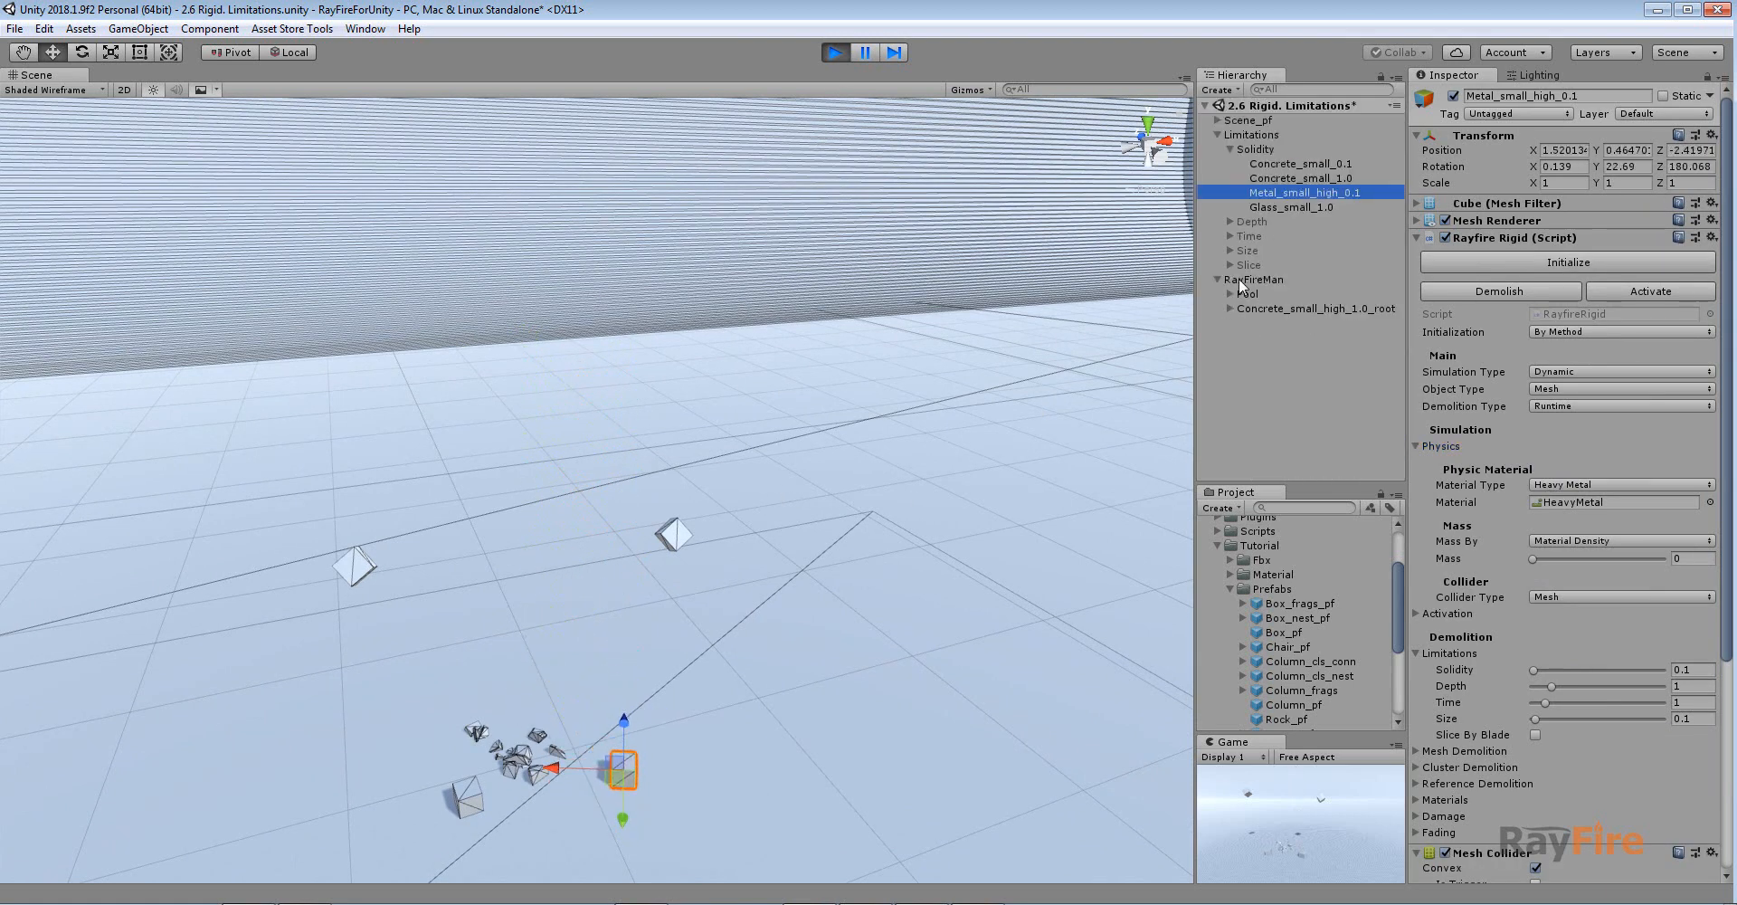
{"action": "left_click", "coordinate": [1257, 279]}
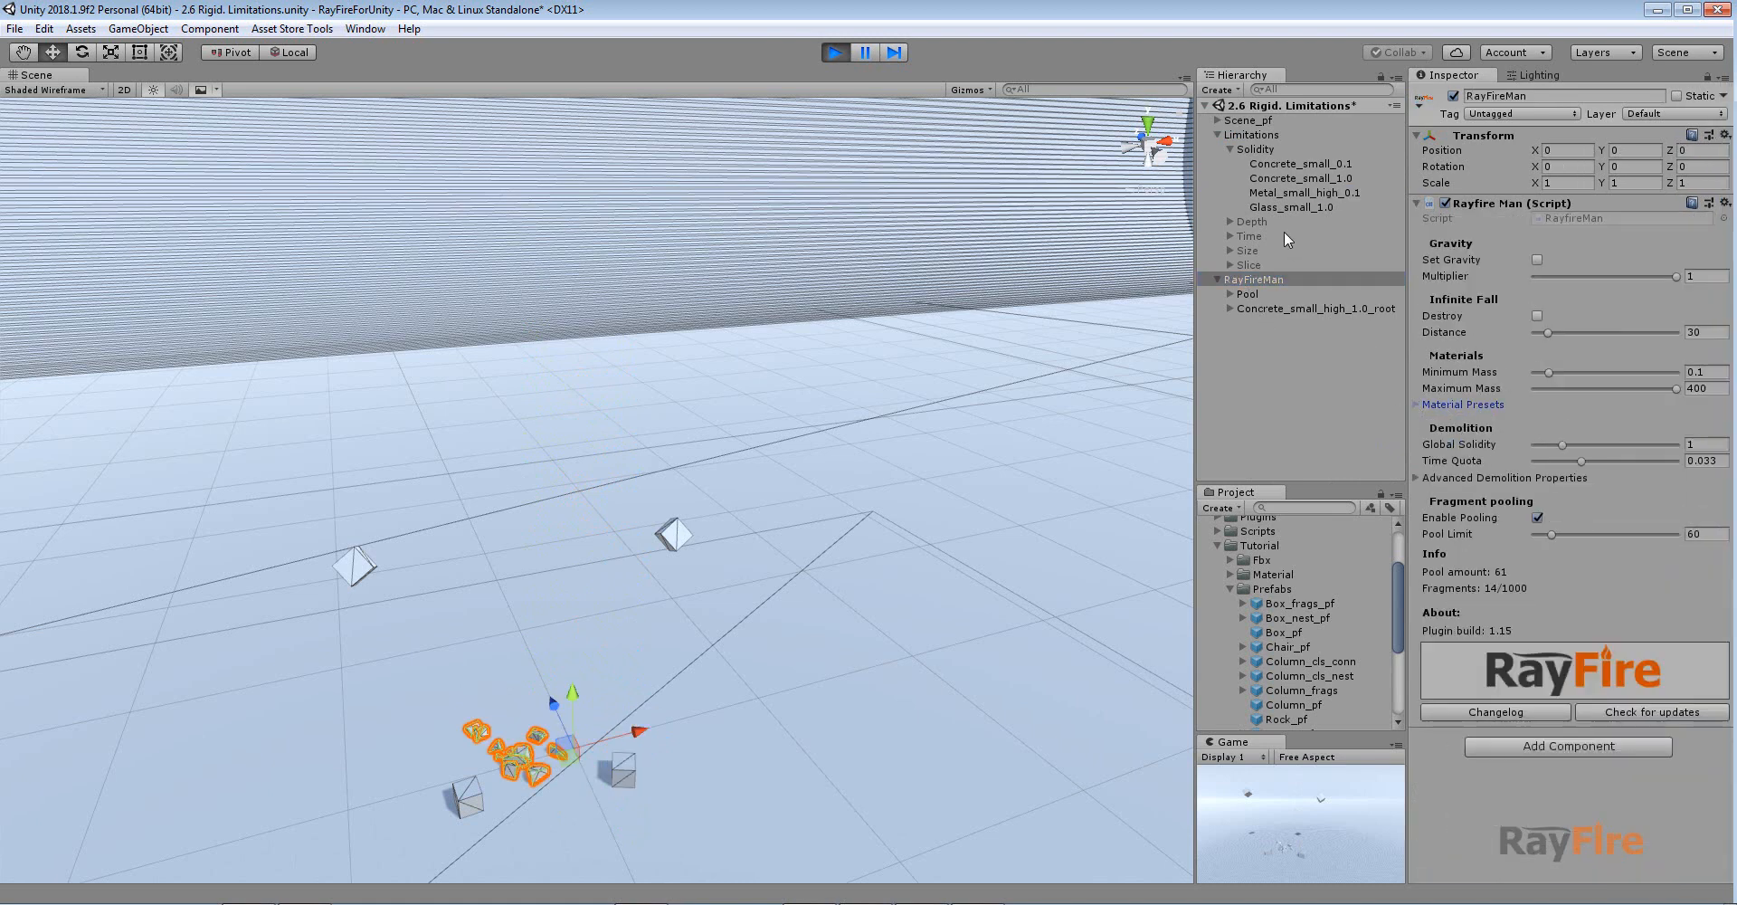
{"action": "mouse_move", "coordinate": [1283, 208]}
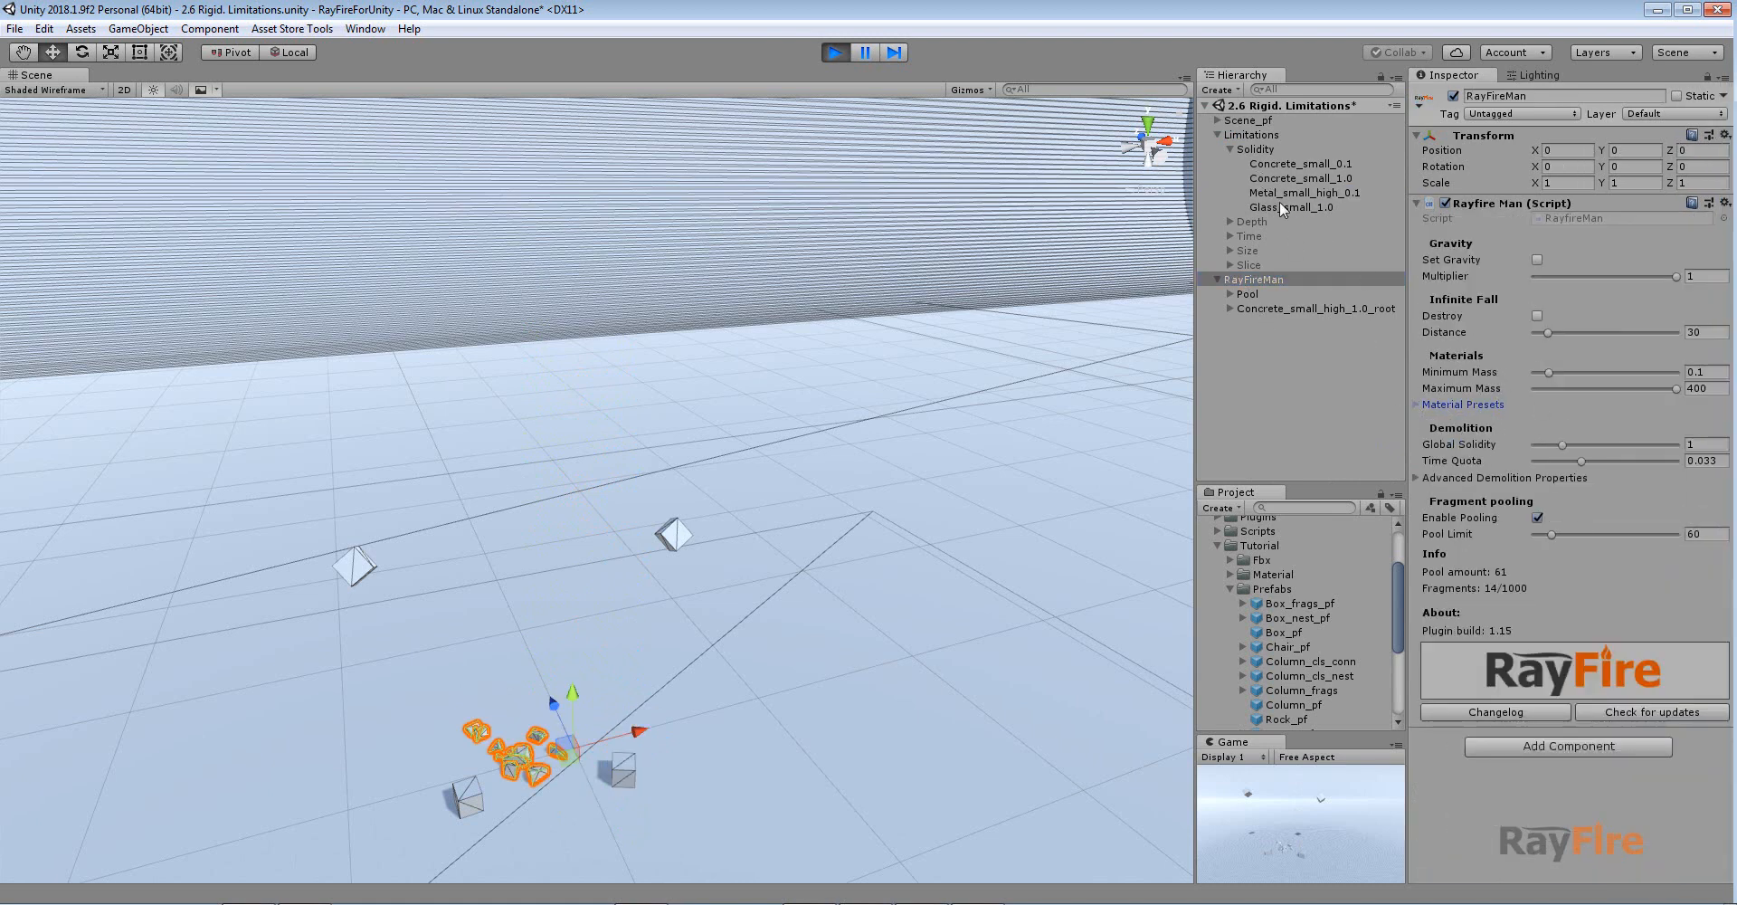
Step: Compare Glass_small_1.0's solidity limit with Concrete_small_0.1's, then return to the glass box
{"action": "left_click", "coordinate": [1289, 207]}
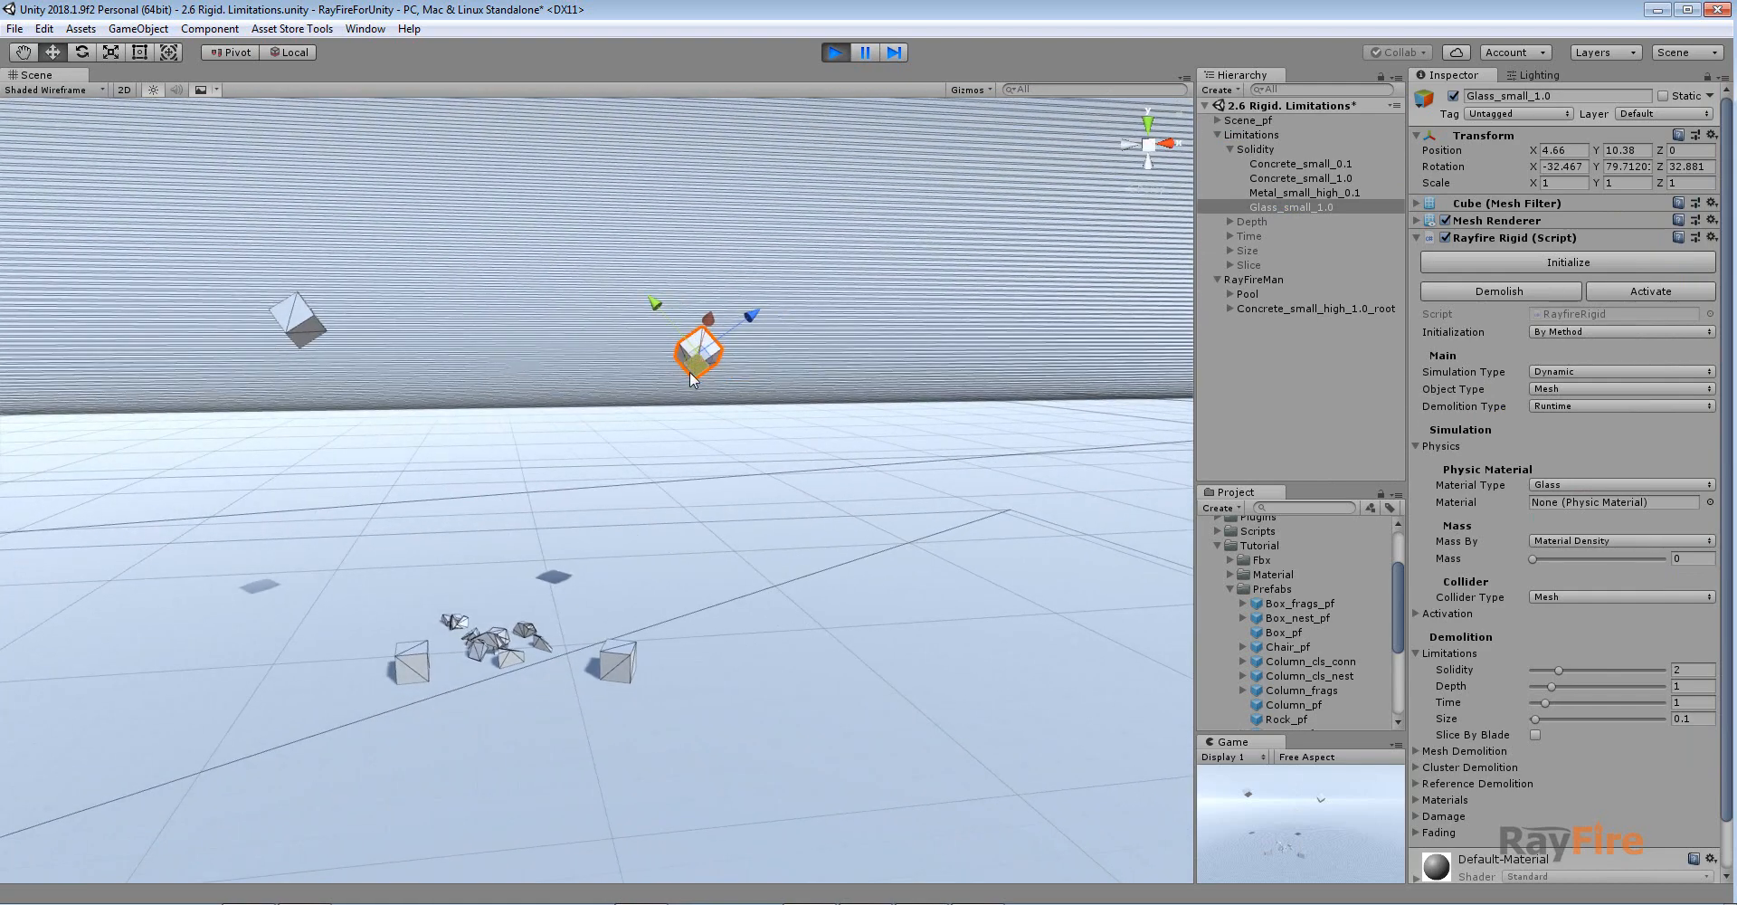
{"action": "left_click", "coordinate": [1289, 164]}
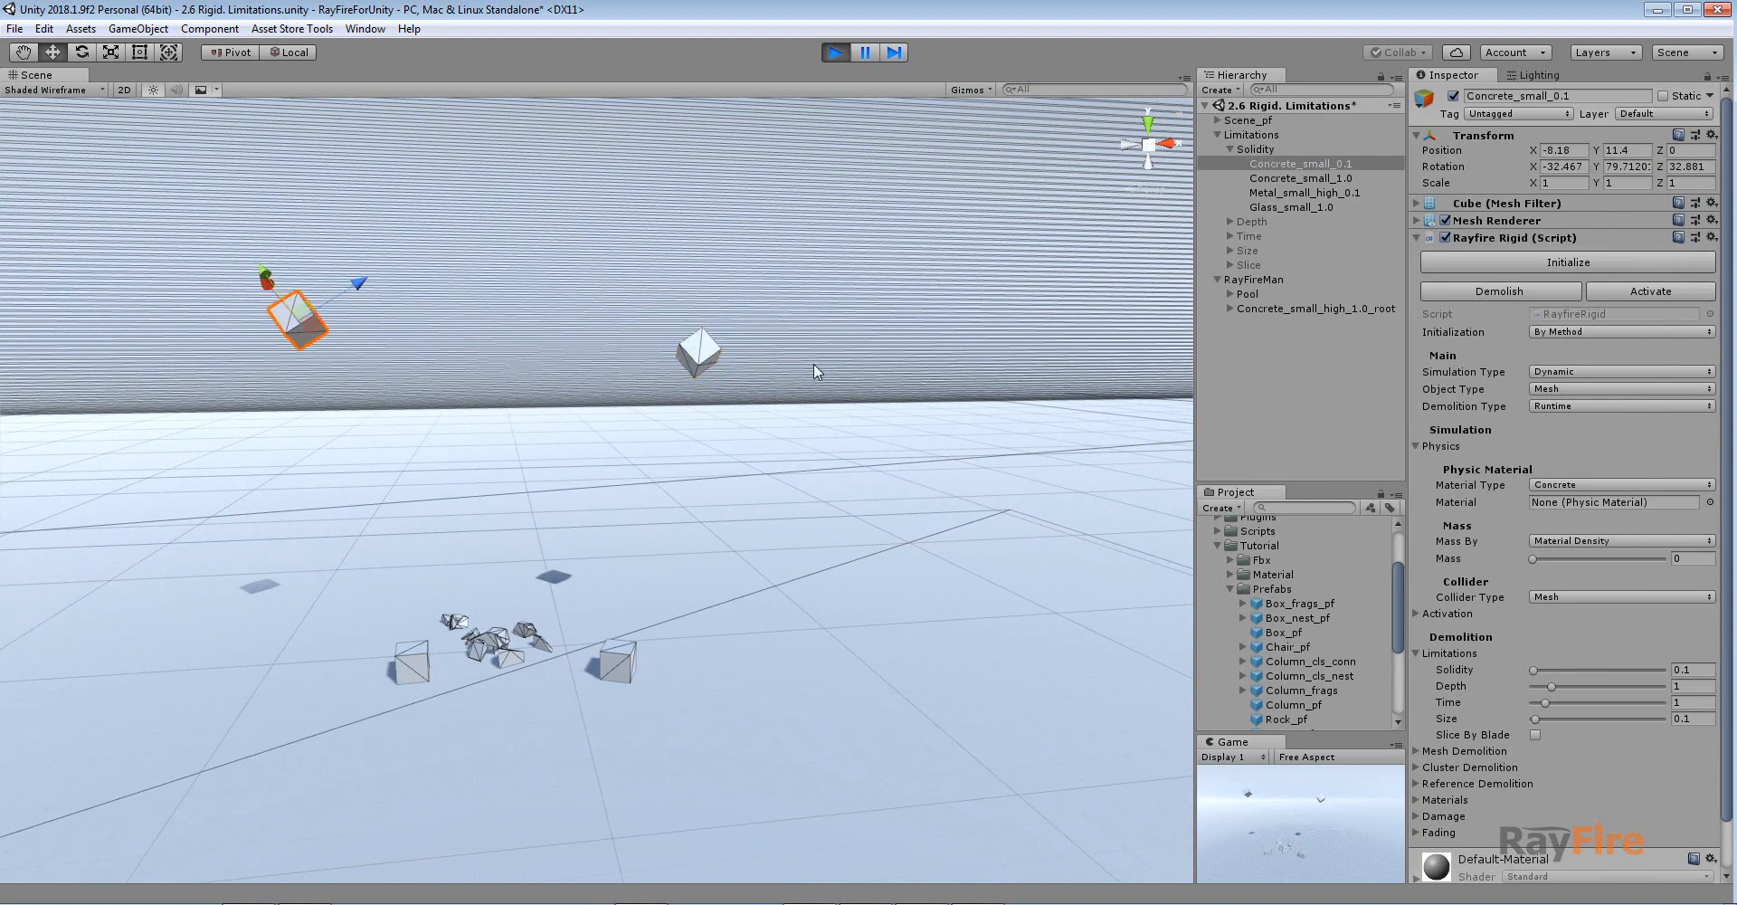
{"action": "left_click", "coordinate": [1293, 206]}
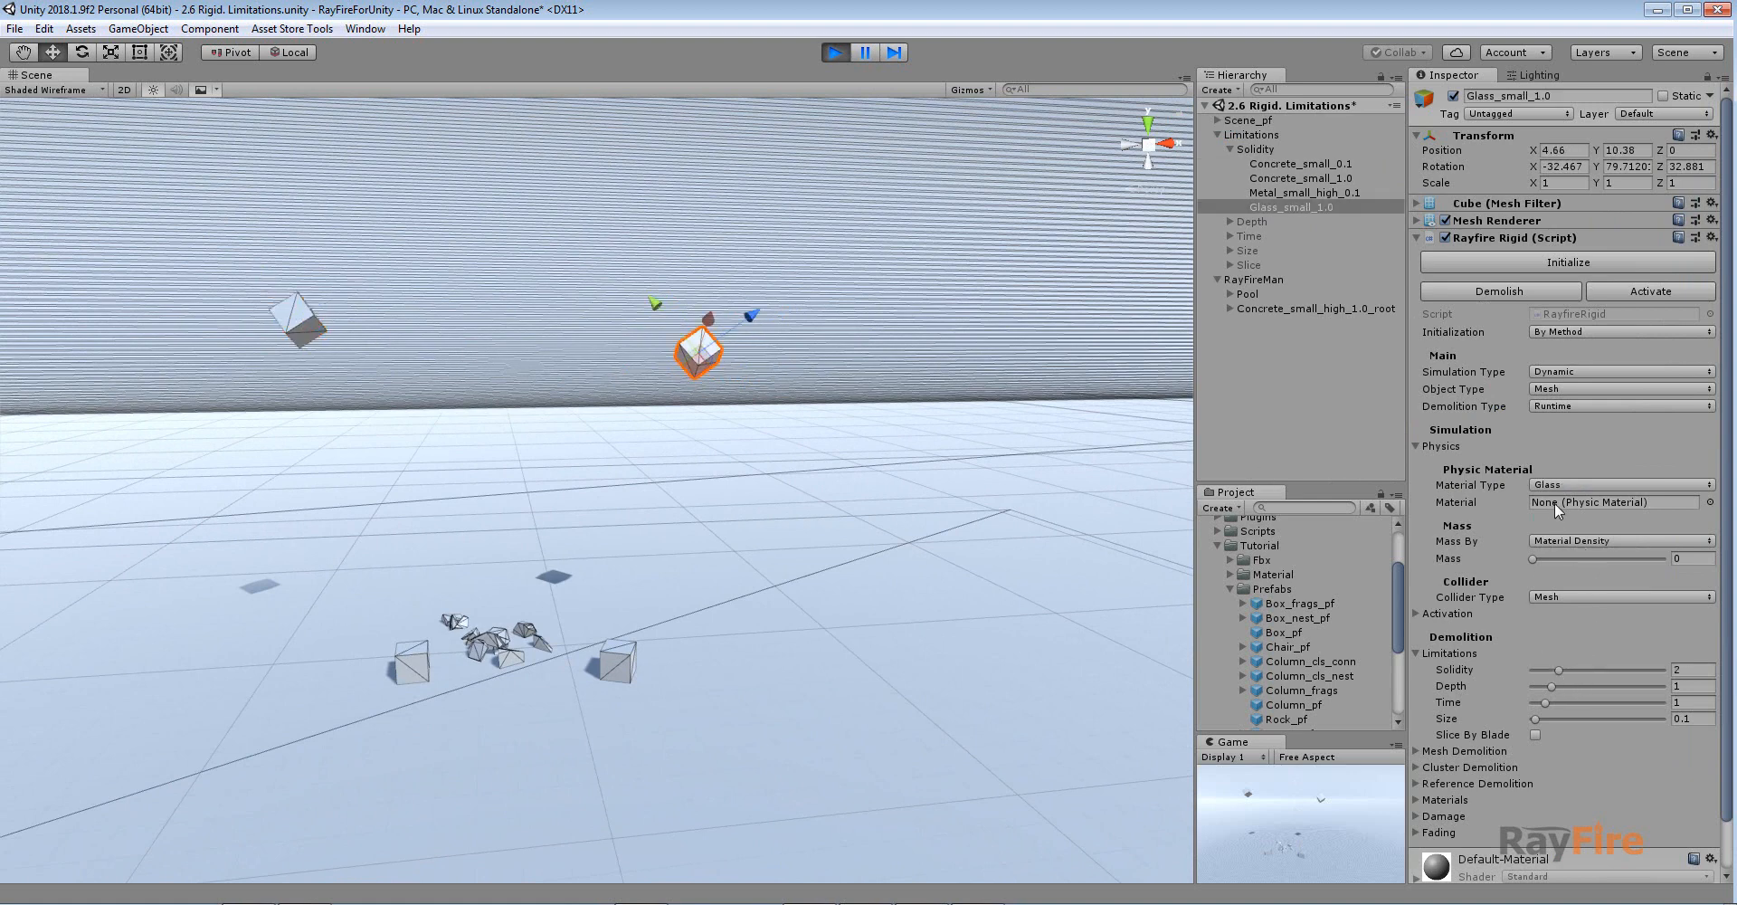
{"action": "mouse_move", "coordinate": [1568, 539]}
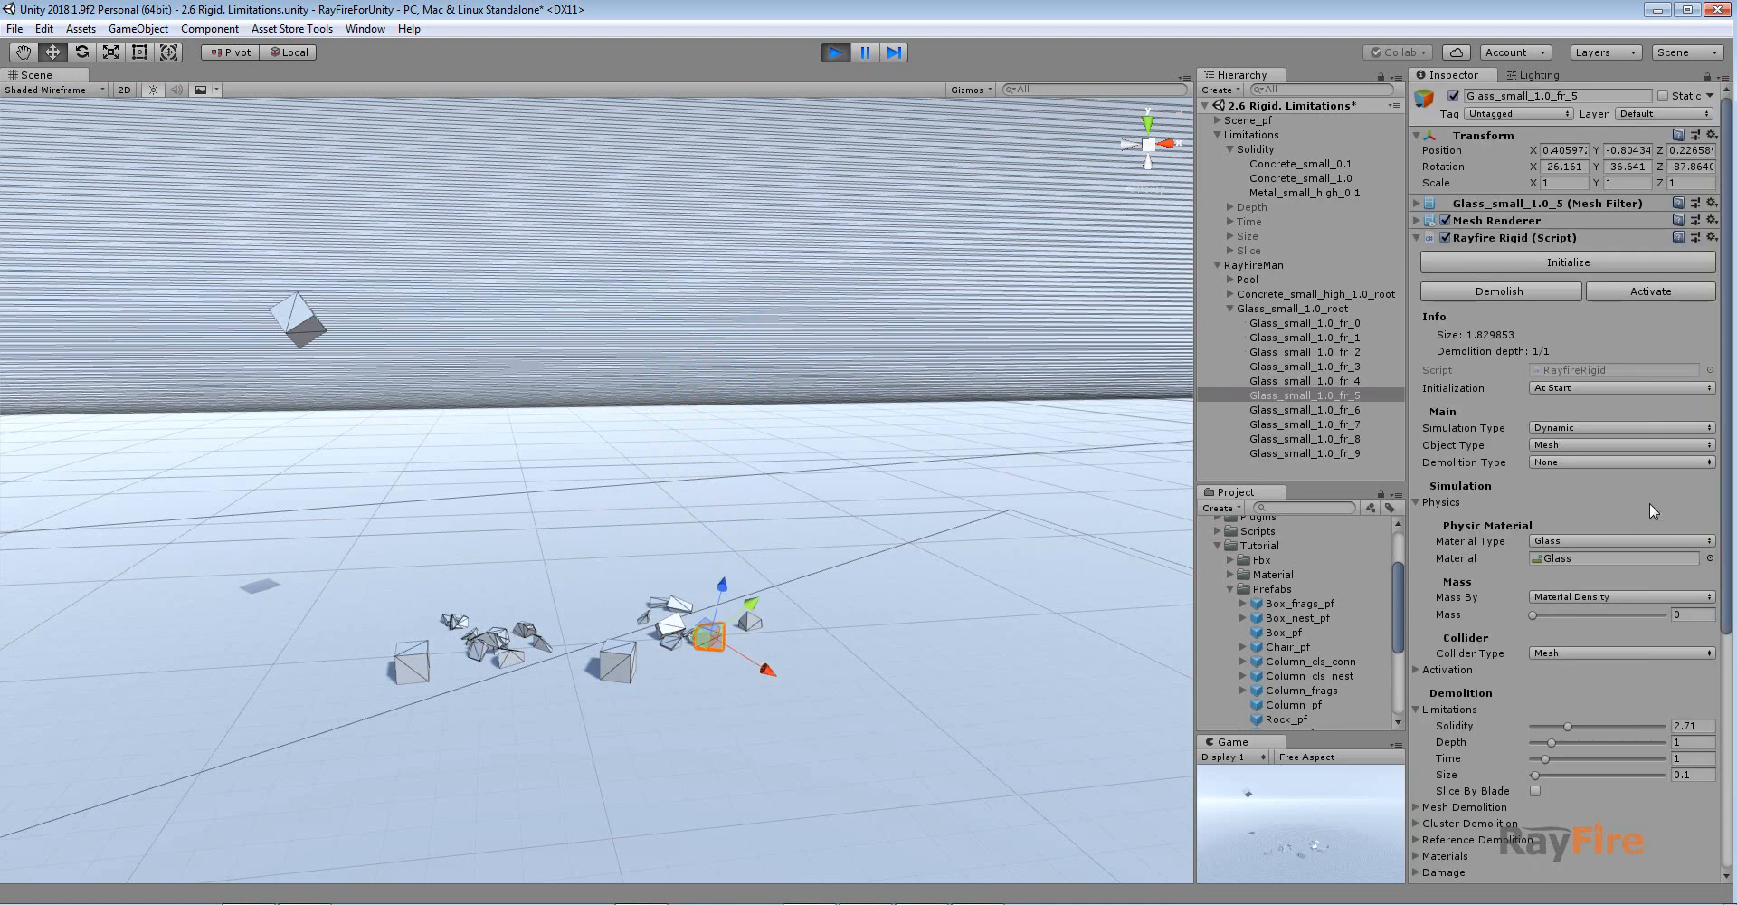
{"action": "mouse_move", "coordinate": [1557, 554]}
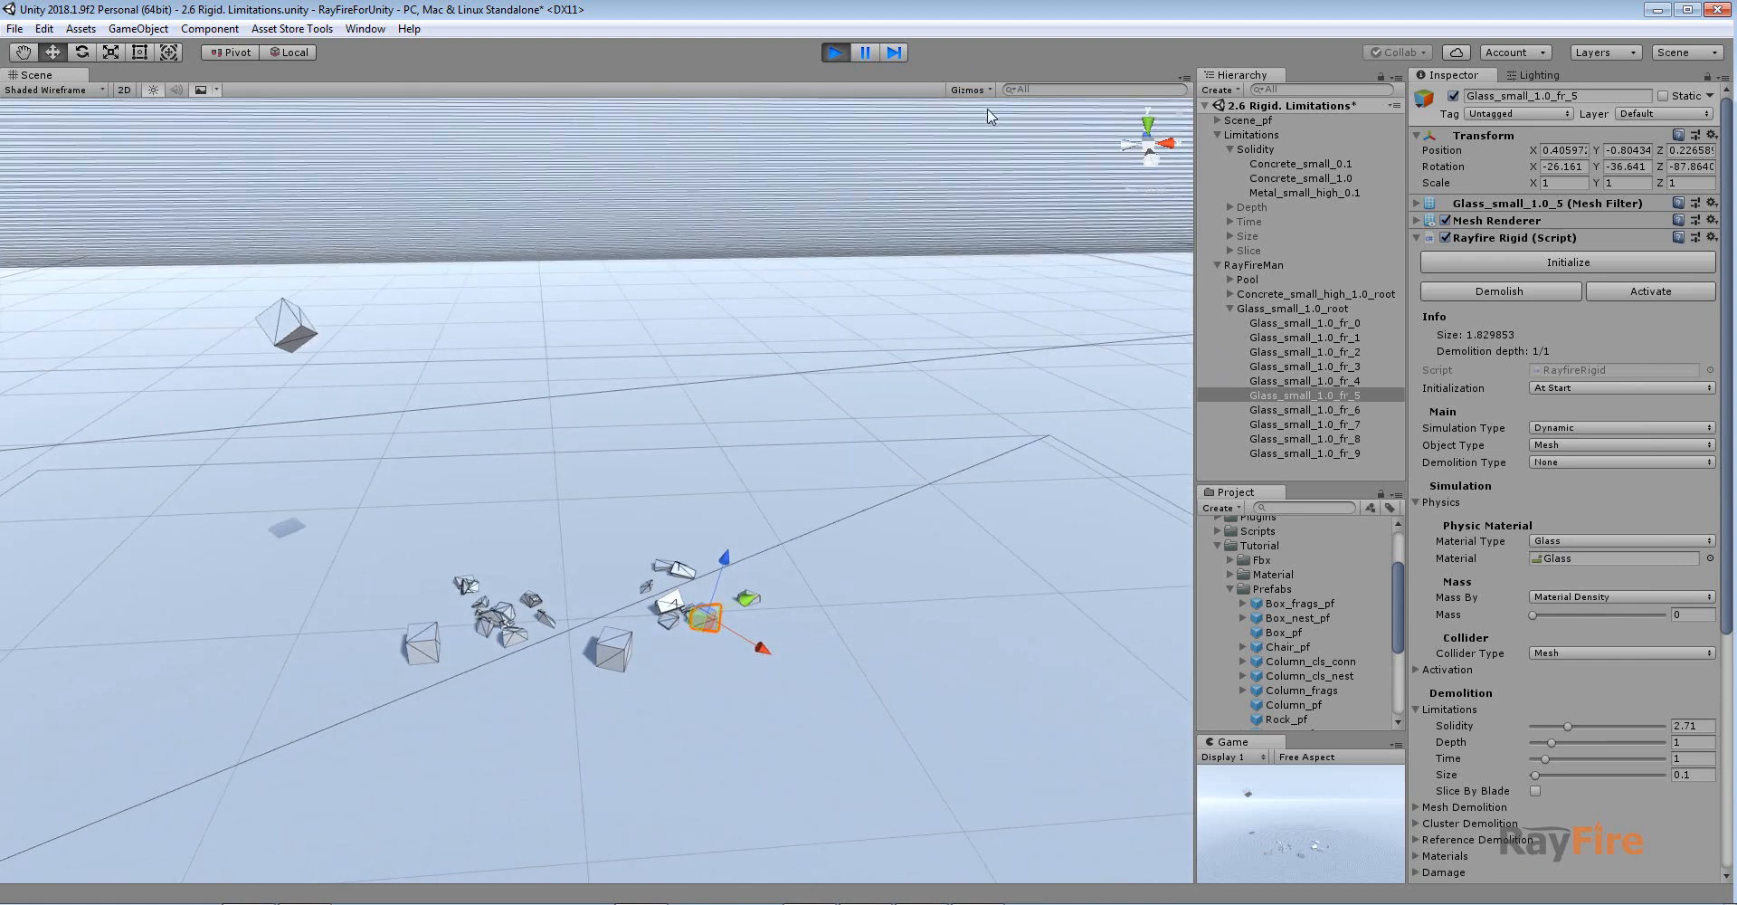
{"action": "mouse_move", "coordinate": [859, 94]}
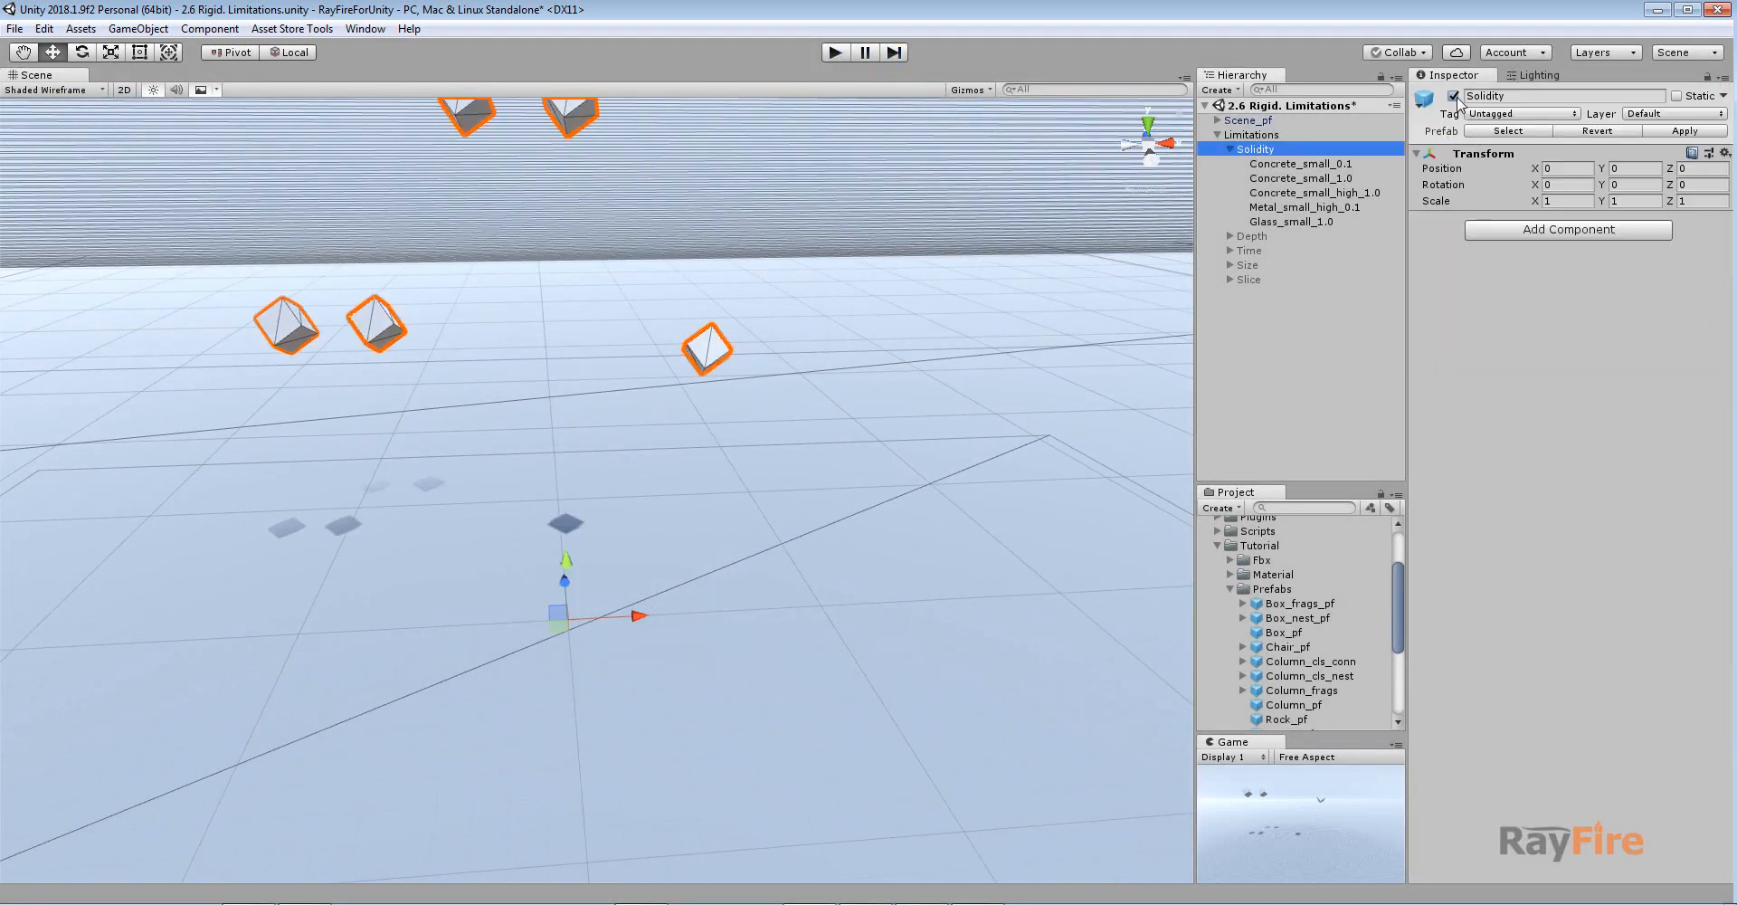
Step: Expand Depth_1, Depth_2 and Depth_4 under Depth, then select Depth_1's Box
{"action": "left_click", "coordinate": [1253, 163]}
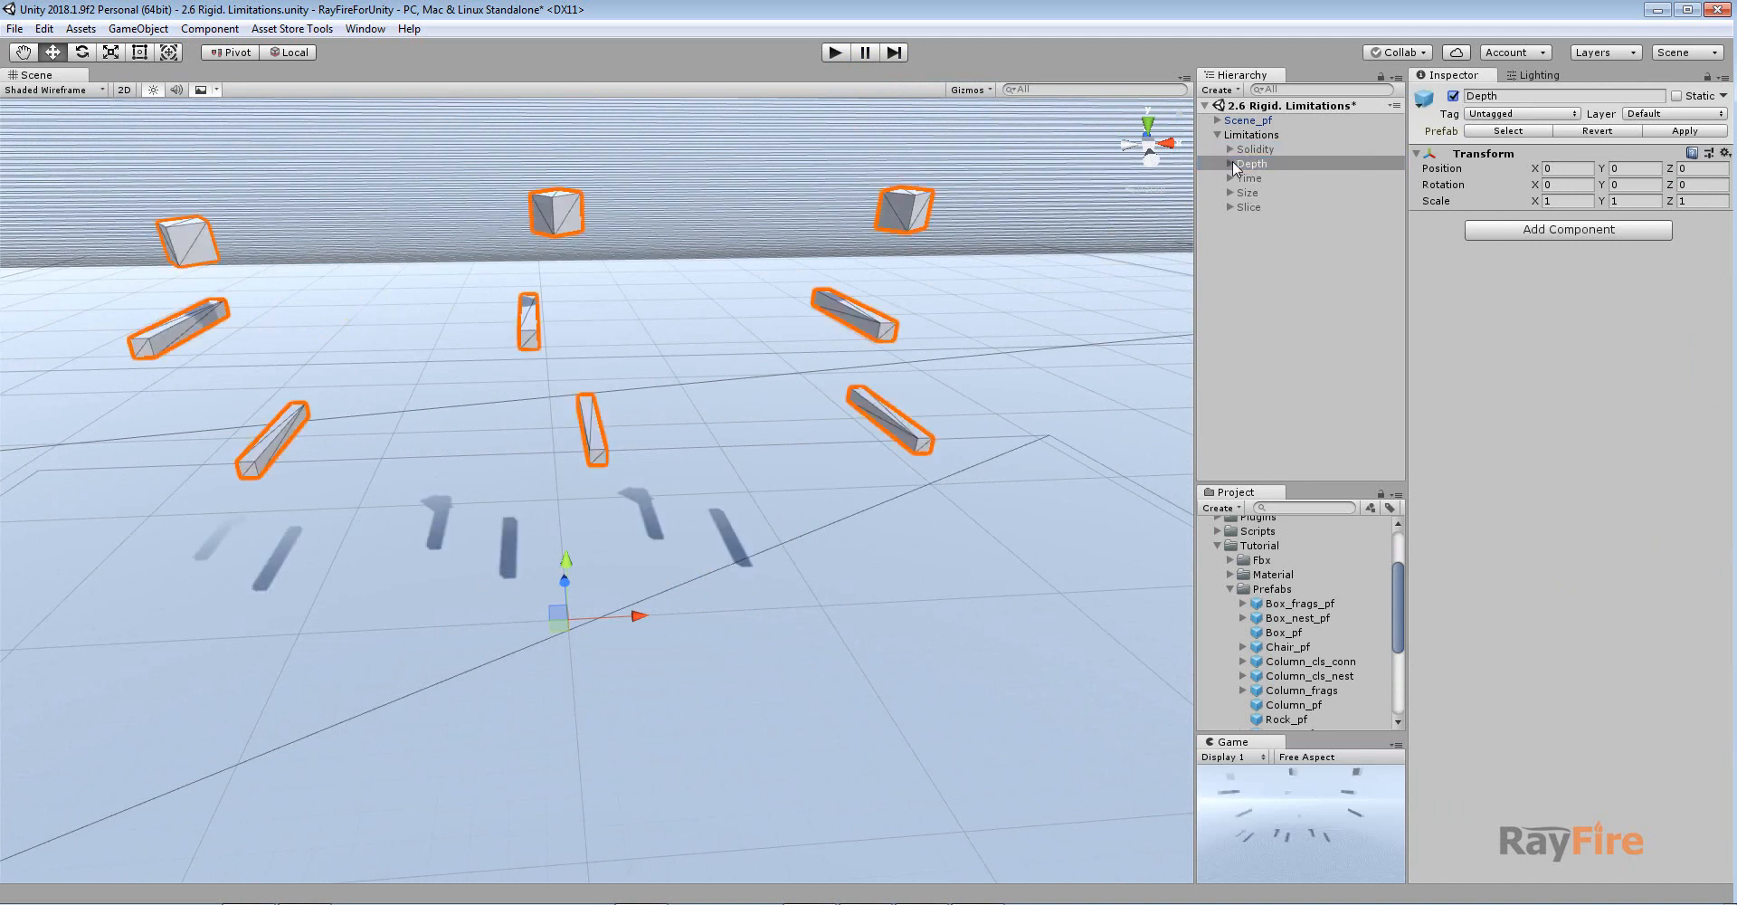
{"action": "left_click", "coordinate": [1263, 177]}
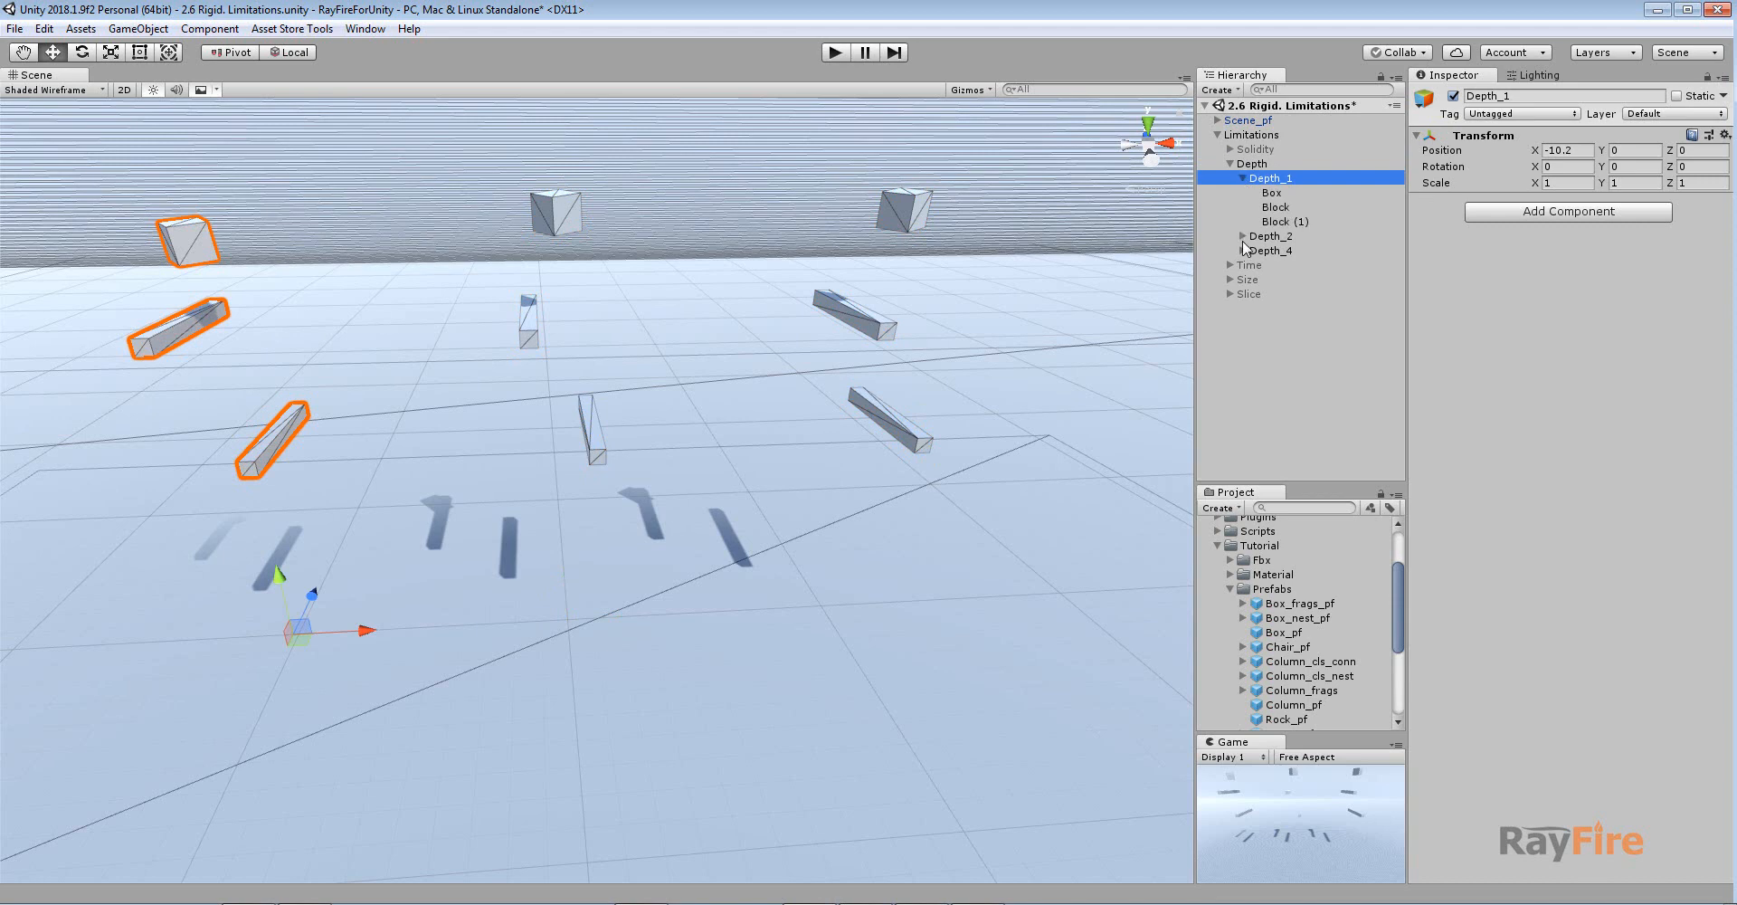
{"action": "left_click", "coordinate": [1244, 237]}
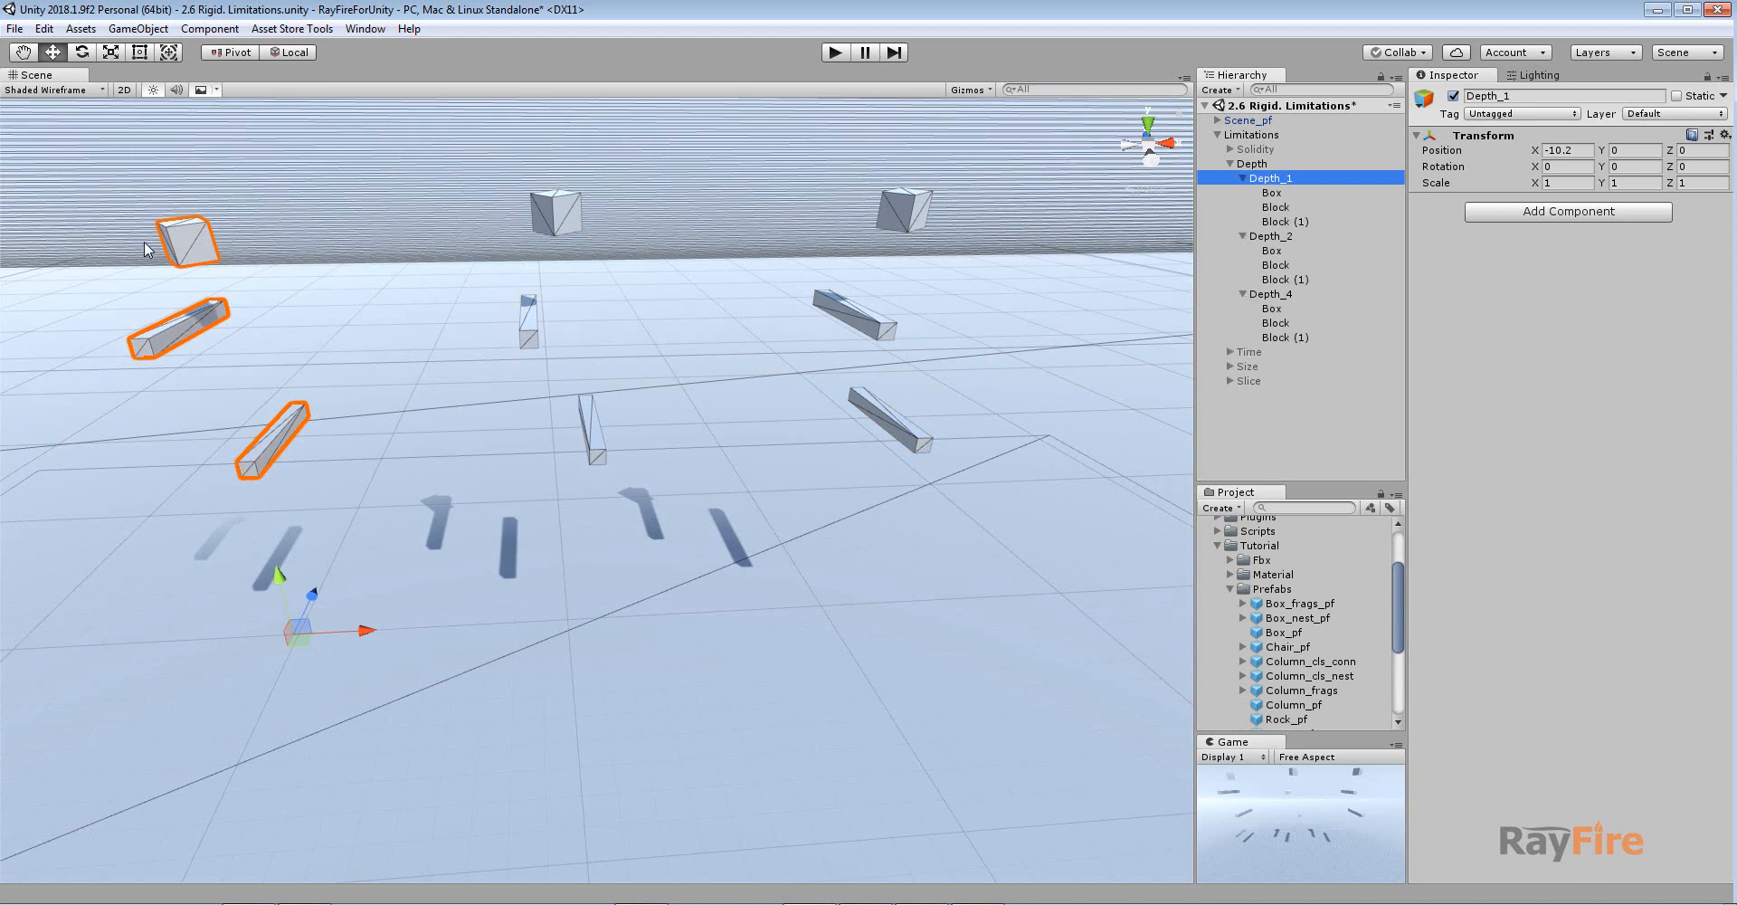
{"action": "left_click", "coordinate": [1257, 193]}
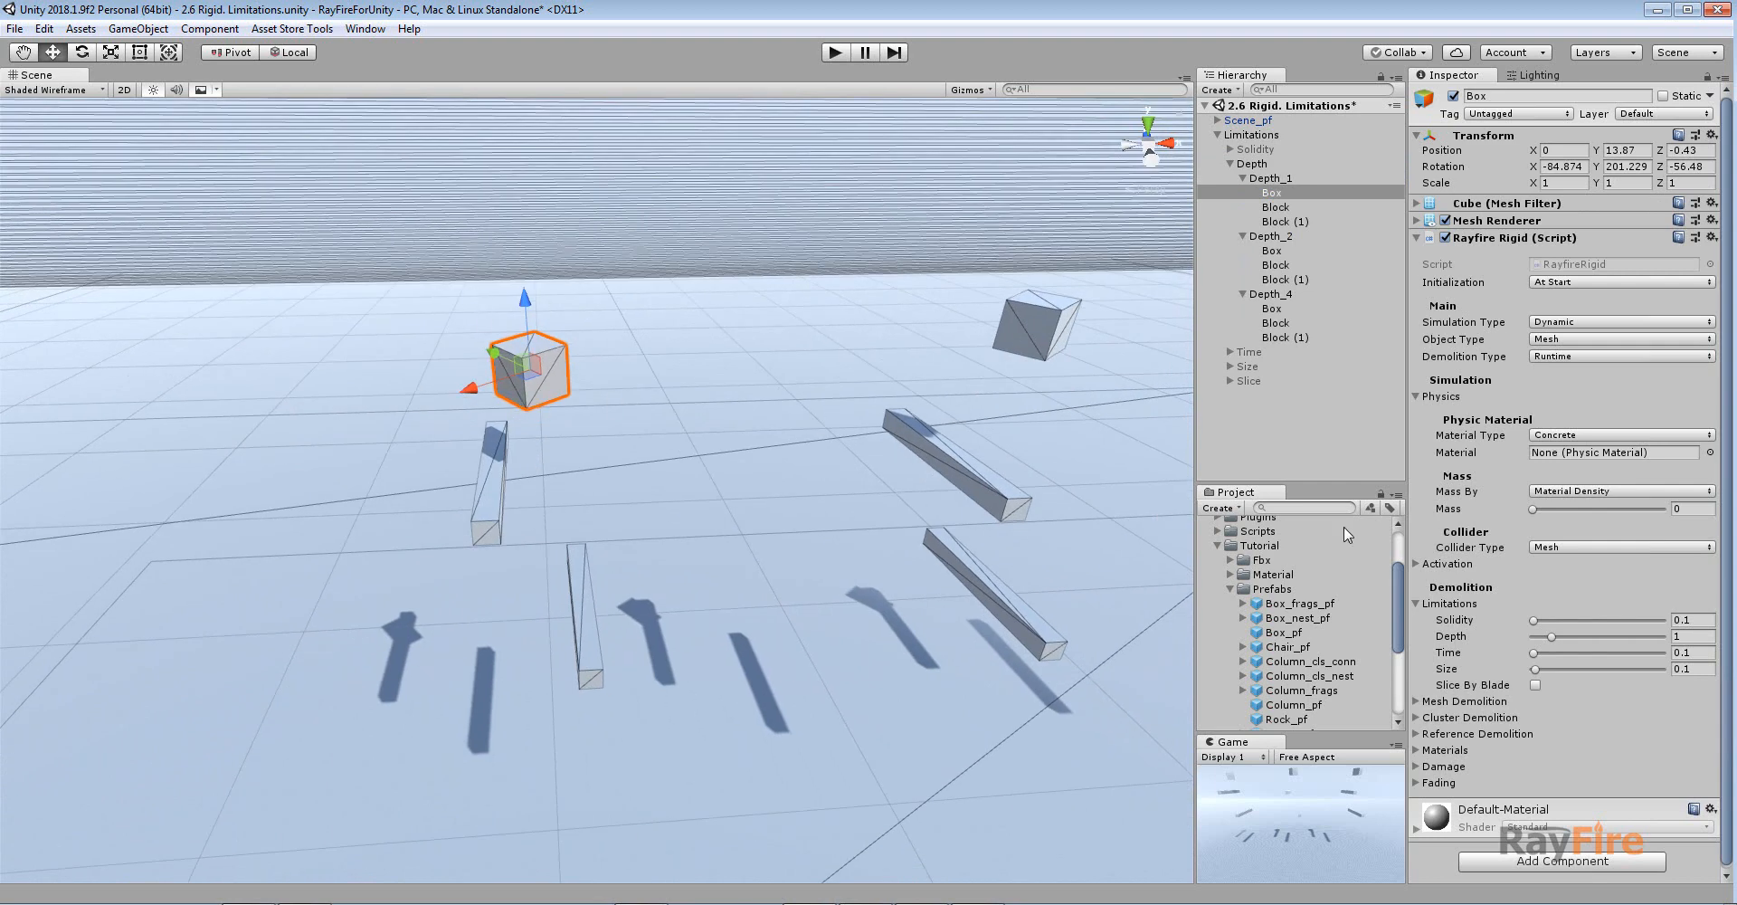
{"action": "mouse_move", "coordinate": [1567, 650]}
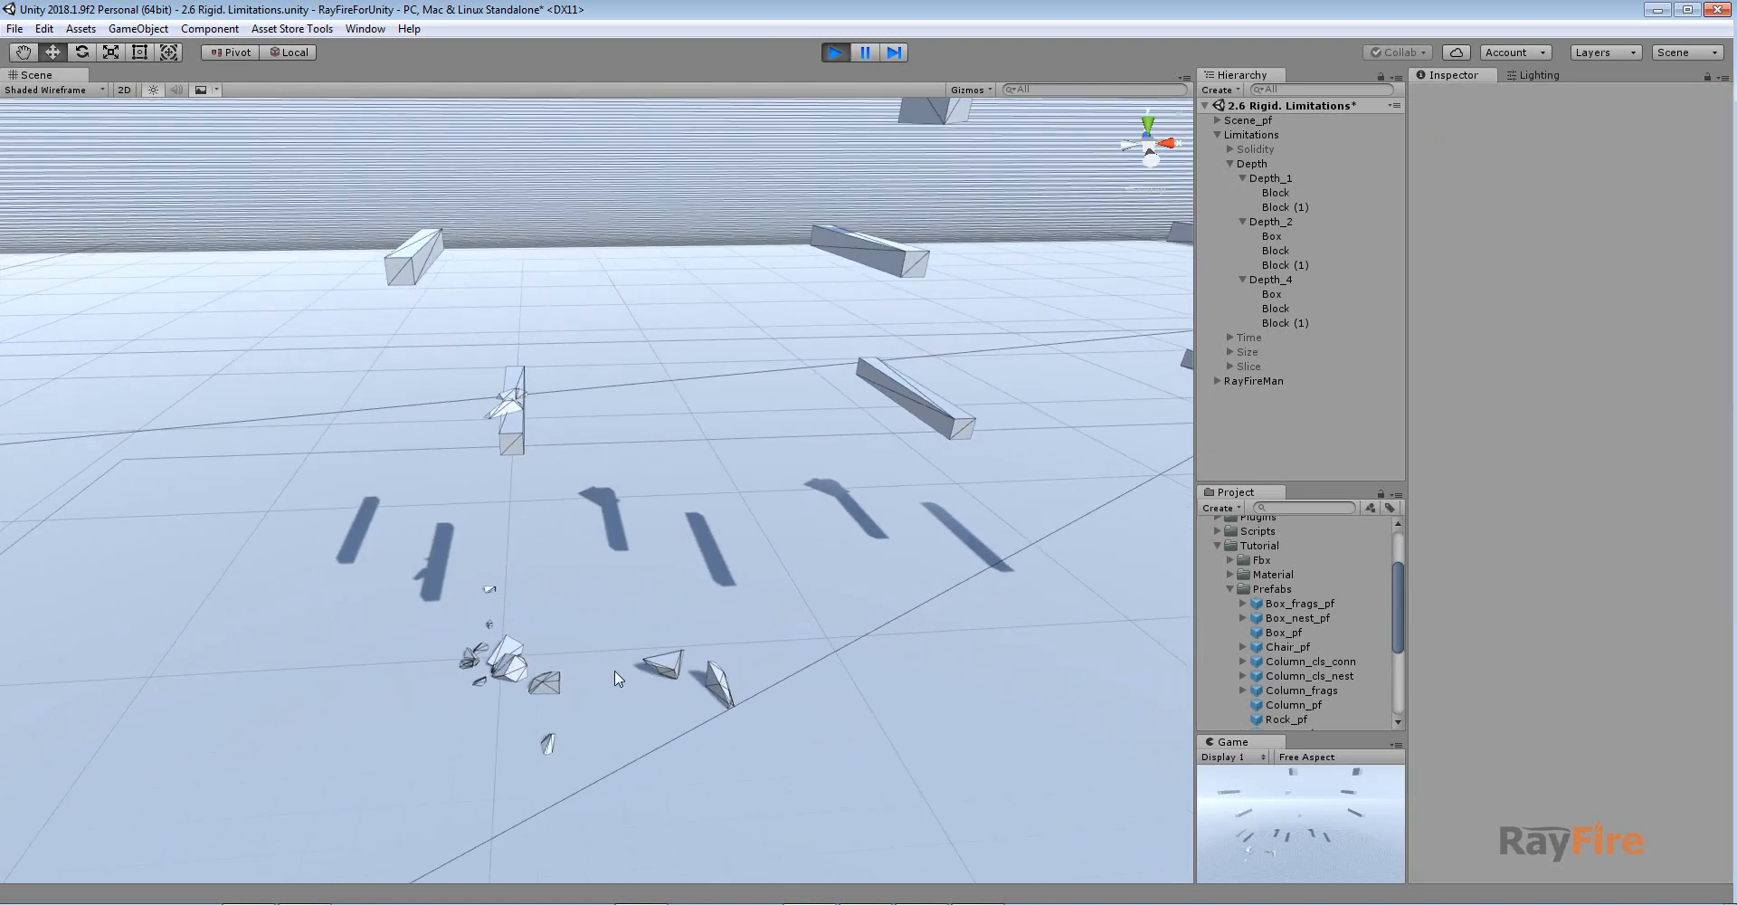
{"action": "mouse_move", "coordinate": [805, 468]}
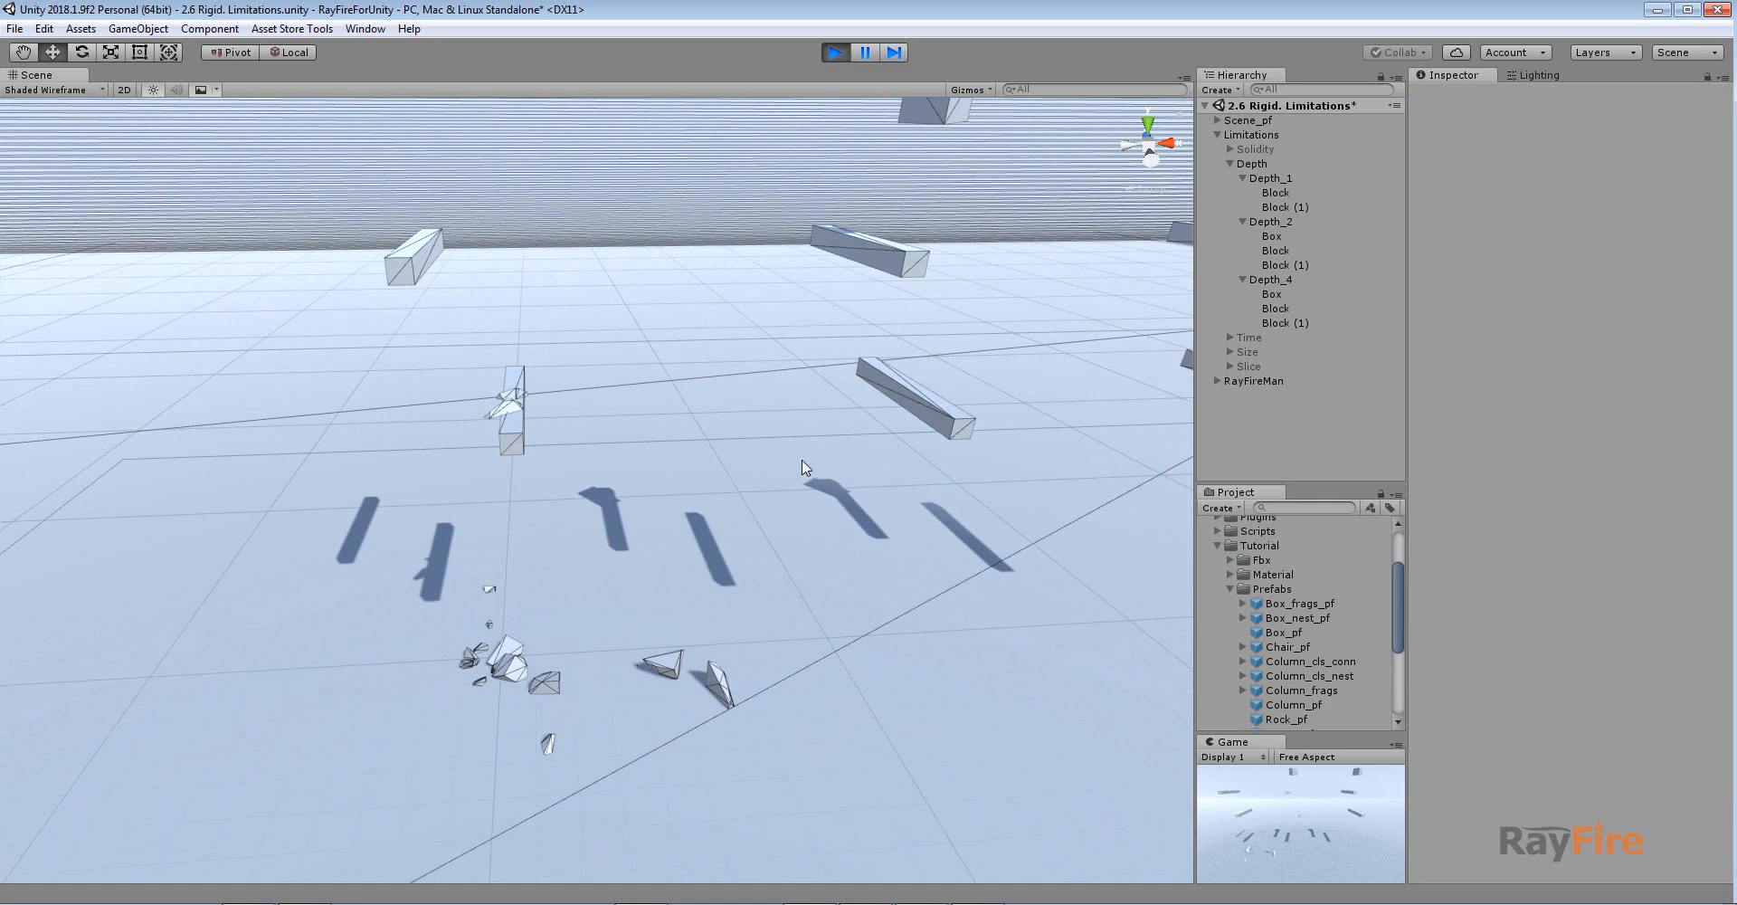
Step: Play the depth demo, pausing to inspect the Depth_2 Box's fragments at demolition depth 2/2
{"action": "left_click", "coordinate": [1273, 236]}
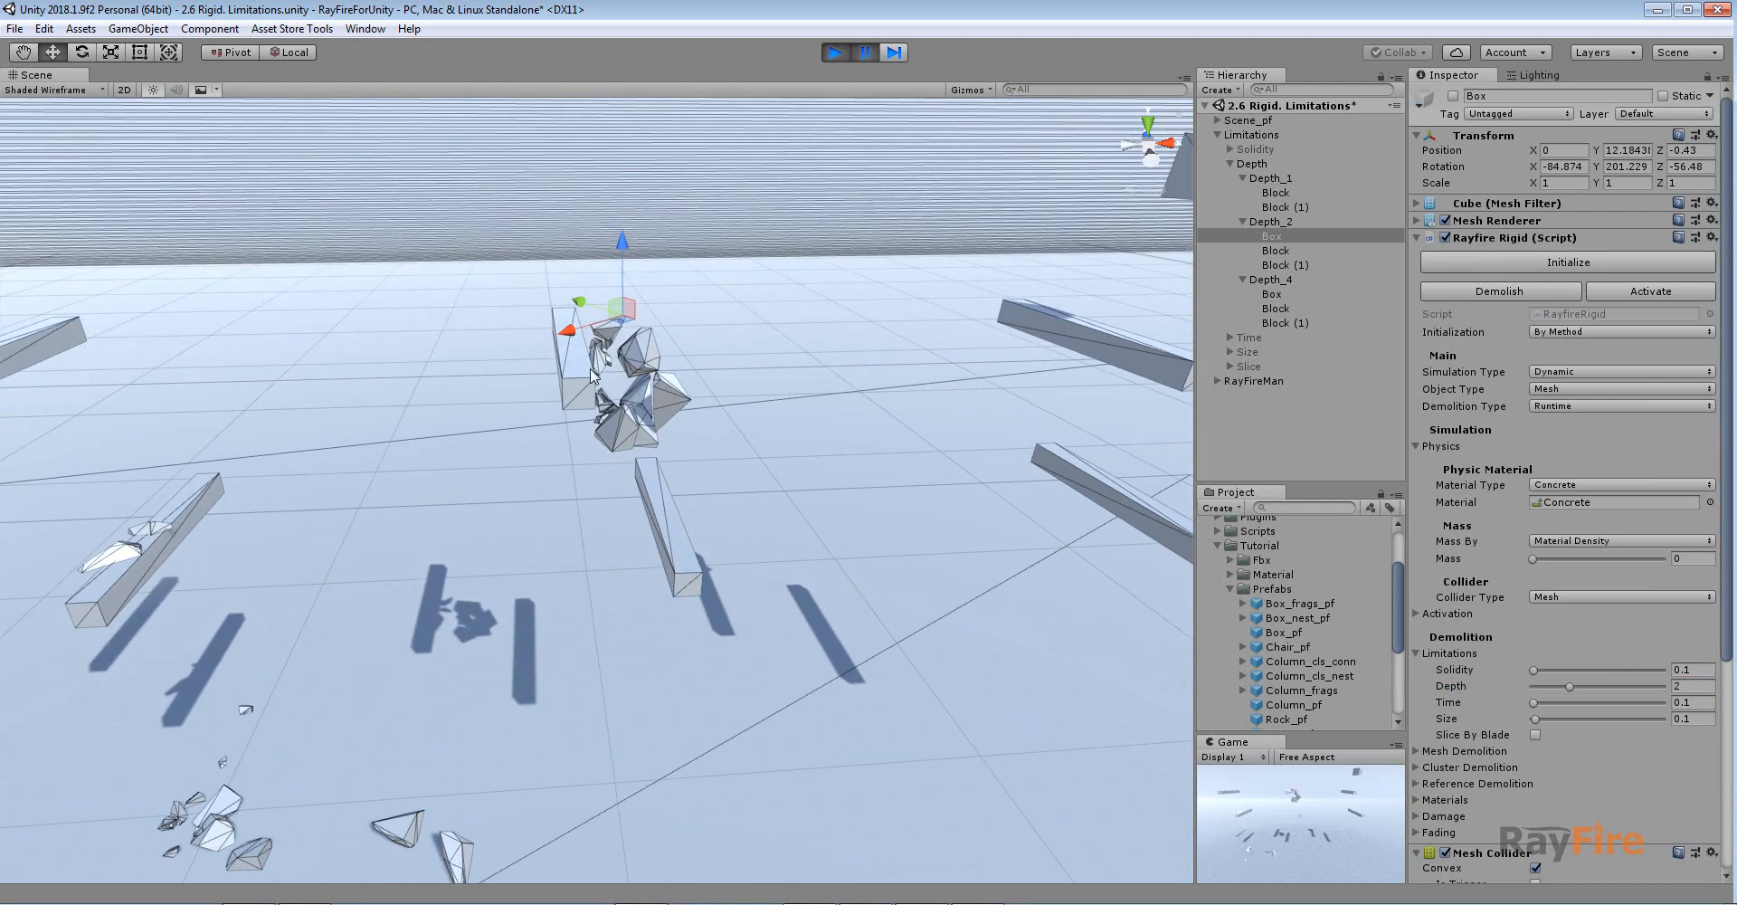
{"action": "left_click", "coordinate": [835, 52]}
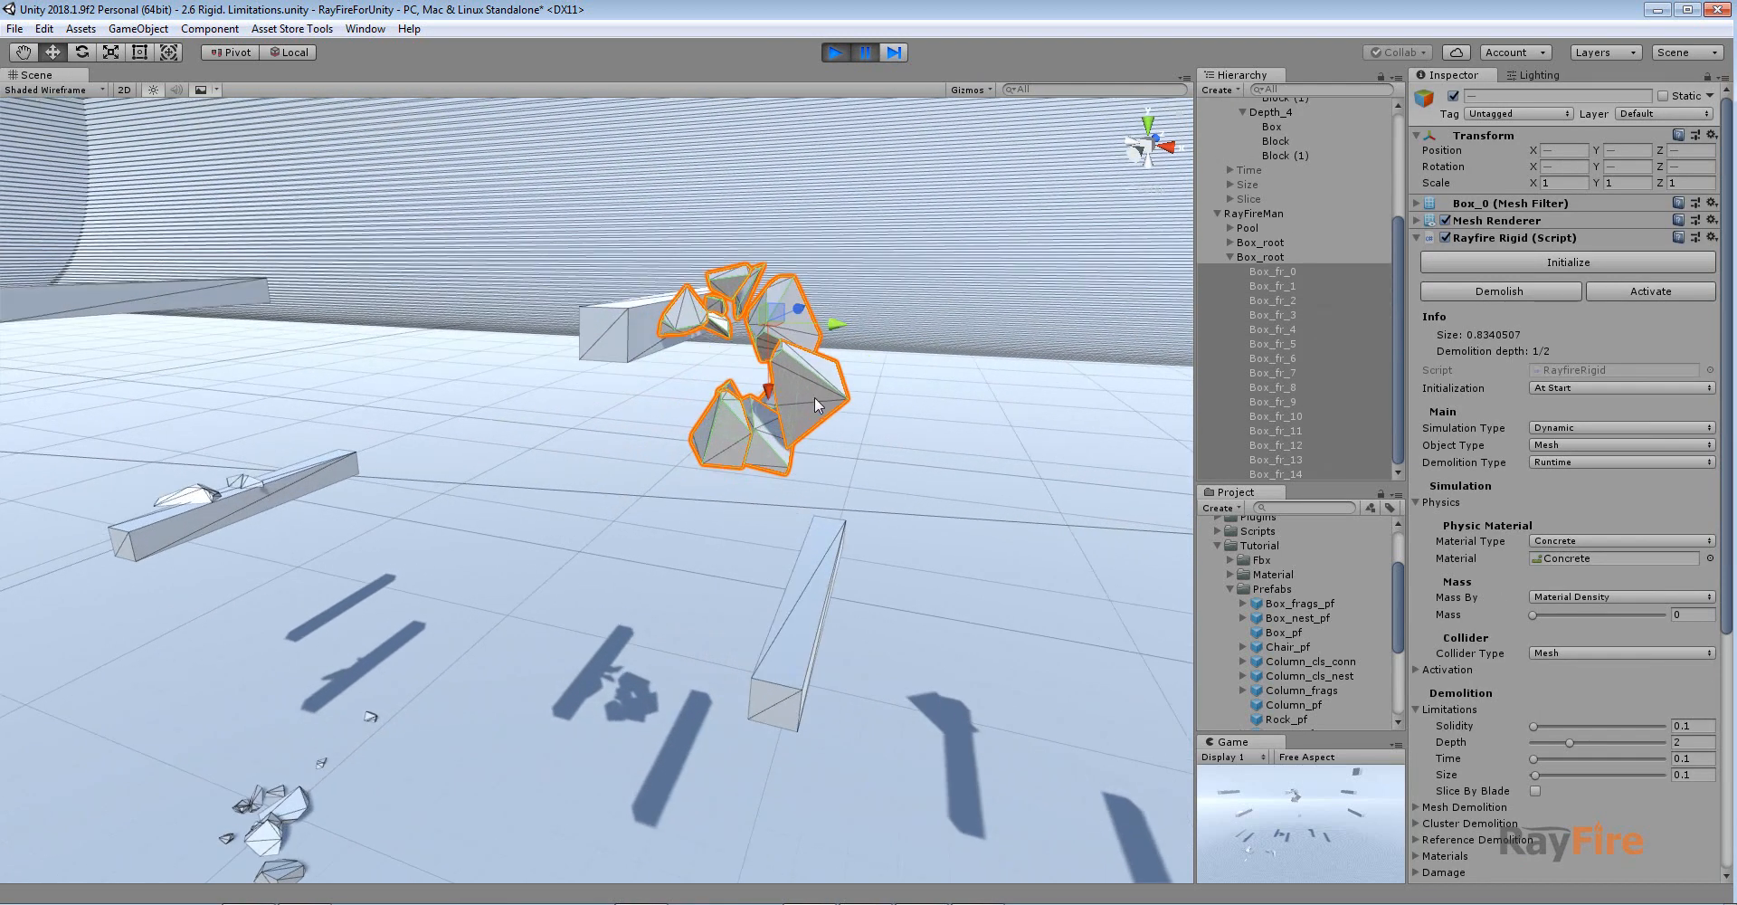
{"action": "left_click", "coordinate": [1275, 286]}
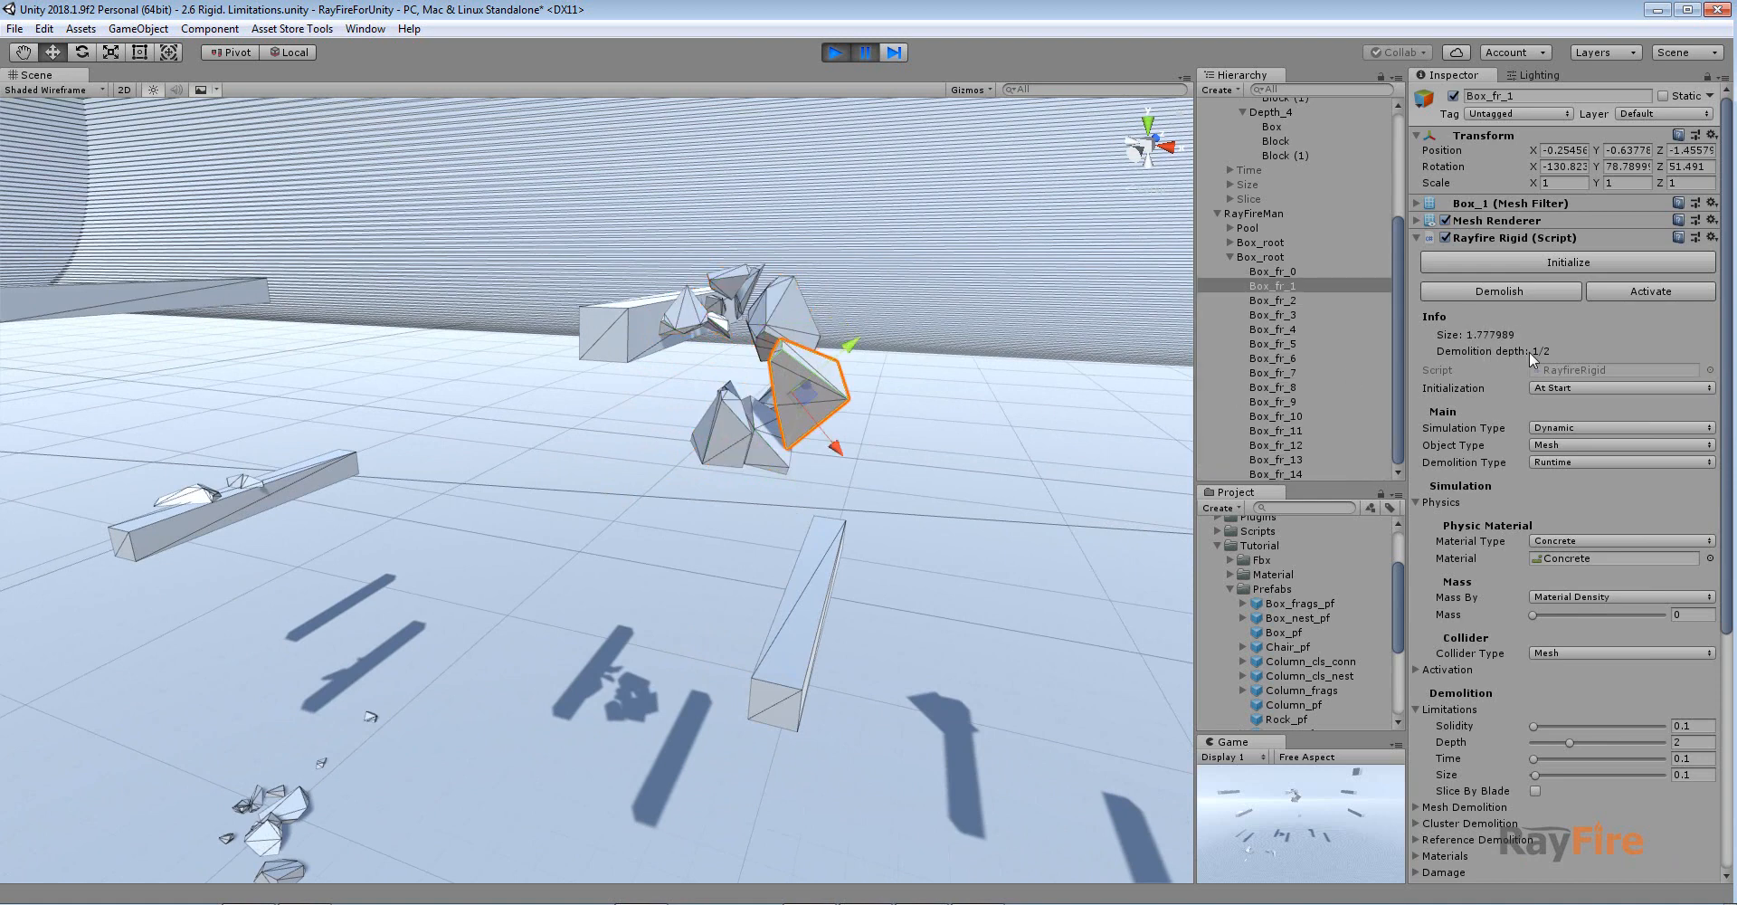
{"action": "mouse_move", "coordinate": [205, 840]}
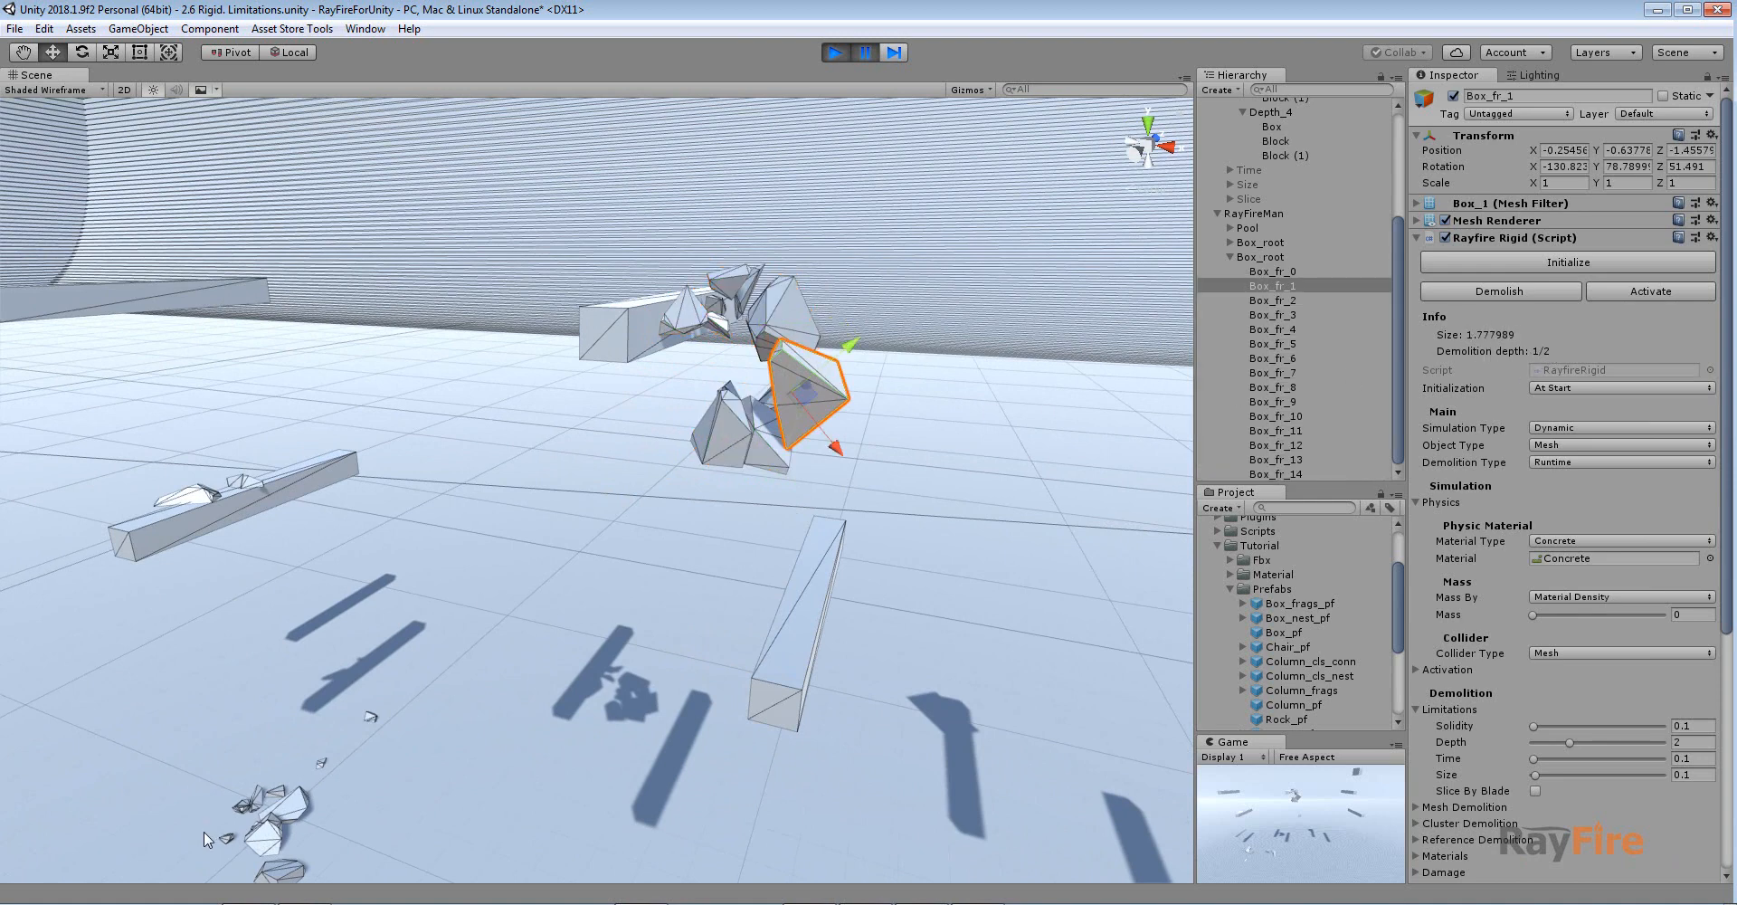
{"action": "left_click", "coordinate": [1275, 301]}
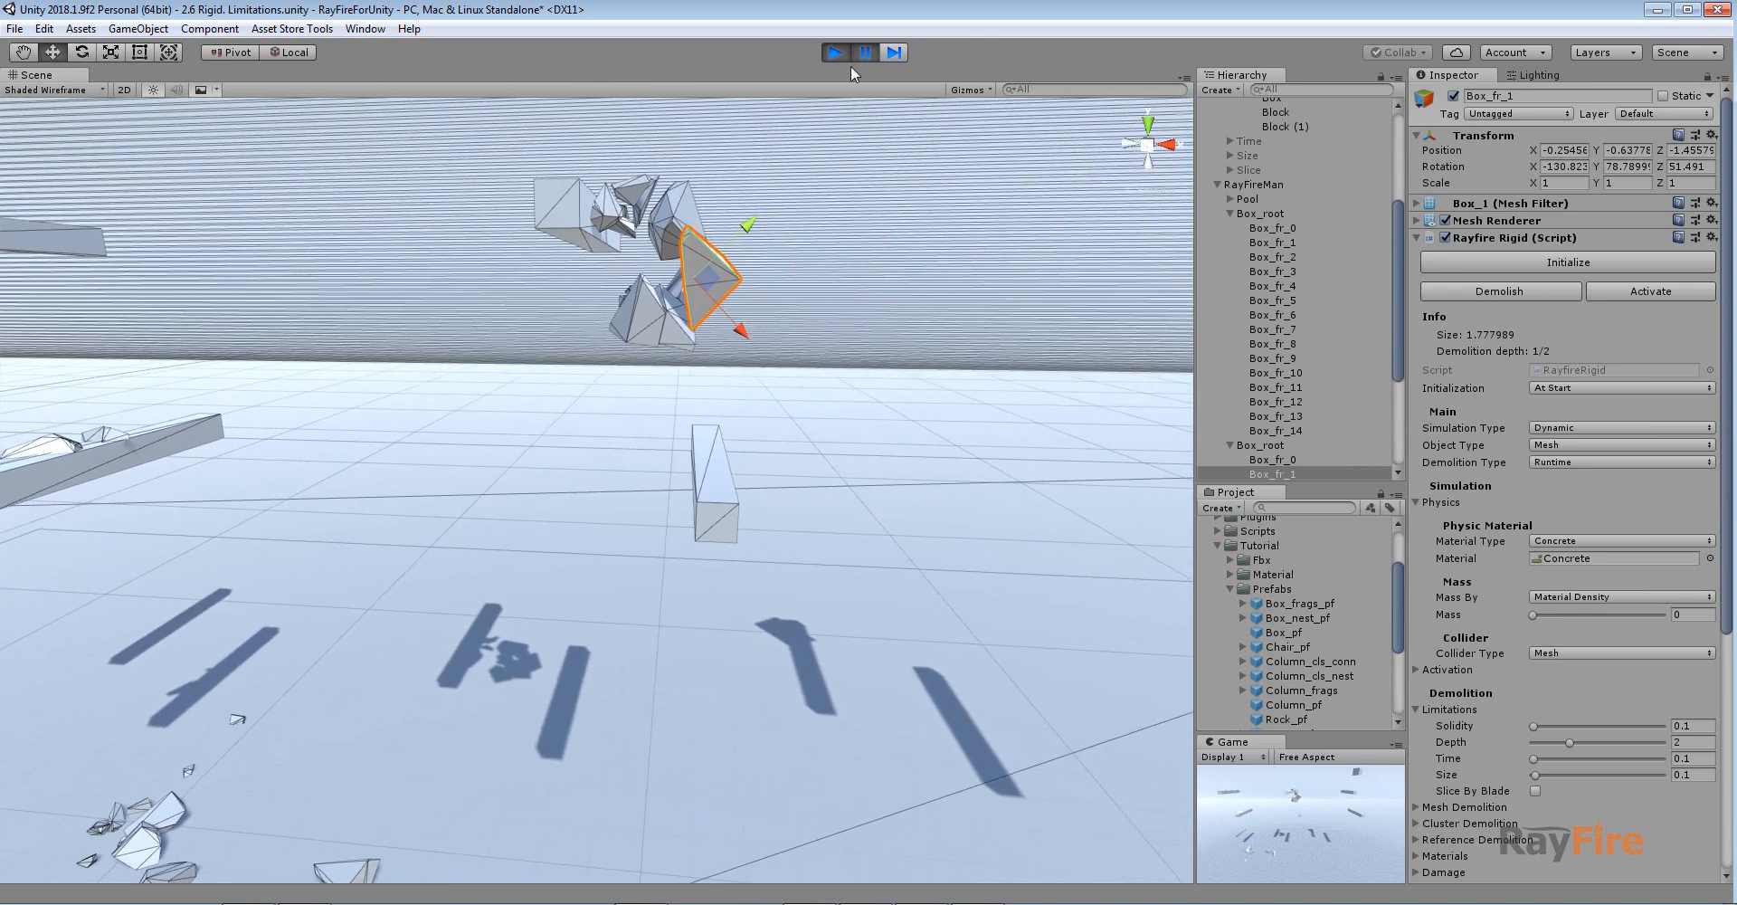
{"action": "left_click", "coordinate": [864, 52]}
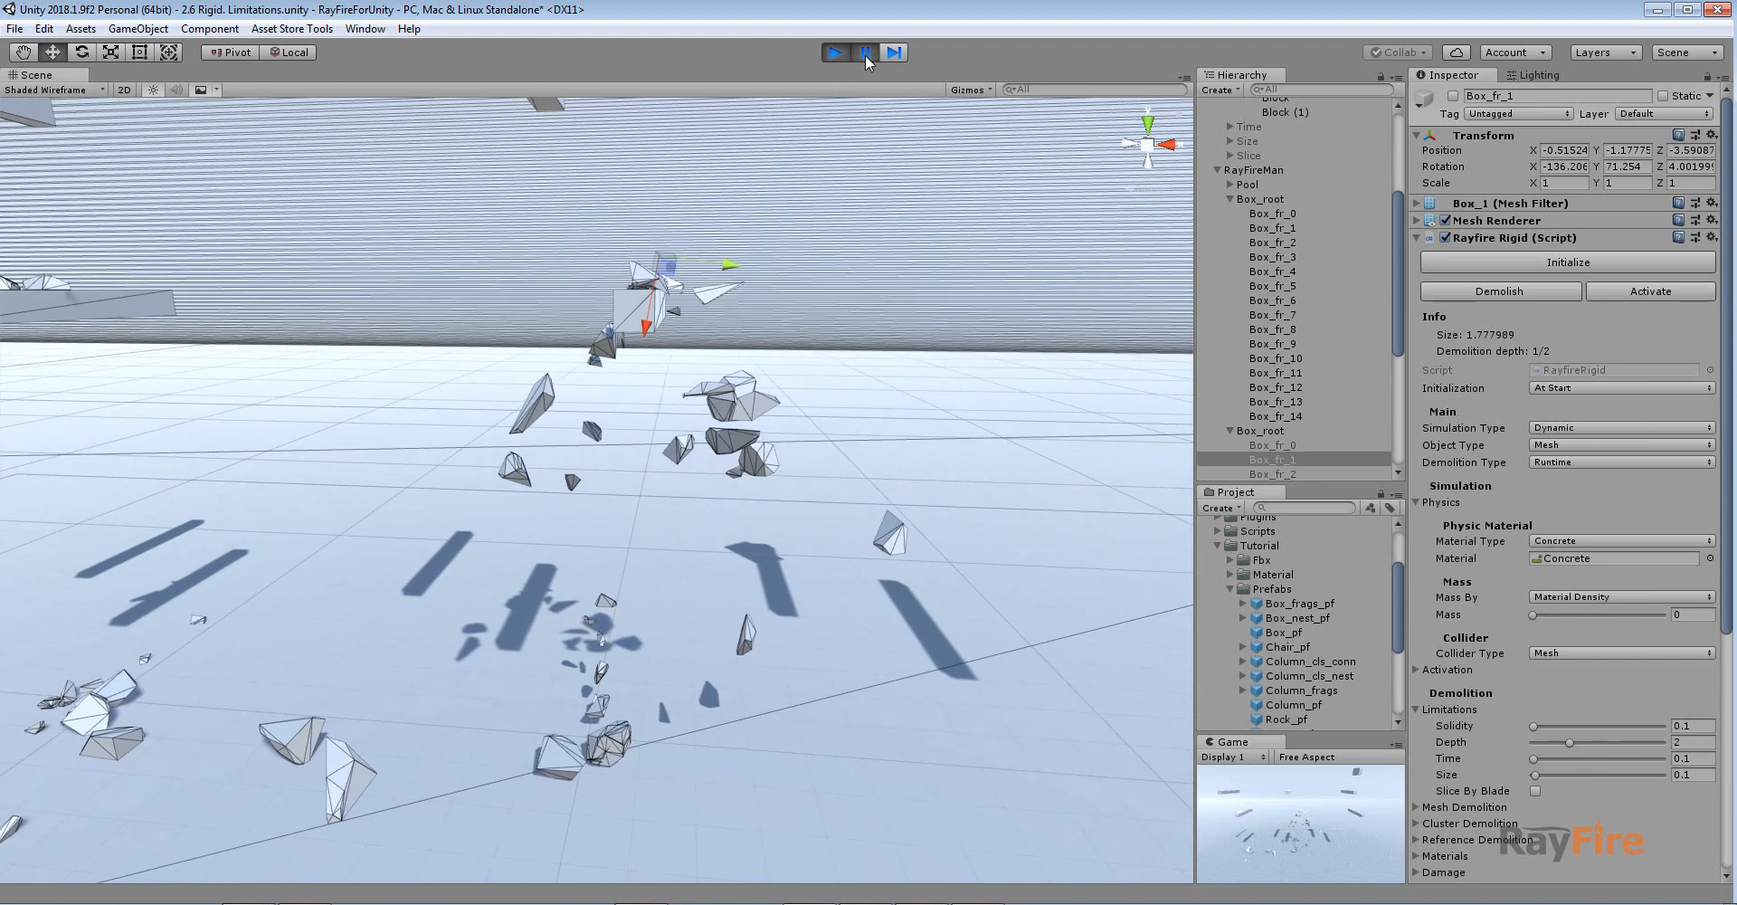
{"action": "left_click", "coordinate": [863, 53]}
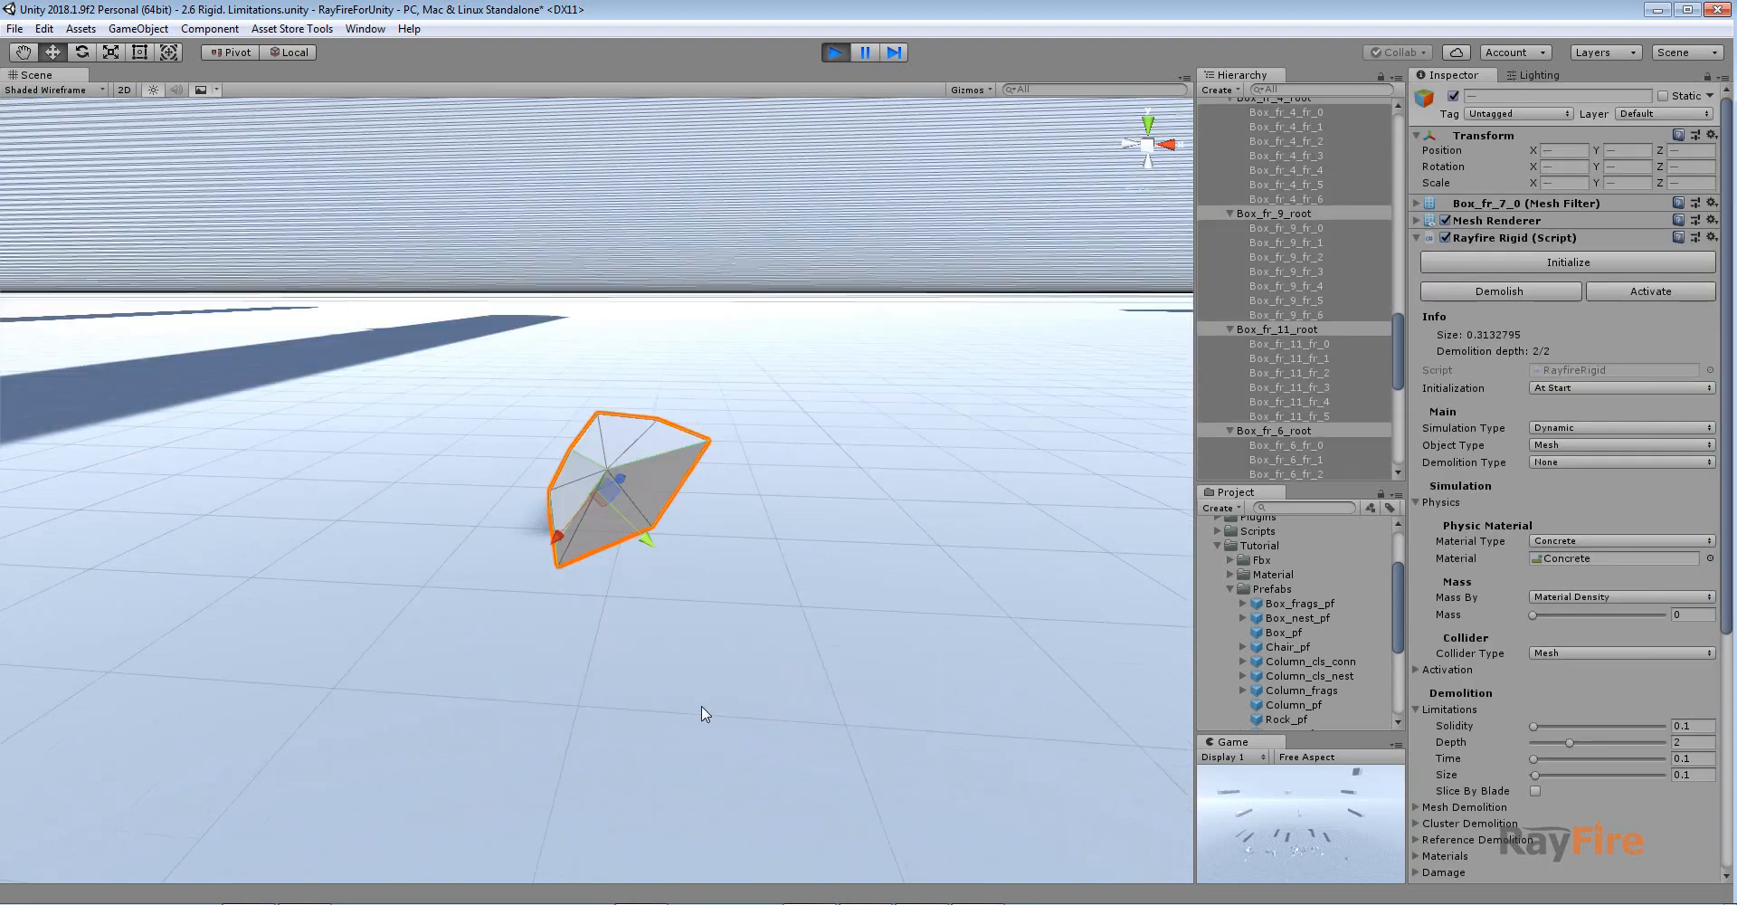
{"action": "left_click", "coordinate": [1499, 290]}
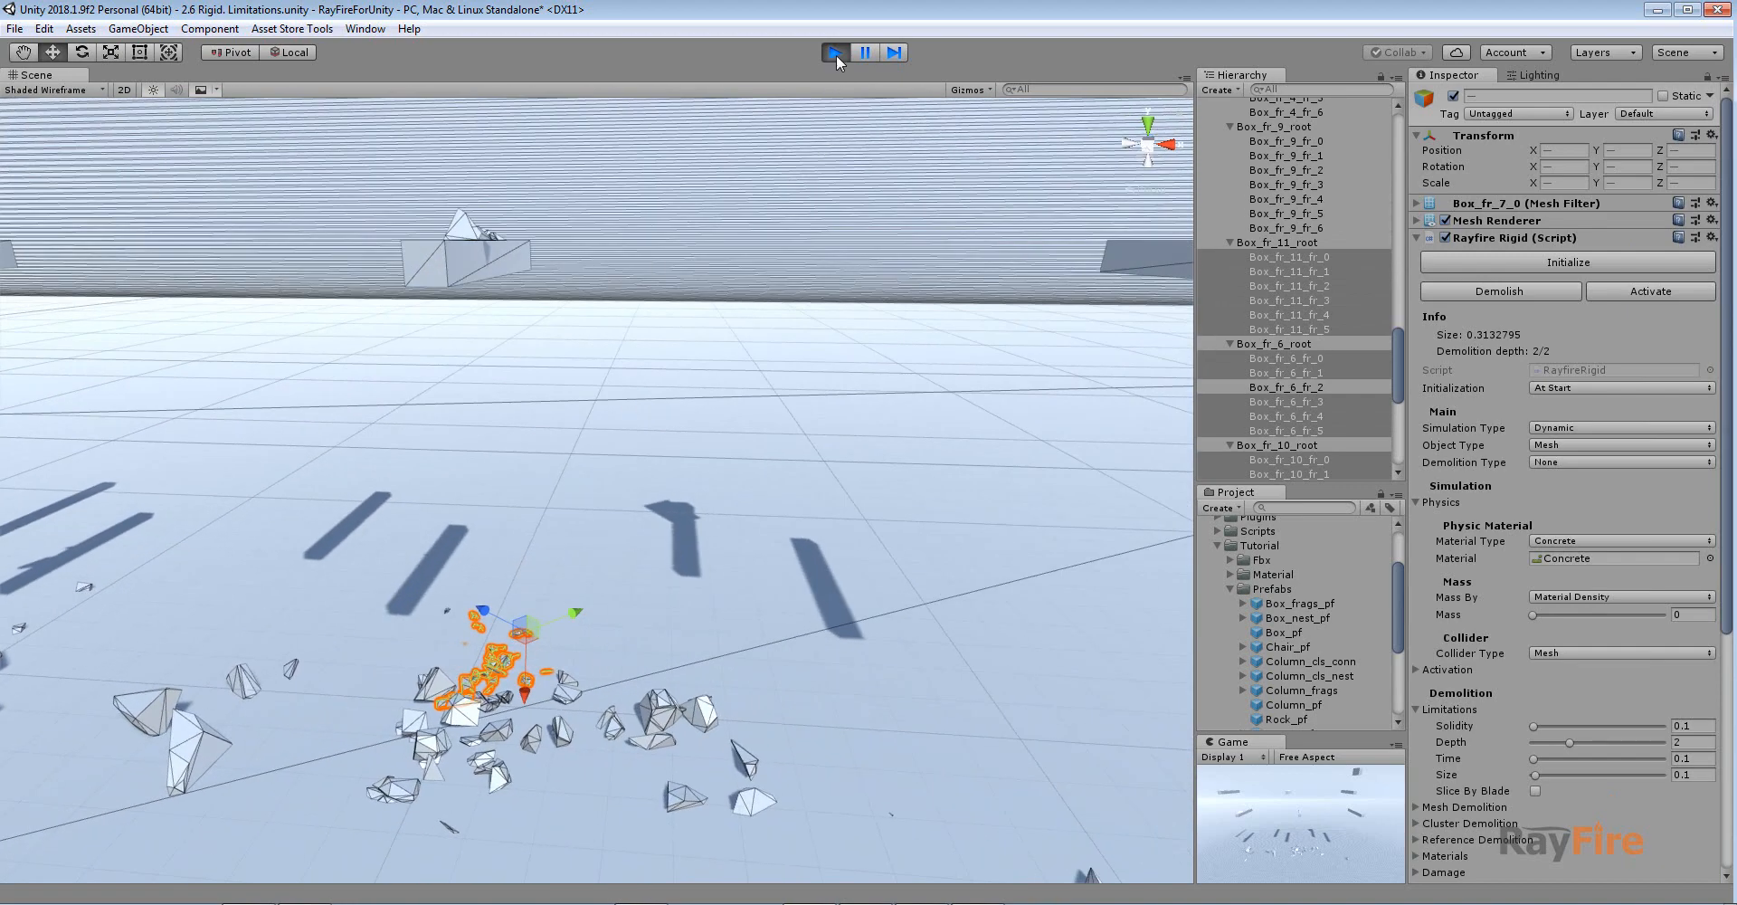
Step: Stop play mode and set the Depth_4 Box's demolition depth limit to 4
{"action": "left_click", "coordinate": [834, 52]}
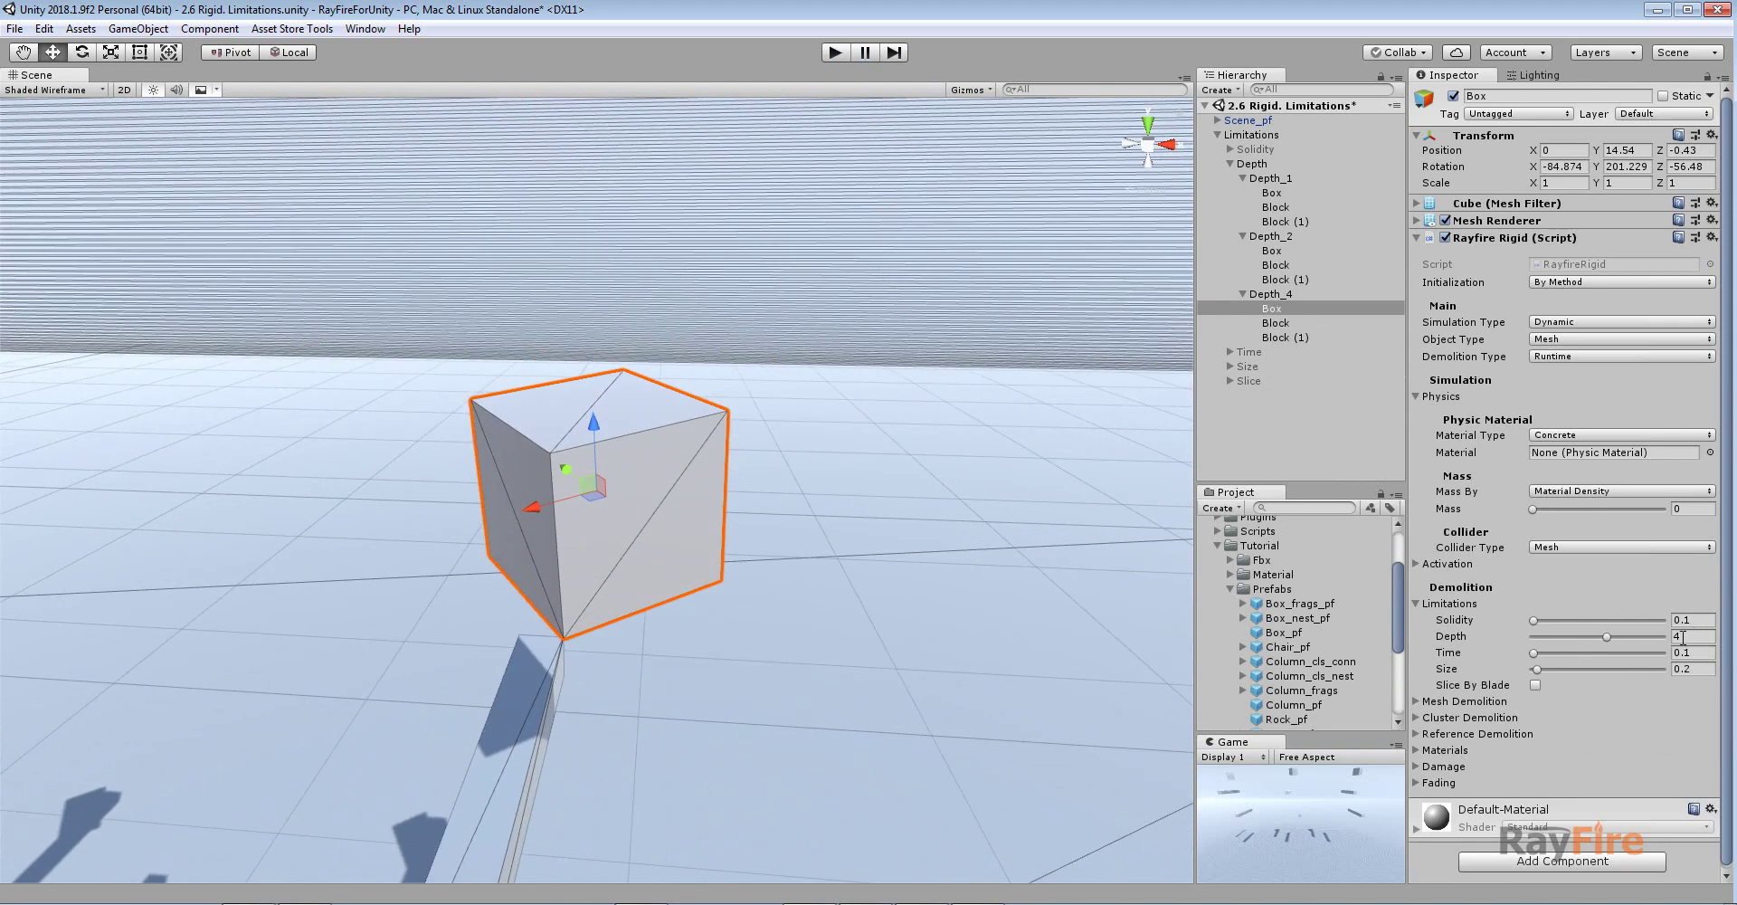
{"action": "triple_click", "coordinate": [1690, 634]}
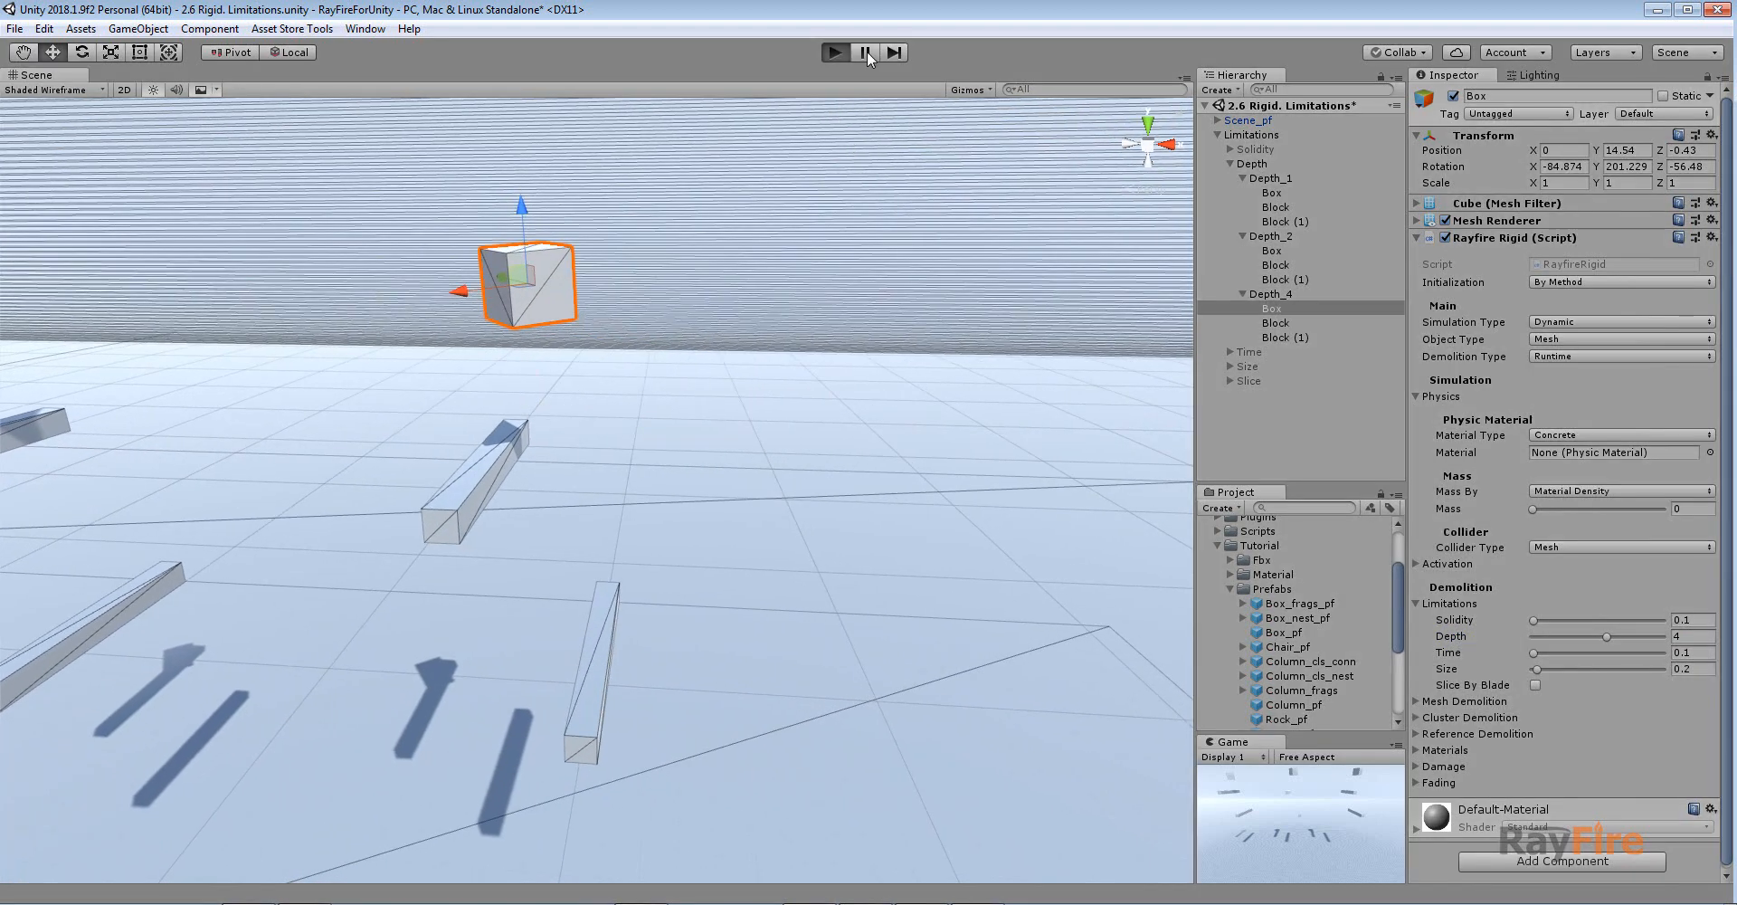
Step: Run the Depth_4 demo and inspect fragments like Box_fr_1_fr_3, reaching demolition depth 3/4
{"action": "left_click", "coordinate": [835, 52]}
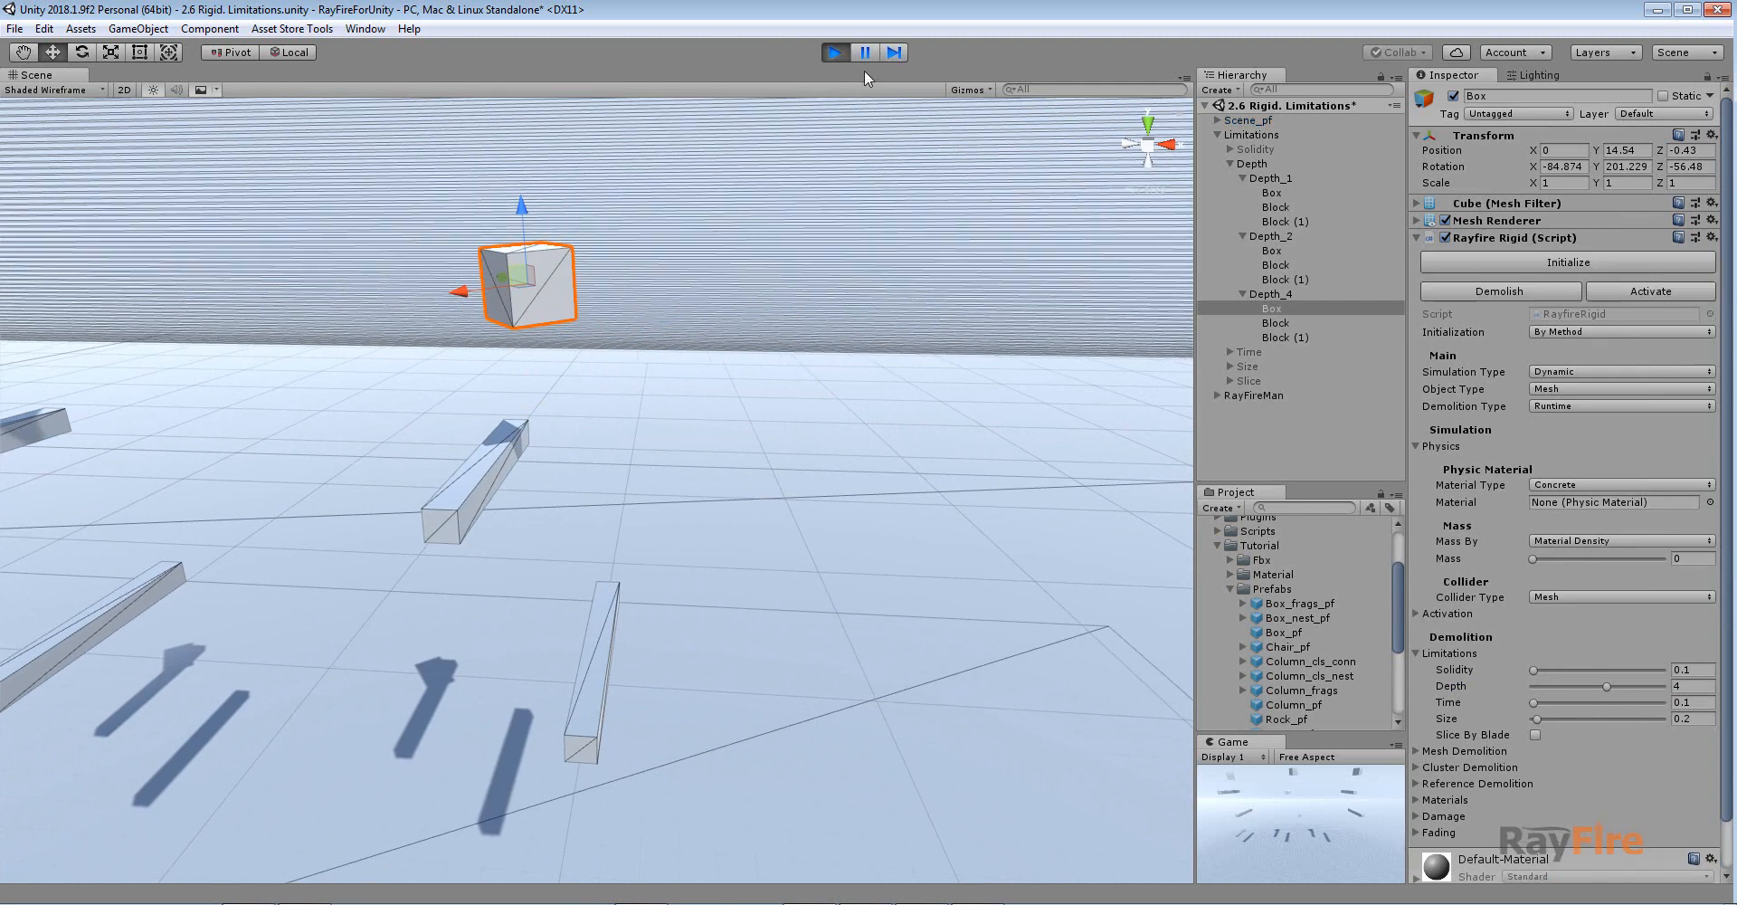
{"action": "left_click", "coordinate": [835, 53]}
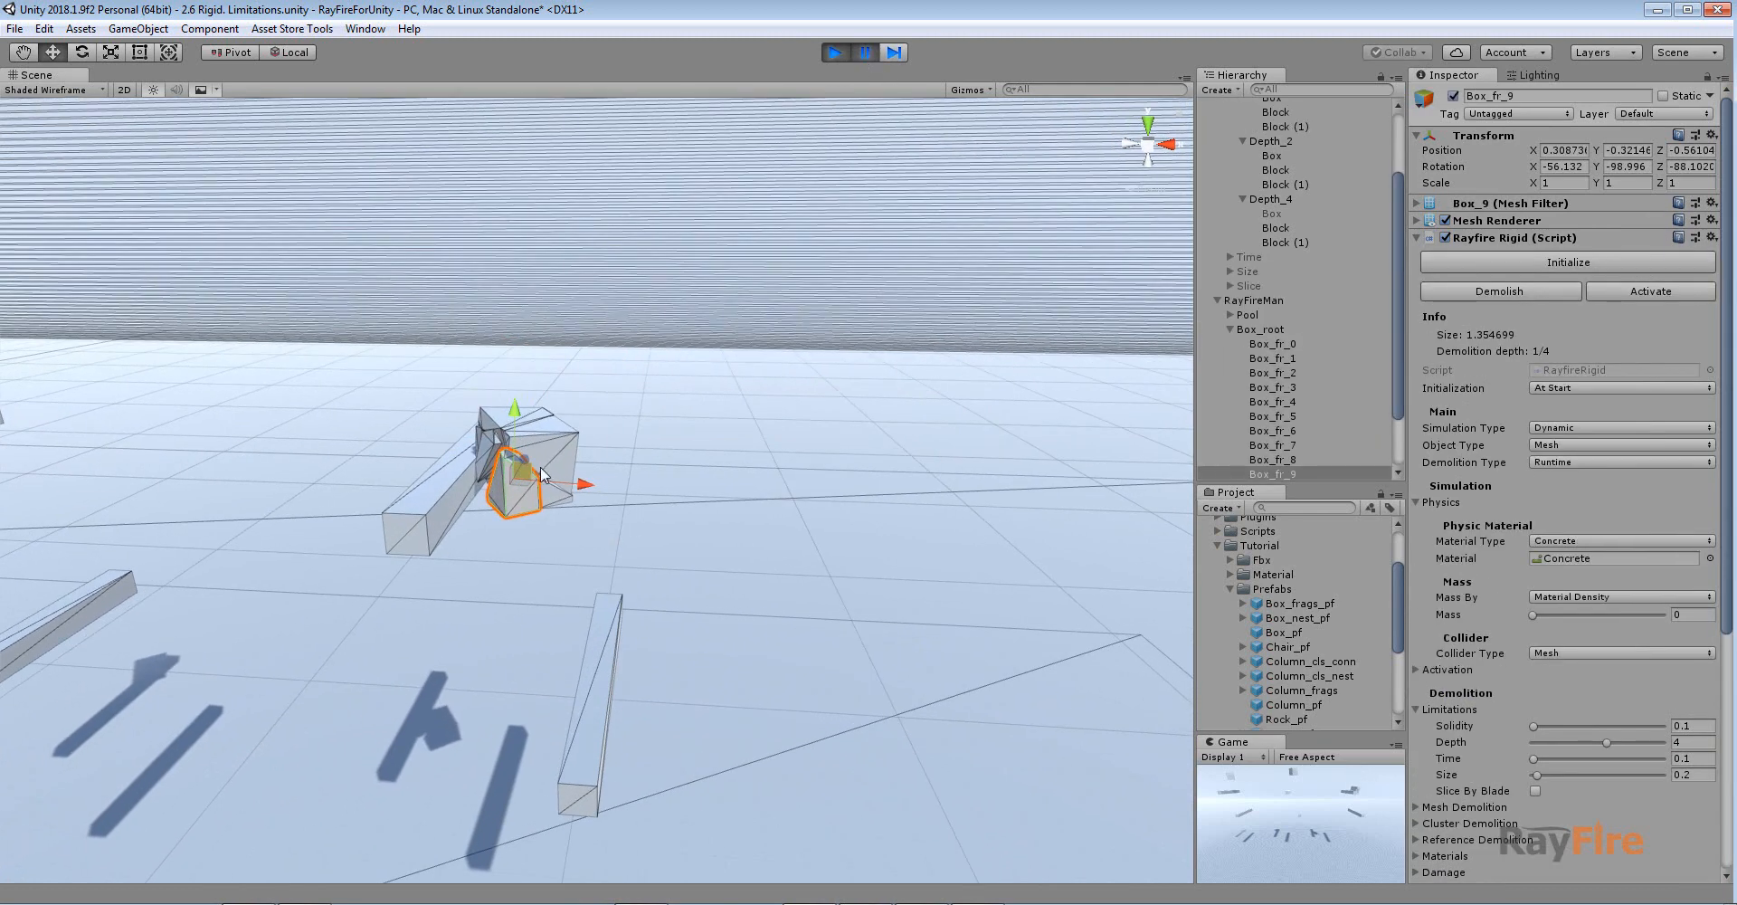
{"action": "left_click", "coordinate": [1273, 358]}
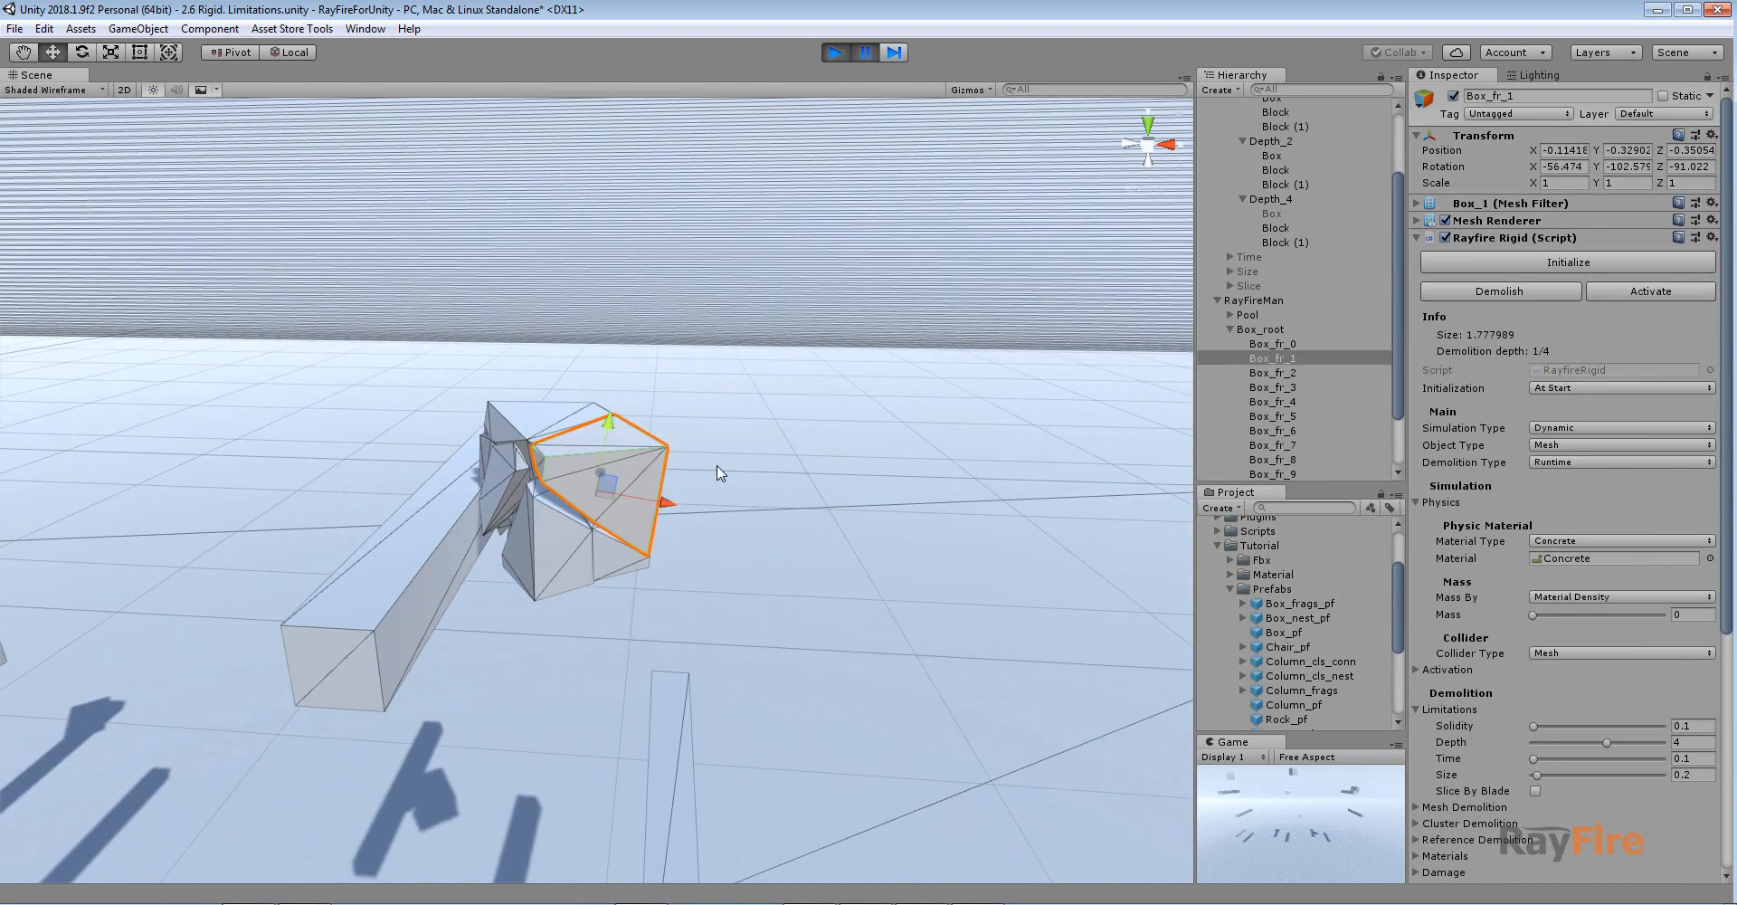
{"action": "left_click", "coordinate": [863, 52]}
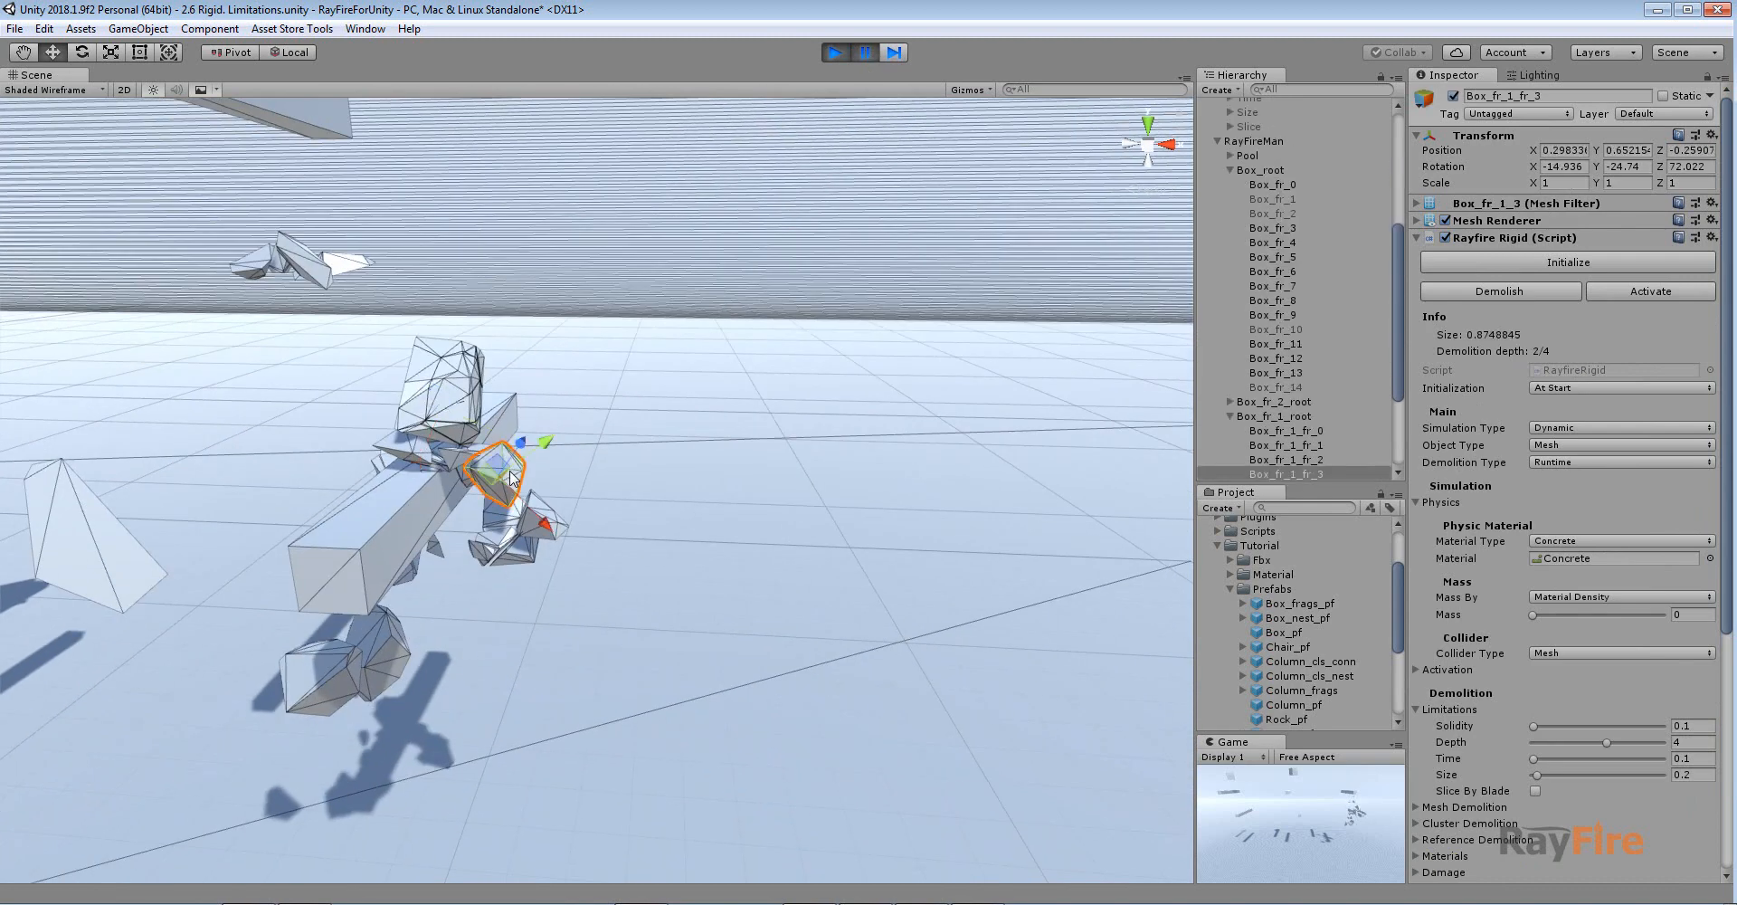
{"action": "mouse_move", "coordinate": [1556, 437]}
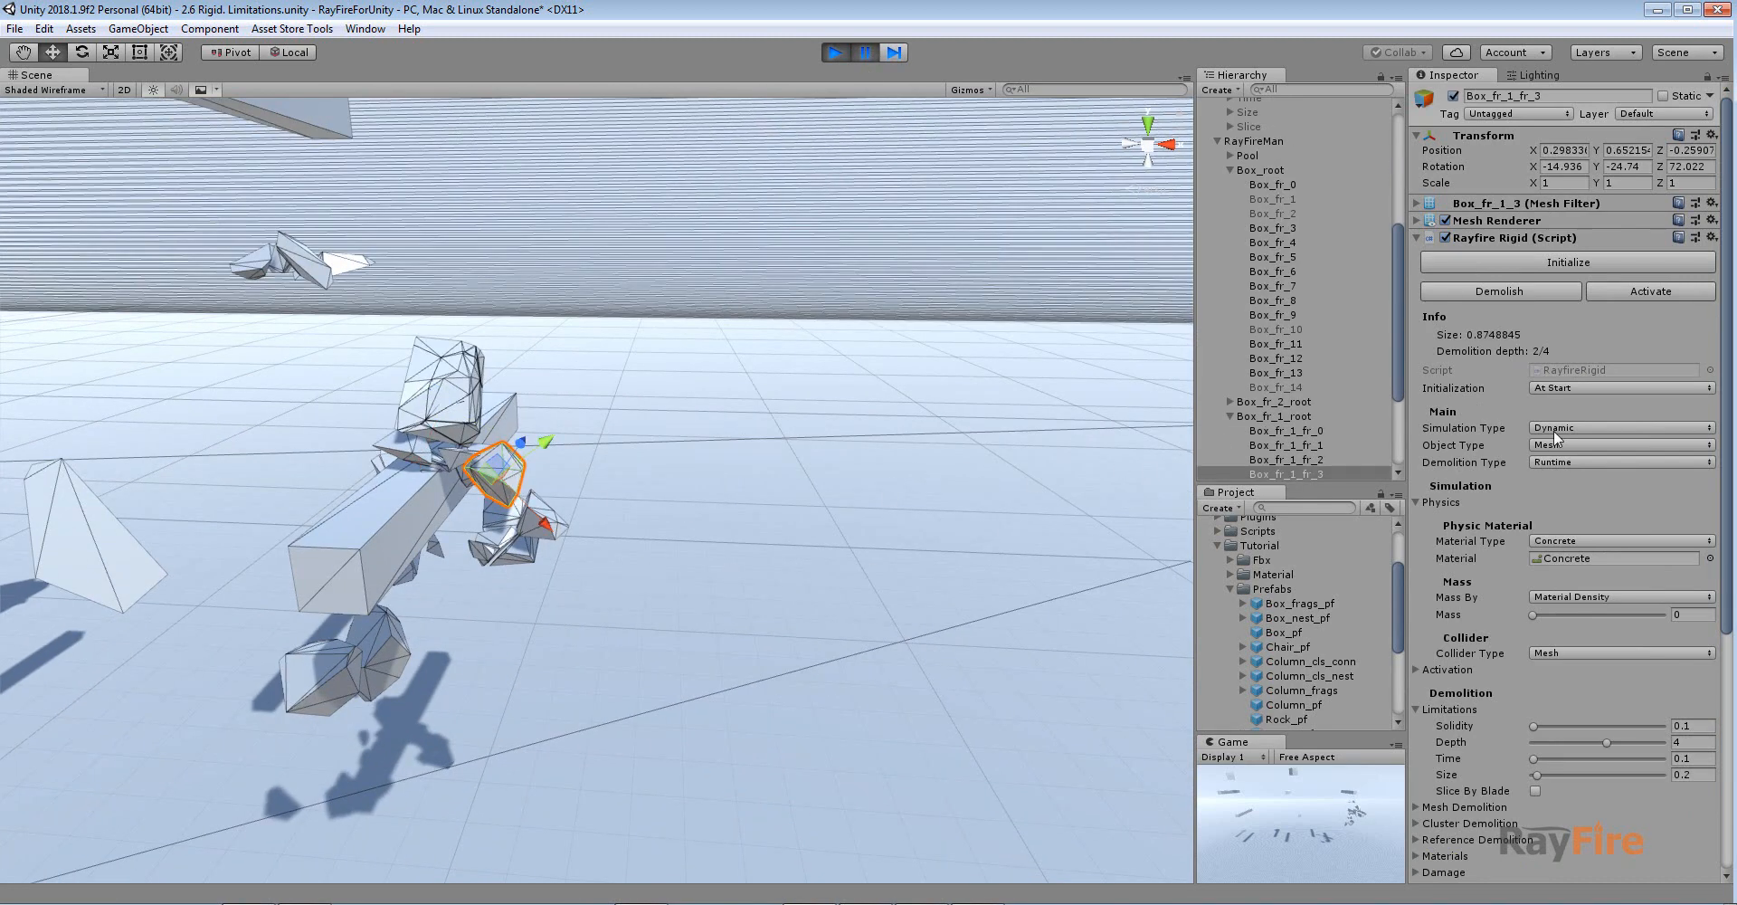
{"action": "left_click", "coordinate": [862, 53]}
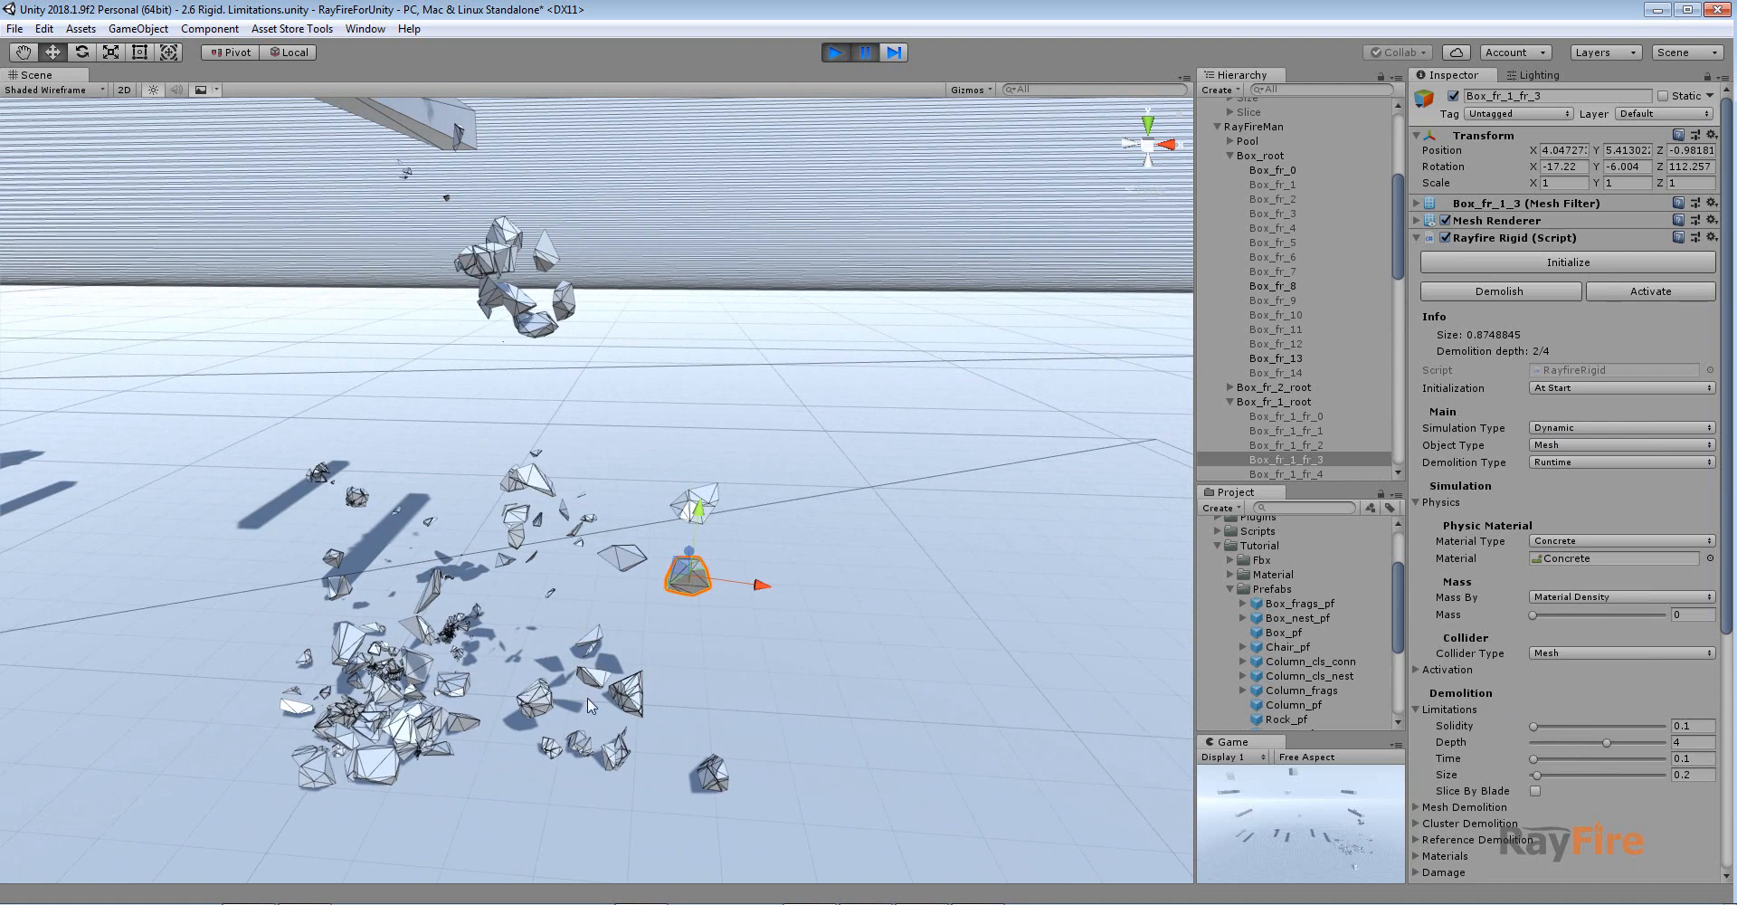
{"action": "mouse_move", "coordinate": [562, 682]}
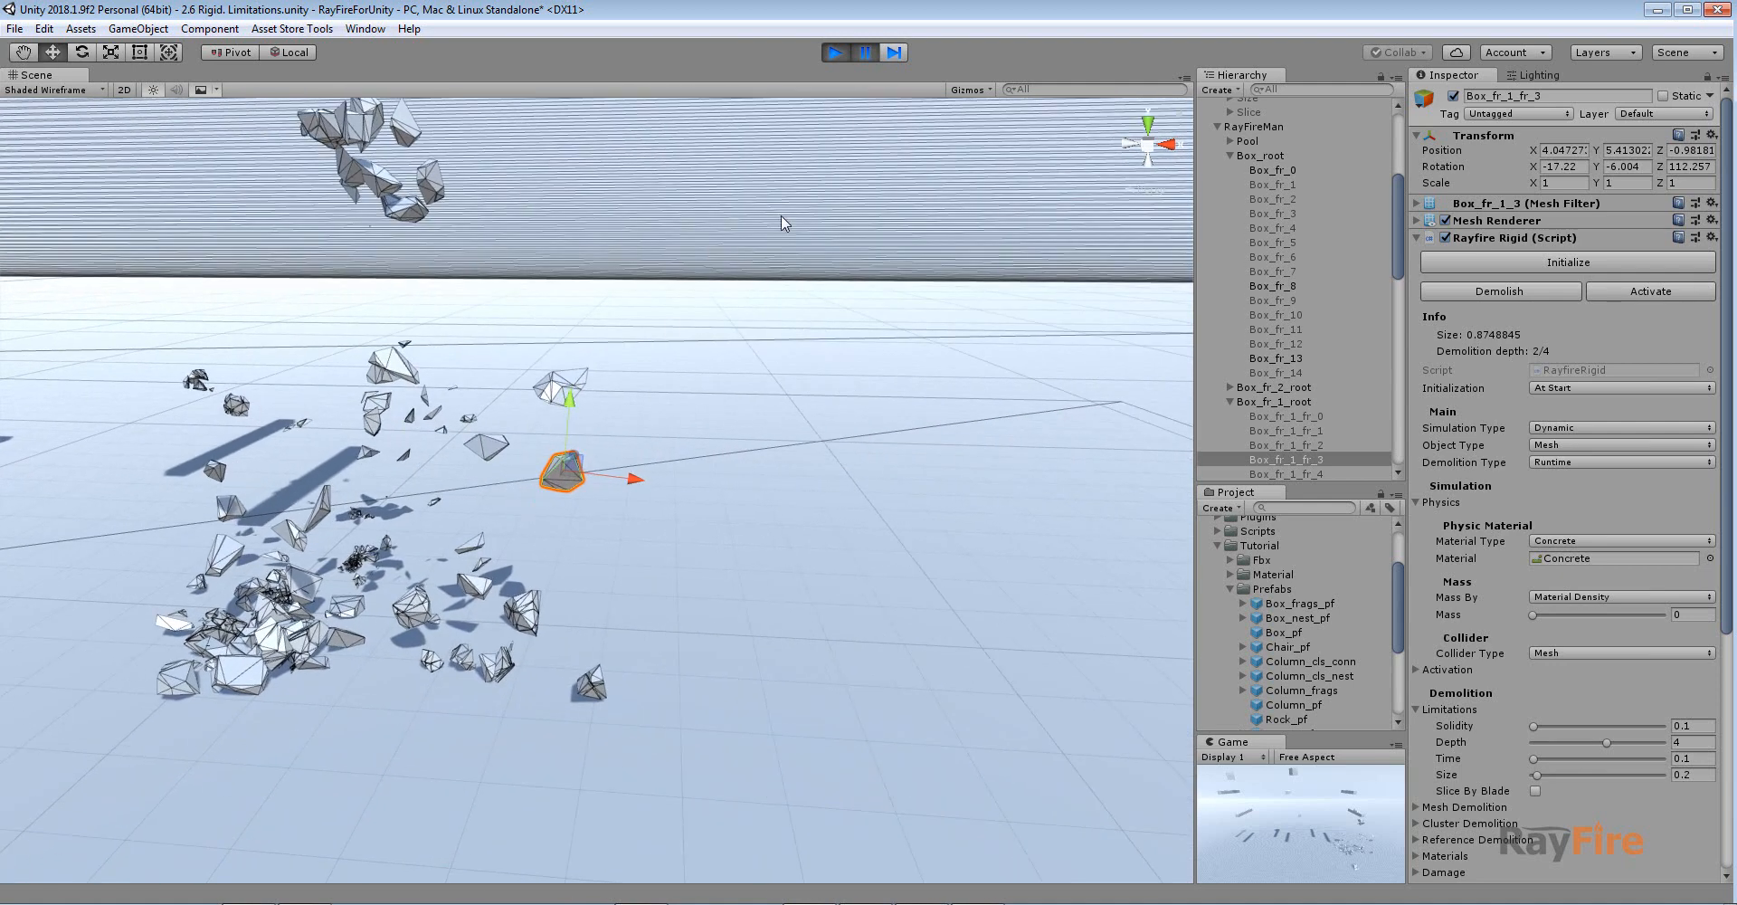
{"action": "left_click", "coordinate": [834, 52]}
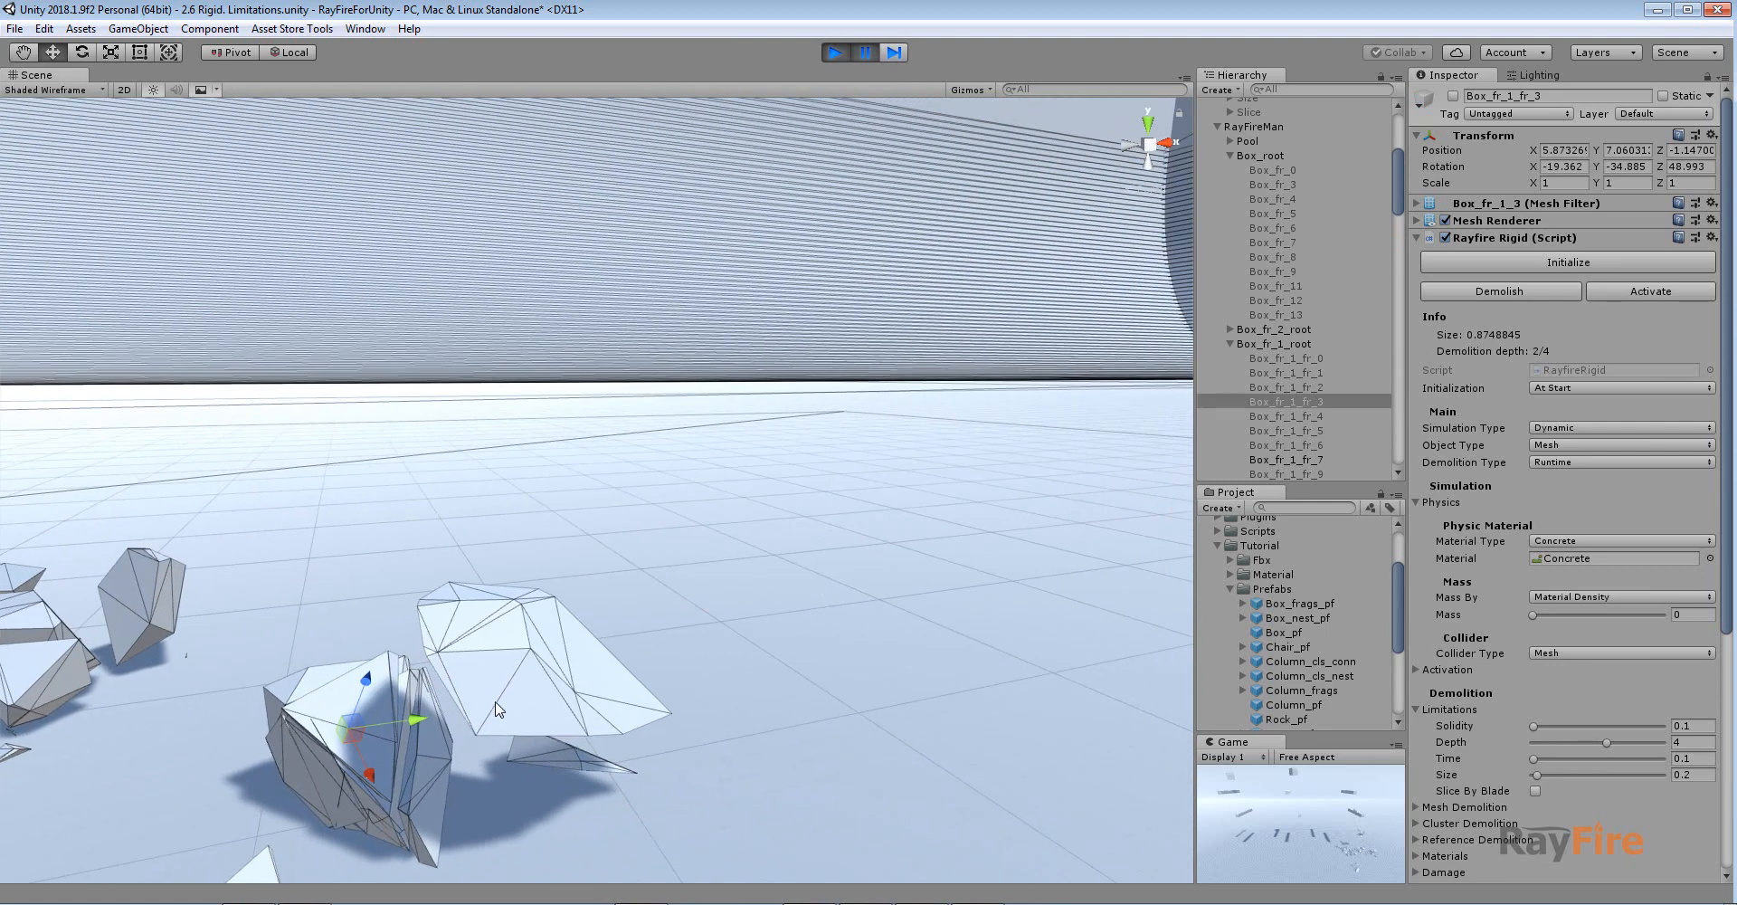
{"action": "left_click", "coordinate": [1292, 474]}
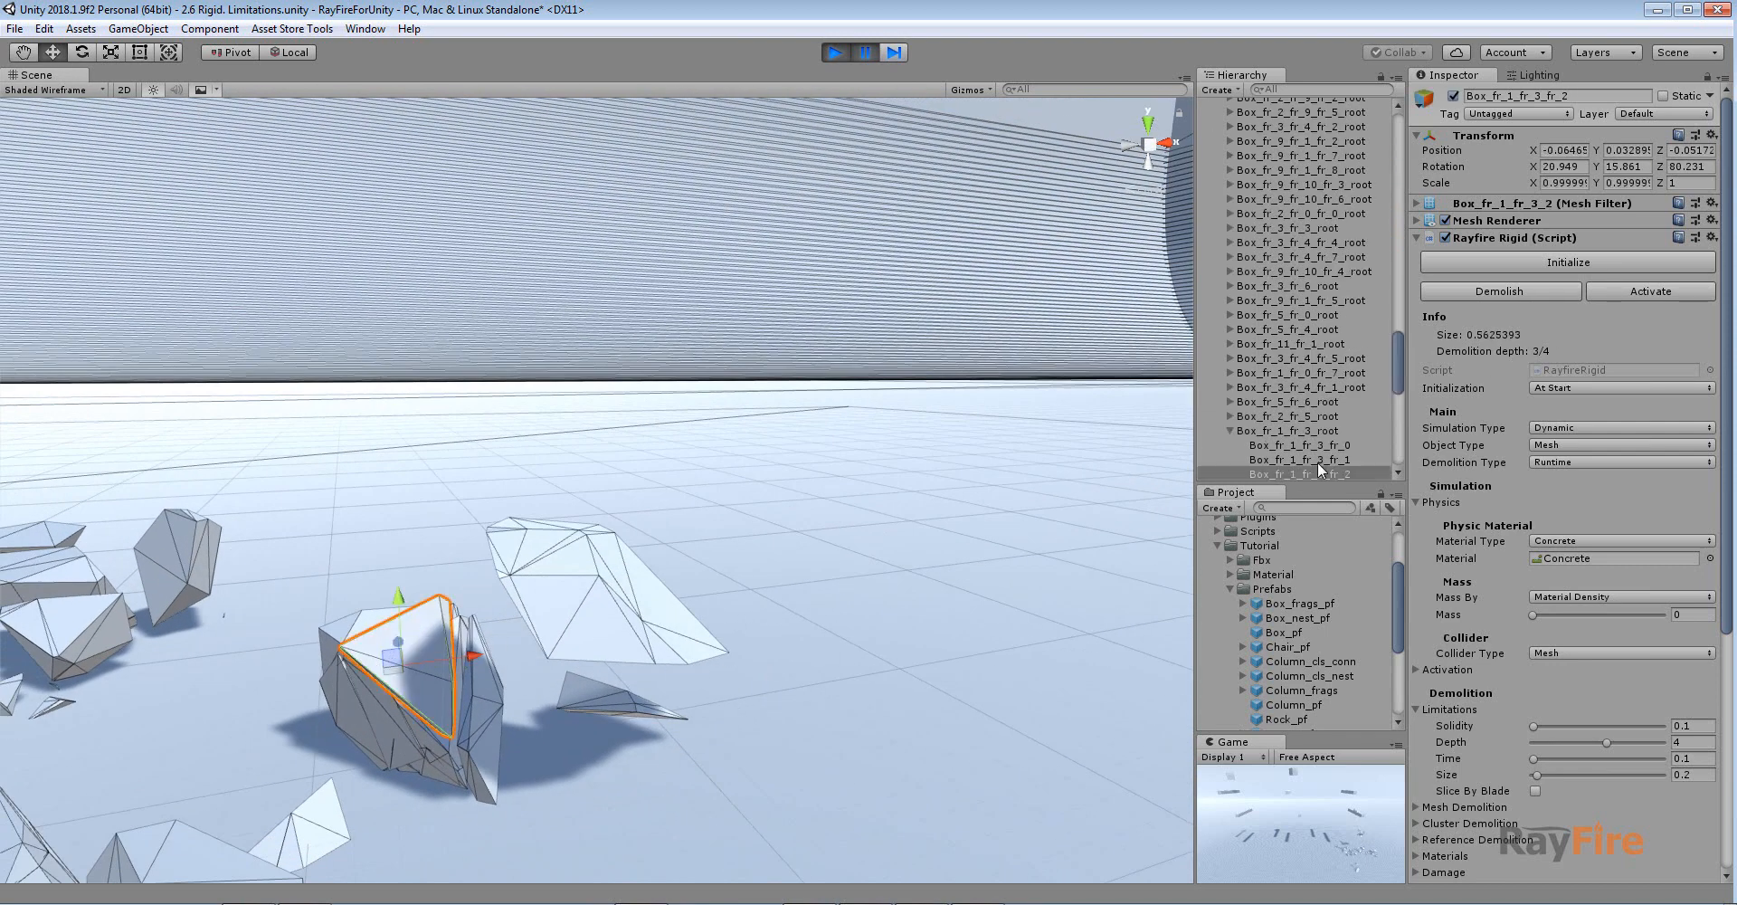
{"action": "mouse_move", "coordinate": [1017, 366]}
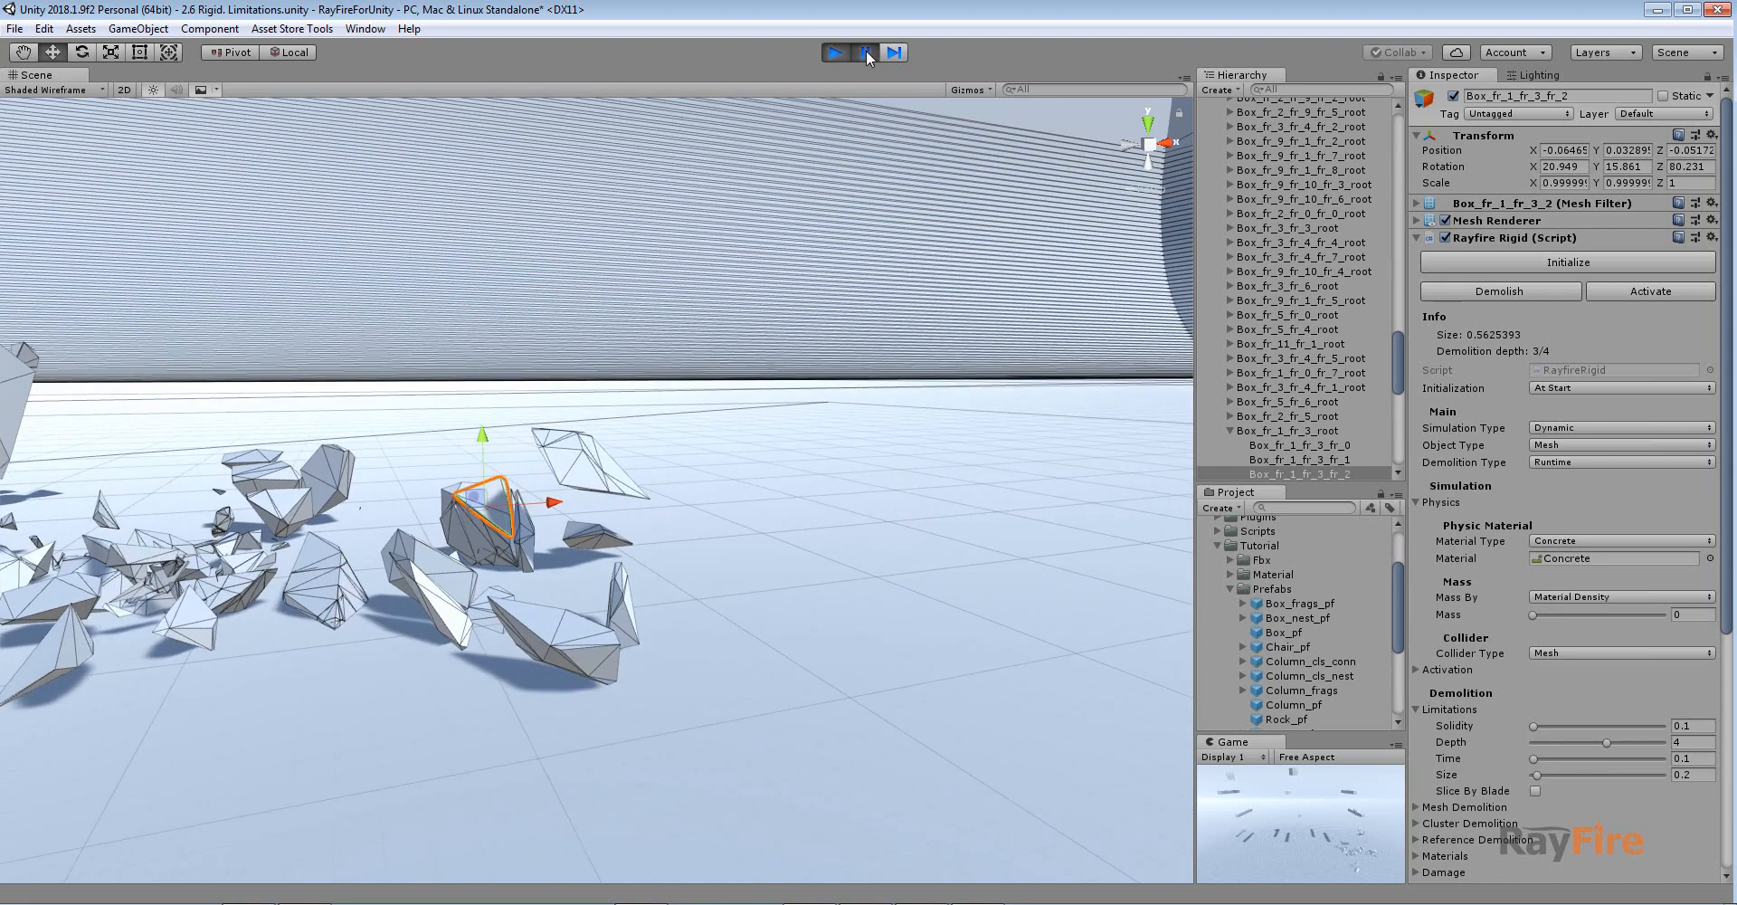
{"action": "left_click", "coordinate": [864, 53]}
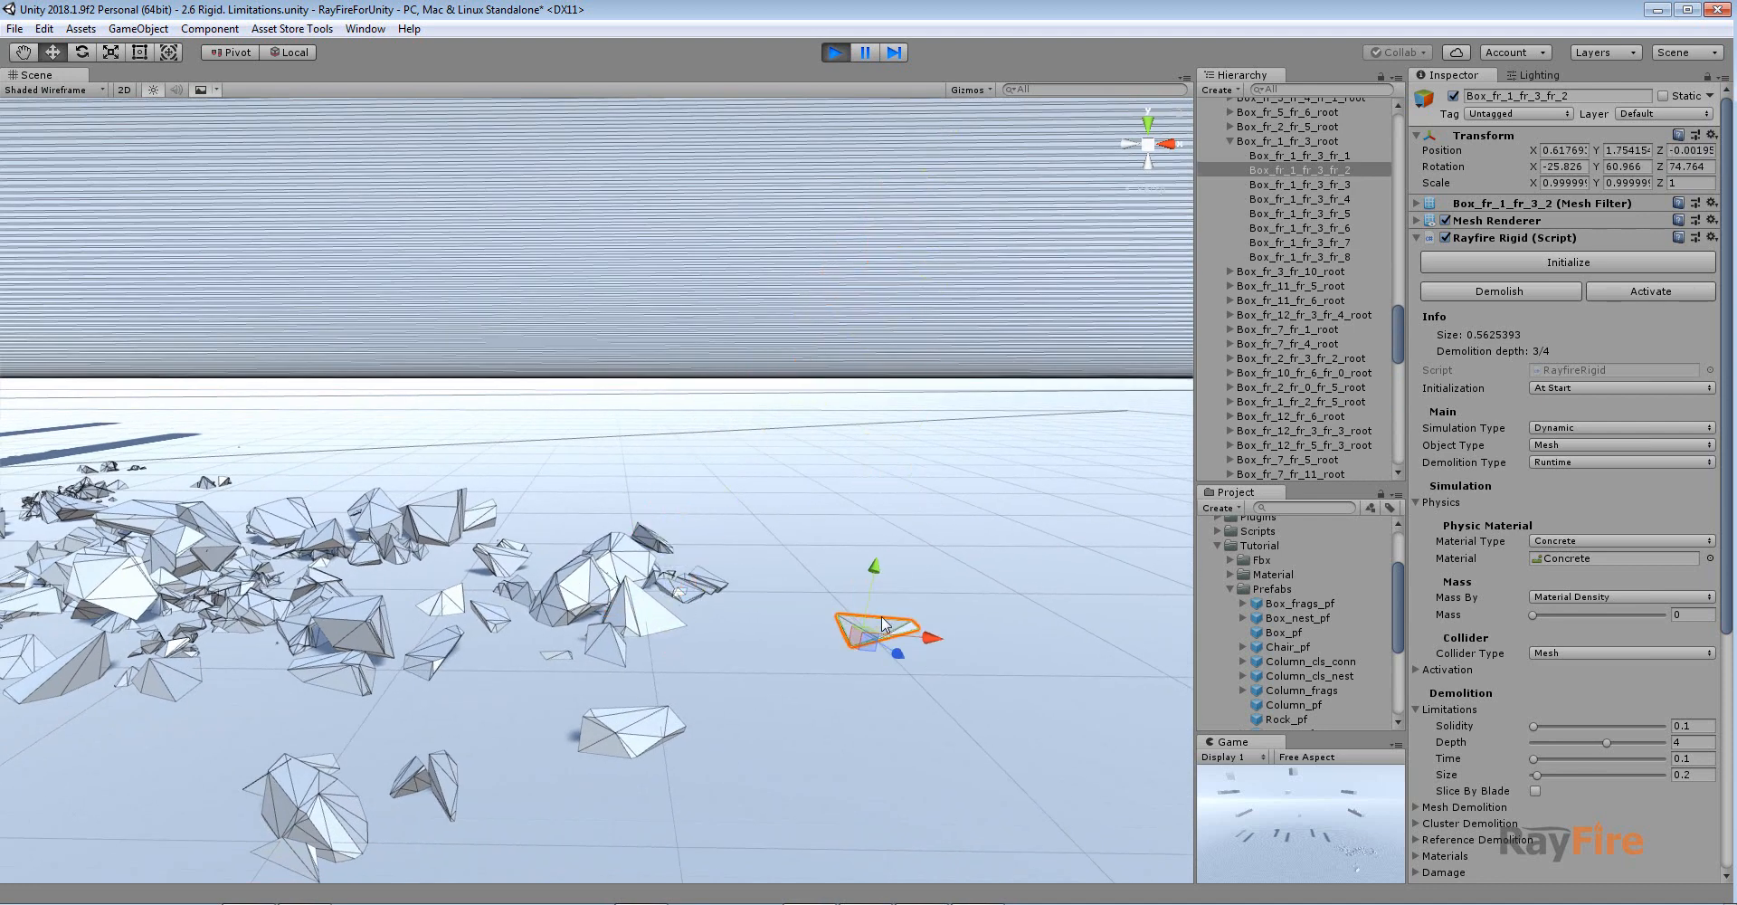
{"action": "left_click_drag", "start_coordinate": [880, 628], "coordinate": [920, 559]}
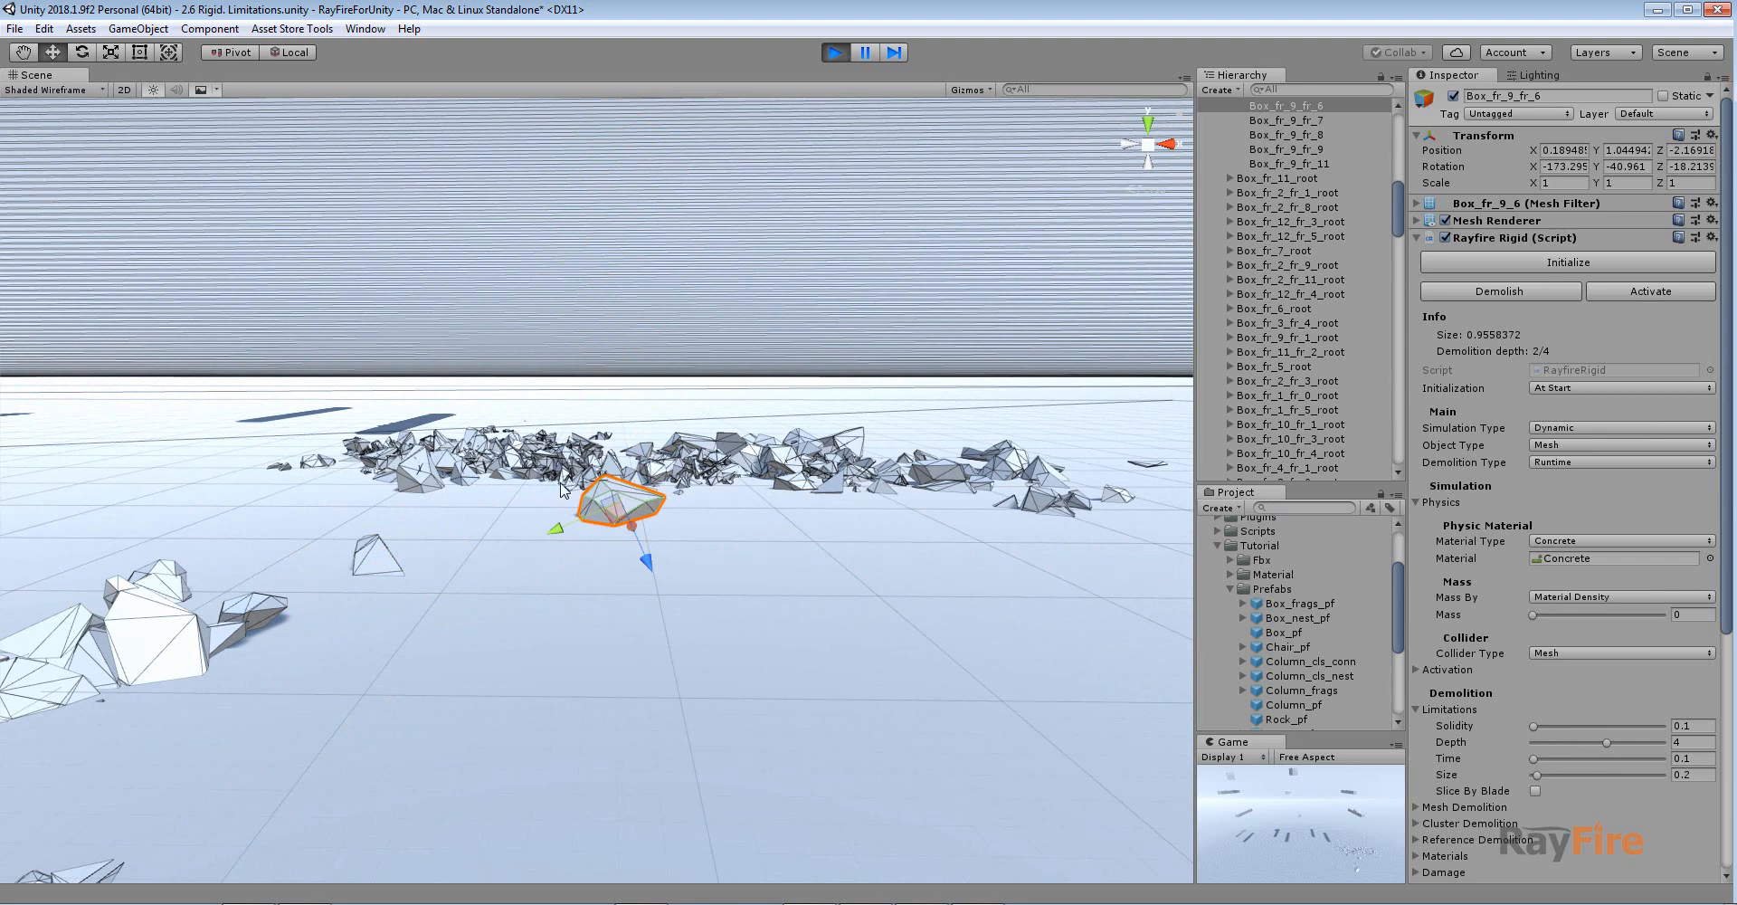
{"action": "scroll", "scroll_direction": "up", "scroll_amount": 3}
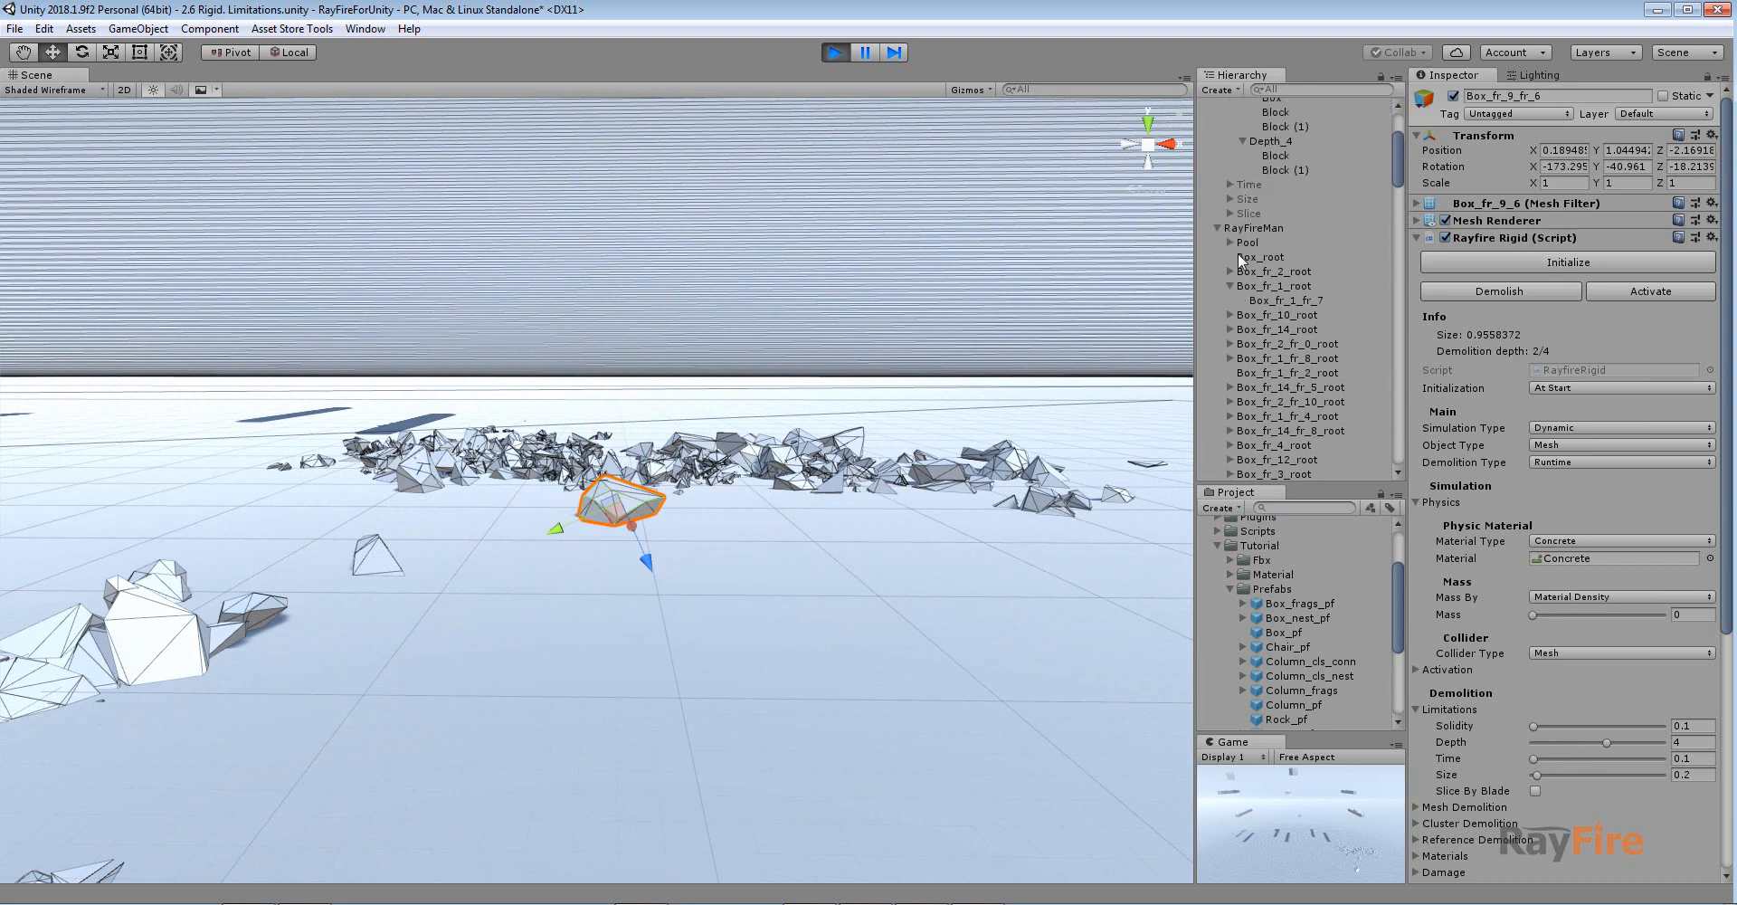
{"action": "left_click", "coordinate": [1253, 228]}
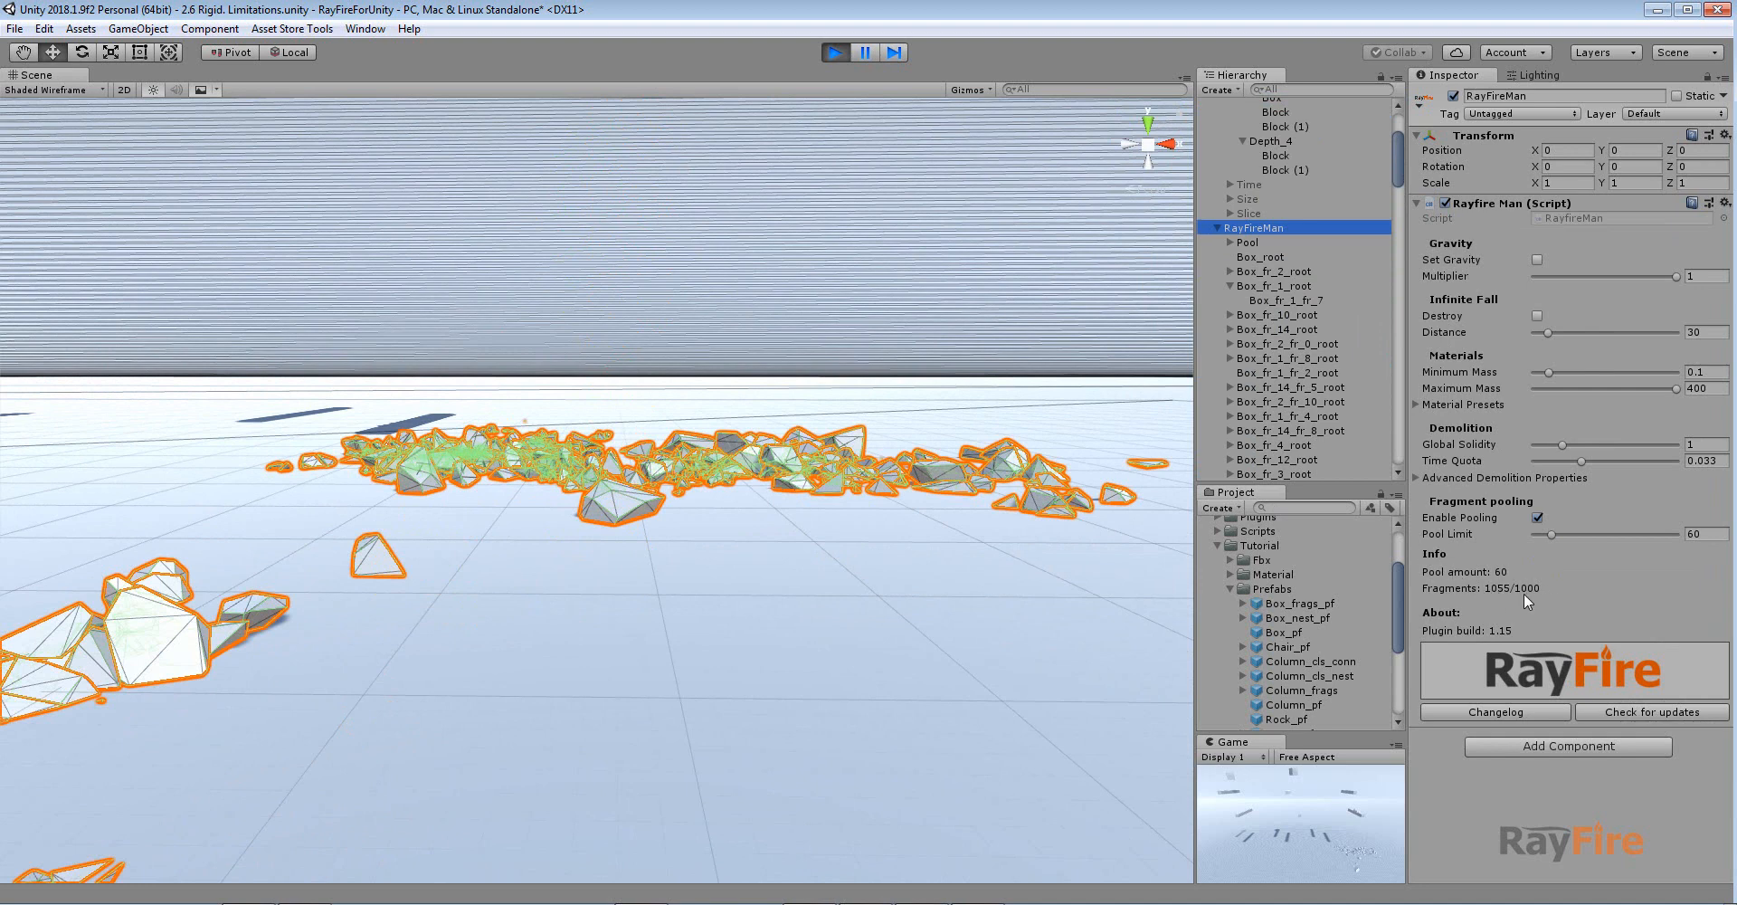
{"action": "mouse_move", "coordinate": [1527, 602]}
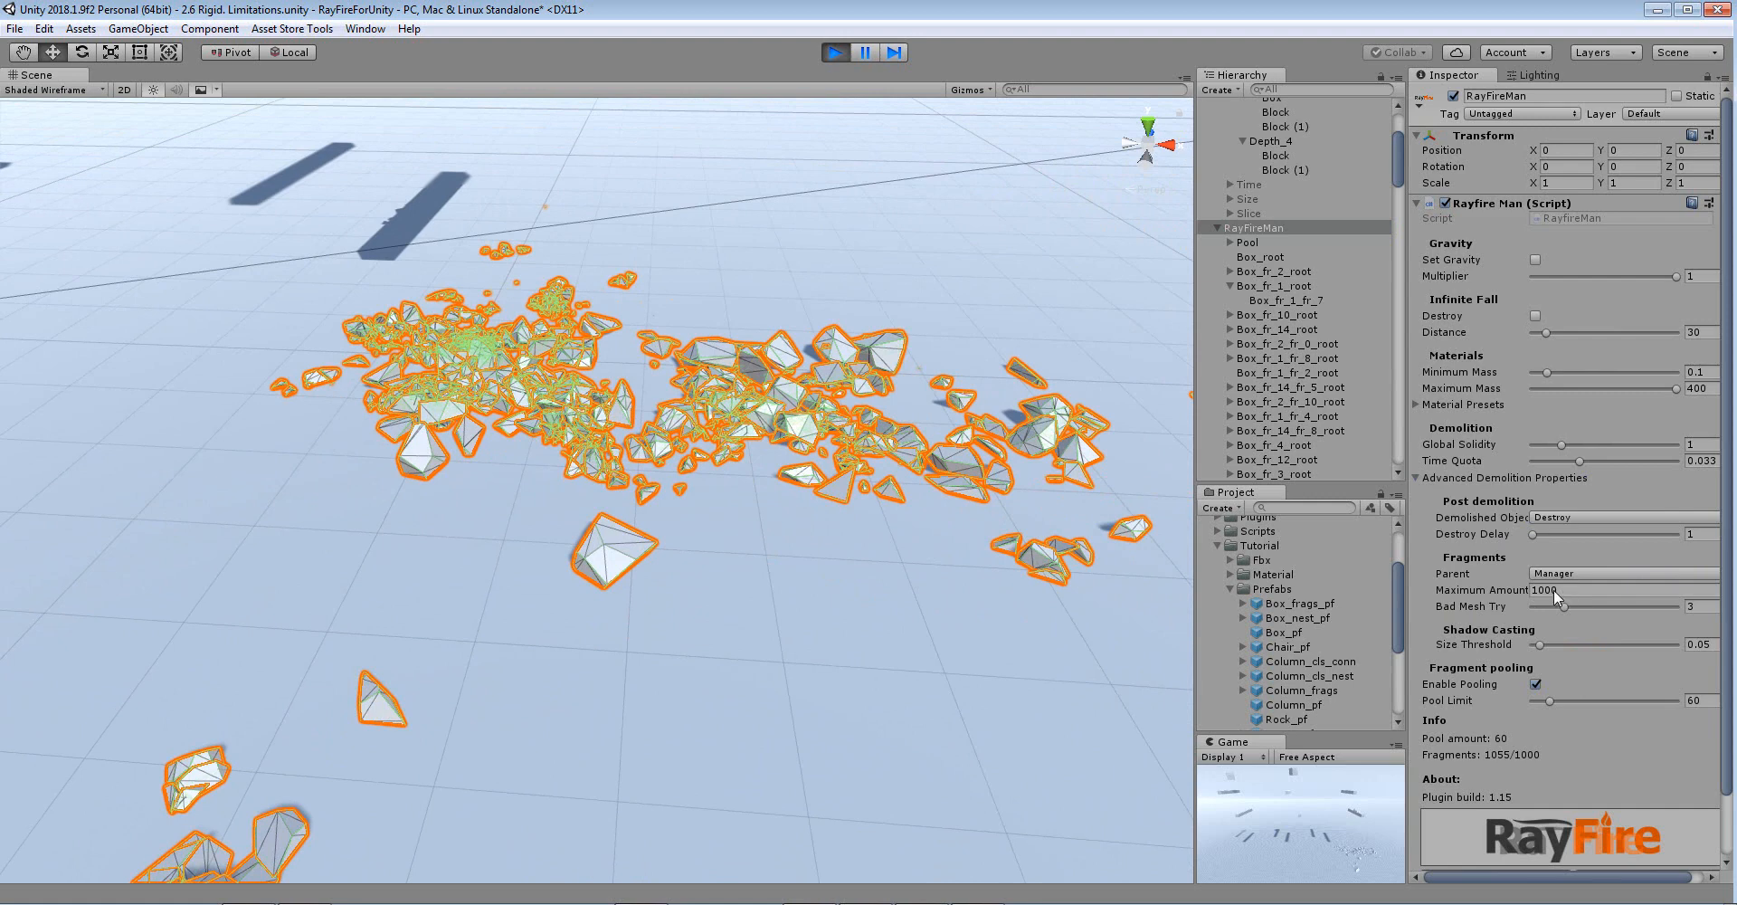
{"action": "mouse_move", "coordinate": [1505, 765]}
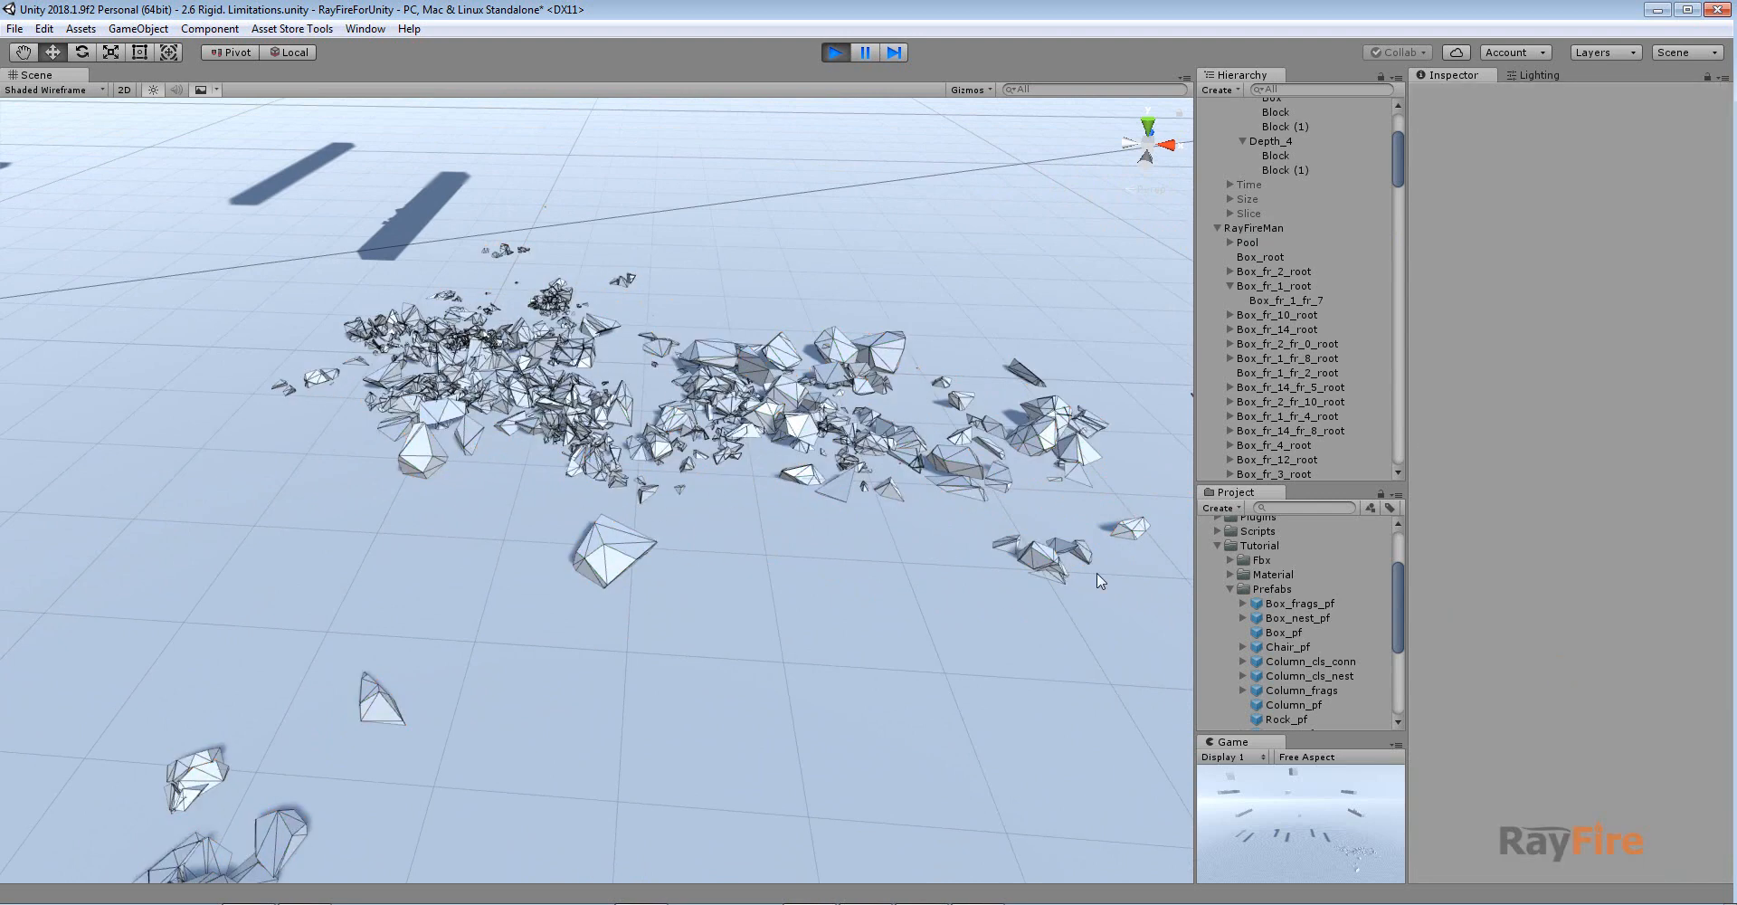
{"action": "mouse_move", "coordinate": [745, 465]}
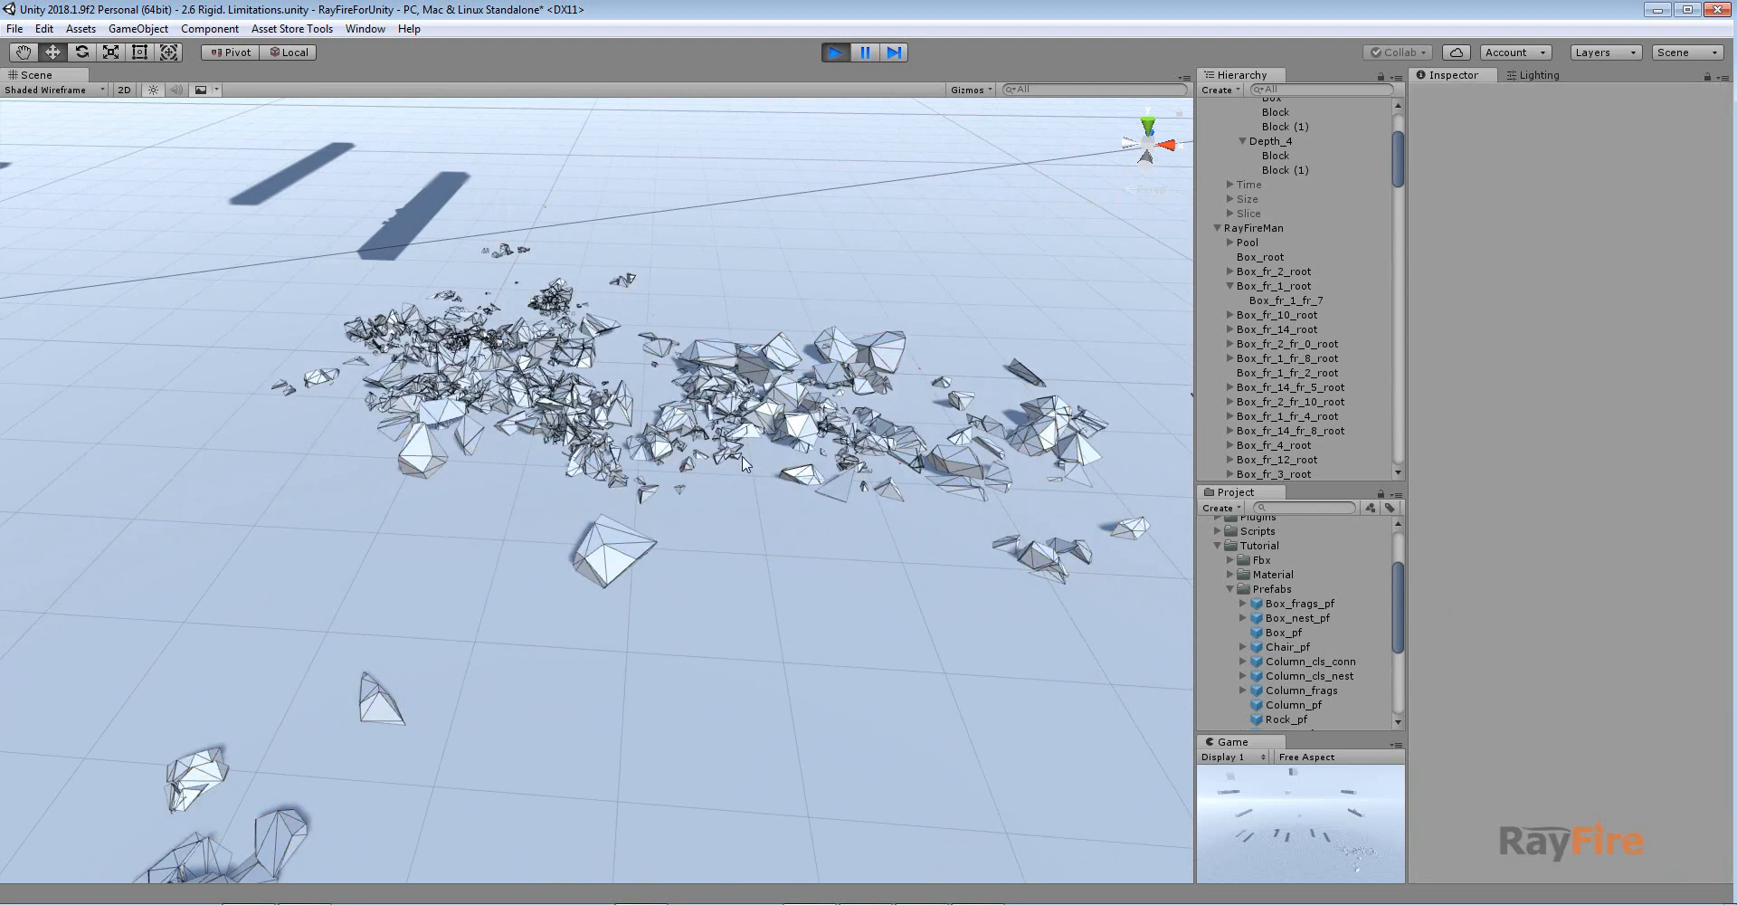
{"action": "left_click", "coordinate": [459, 343]}
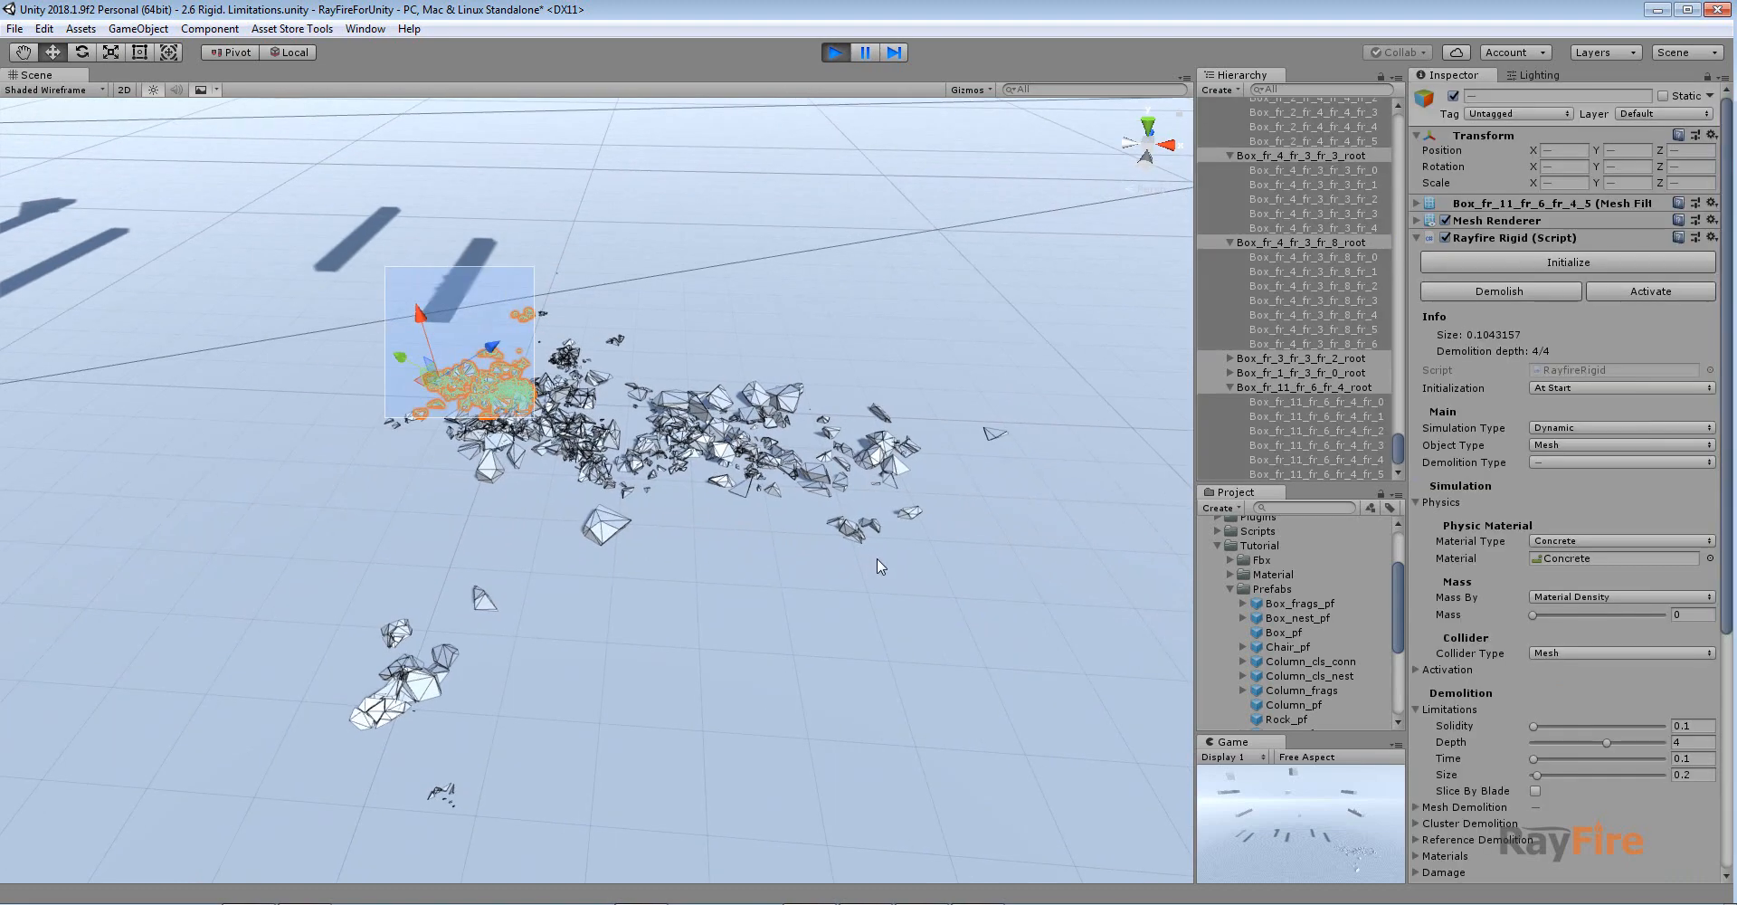
{"action": "scroll", "scroll_direction": "down", "scroll_amount": 3}
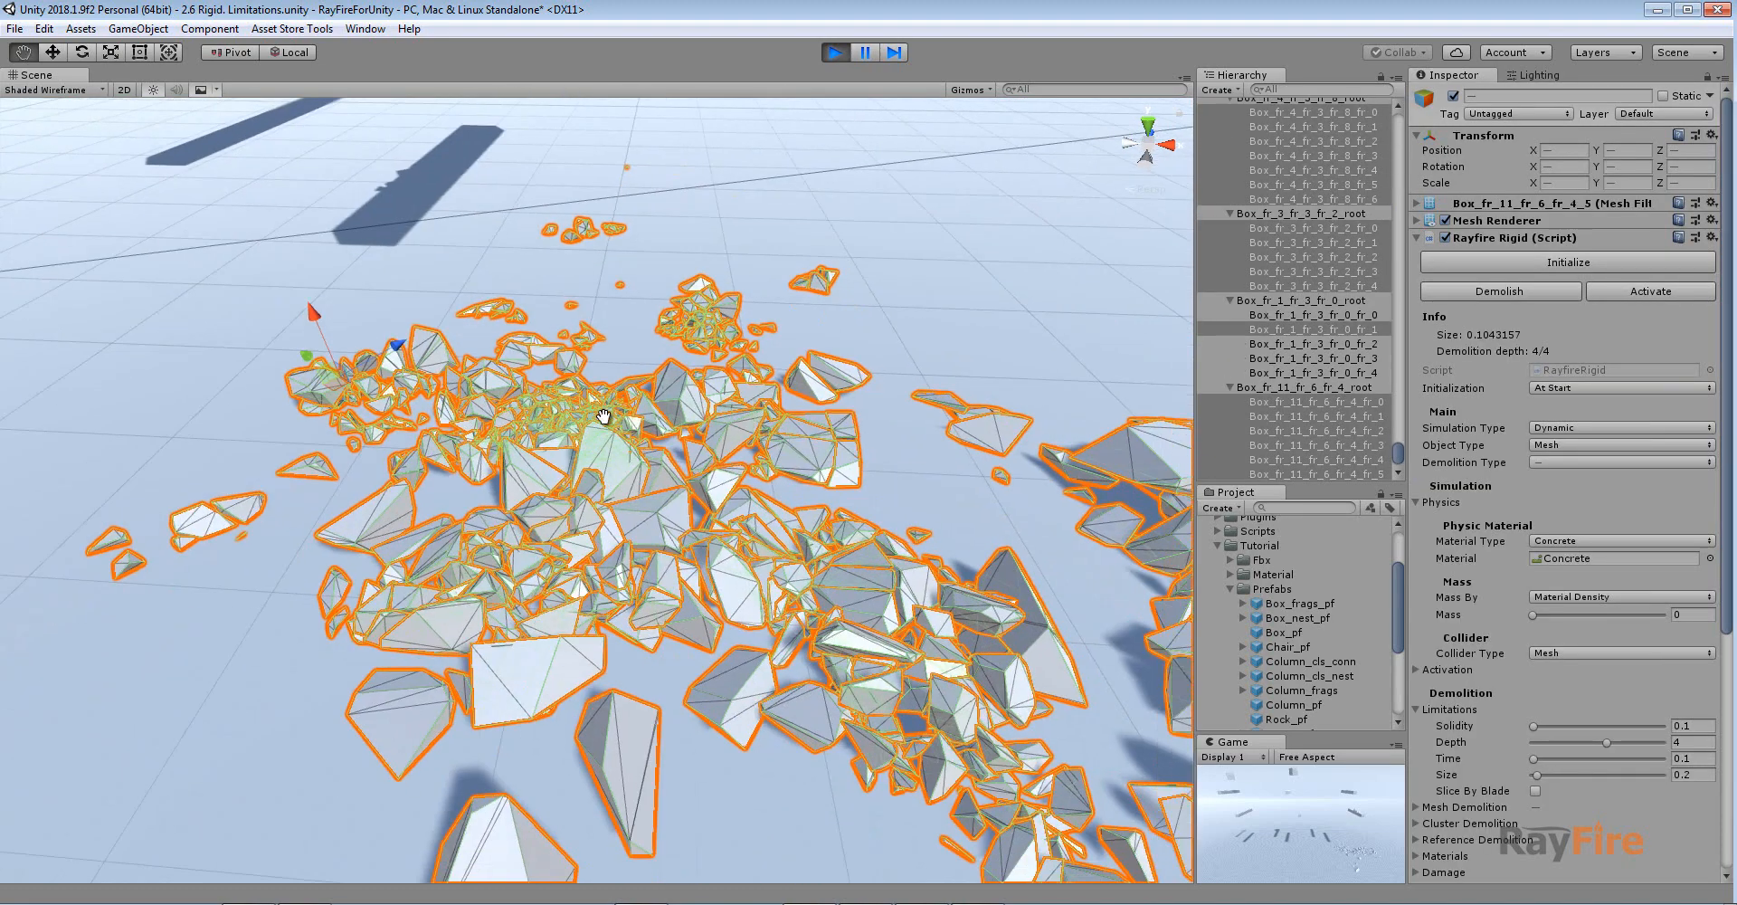
{"action": "left_click", "coordinate": [830, 53]}
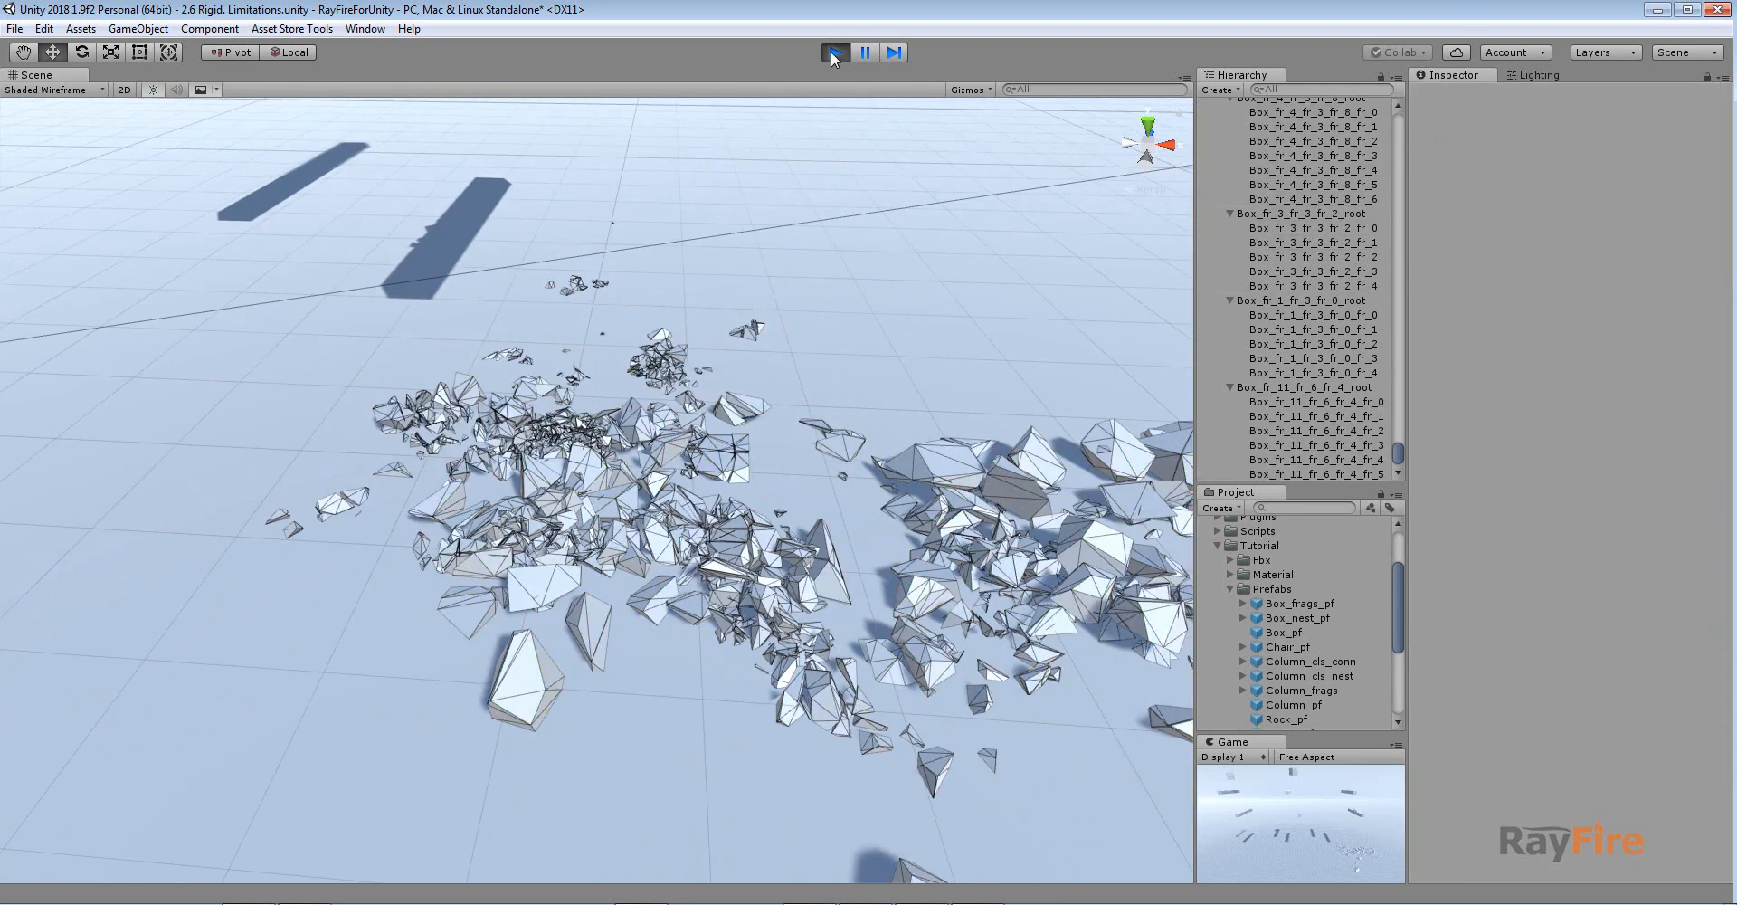
Step: Stop play, create an empty GameObject, and expand Limitations to reach the Depth examples
{"action": "left_click", "coordinate": [834, 53]}
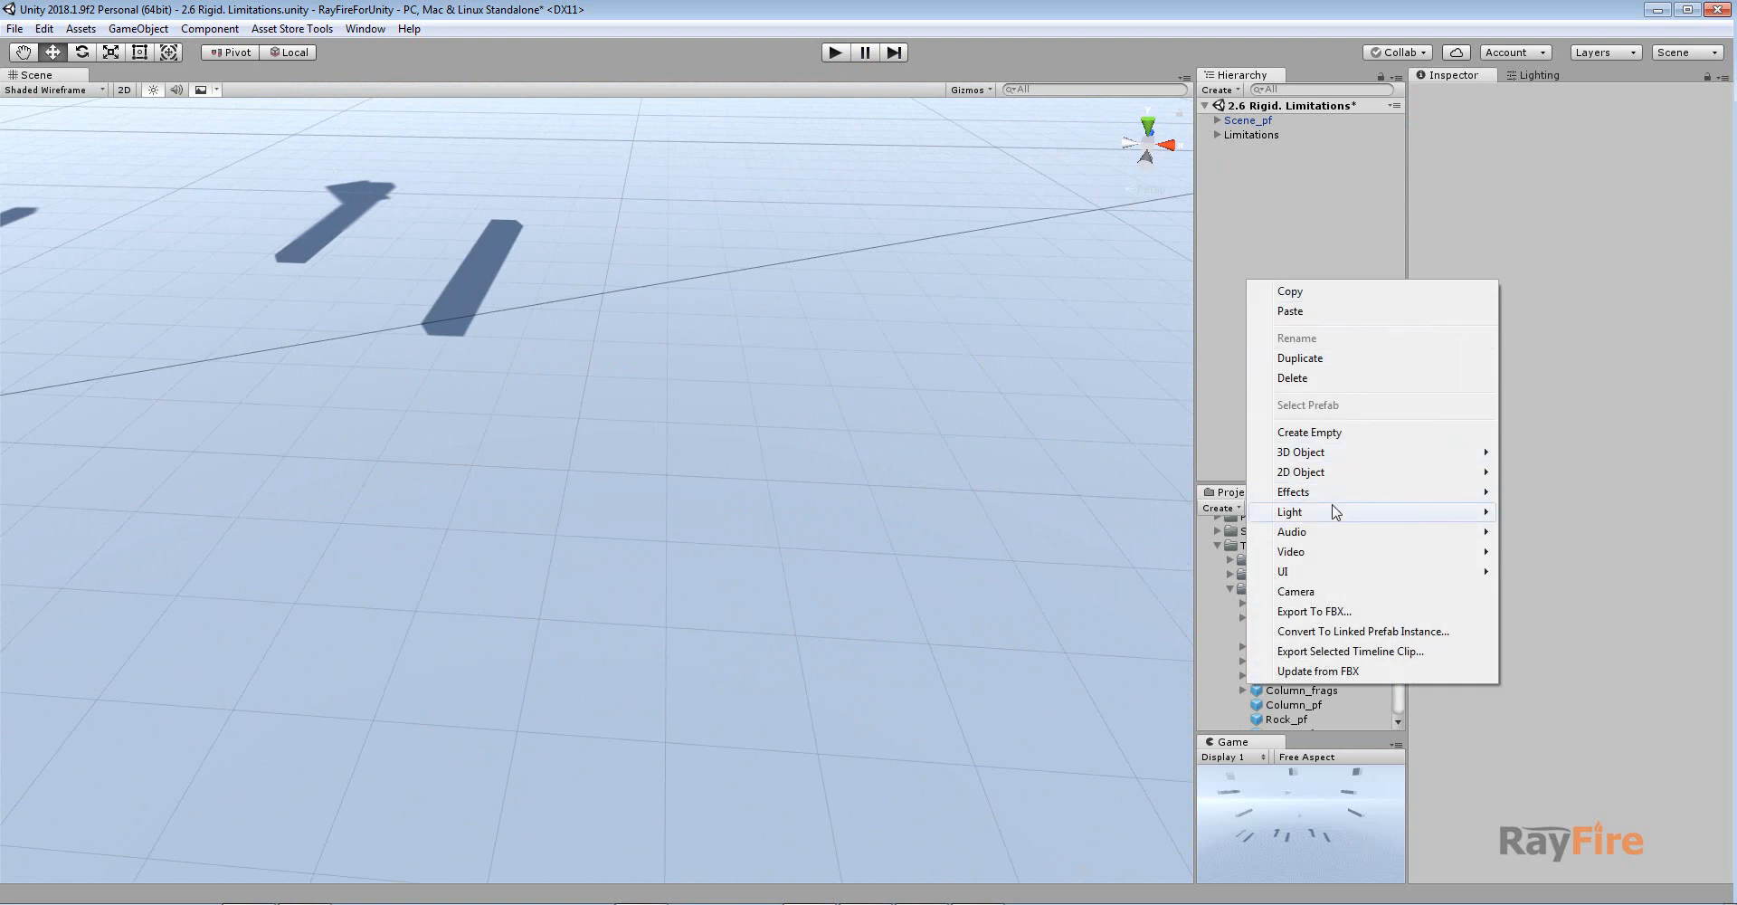
{"action": "left_click", "coordinate": [1309, 432]}
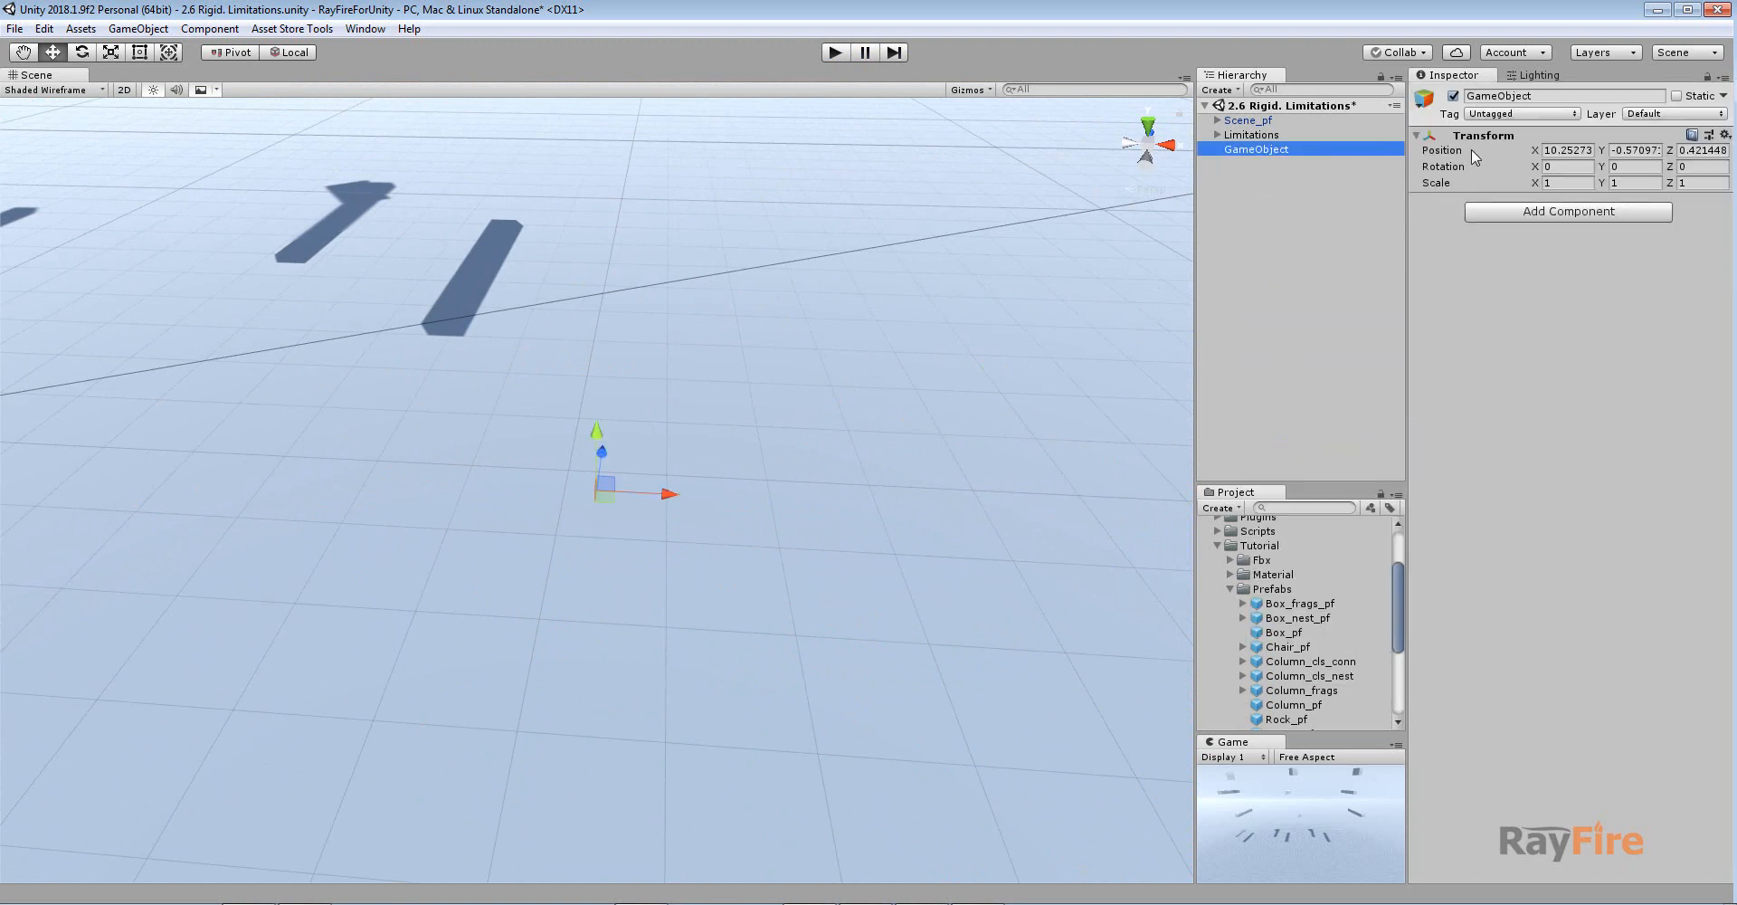
{"action": "left_click", "coordinate": [1567, 212]}
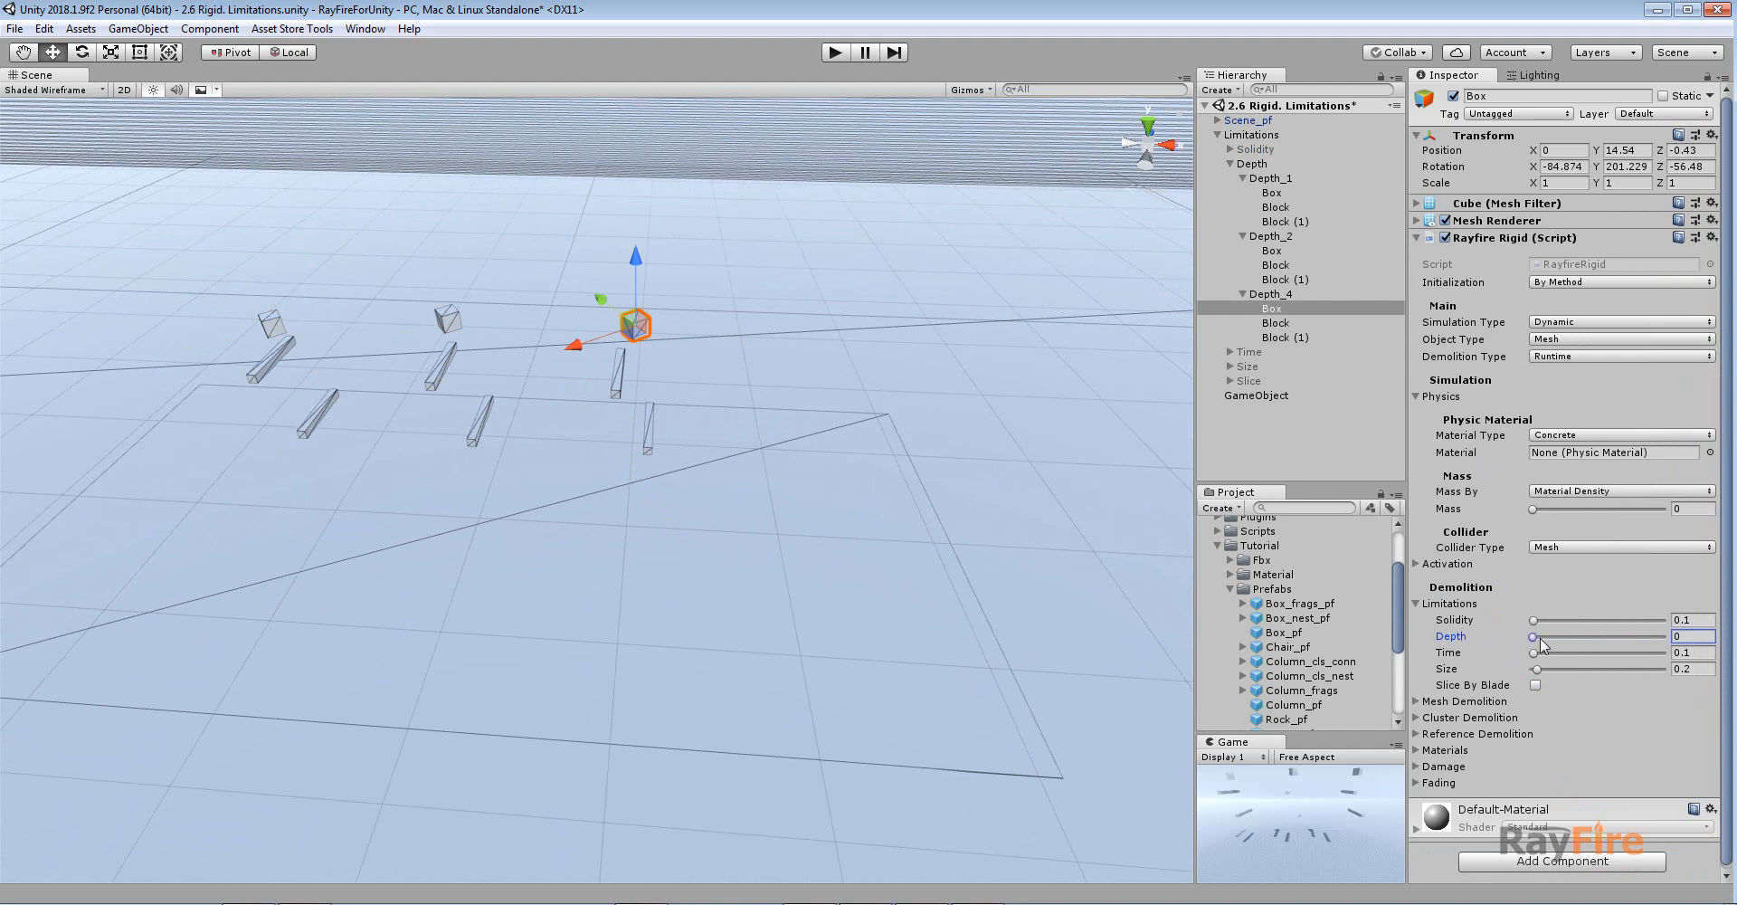
{"action": "mouse_move", "coordinate": [1548, 620]}
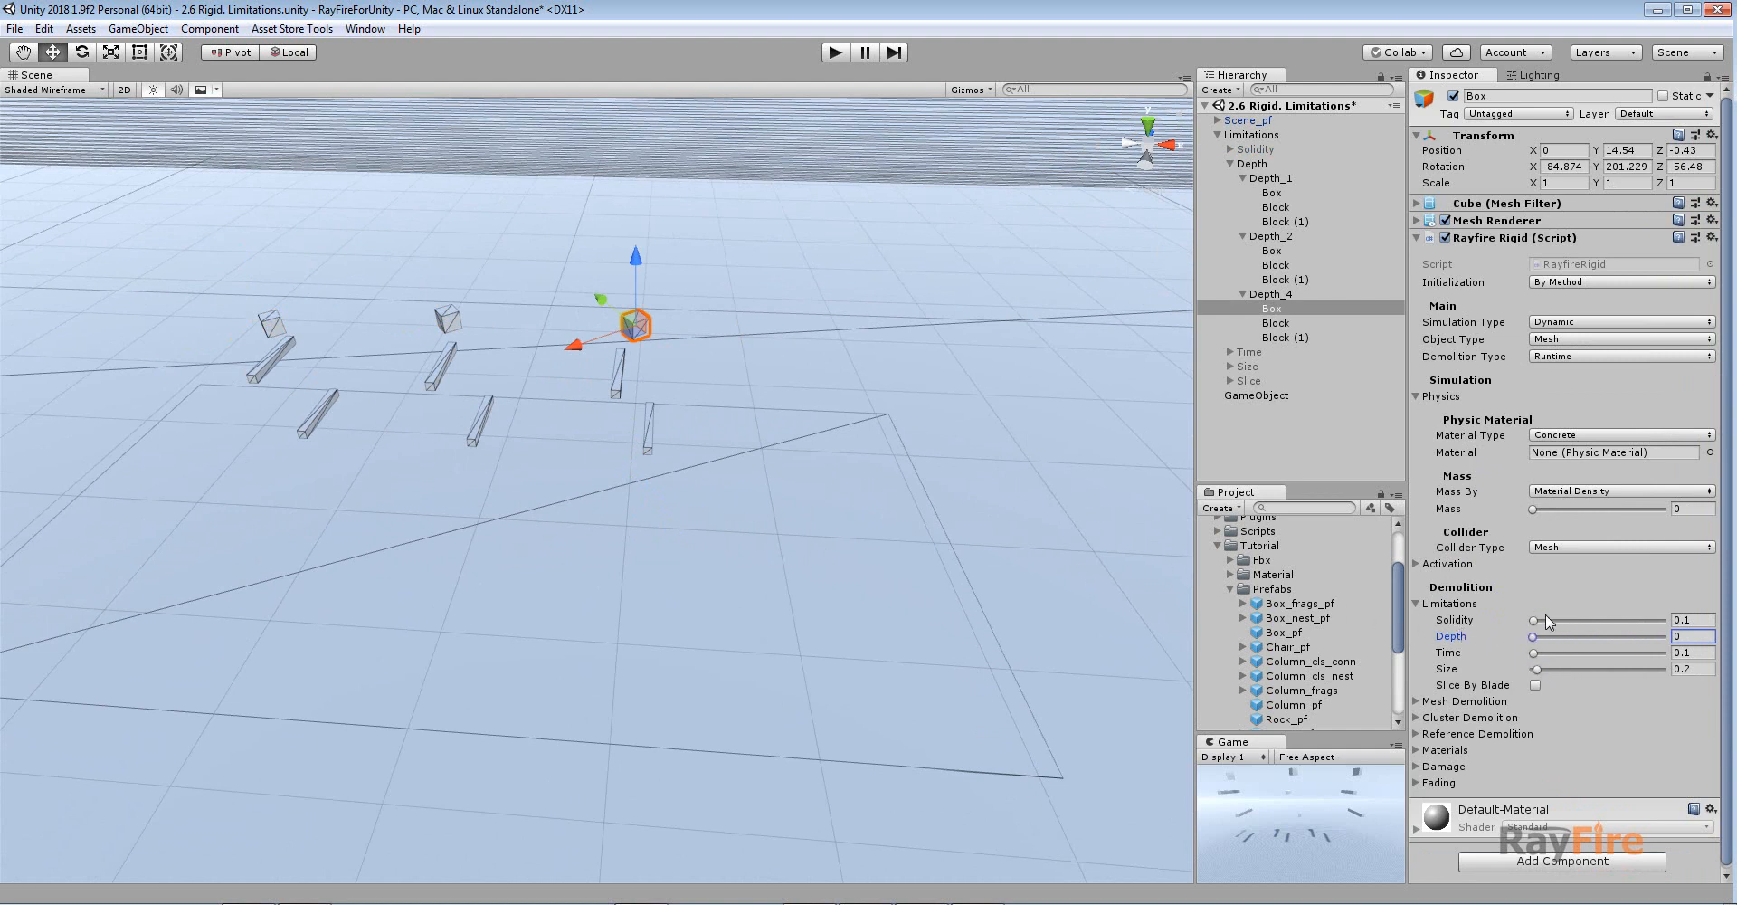
{"action": "mouse_move", "coordinate": [1546, 672]}
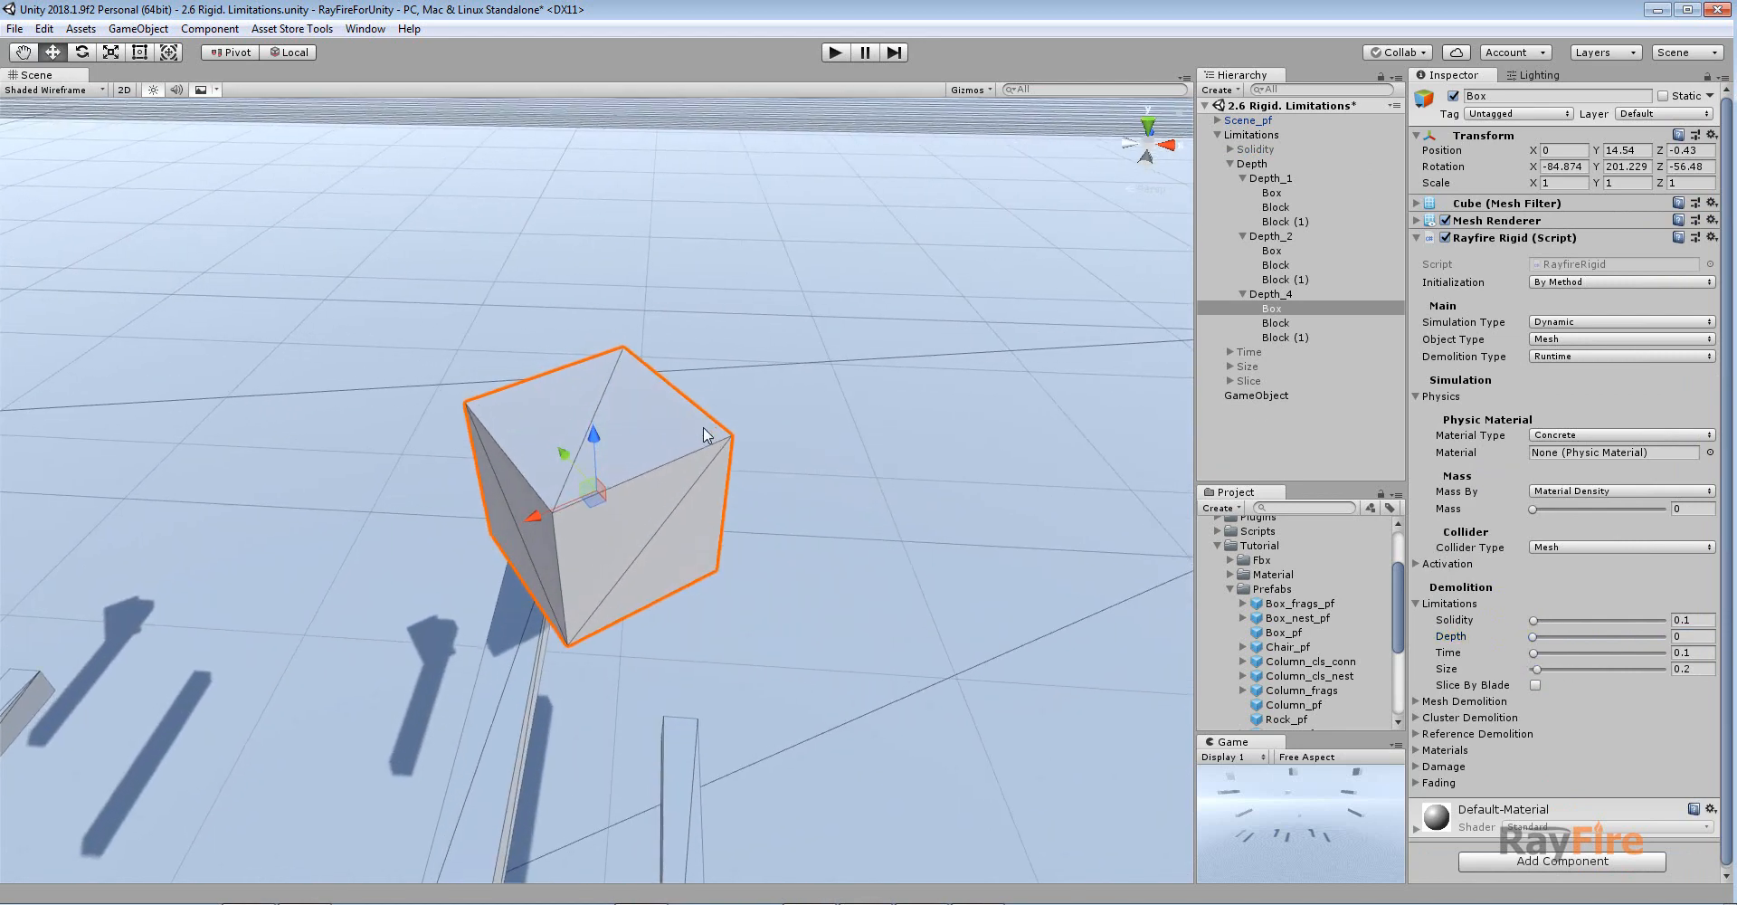
Step: Run the unlimited-depth simulation and inspect a cluster of the shattered box fragments
{"action": "left_click", "coordinate": [835, 52]}
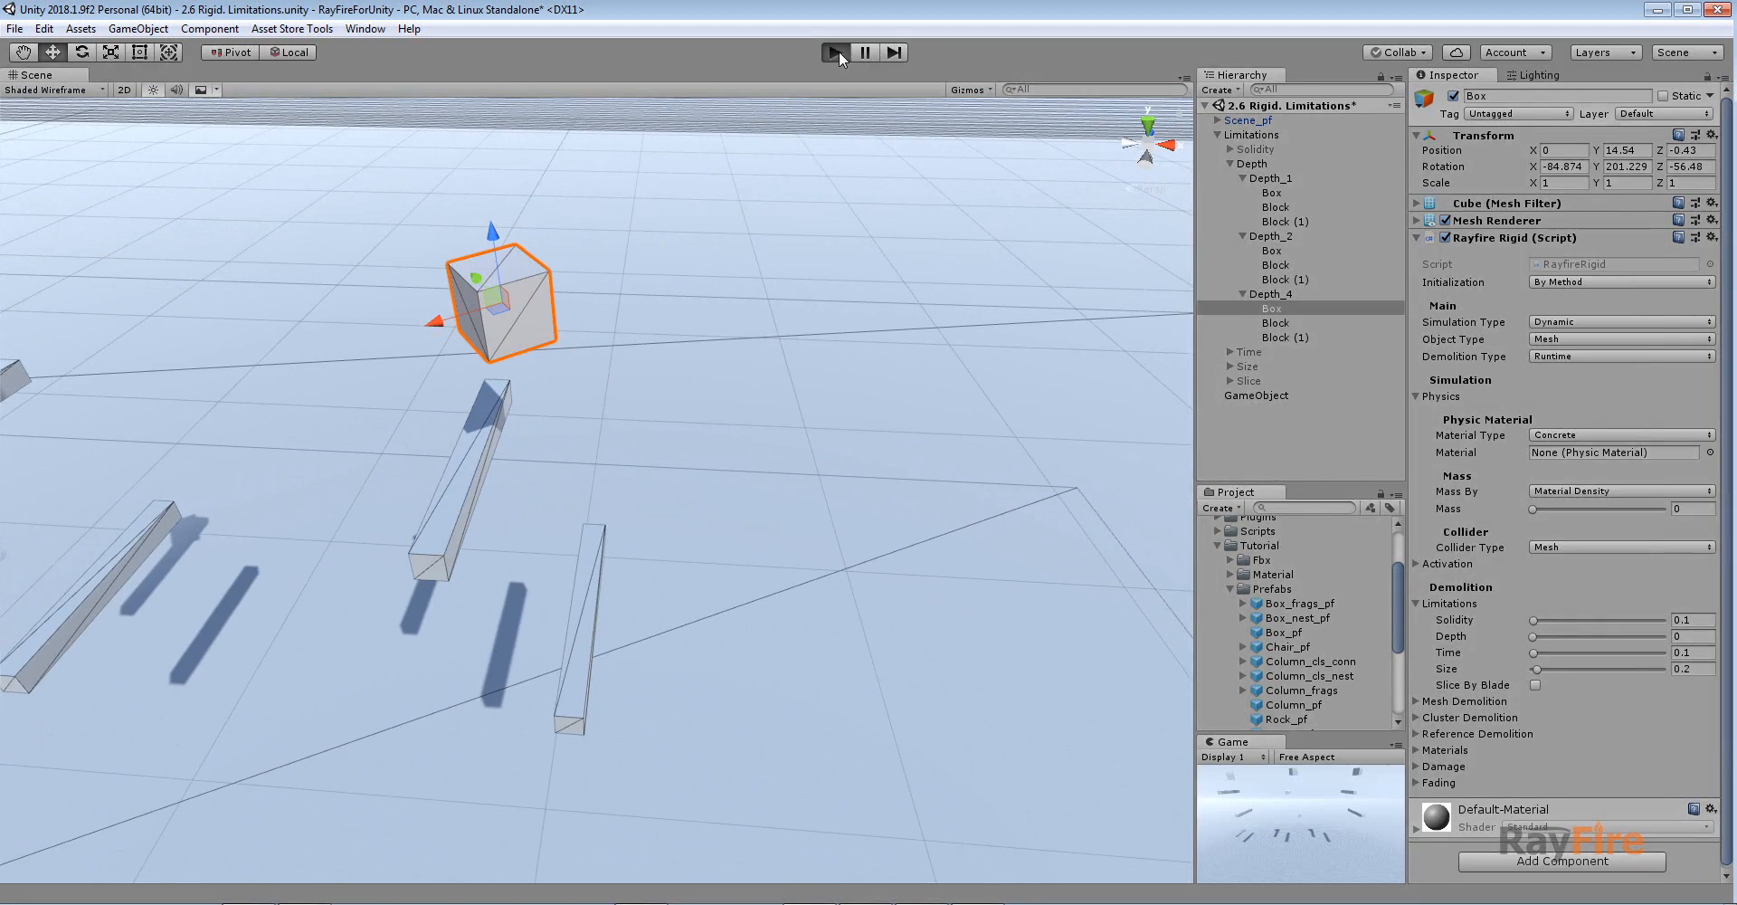
{"action": "mouse_move", "coordinate": [827, 95]}
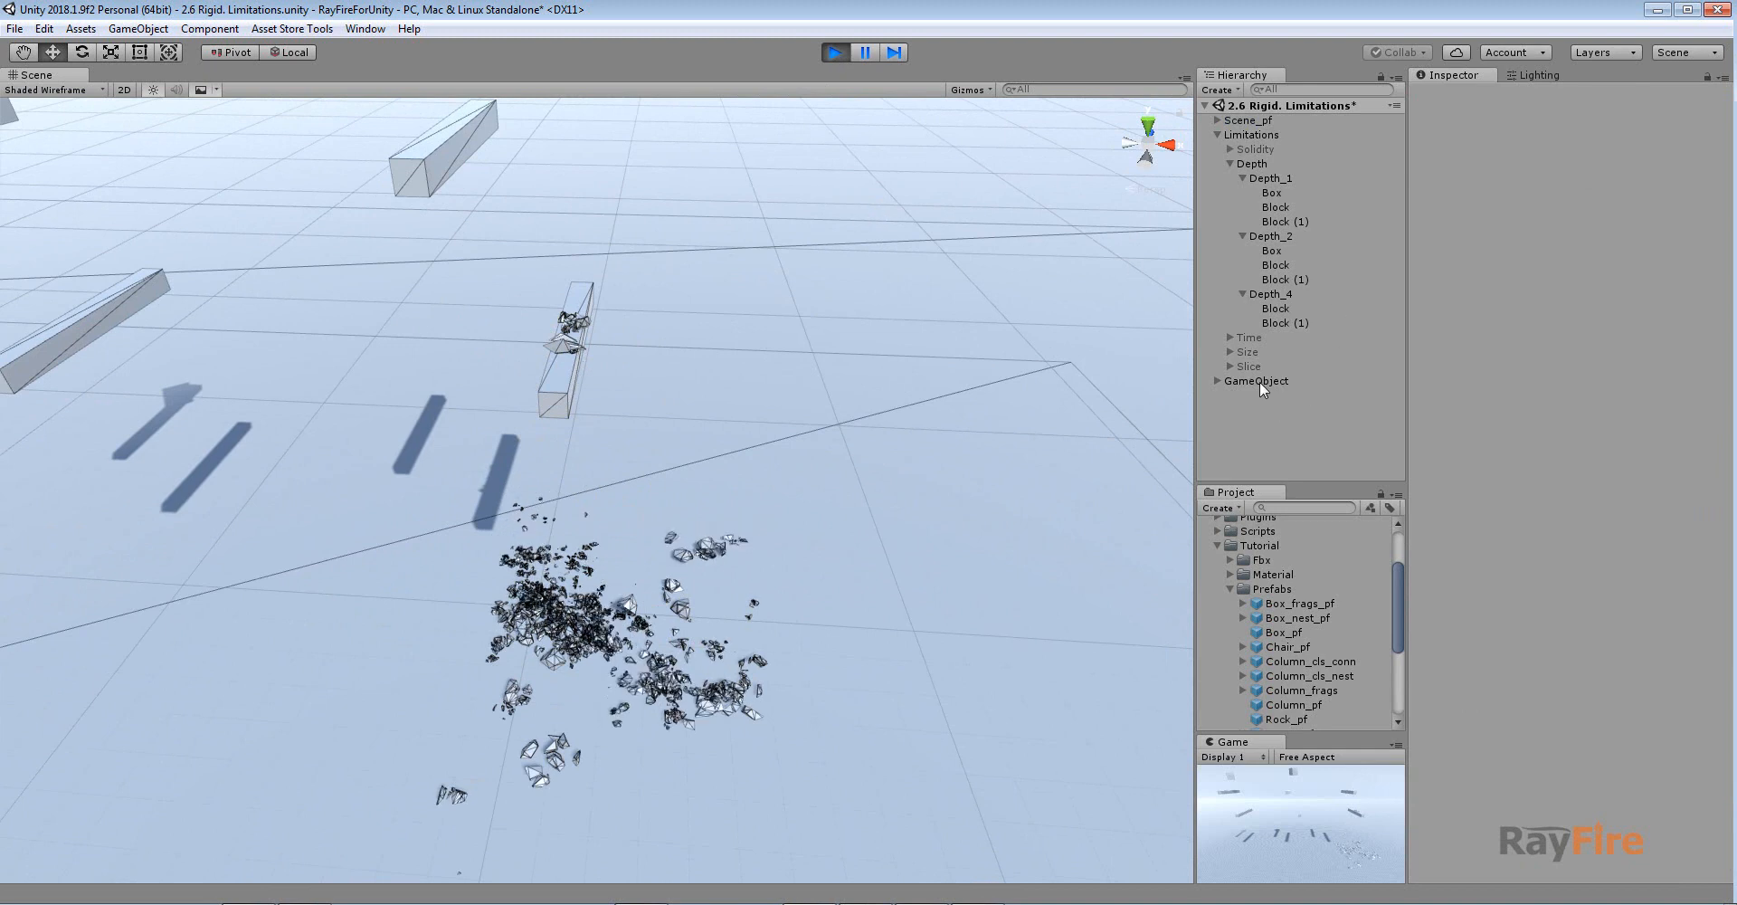
{"action": "left_click", "coordinate": [1257, 381]}
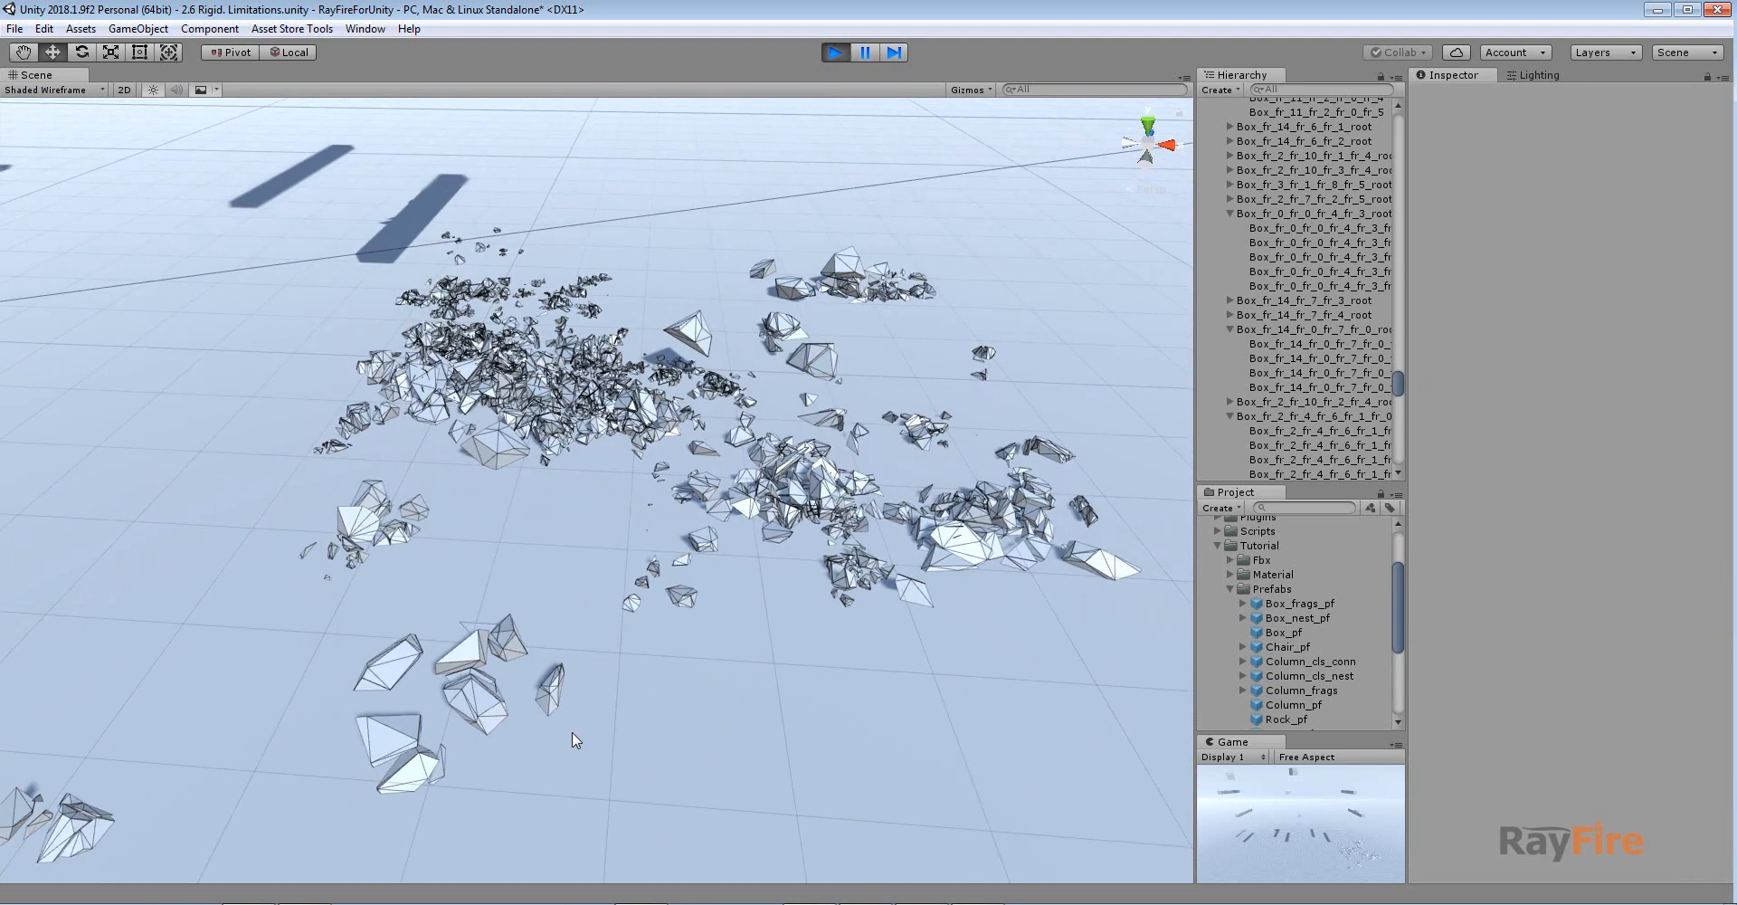
{"action": "left_click", "coordinate": [526, 532]}
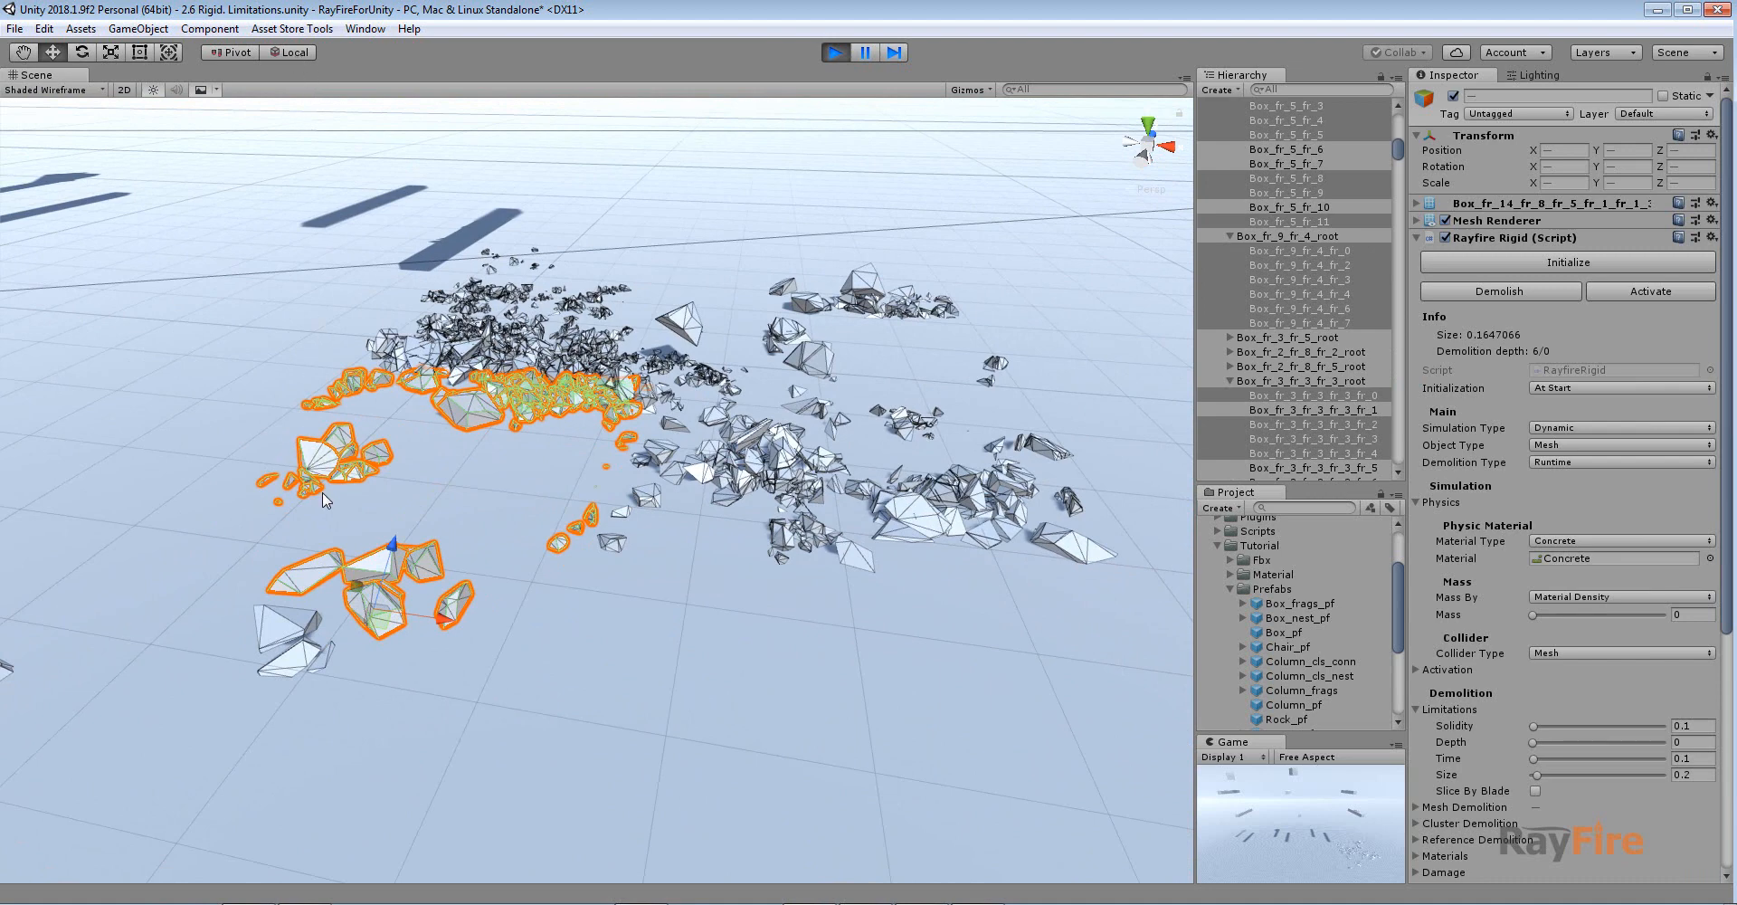
{"action": "left_click", "coordinate": [291, 52]}
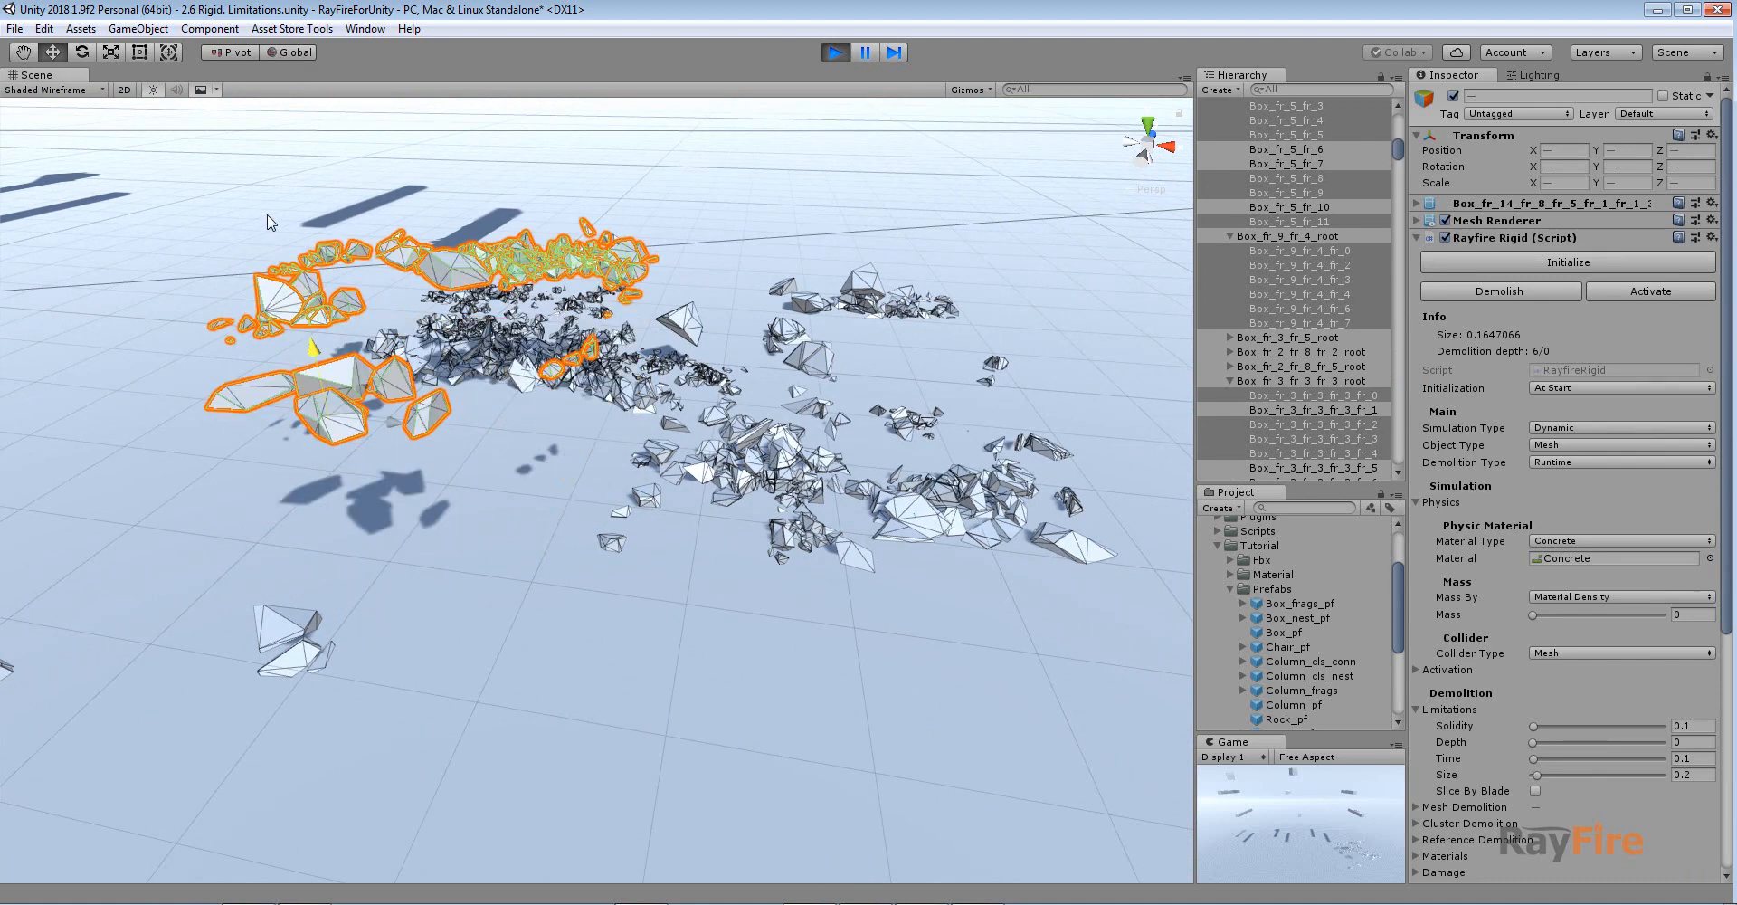
{"action": "left_click", "coordinate": [798, 188]}
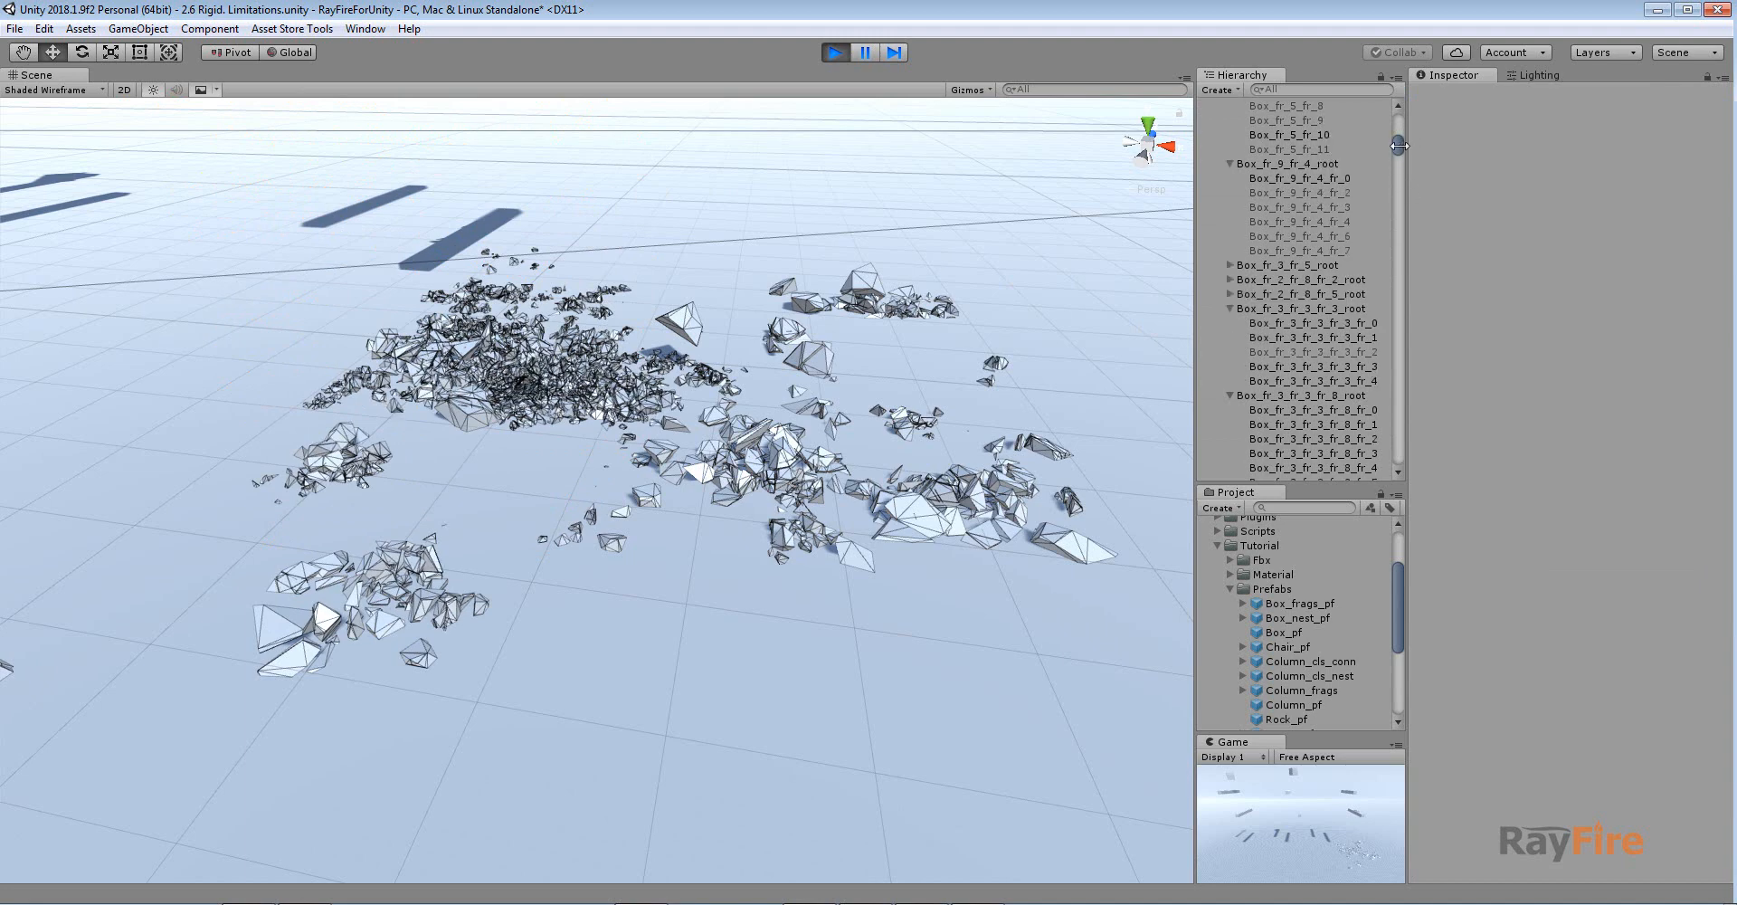
{"action": "scroll", "scroll_direction": "down", "scroll_amount": 3}
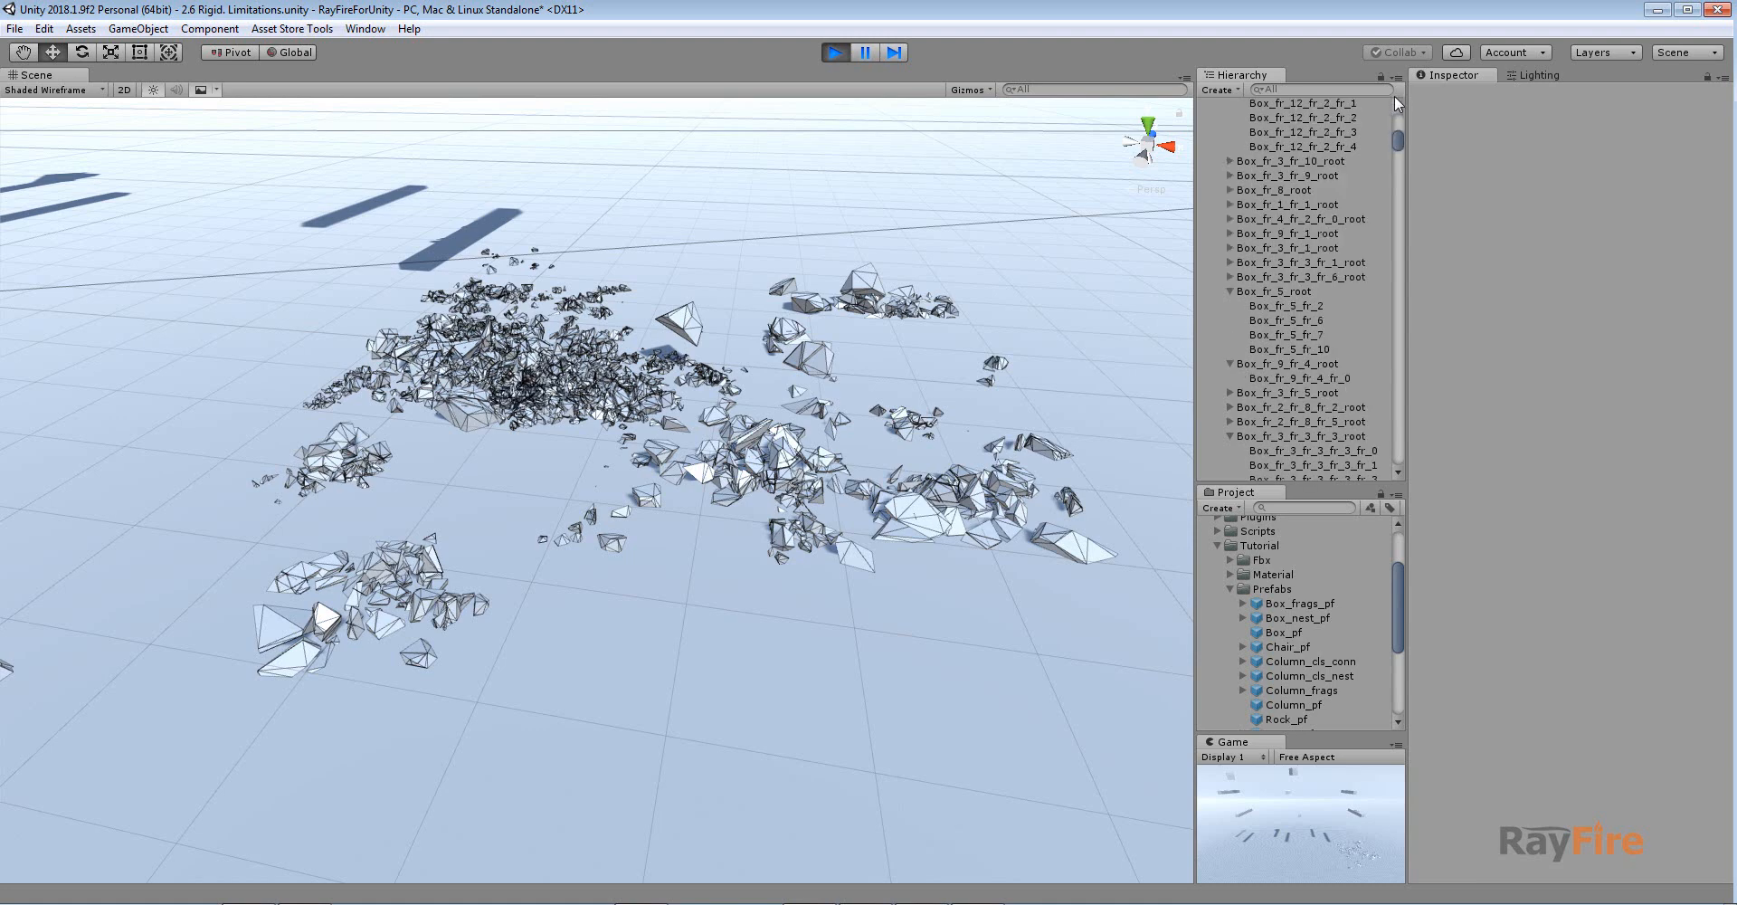
{"action": "scroll", "scroll_direction": "up", "scroll_amount": 3}
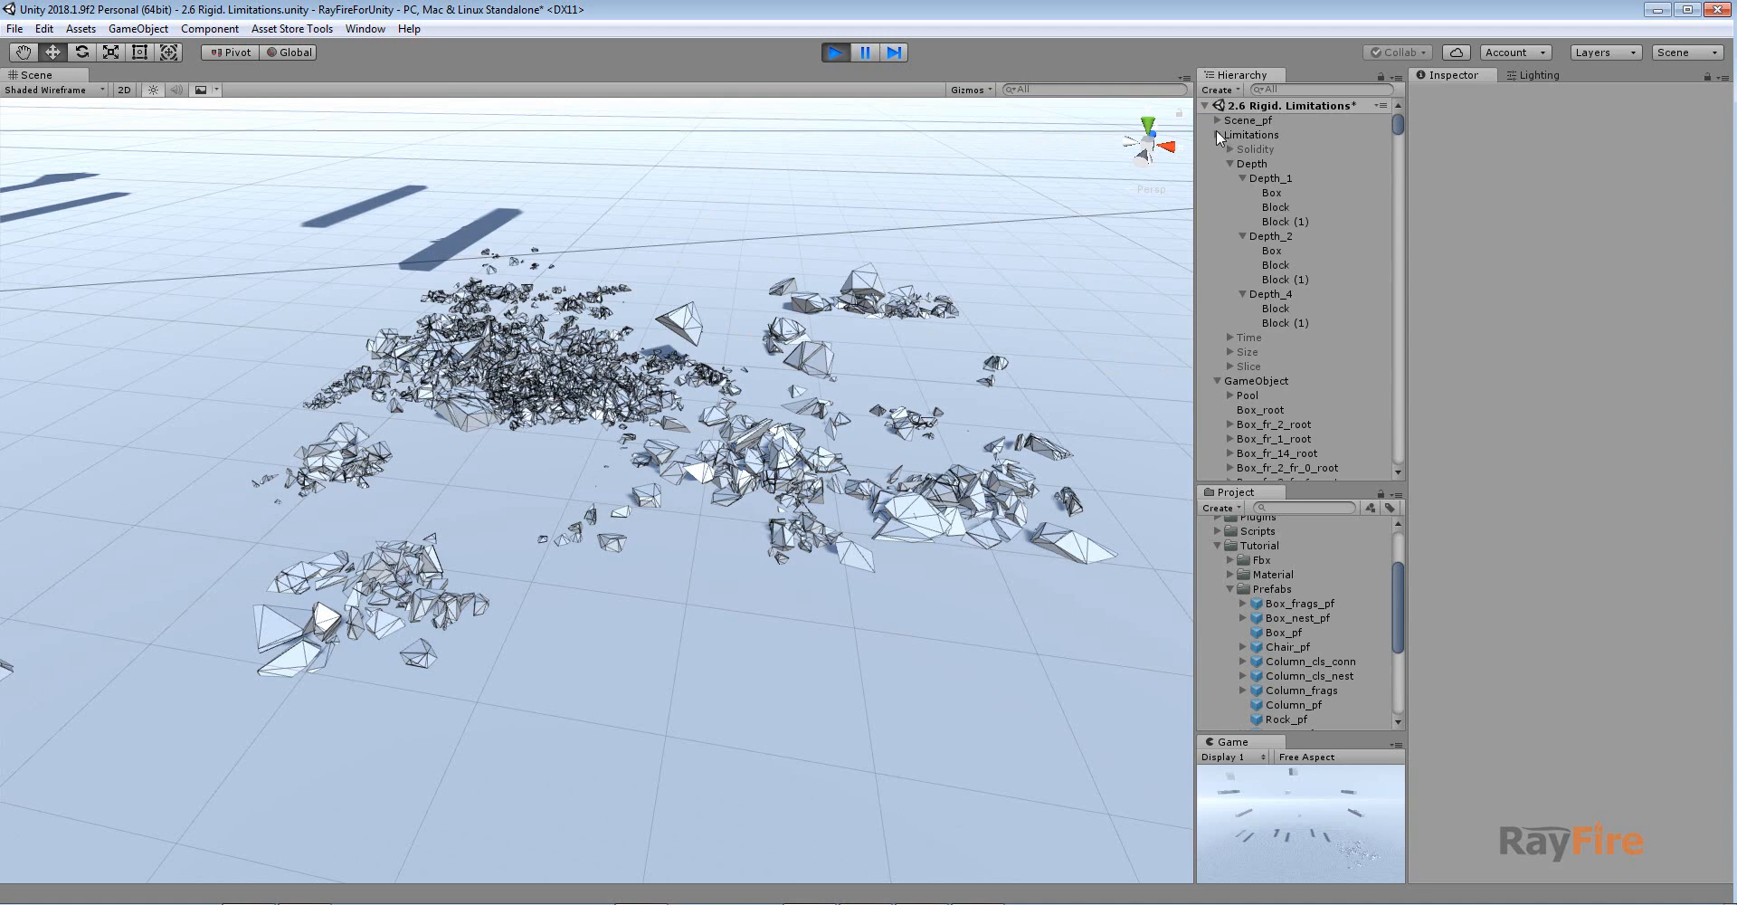
Step: Expand GameObject to show the Rayfire Man component, reporting 2835/5000 fragments
{"action": "left_click", "coordinate": [1216, 135]}
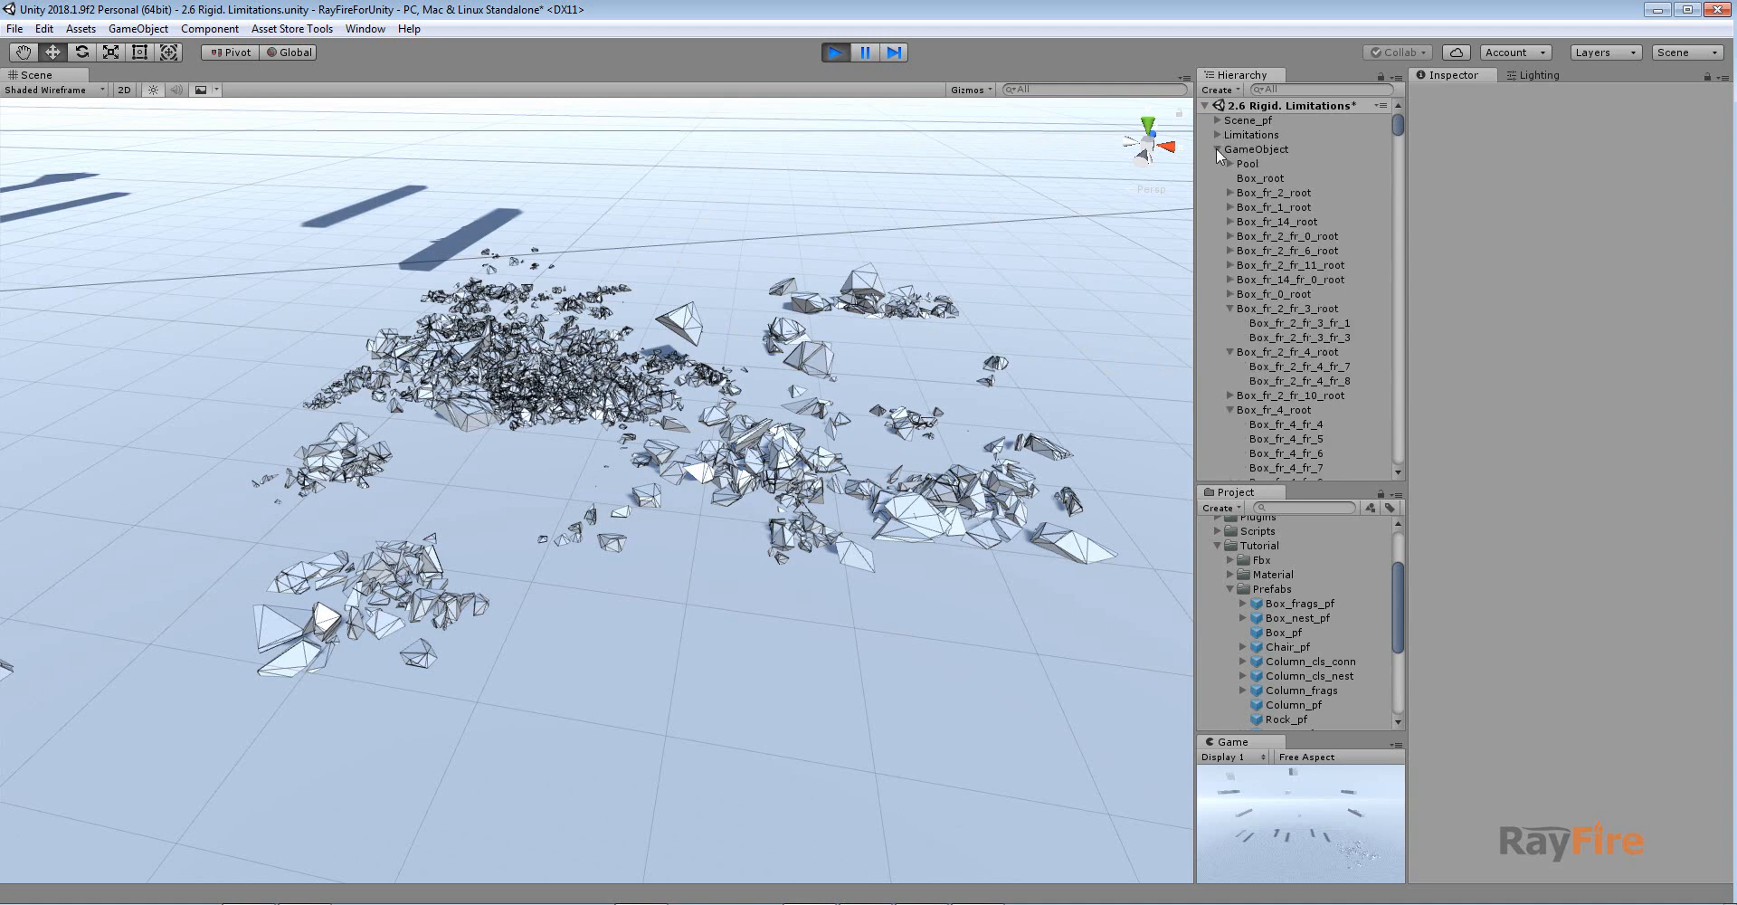
{"action": "left_click", "coordinate": [1257, 149]}
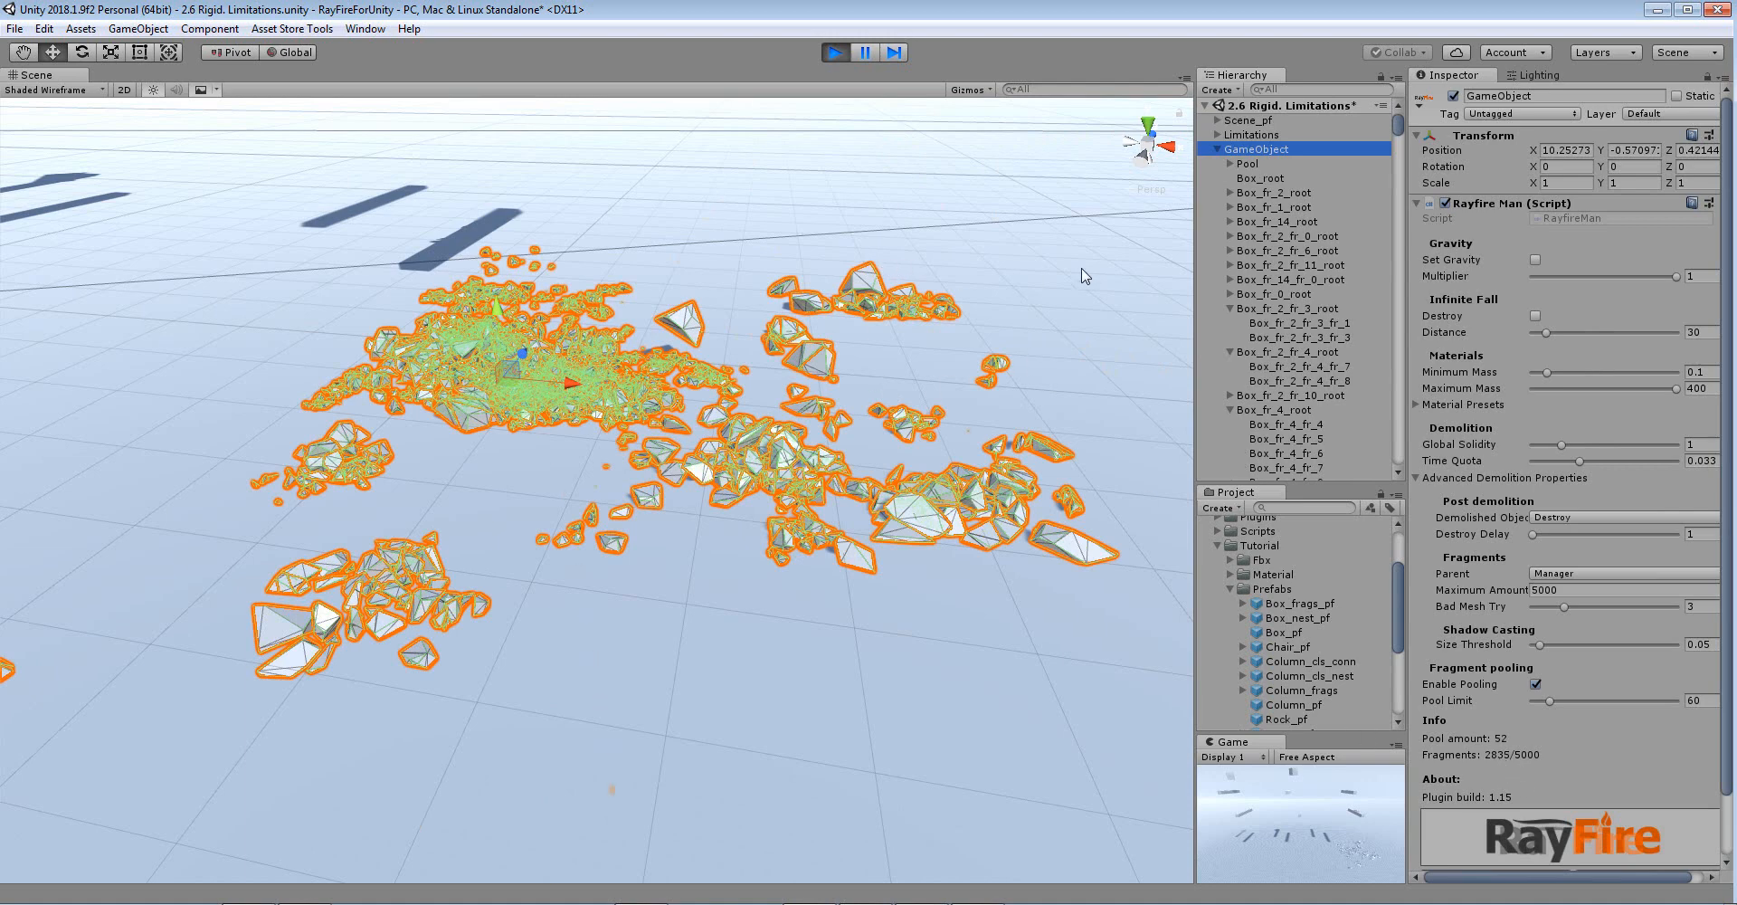
{"action": "left_click", "coordinate": [848, 53]}
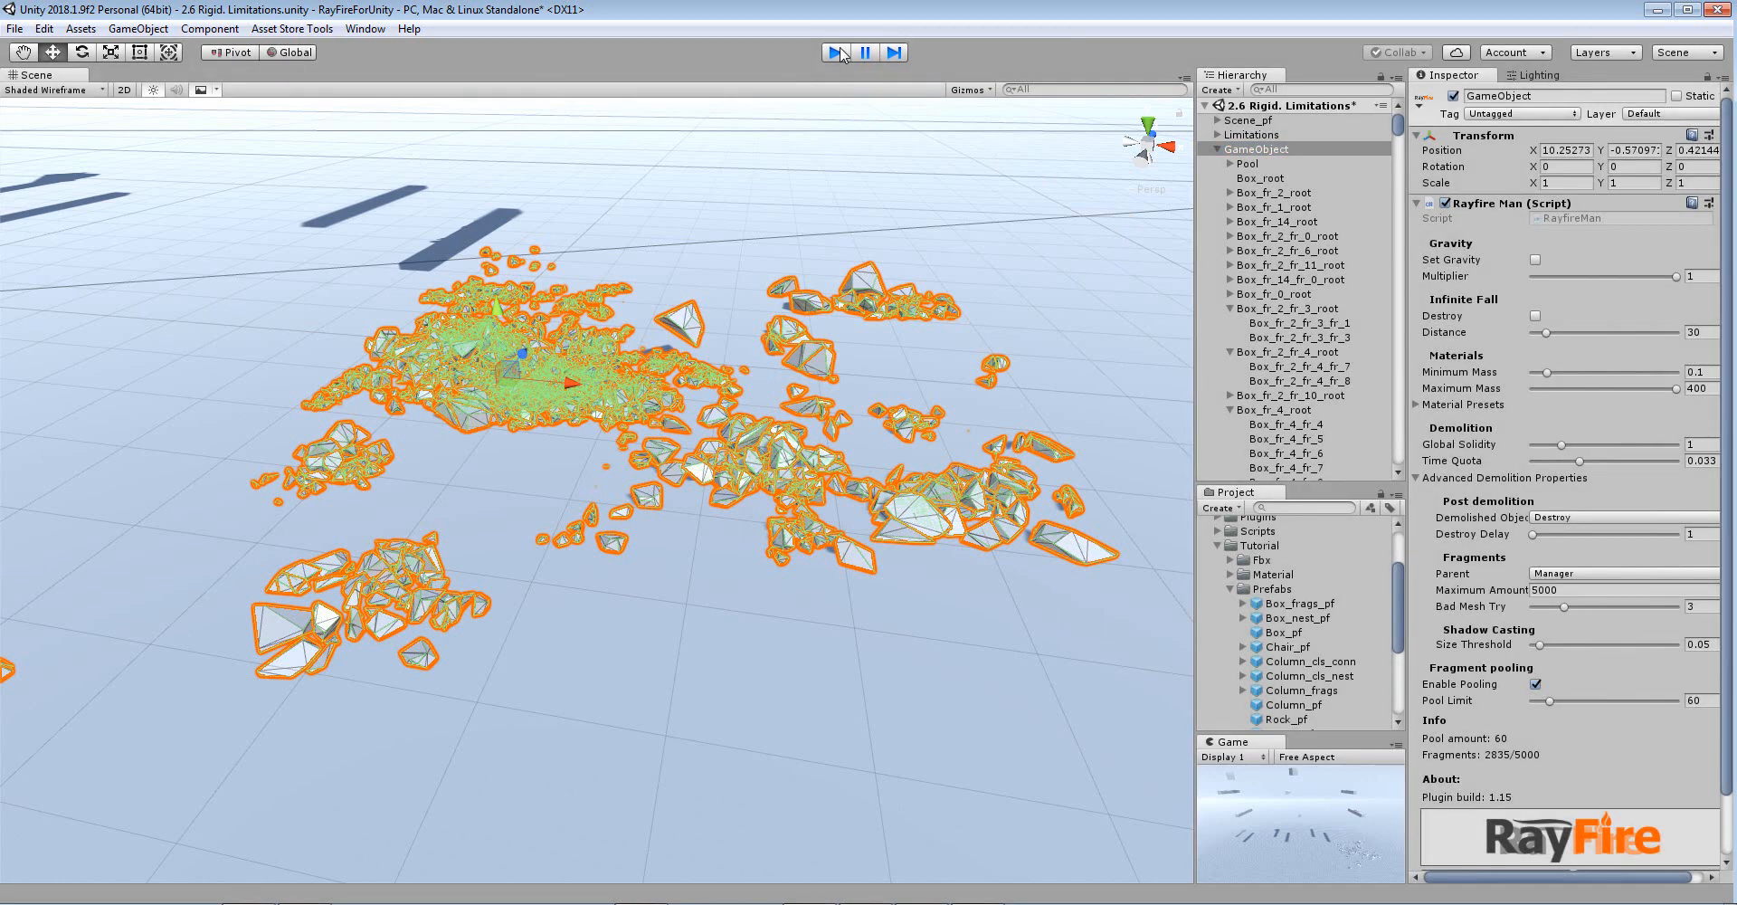
Step: Stop play mode and select Depth_1's Box, whose solidity, time and size limits are 0.1
{"action": "left_click", "coordinate": [836, 52]}
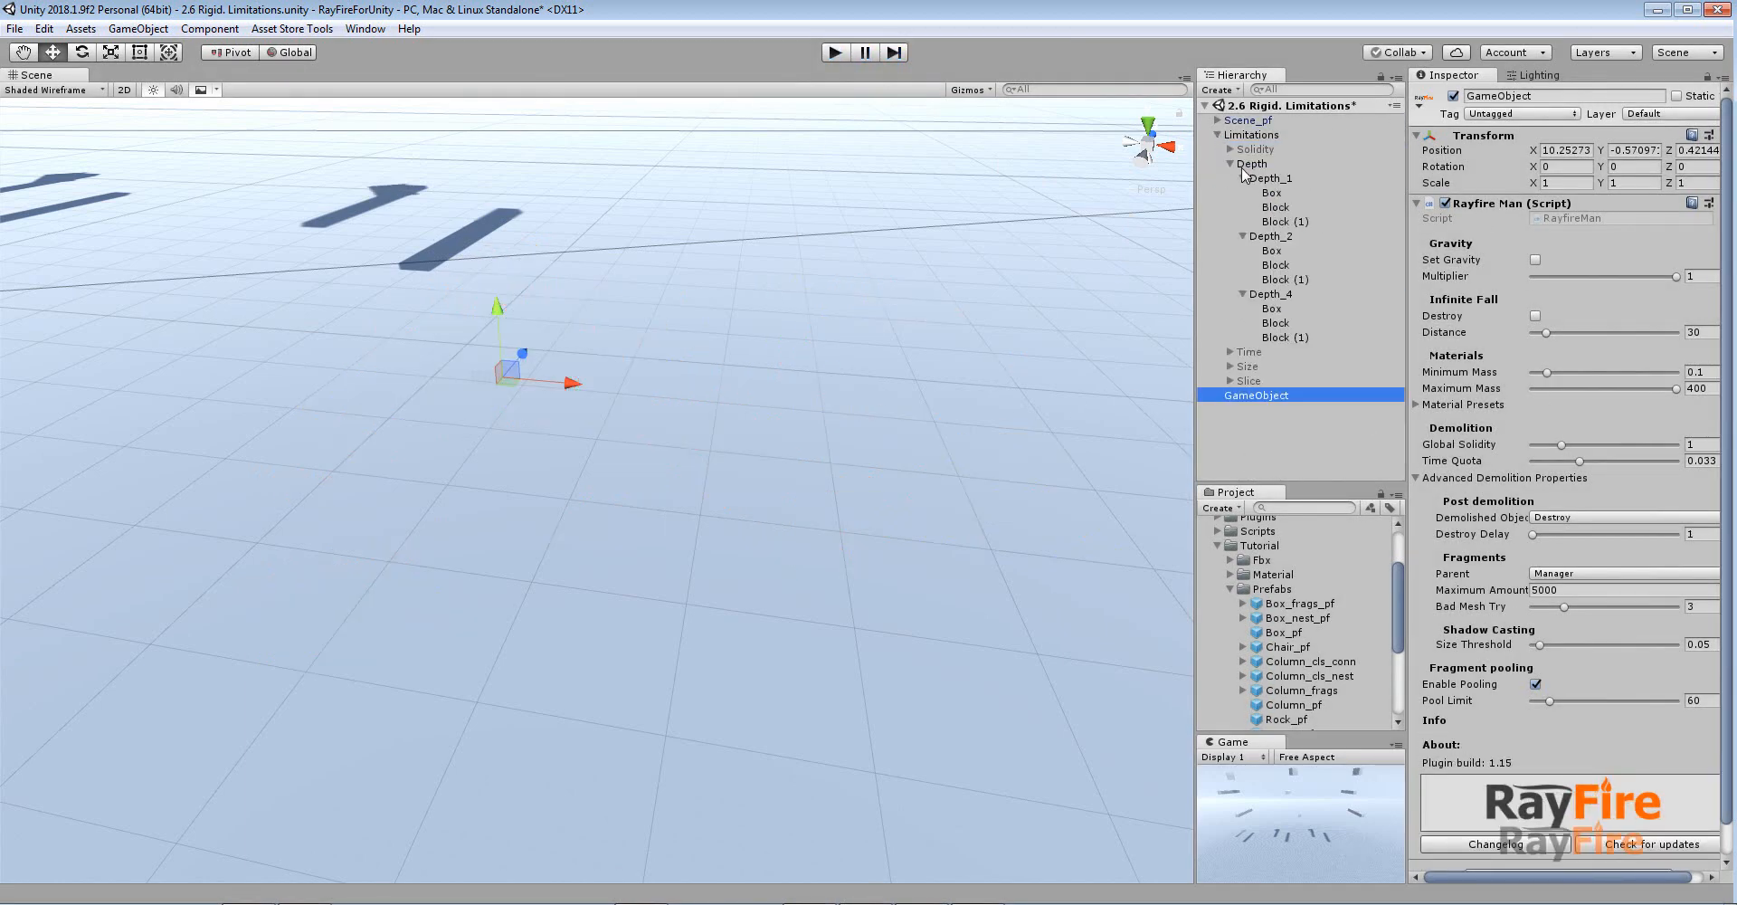
{"action": "left_click", "coordinate": [1232, 179]}
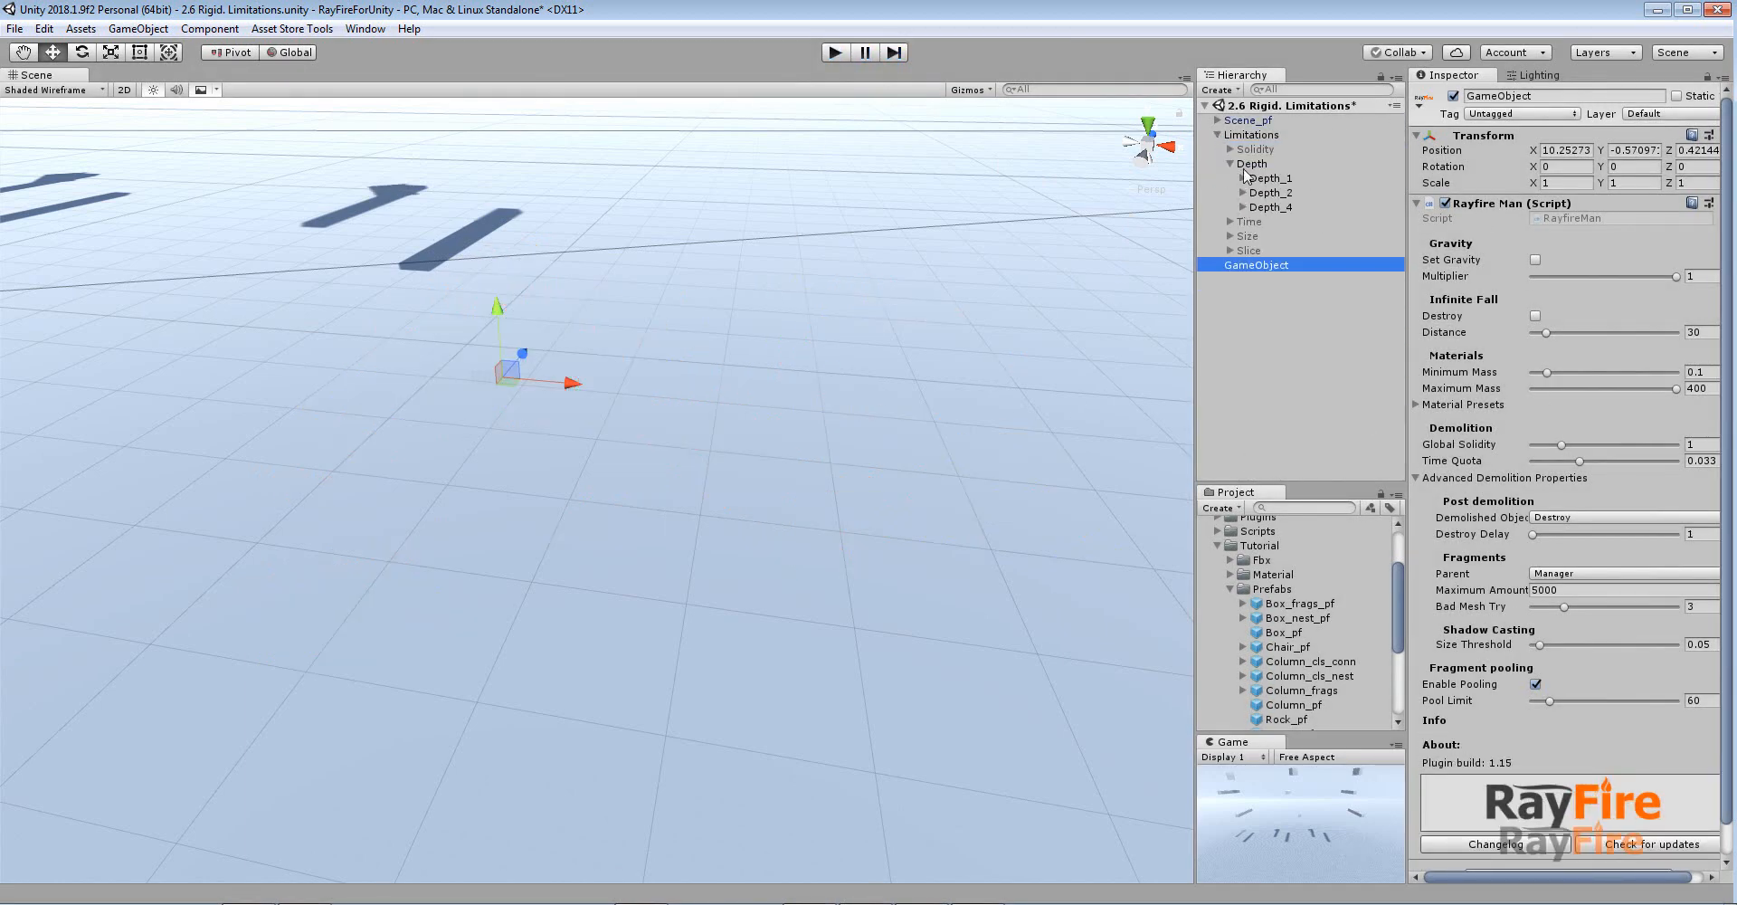
{"action": "left_click", "coordinate": [1253, 163]}
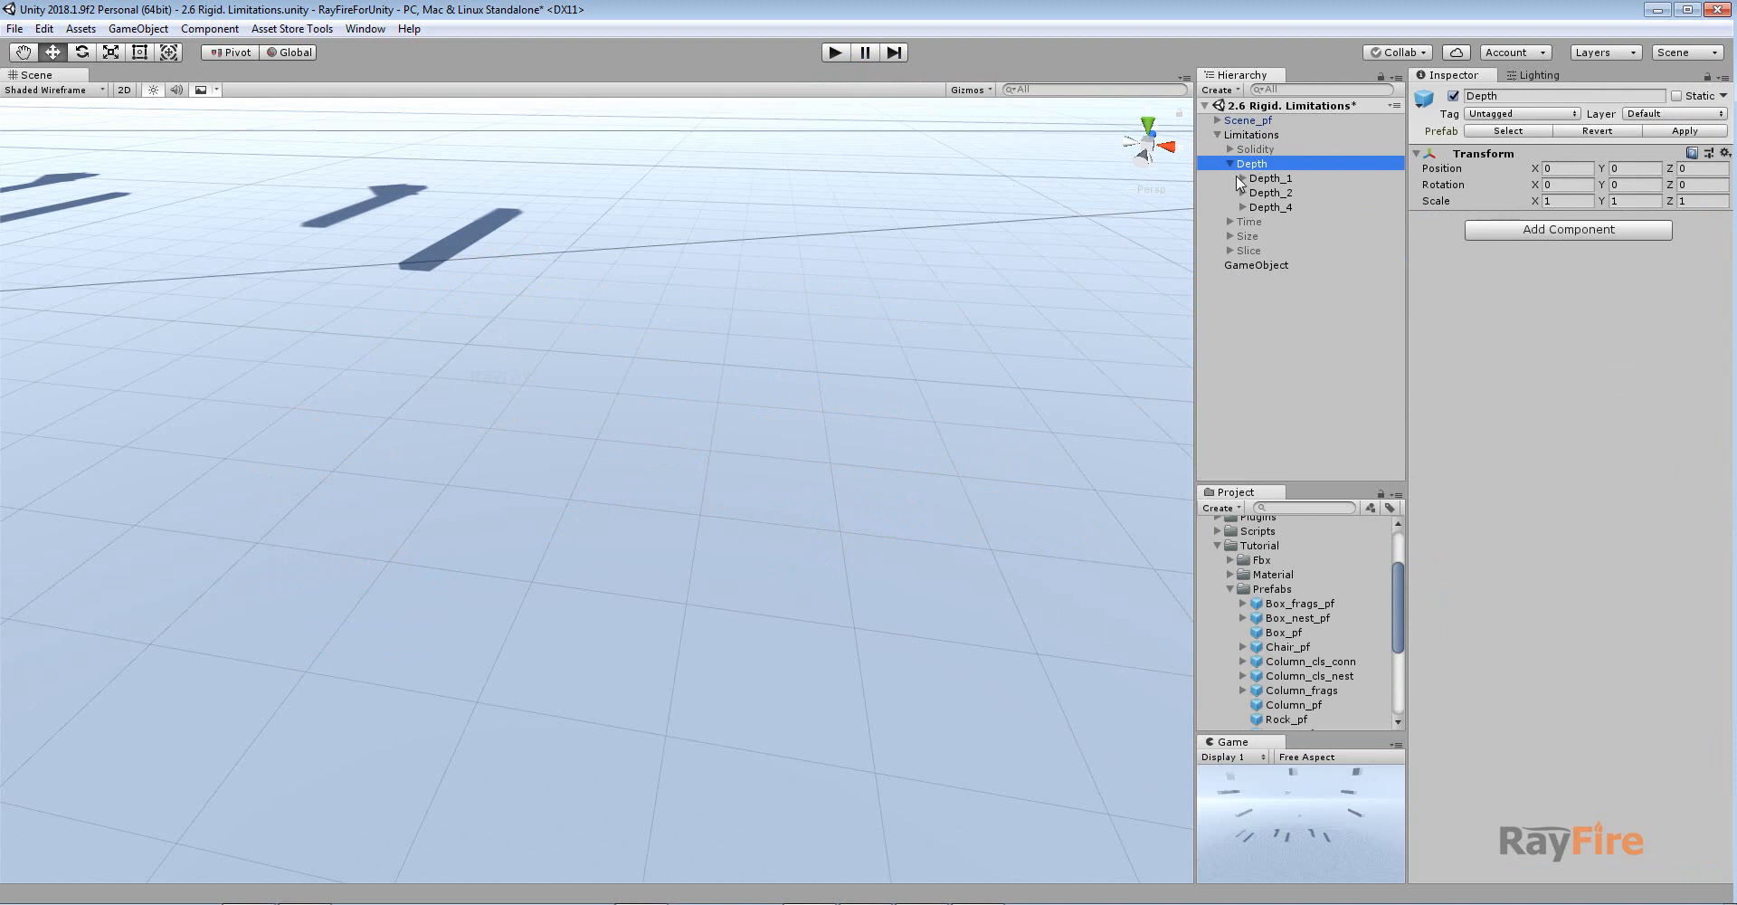
{"action": "left_click", "coordinate": [1240, 178]}
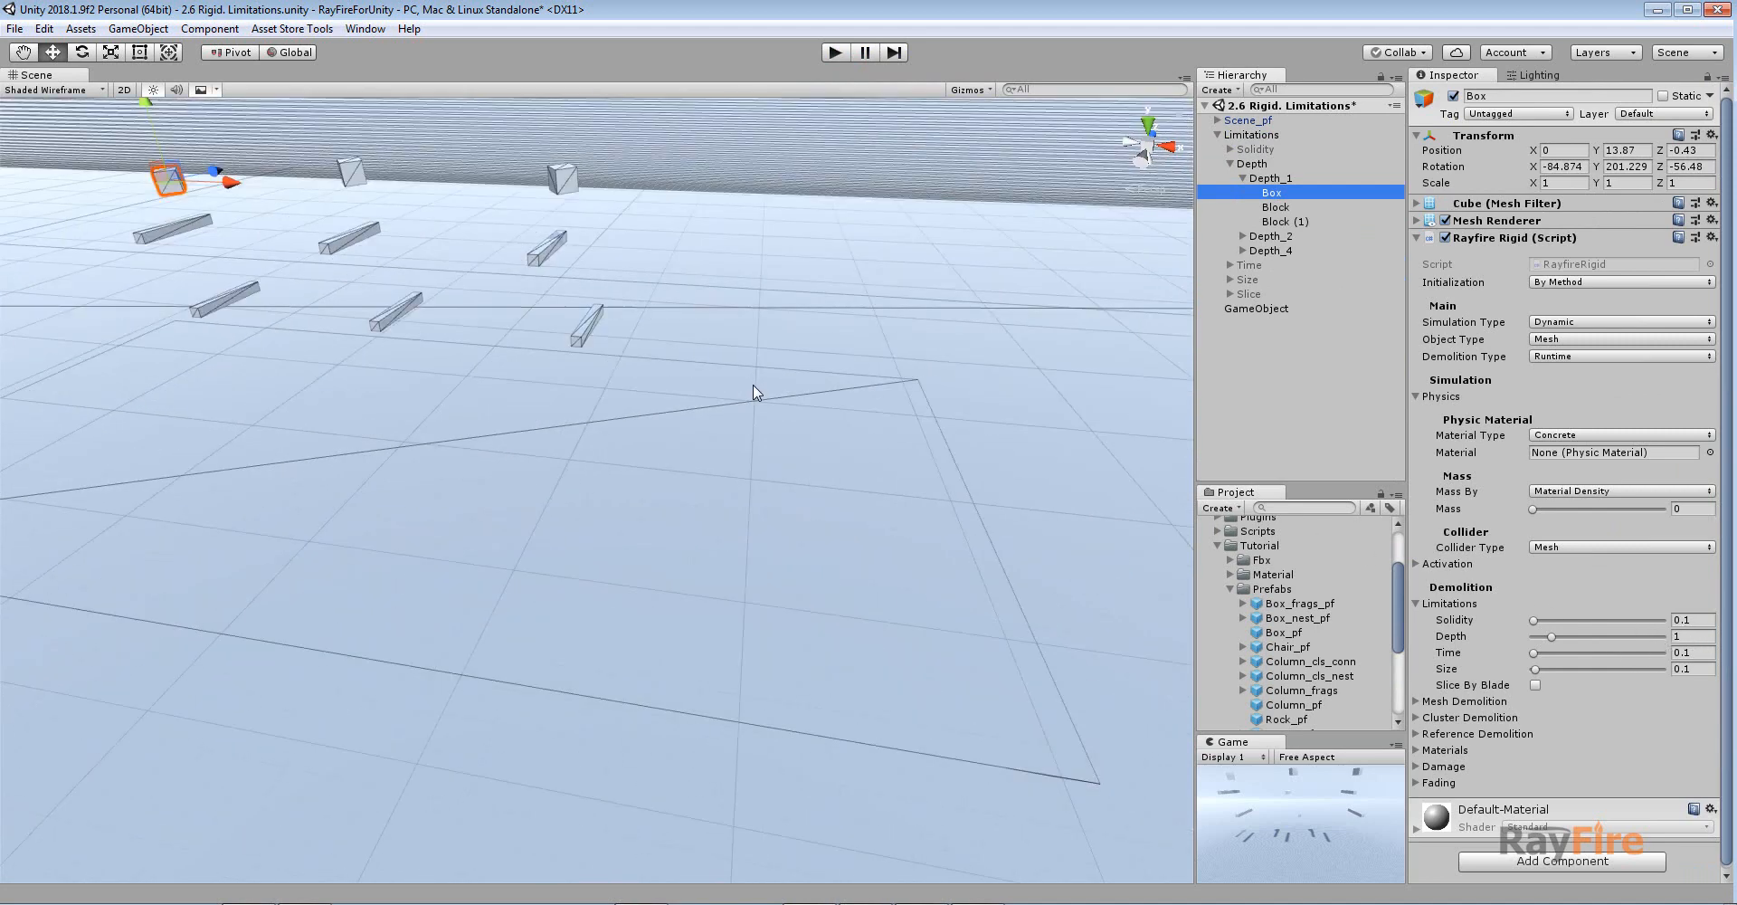
Step: Select the Time_0.1 and Time_1.0 boxes together, showing solidity 0.4 and depth 2
{"action": "left_click", "coordinate": [1249, 177]}
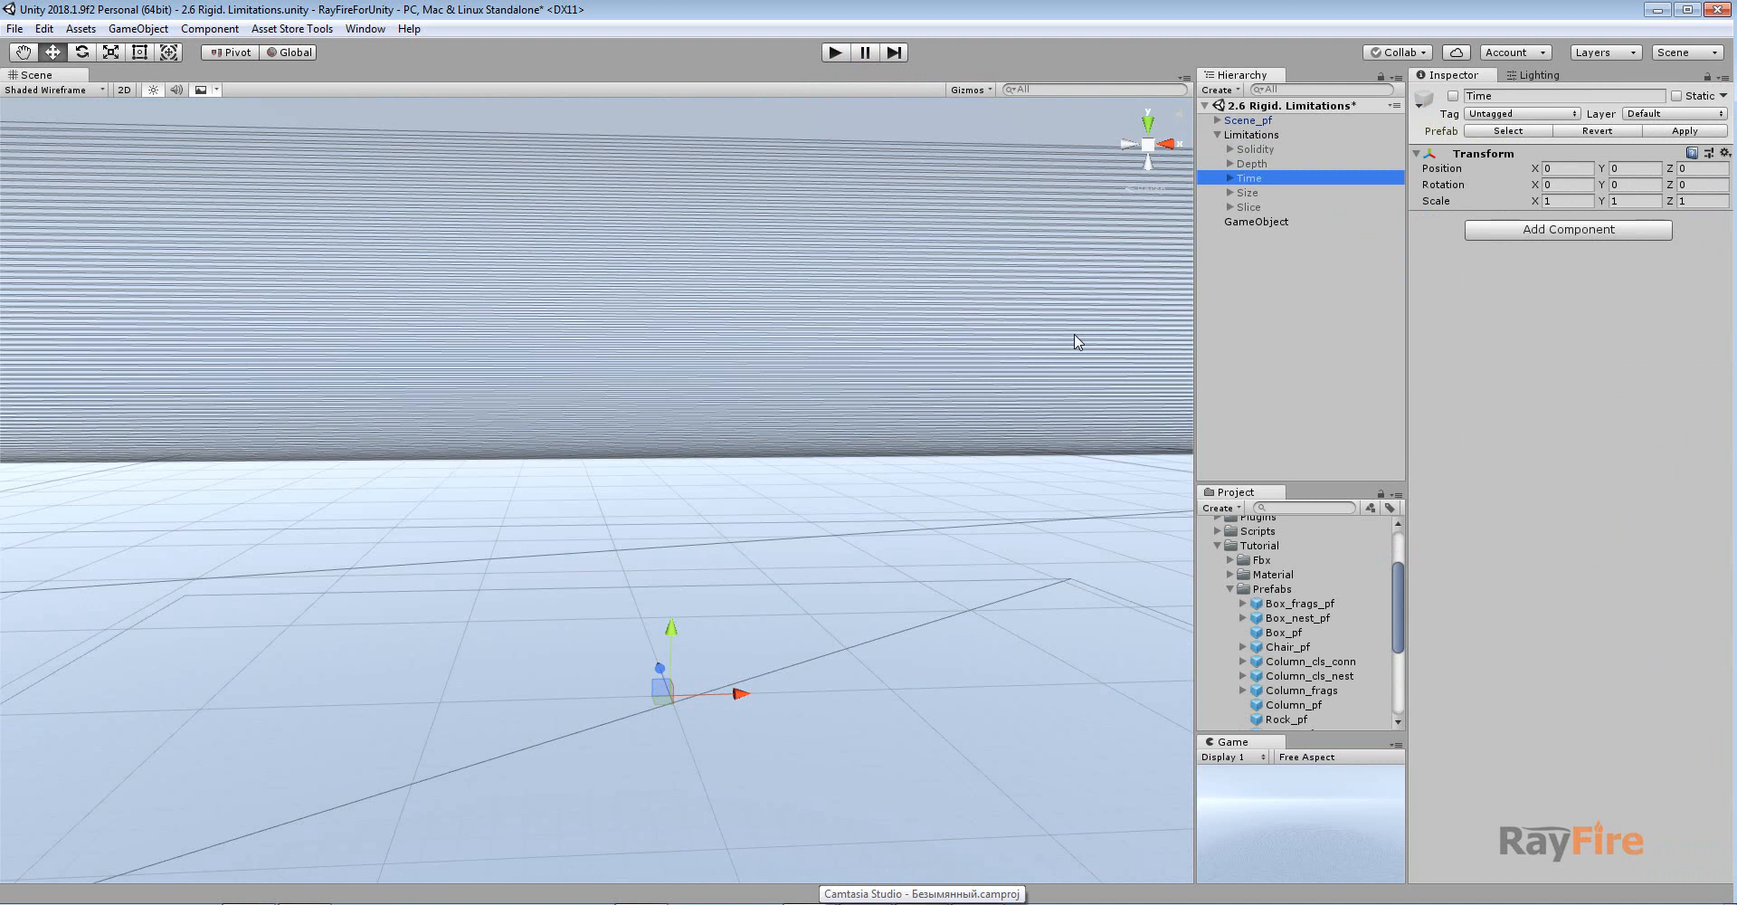
{"action": "mouse_move", "coordinate": [1233, 192]}
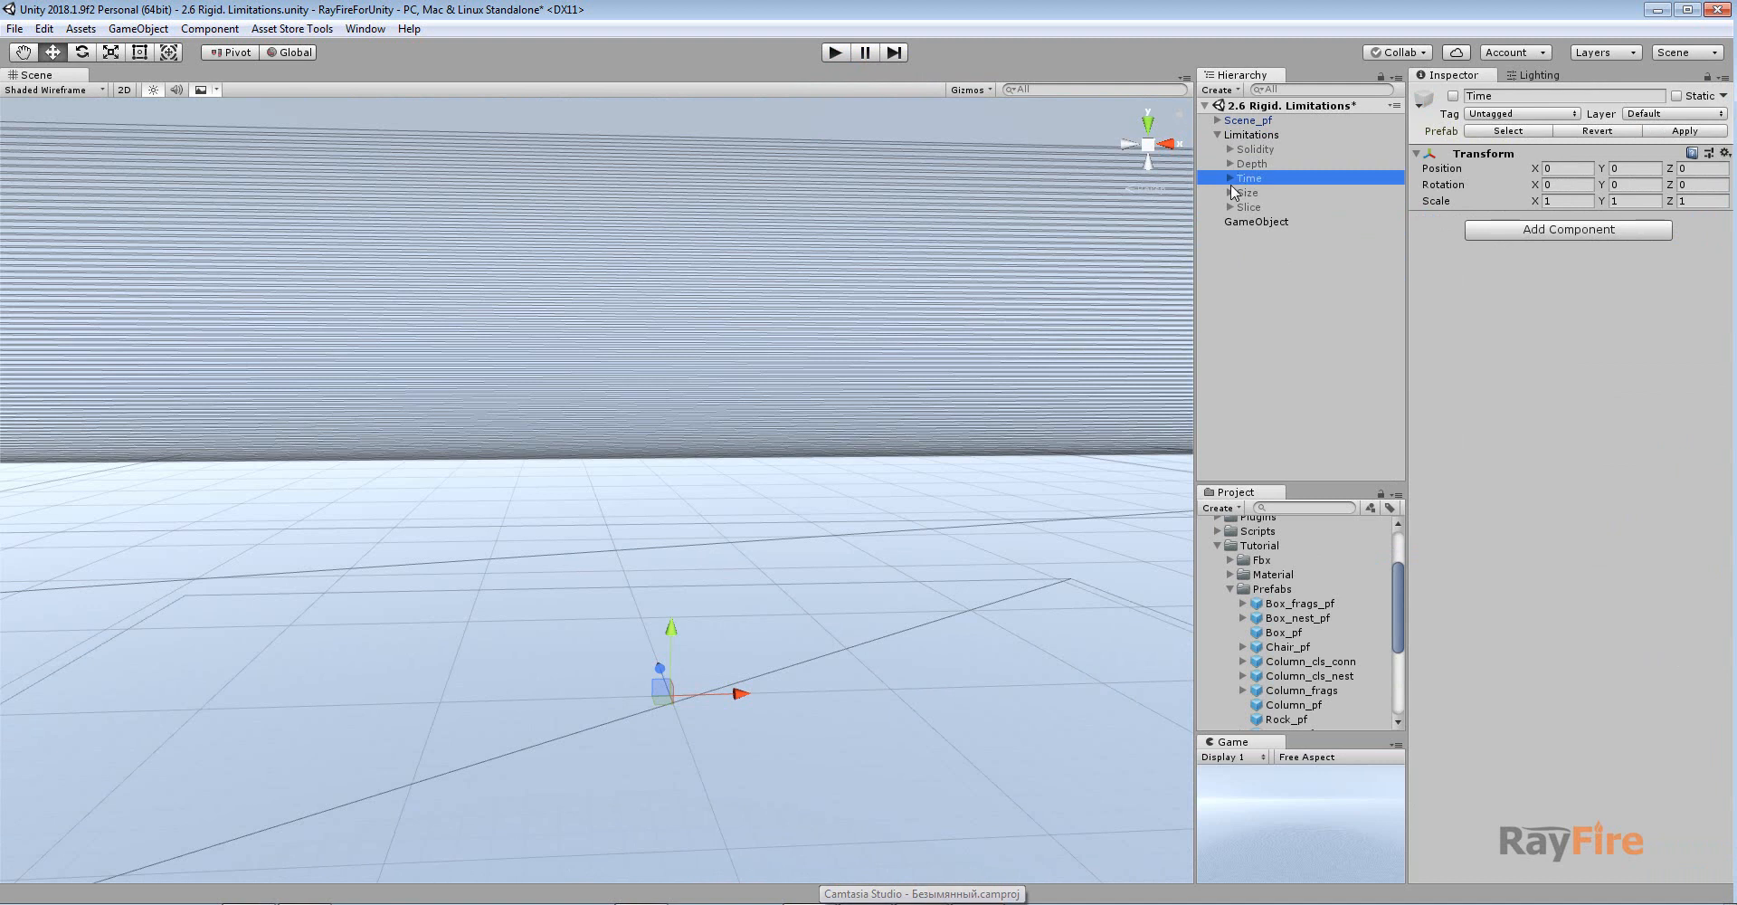
{"action": "left_click", "coordinate": [1230, 177]}
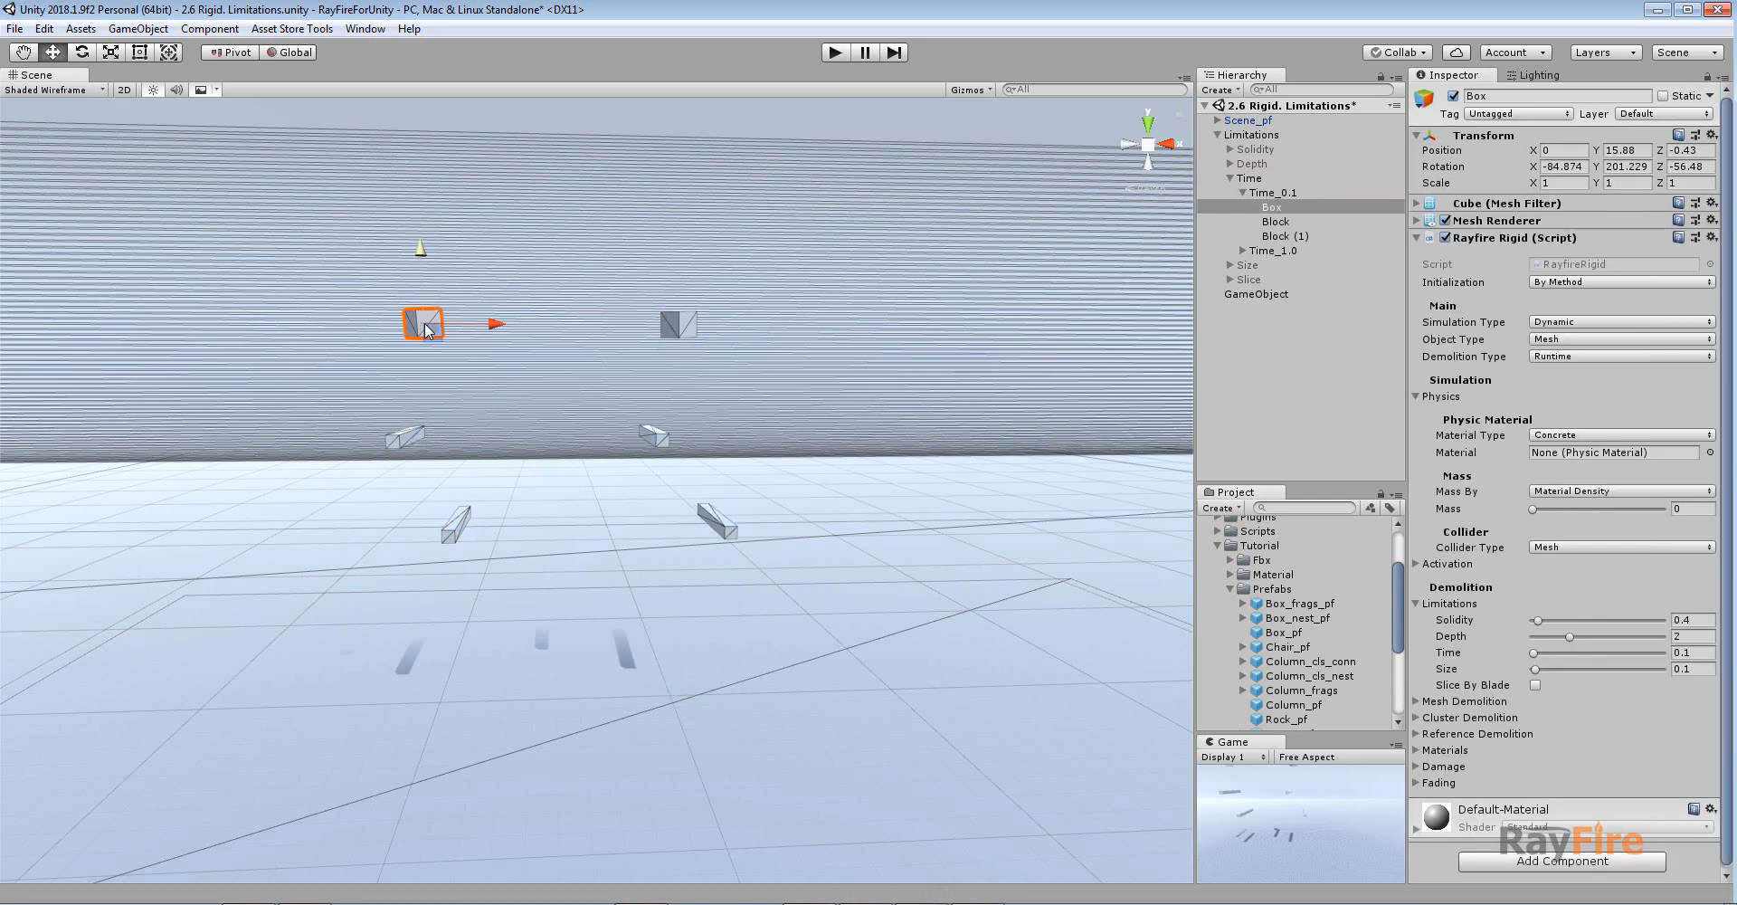
{"action": "mouse_move", "coordinate": [465, 401]}
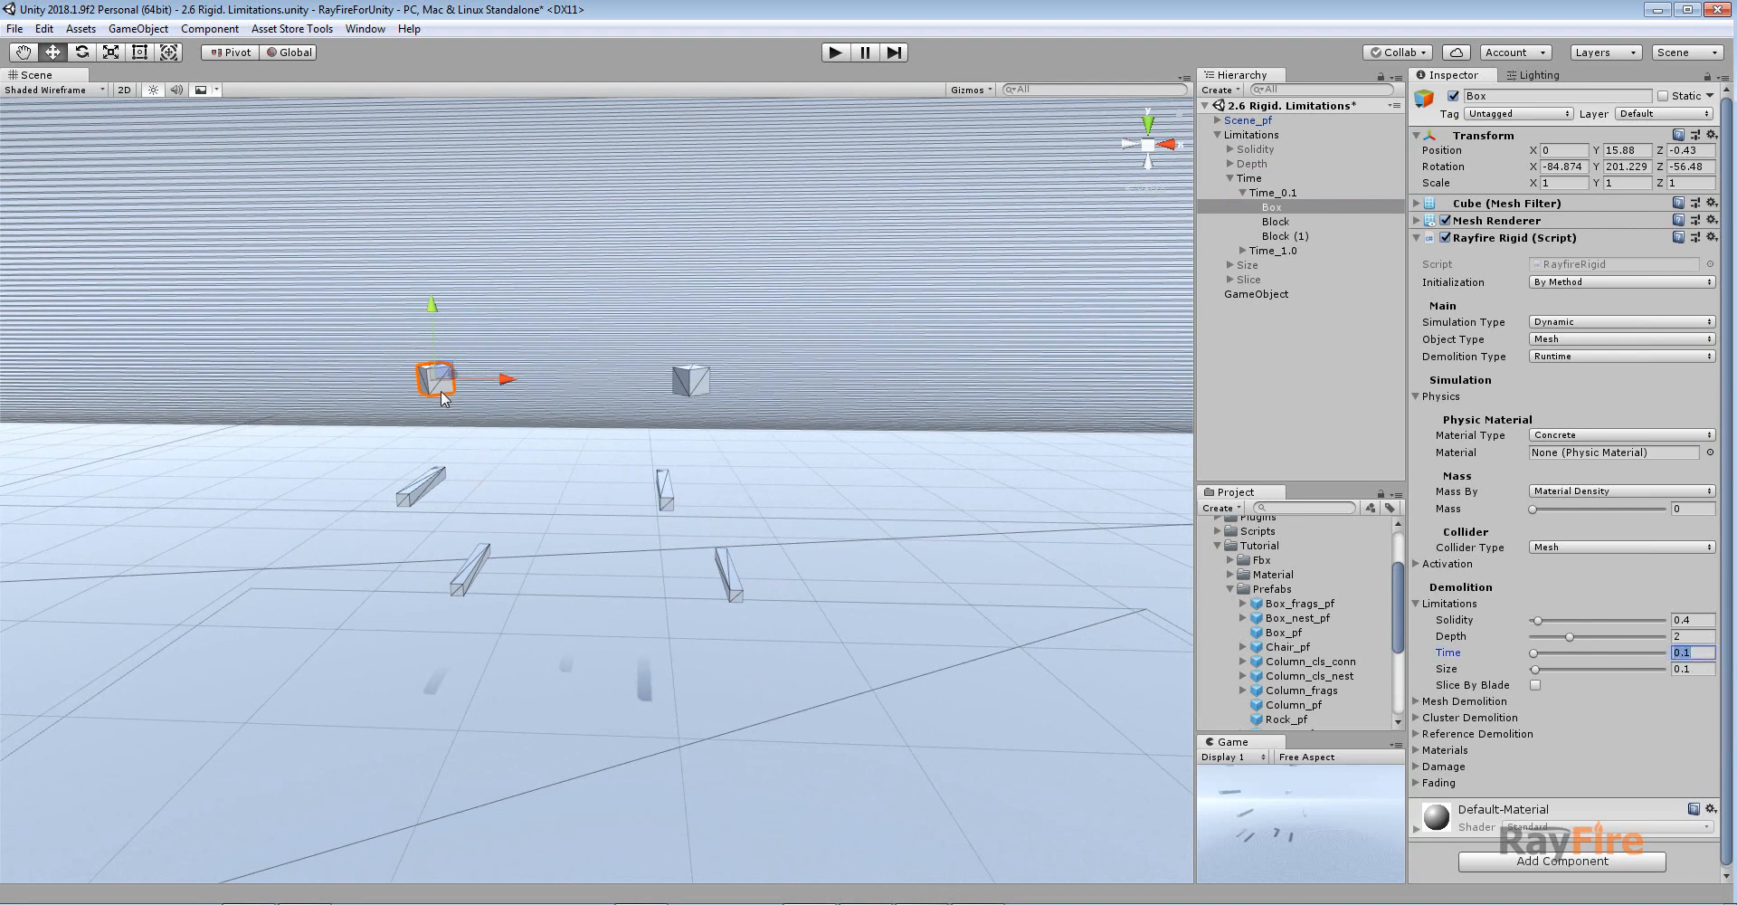
{"action": "mouse_move", "coordinate": [546, 452]}
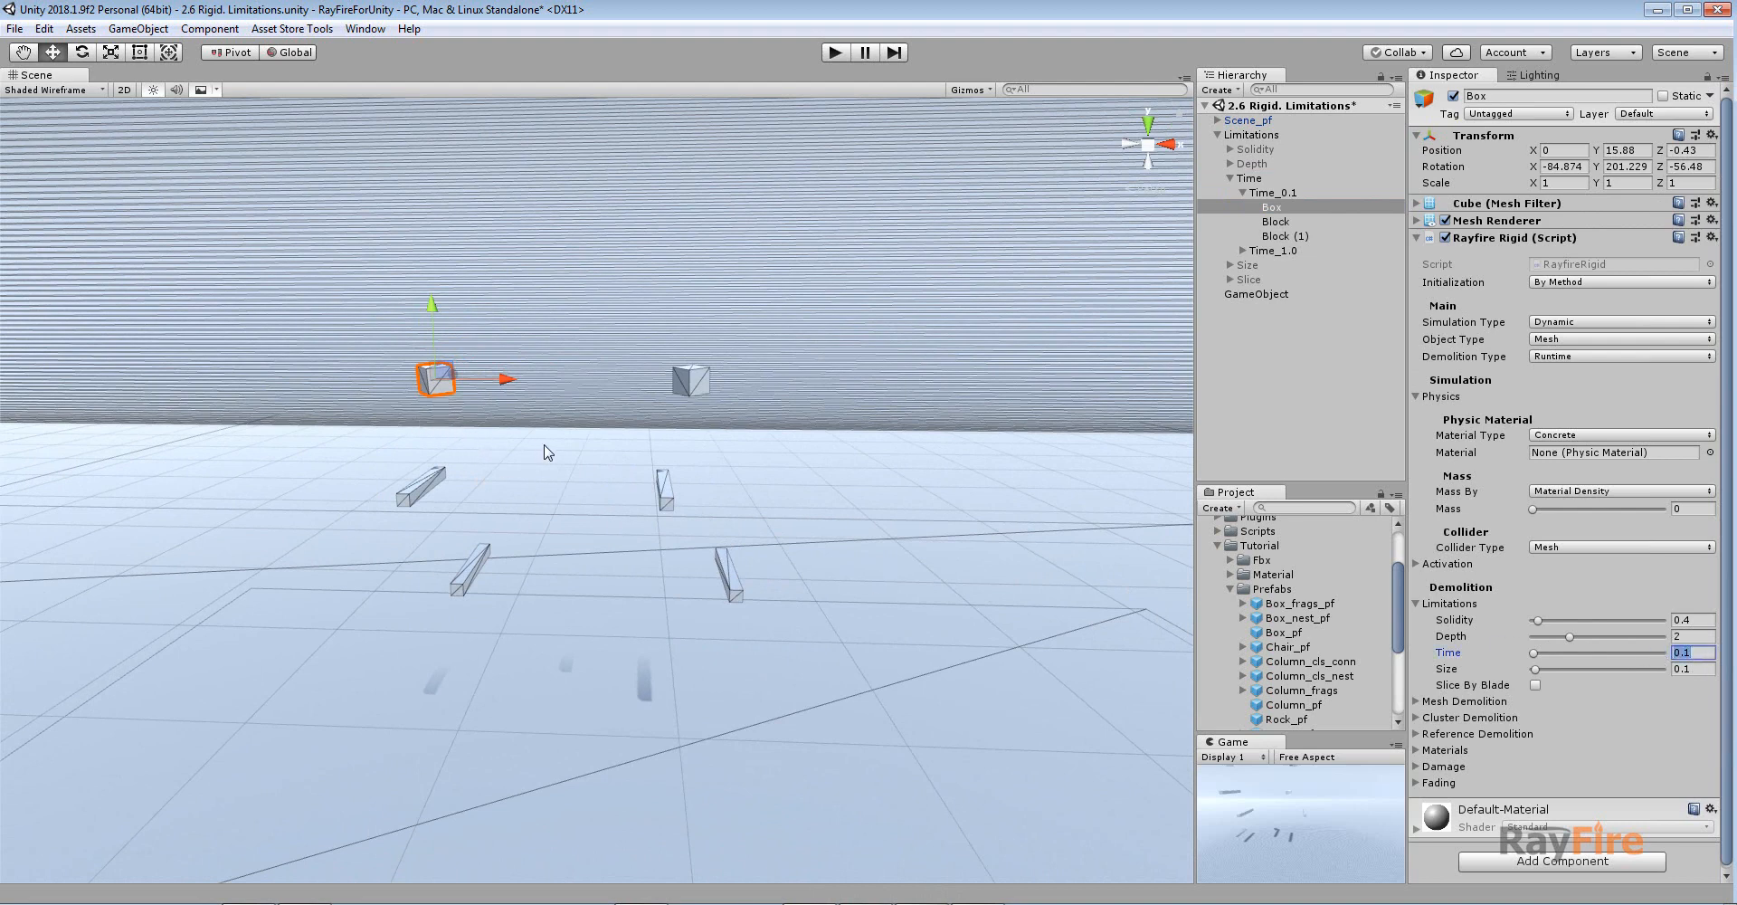
{"action": "left_click", "coordinate": [1243, 251]}
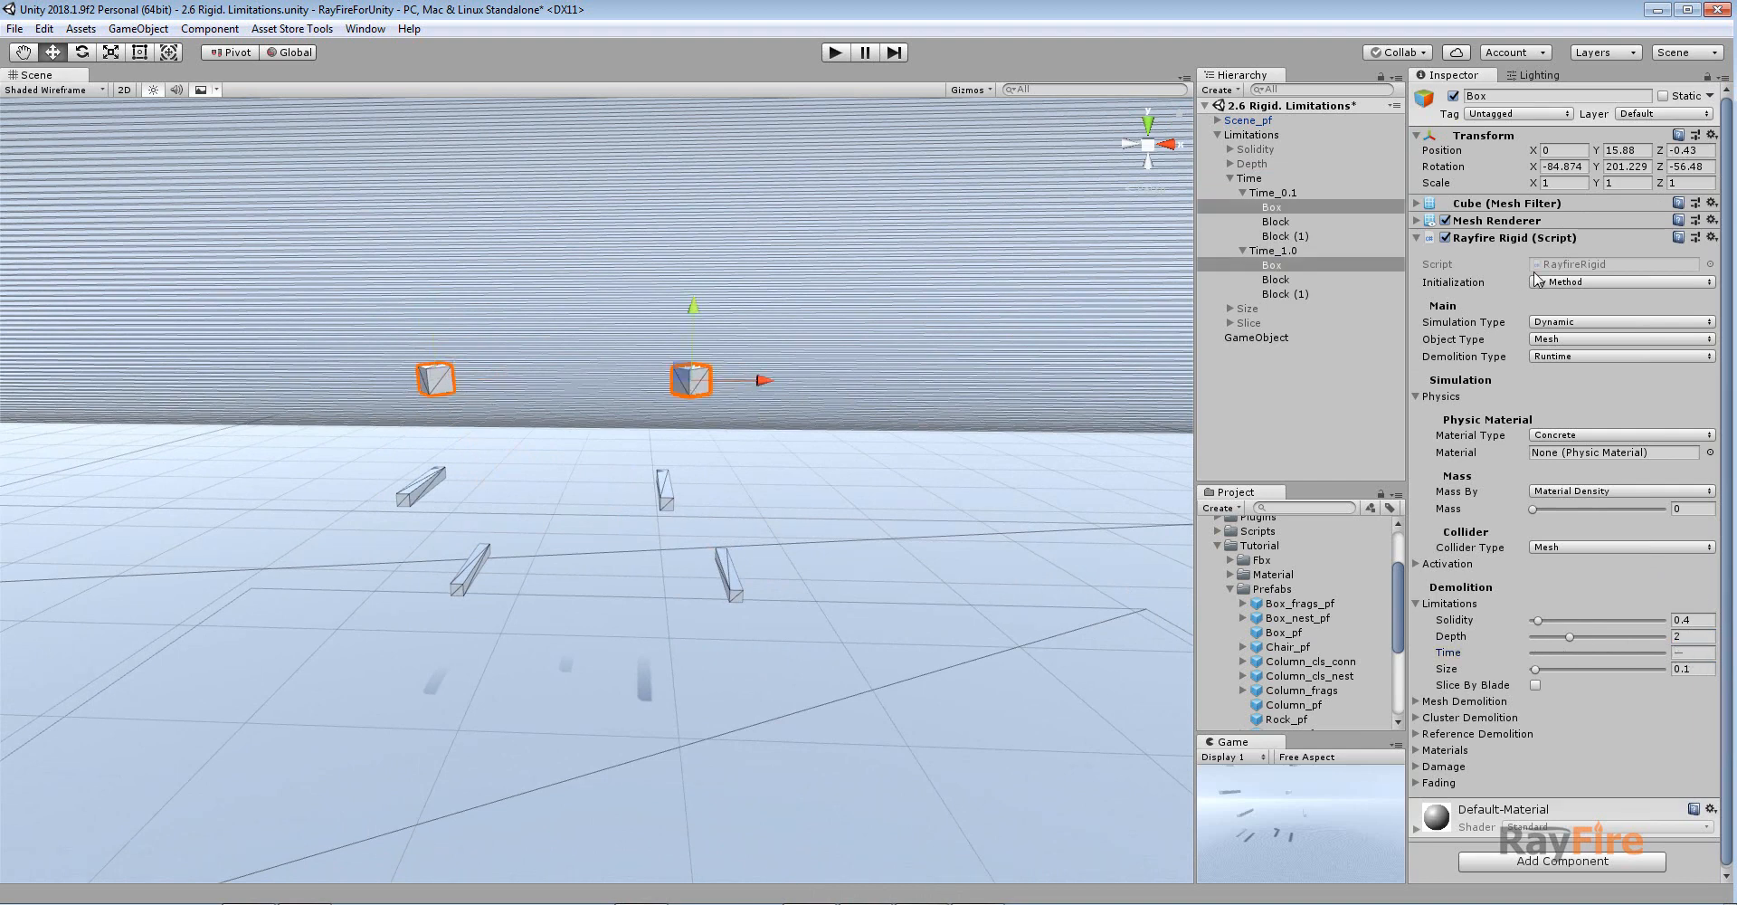
Step: Set both boxes' Initialization to At Start and run the simulation until they shatter
{"action": "left_click", "coordinate": [1620, 282]}
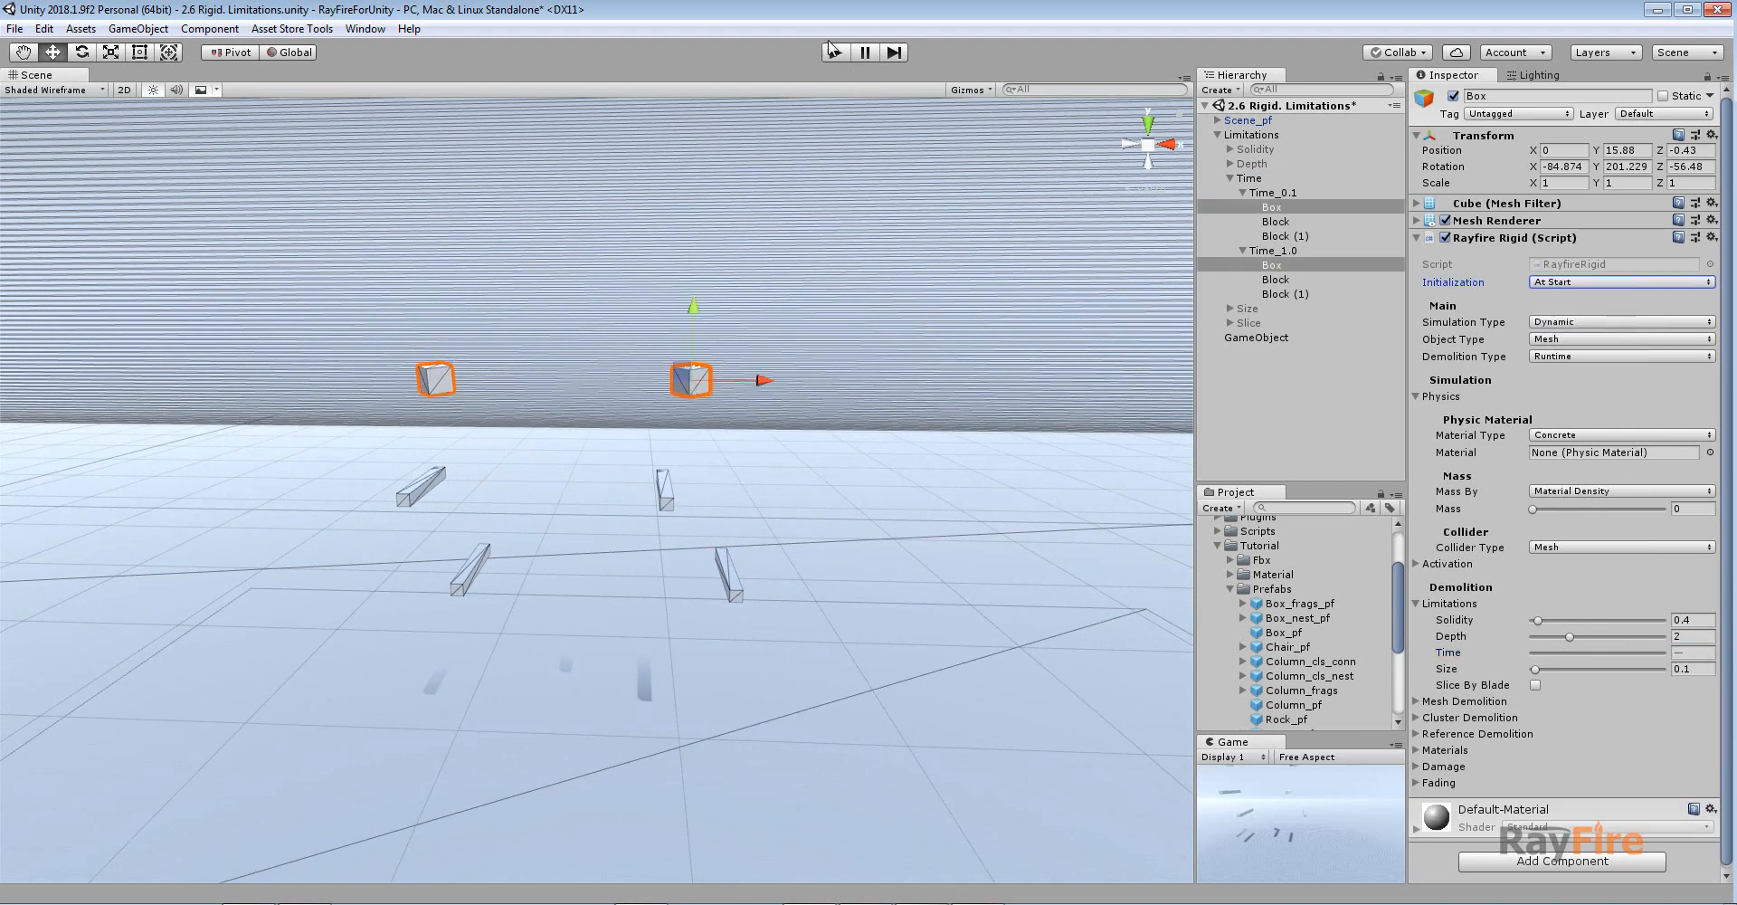
{"action": "left_click", "coordinate": [834, 53]}
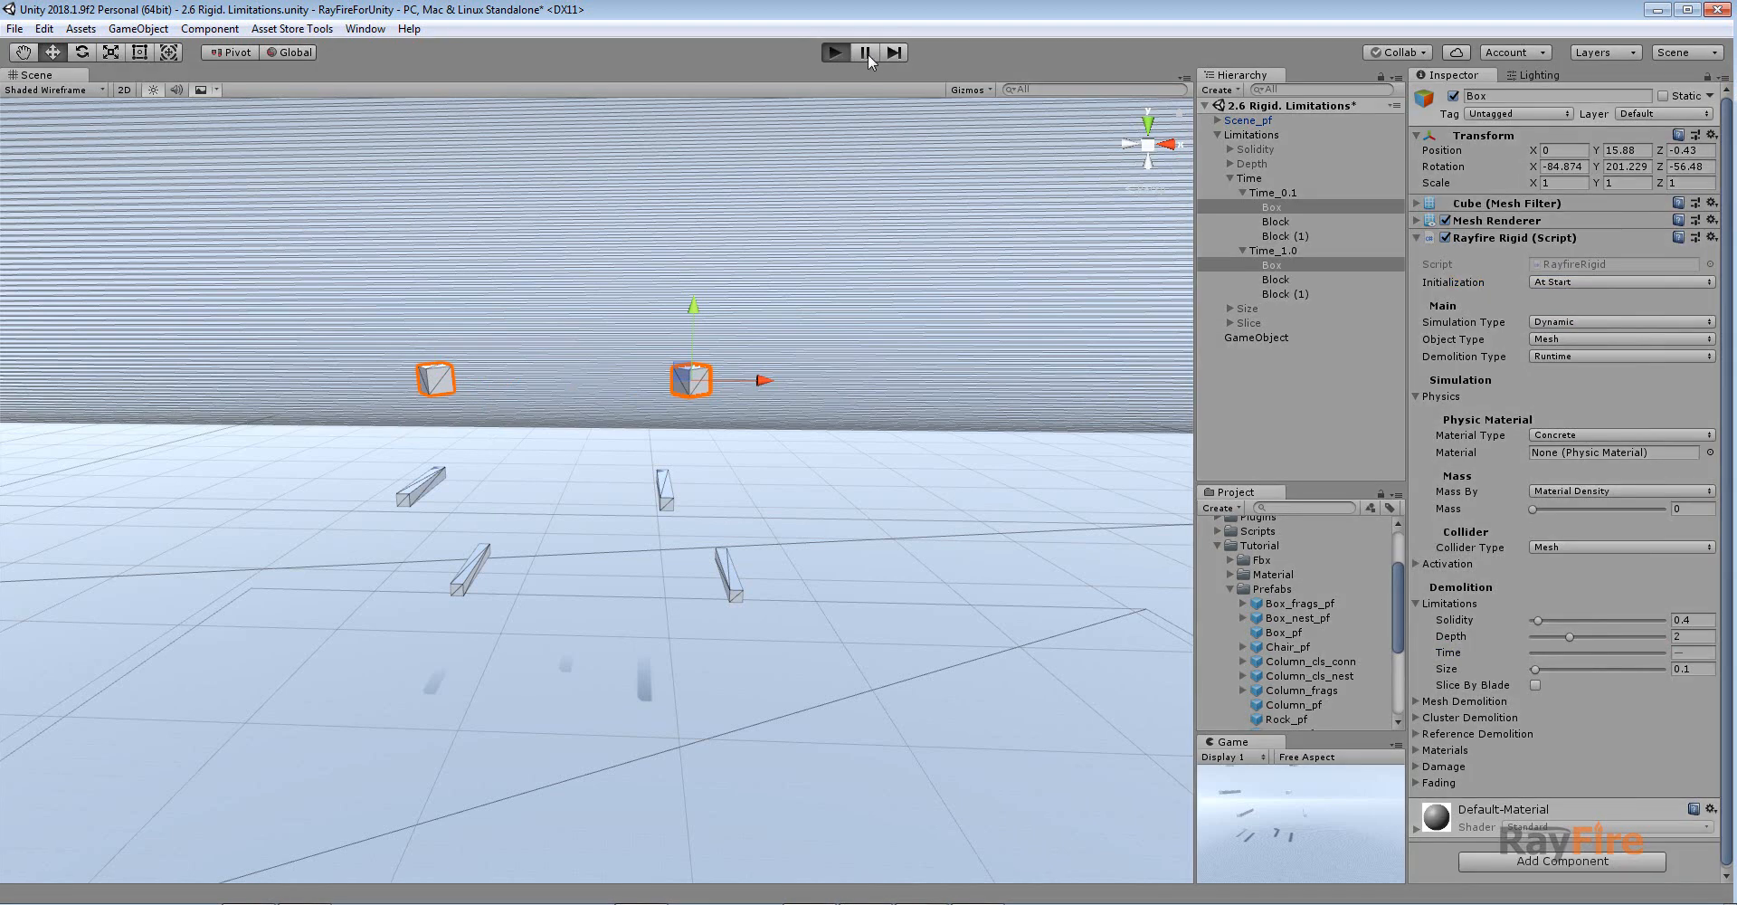
{"action": "left_click", "coordinate": [833, 52]}
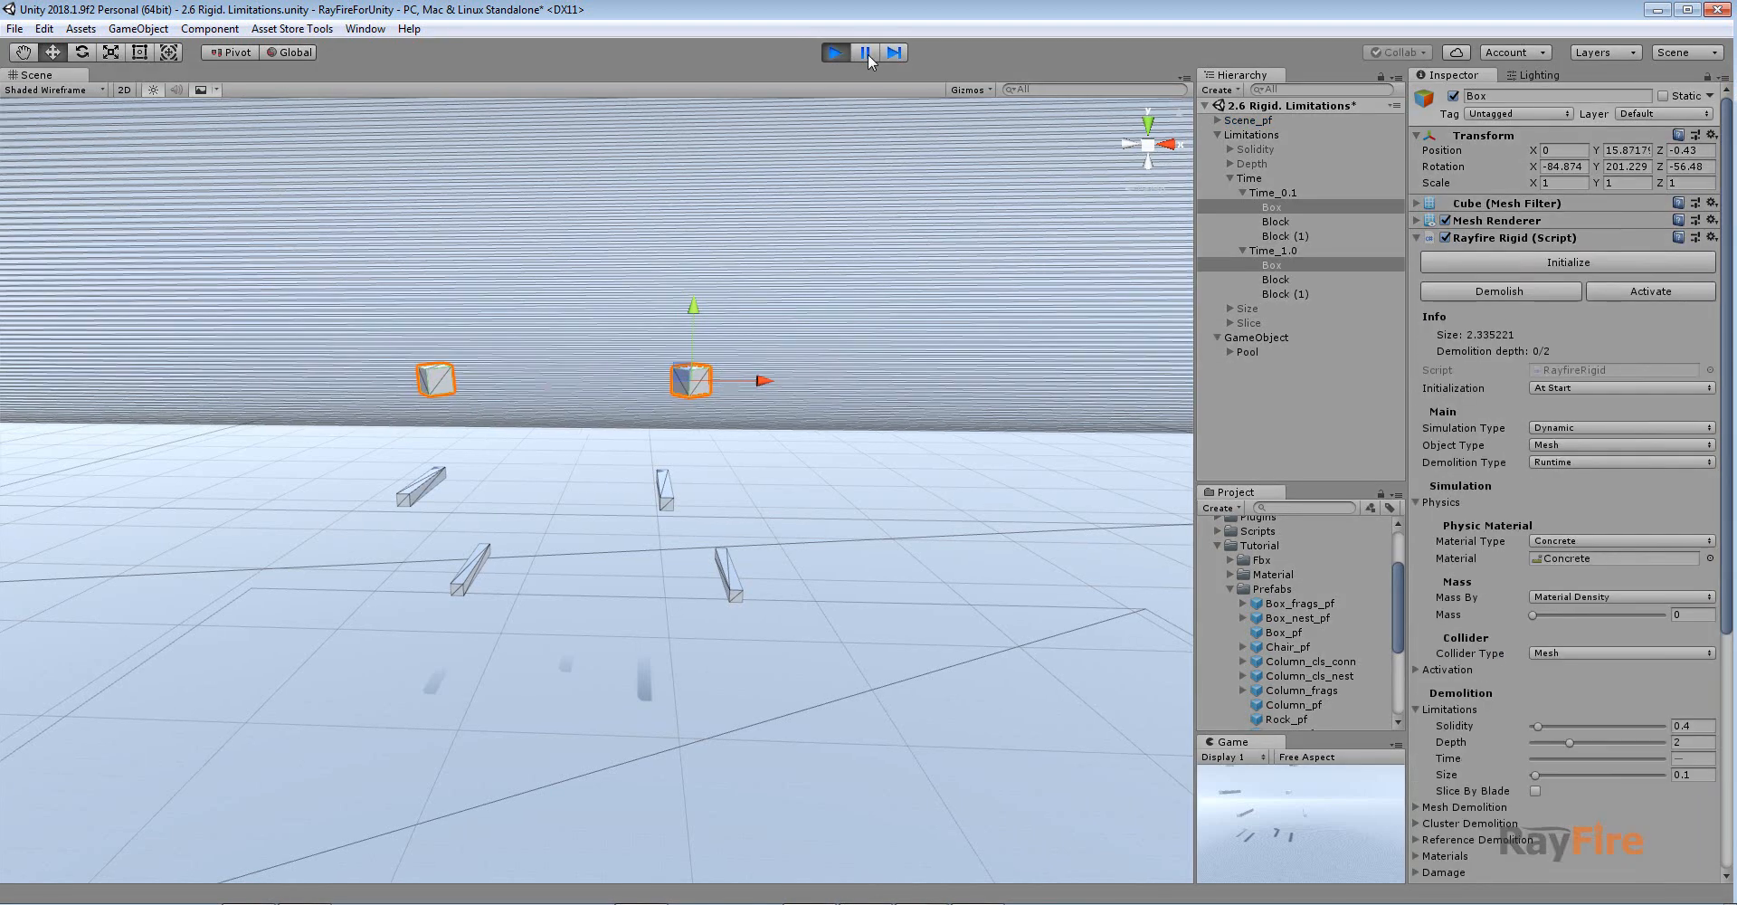
{"action": "left_click", "coordinate": [864, 52]}
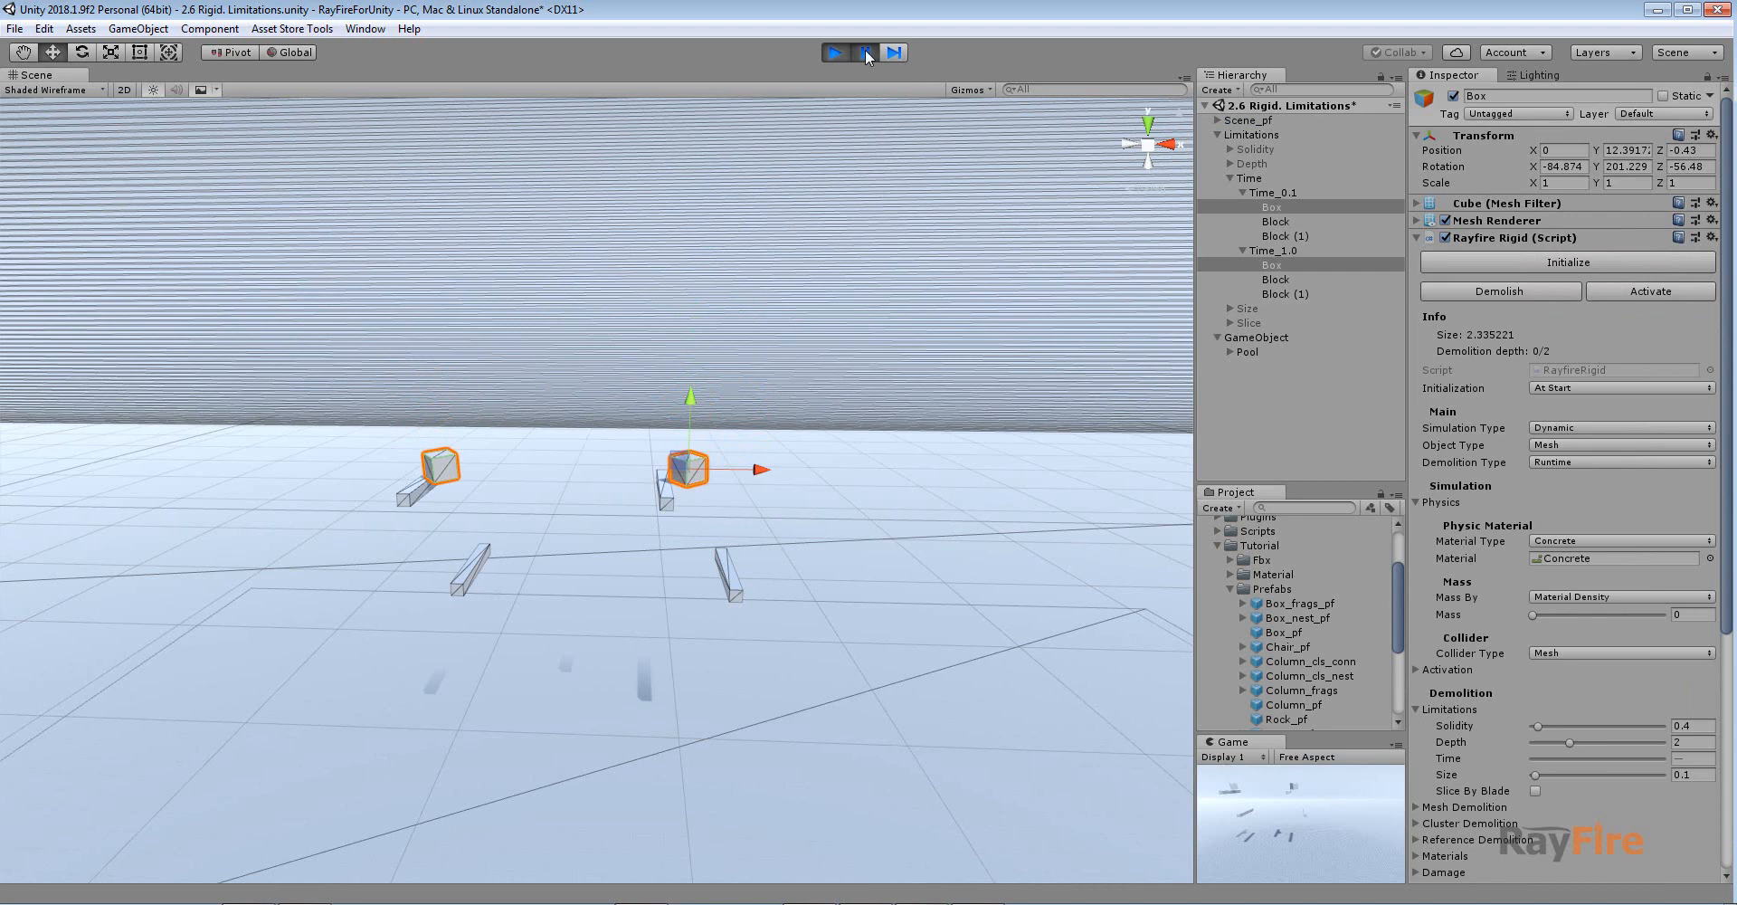
{"action": "left_click", "coordinate": [864, 53]}
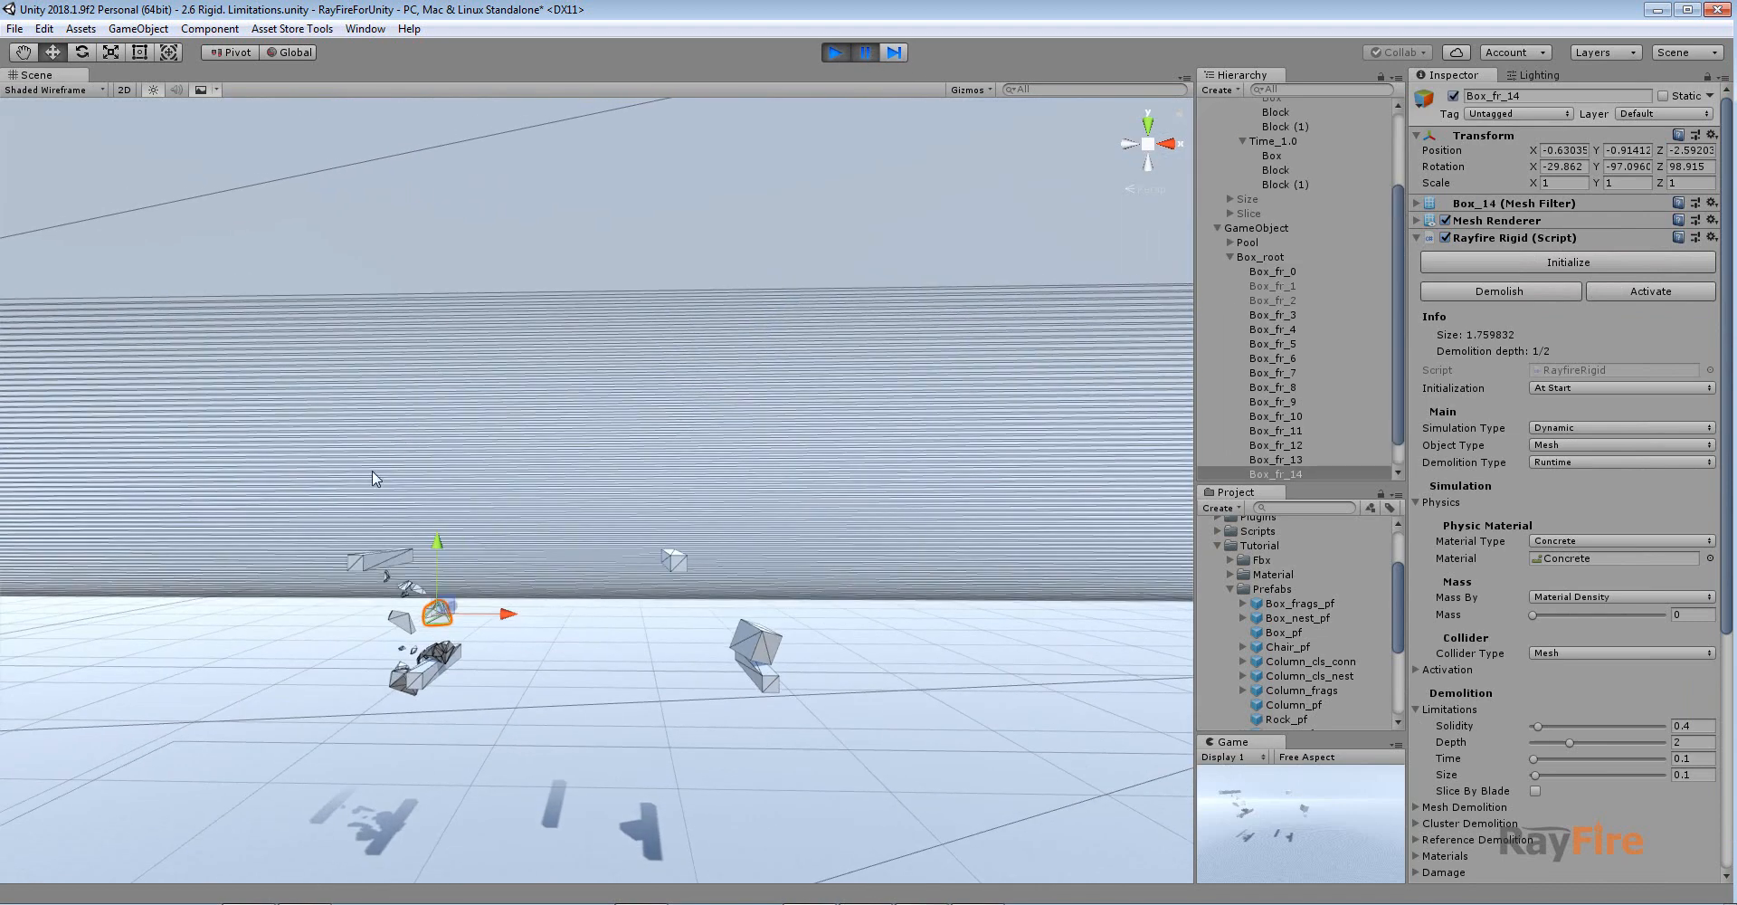
{"action": "mouse_move", "coordinate": [471, 481]}
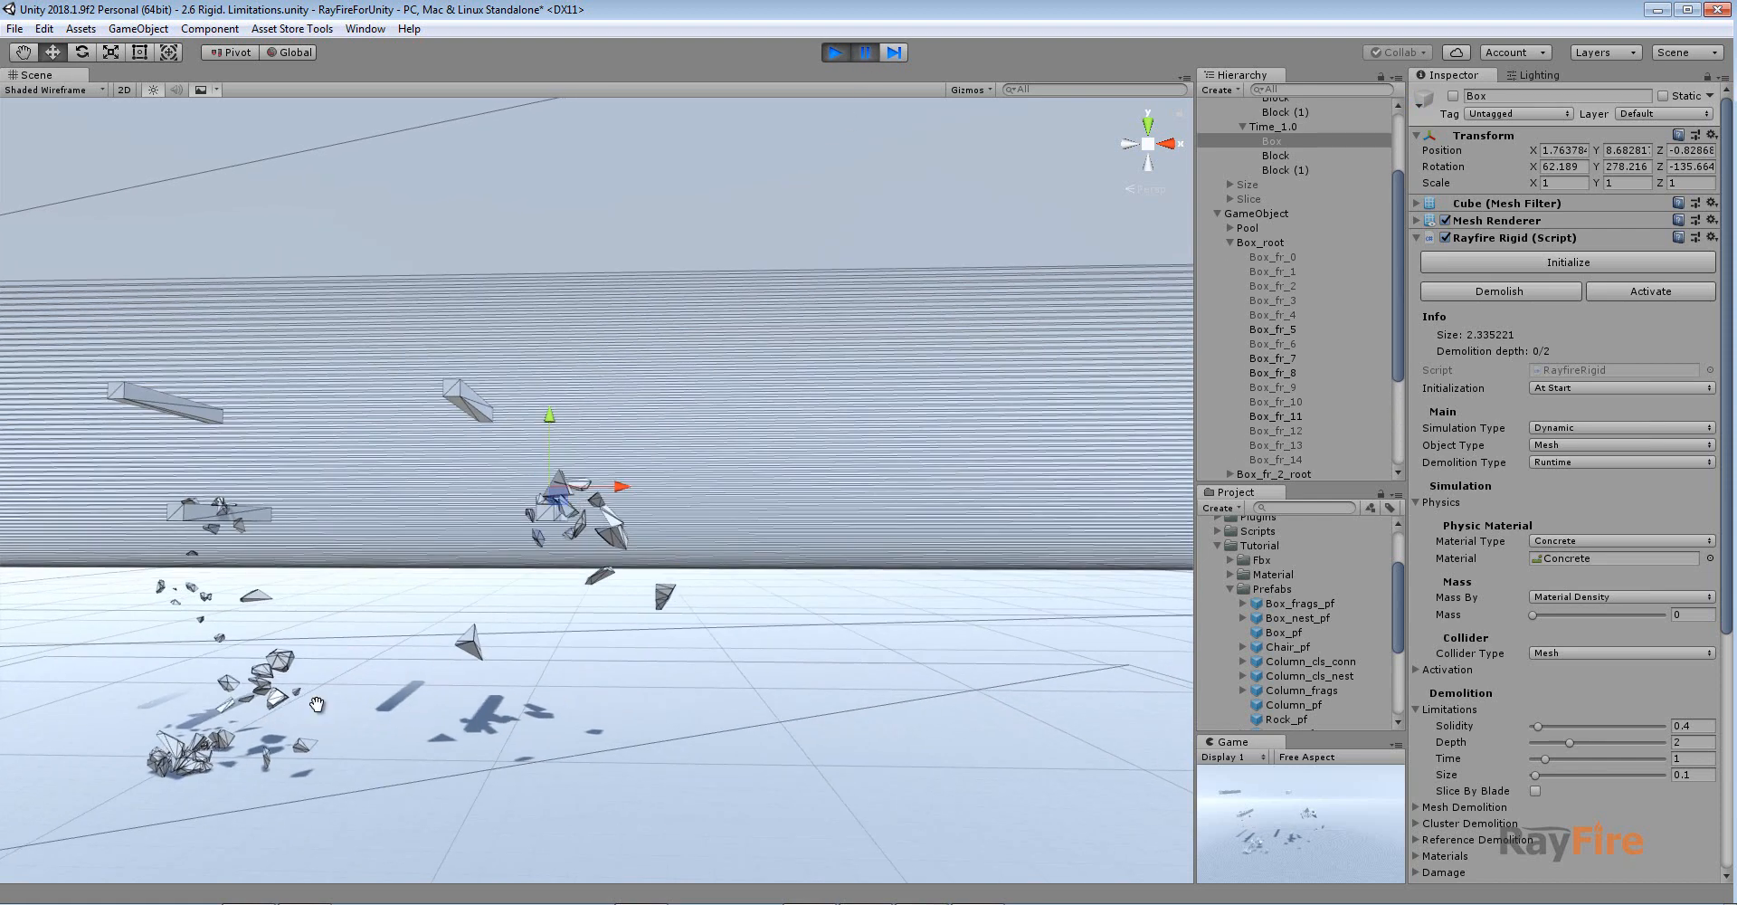
Step: Pause and inspect fragments Box_fr_1 and Box_fr_5, which report demolition depth 1/2
{"action": "left_click", "coordinate": [863, 52]}
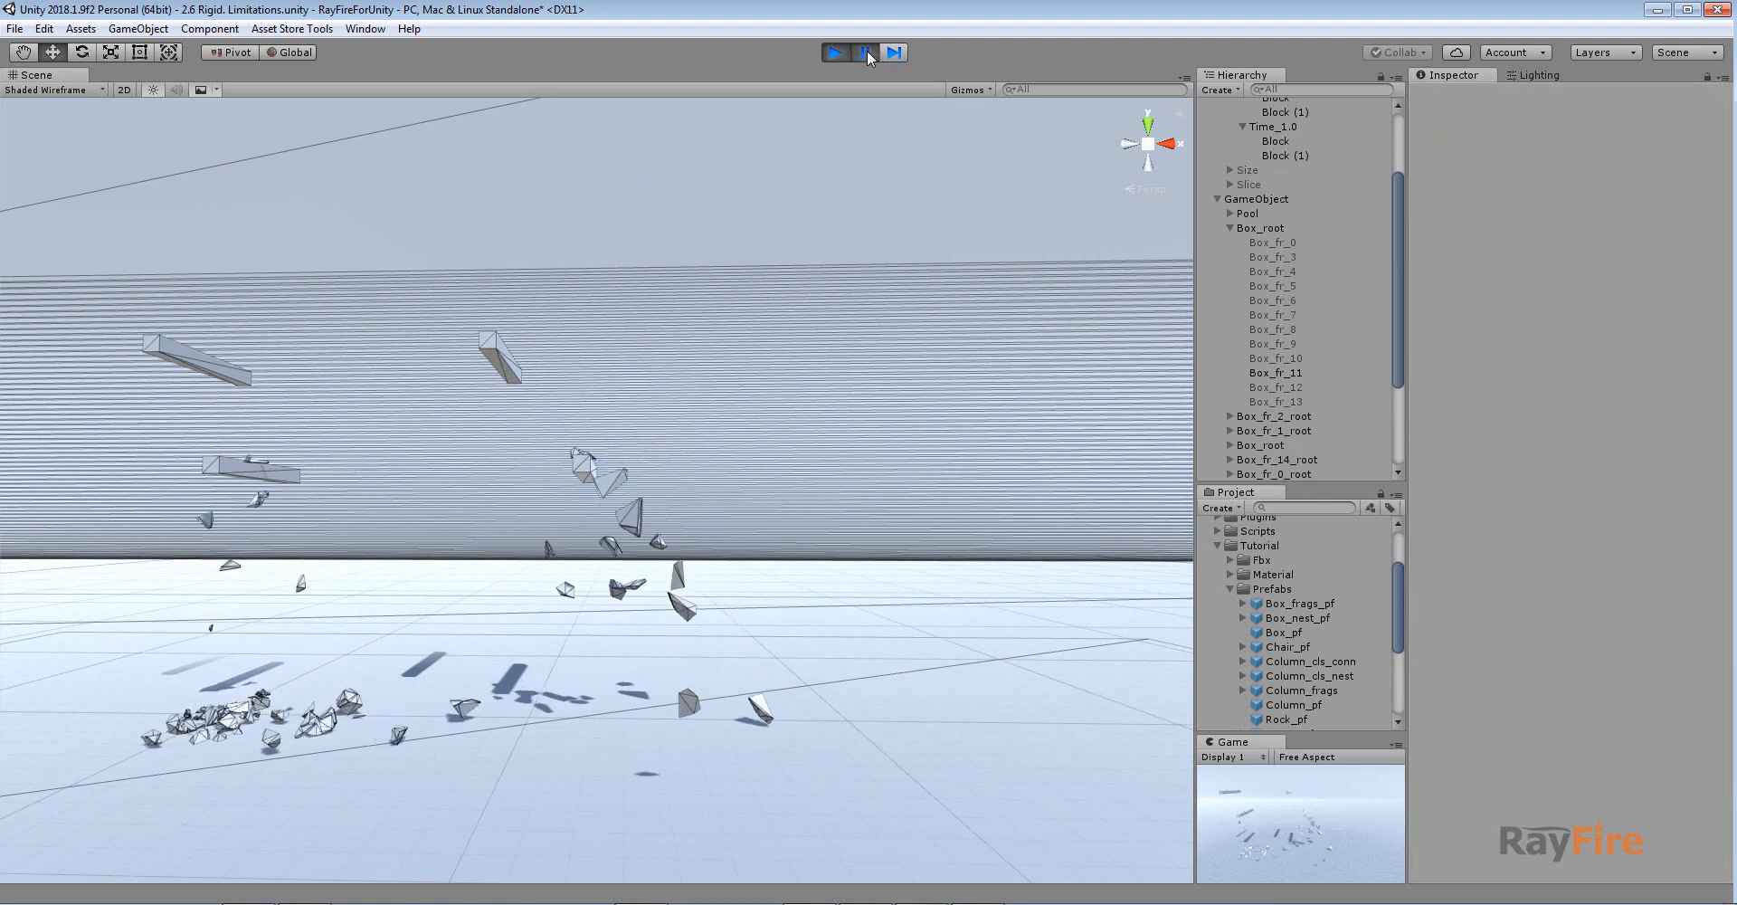
{"action": "left_click", "coordinate": [460, 703]}
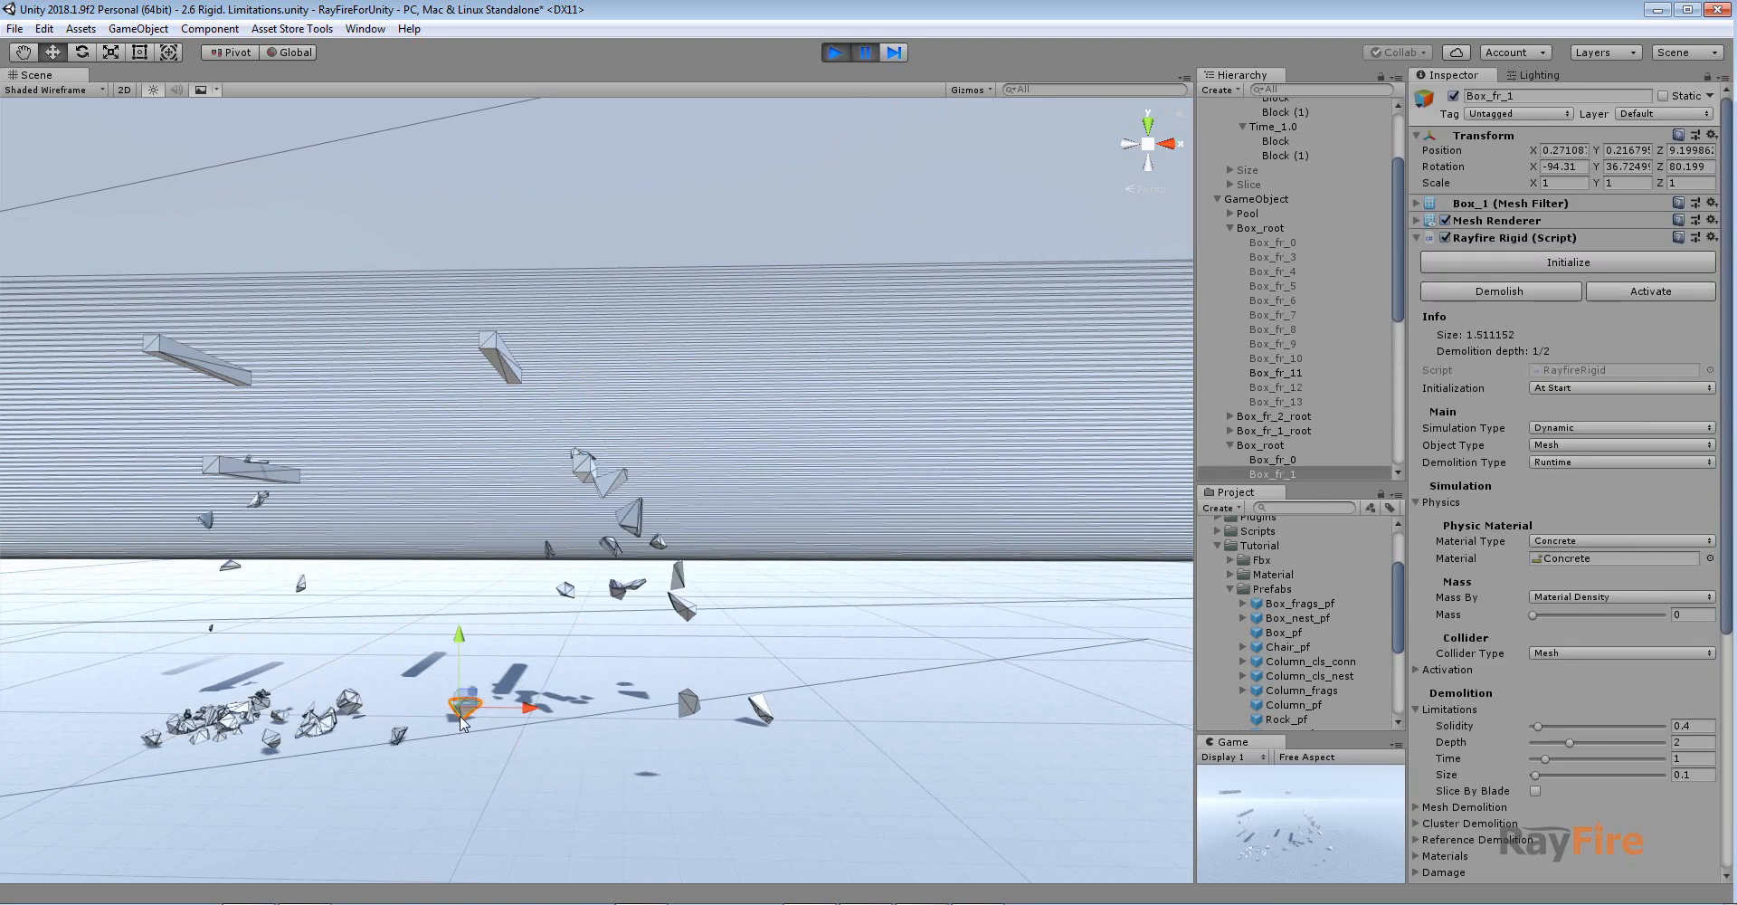
{"action": "mouse_move", "coordinate": [1604, 783]}
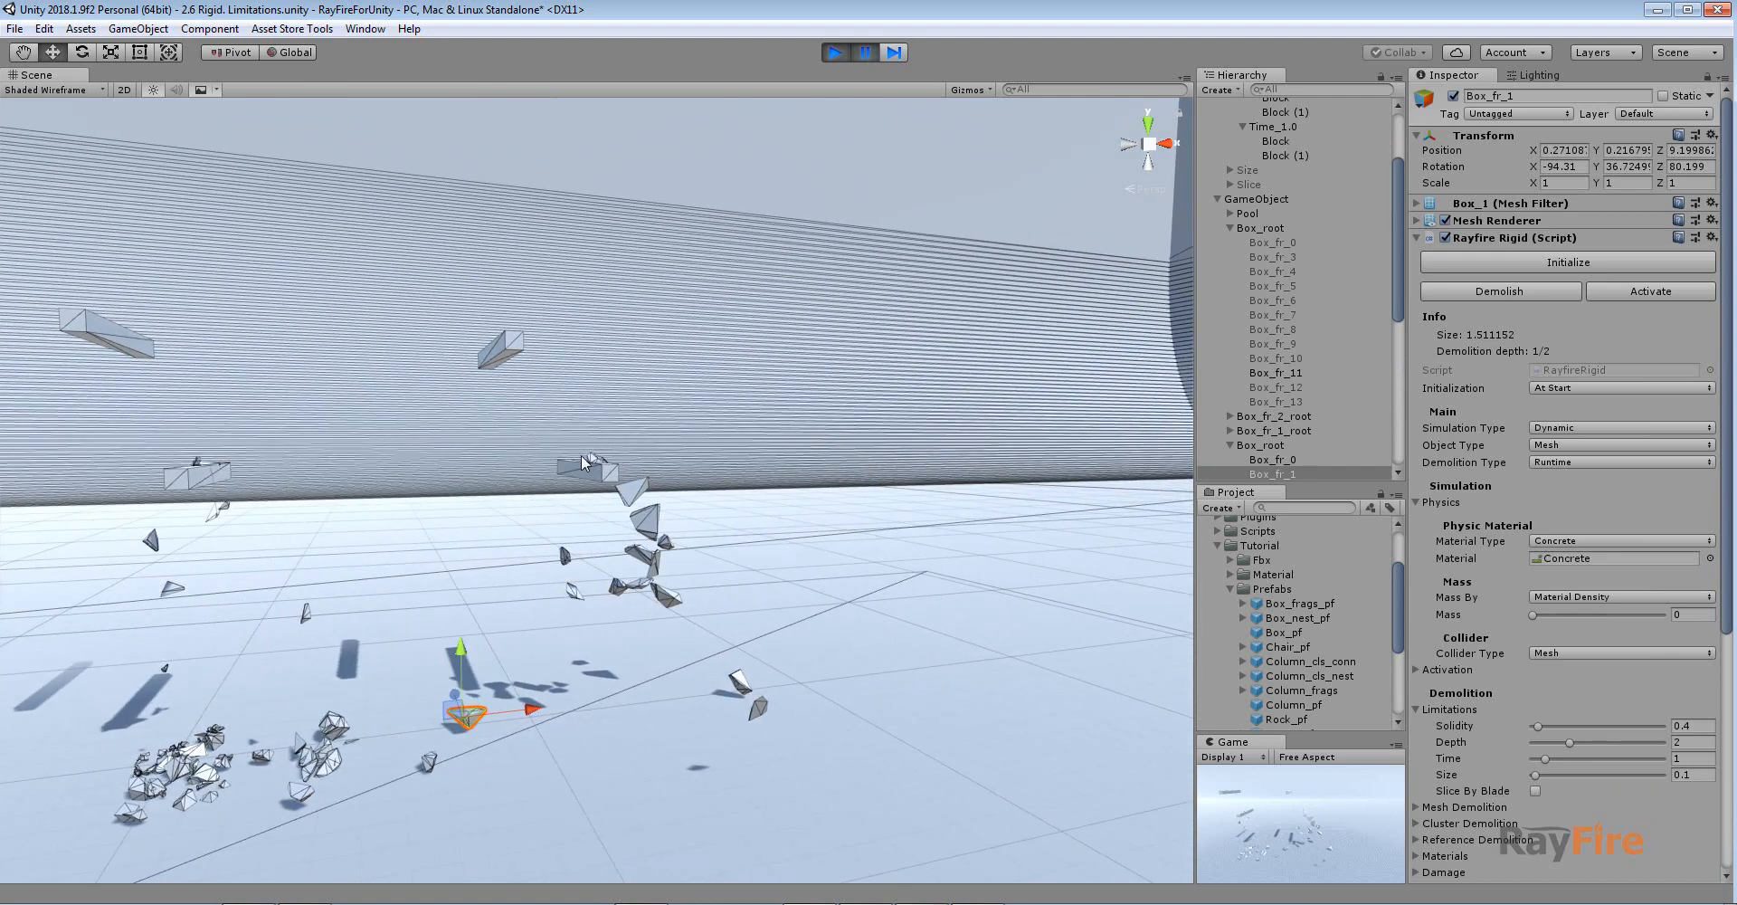
{"action": "mouse_move", "coordinate": [585, 507]}
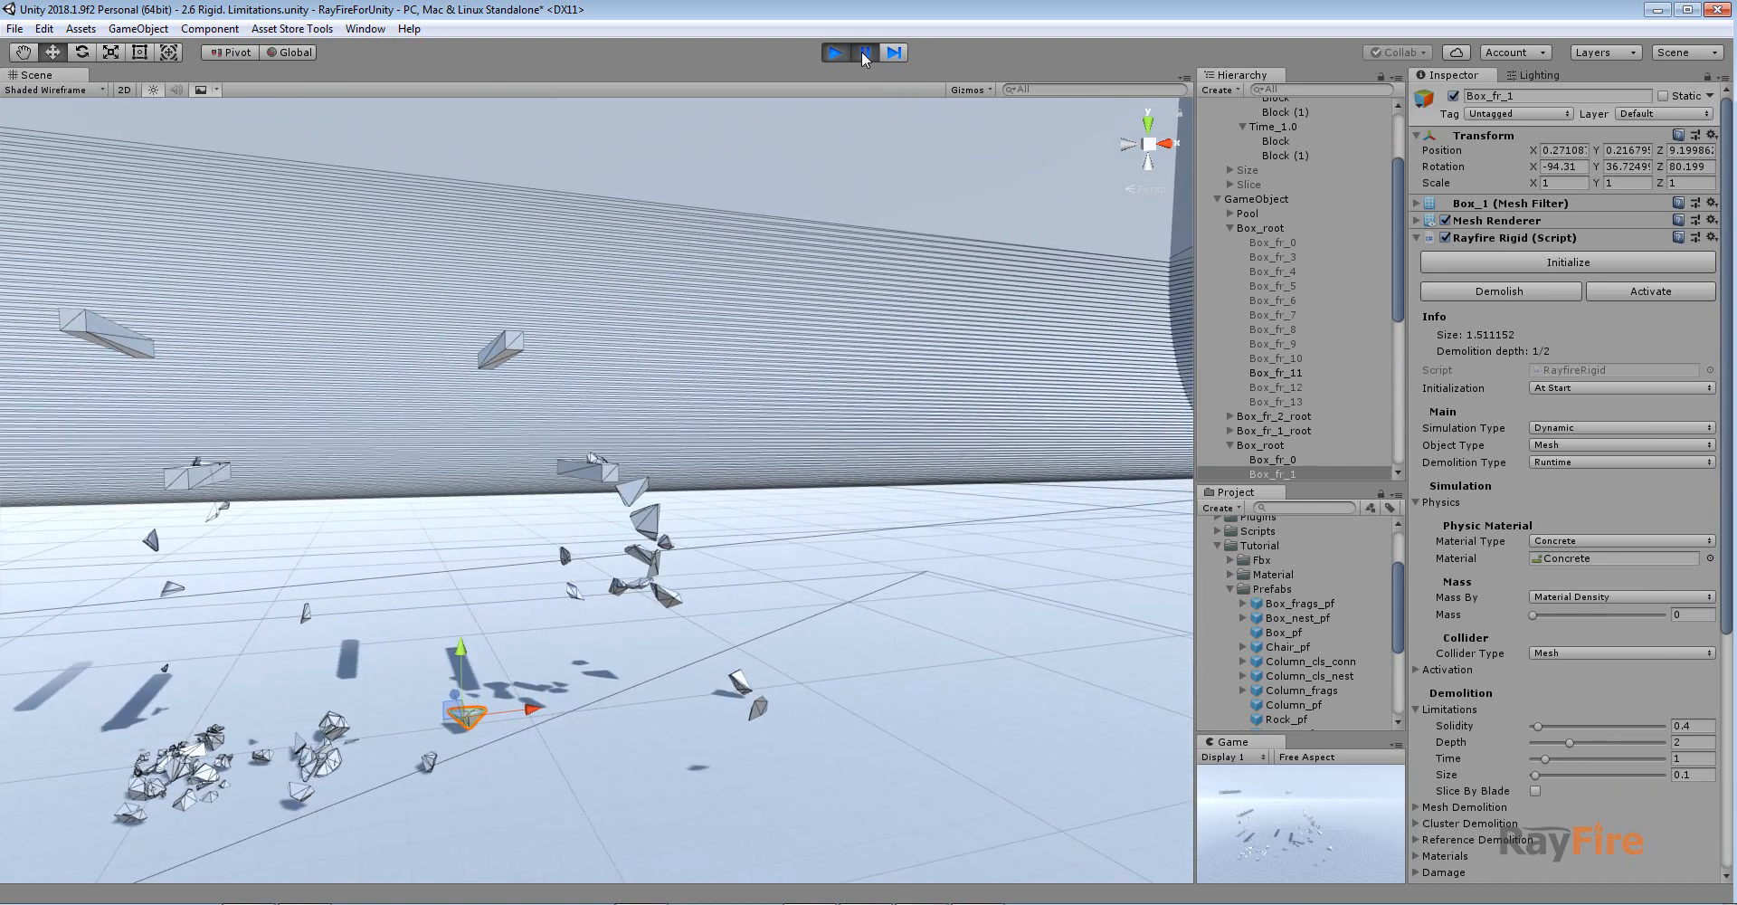
{"action": "left_click", "coordinate": [863, 52]}
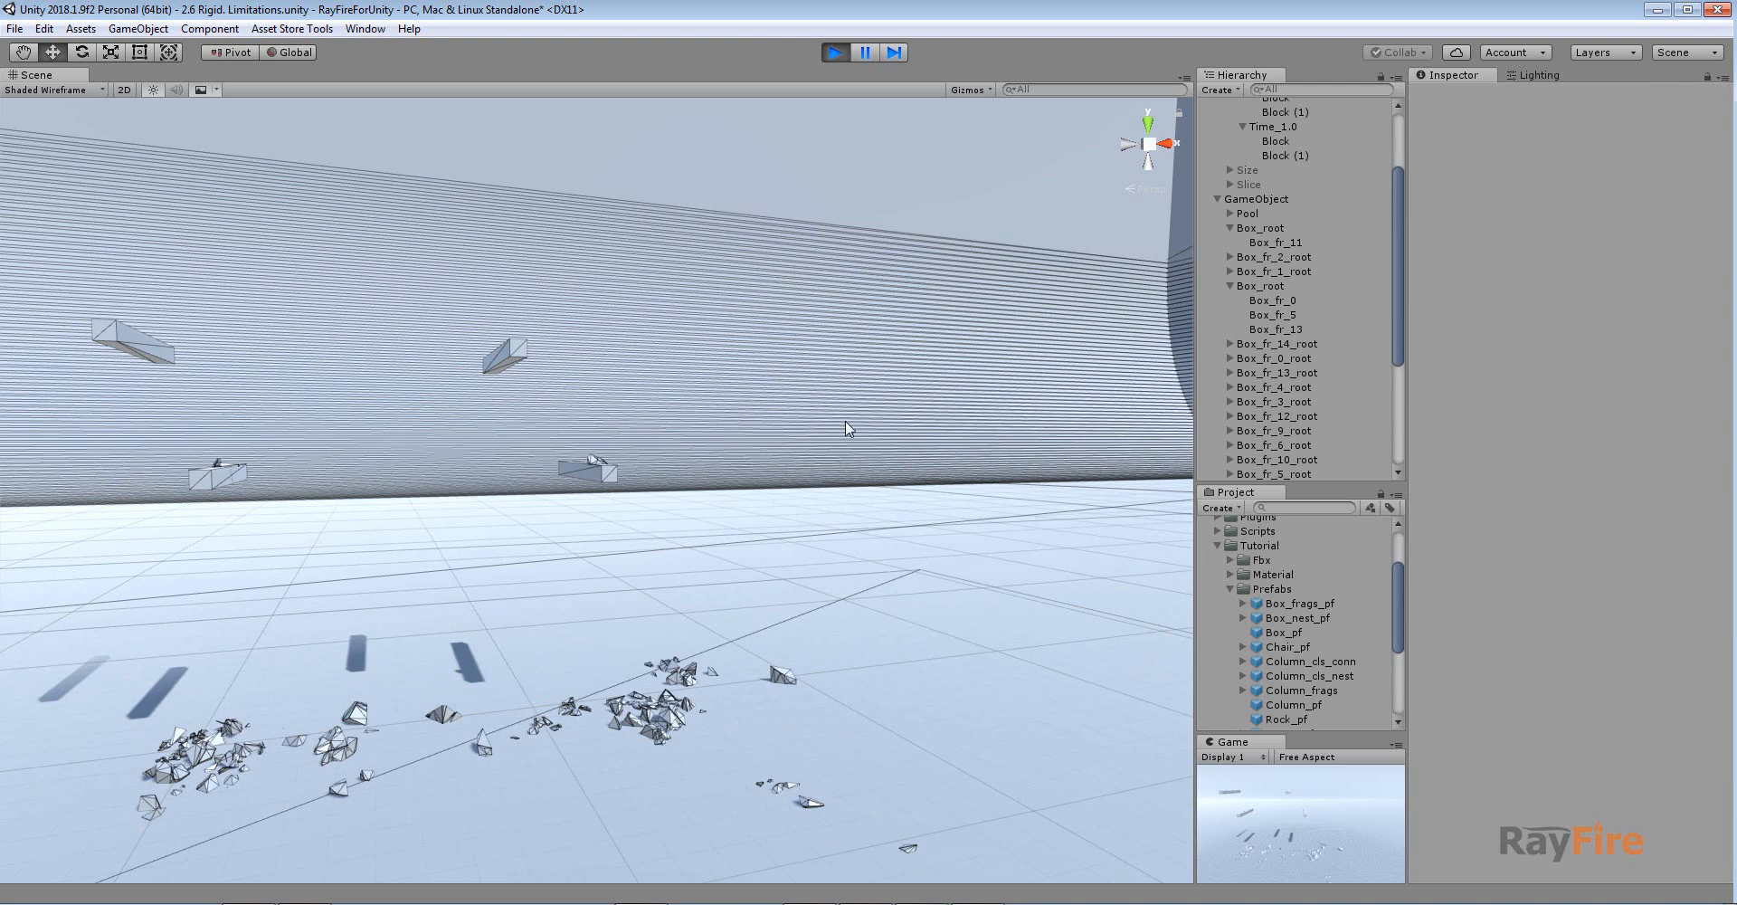
{"action": "left_click", "coordinate": [1274, 315]}
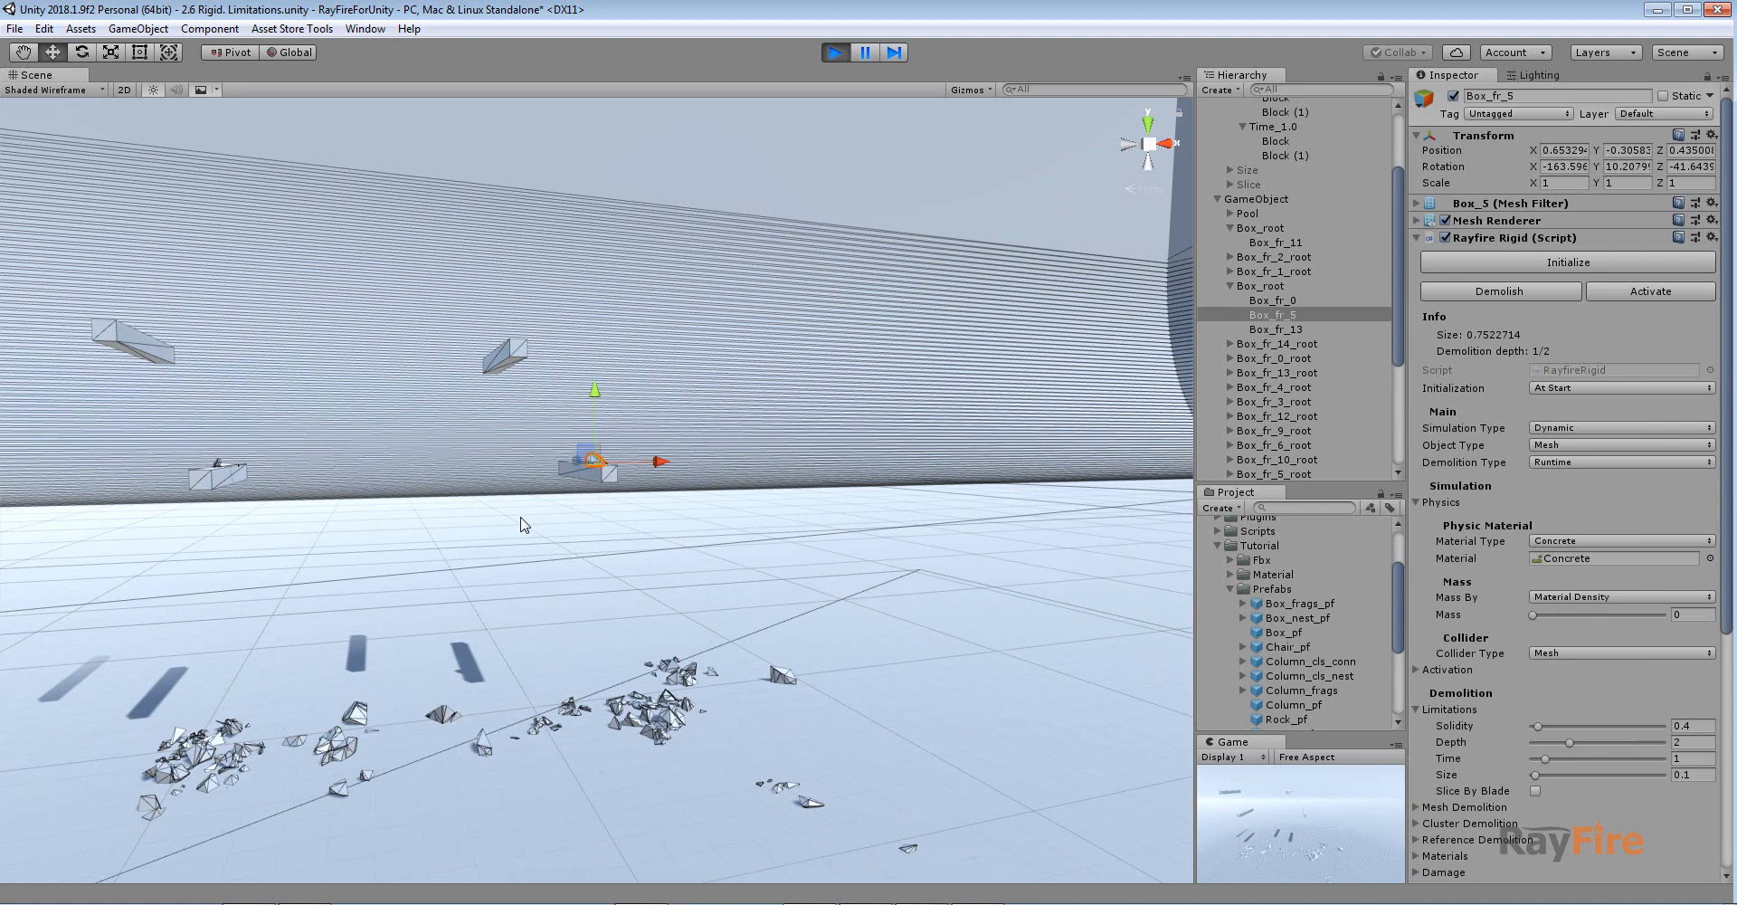
{"action": "mouse_move", "coordinate": [845, 540]}
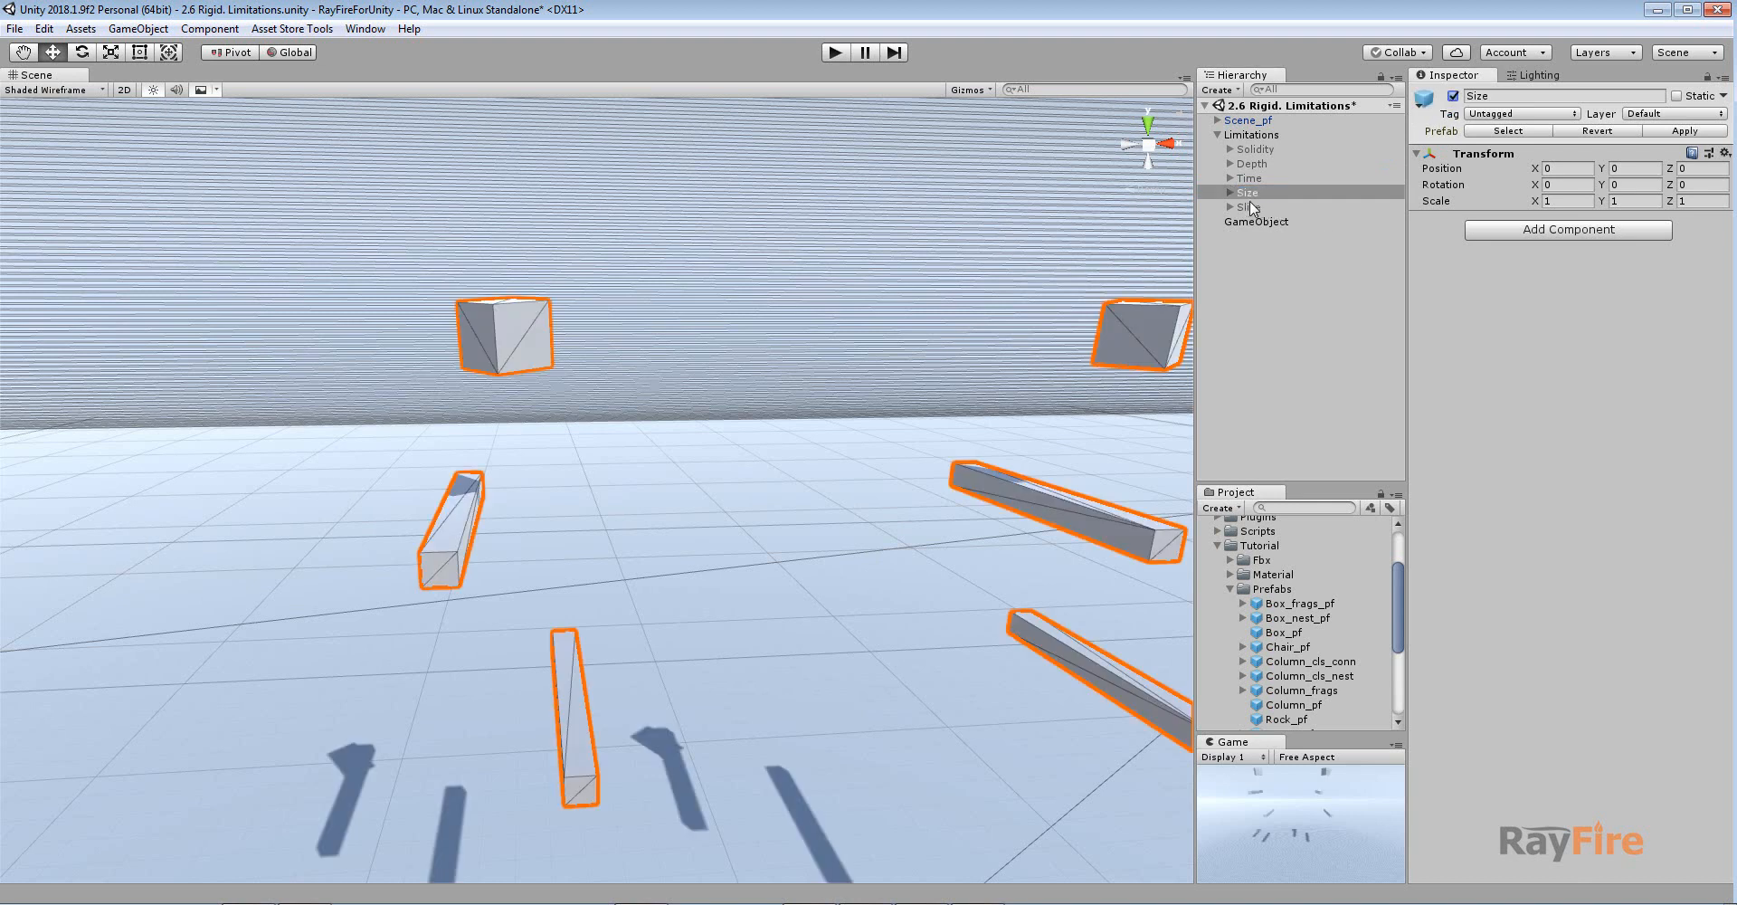
Step: Select the Size example group and enter play mode to test the size-limited boxes
{"action": "left_click", "coordinate": [1258, 221]}
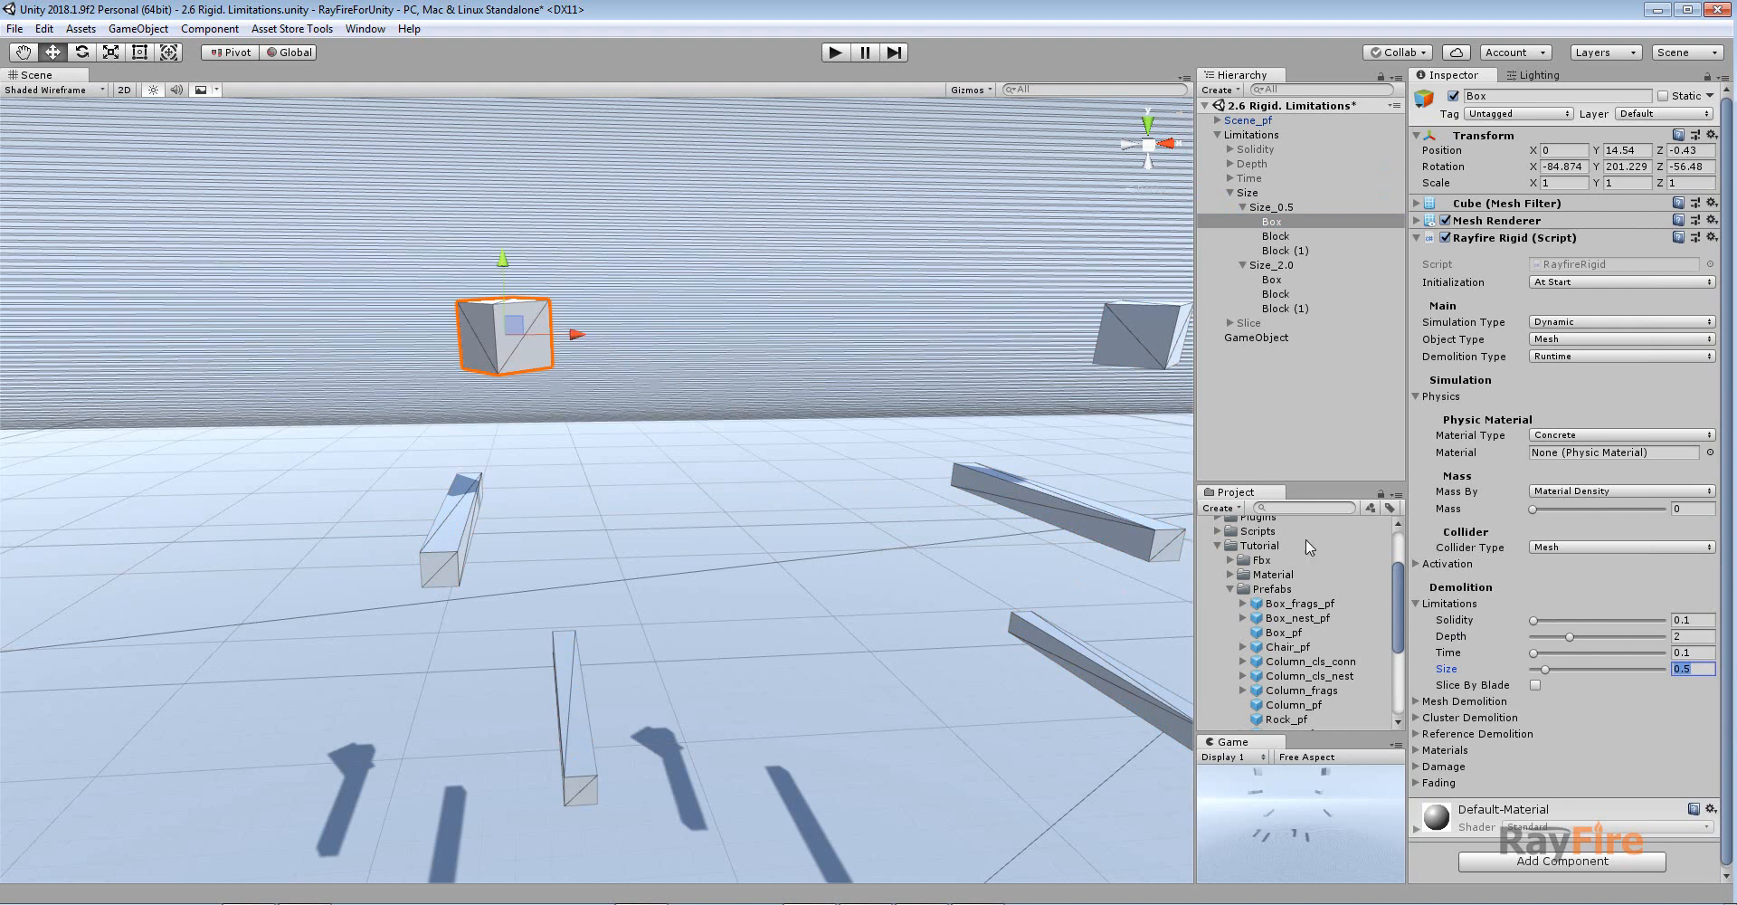
{"action": "mouse_move", "coordinate": [1131, 550]}
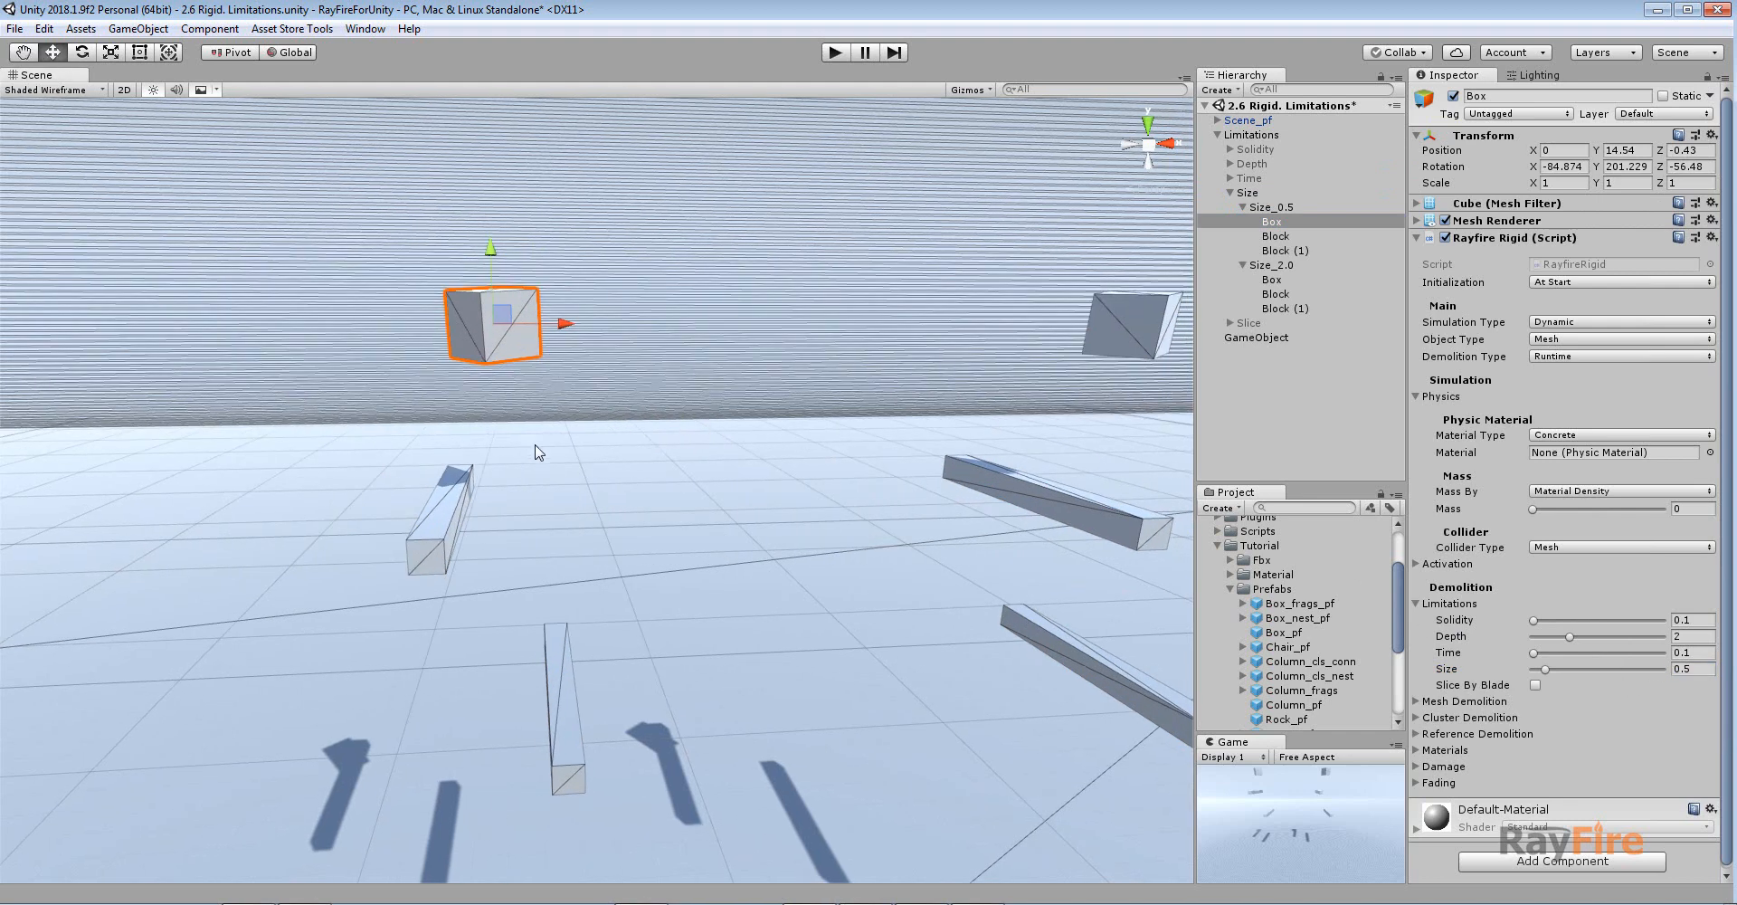
{"action": "mouse_move", "coordinate": [640, 511]}
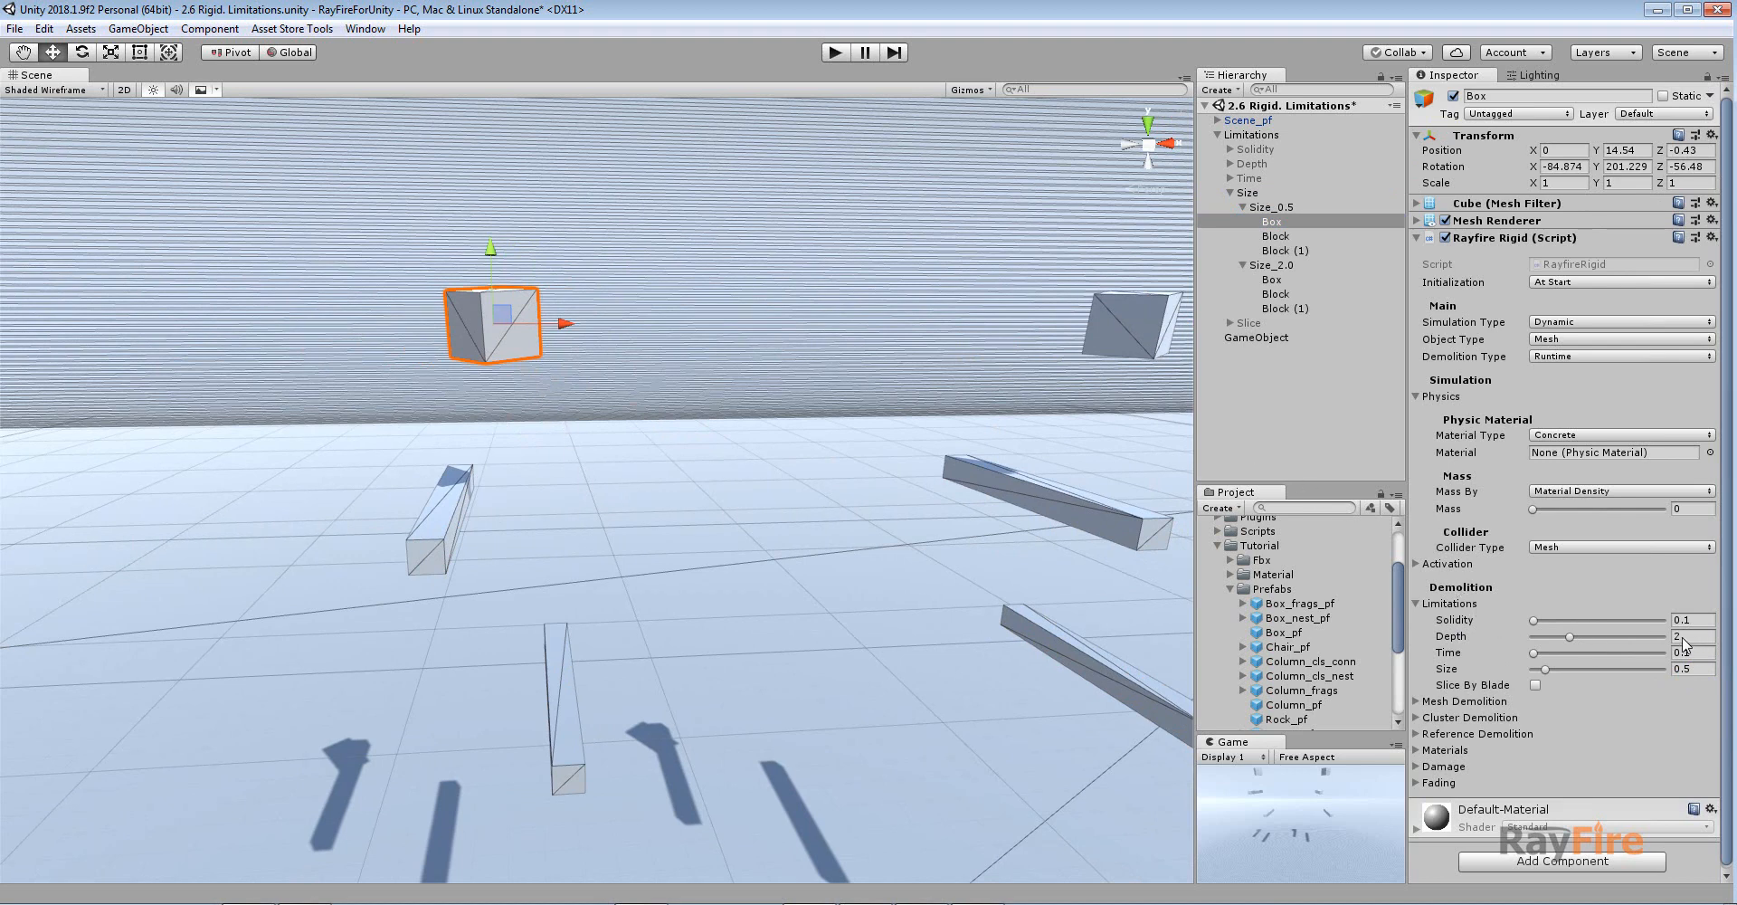
{"action": "left_click", "coordinate": [834, 53]}
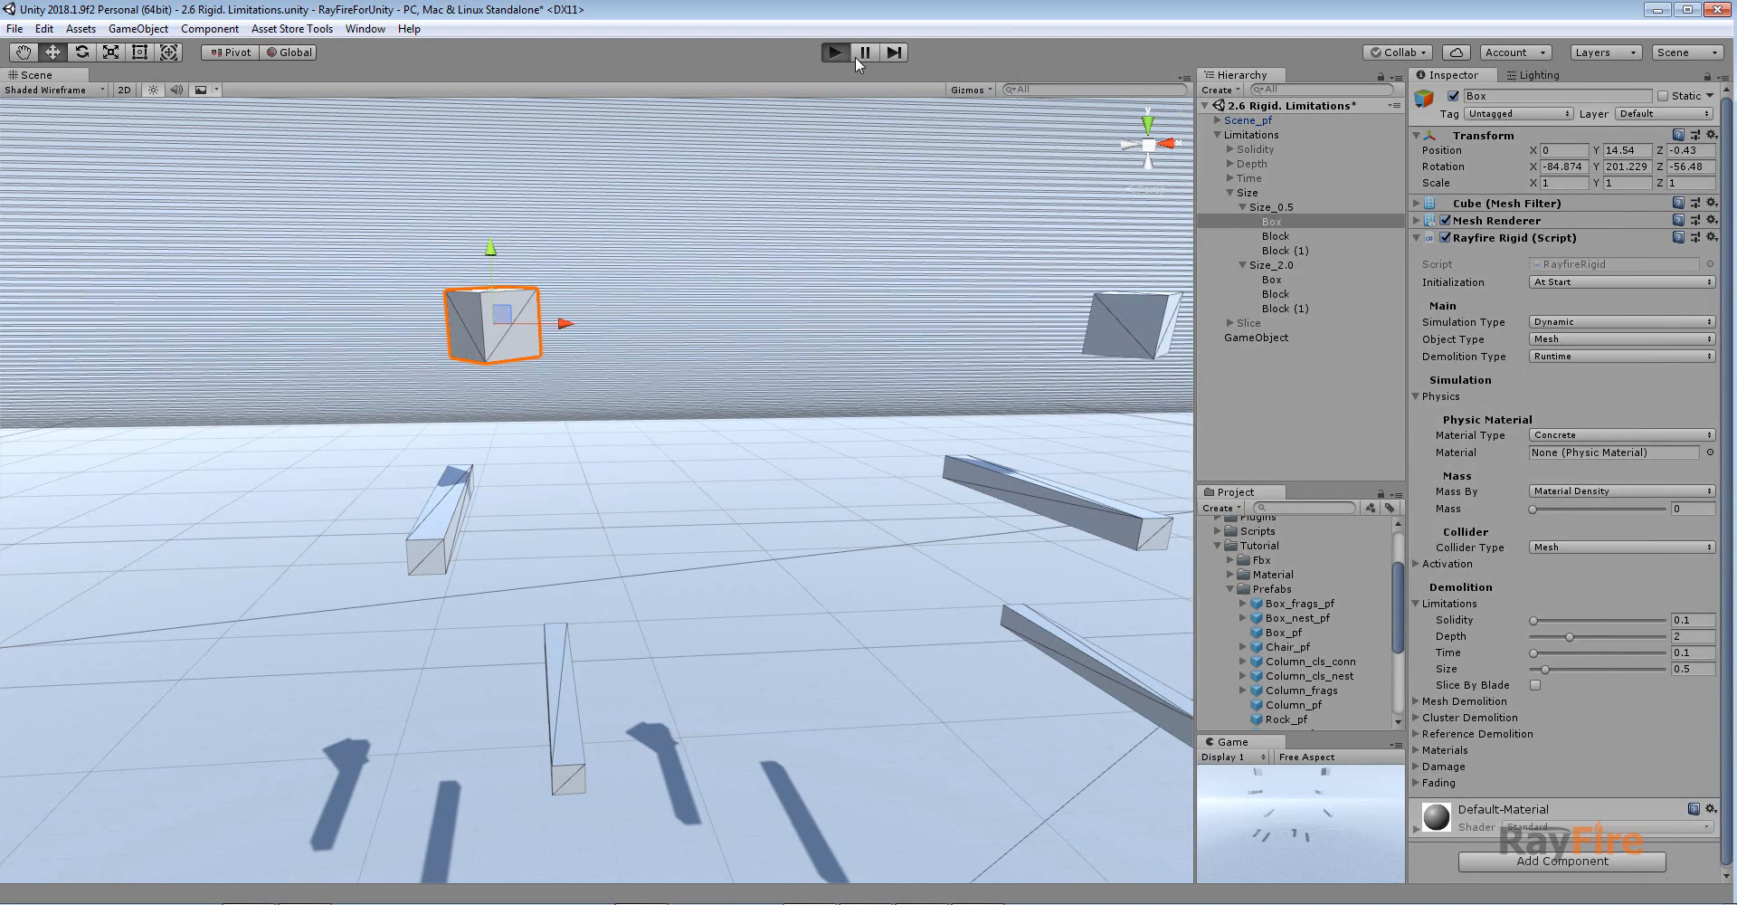
{"action": "left_click", "coordinate": [863, 53]}
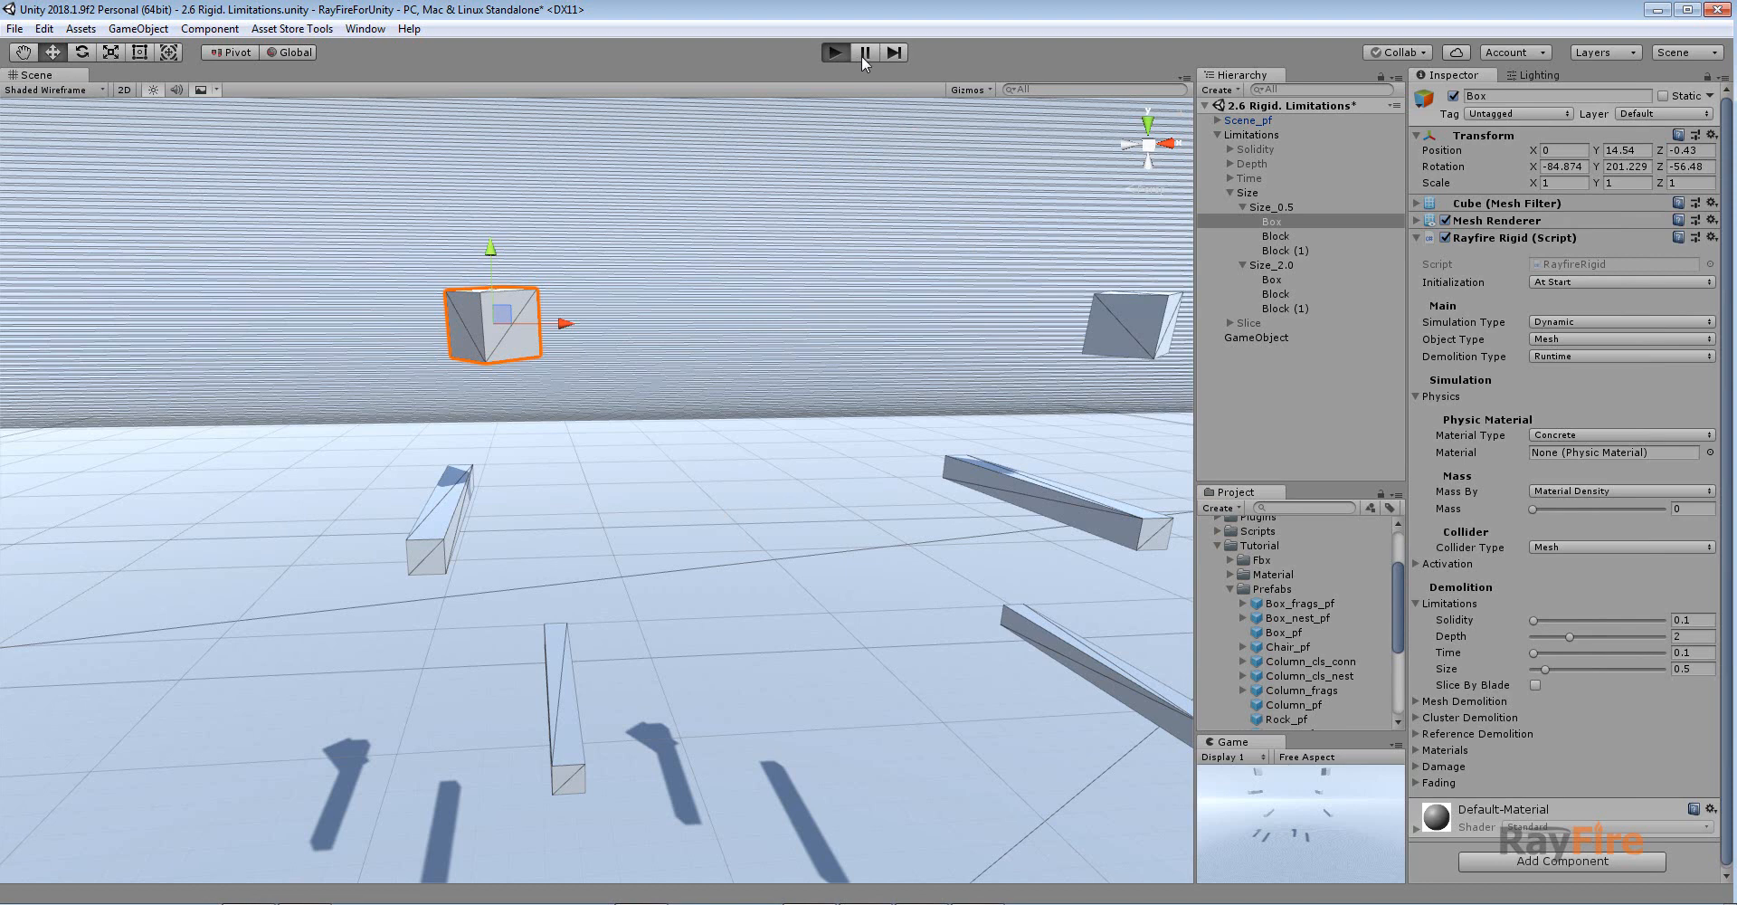
{"action": "left_click", "coordinate": [833, 53]}
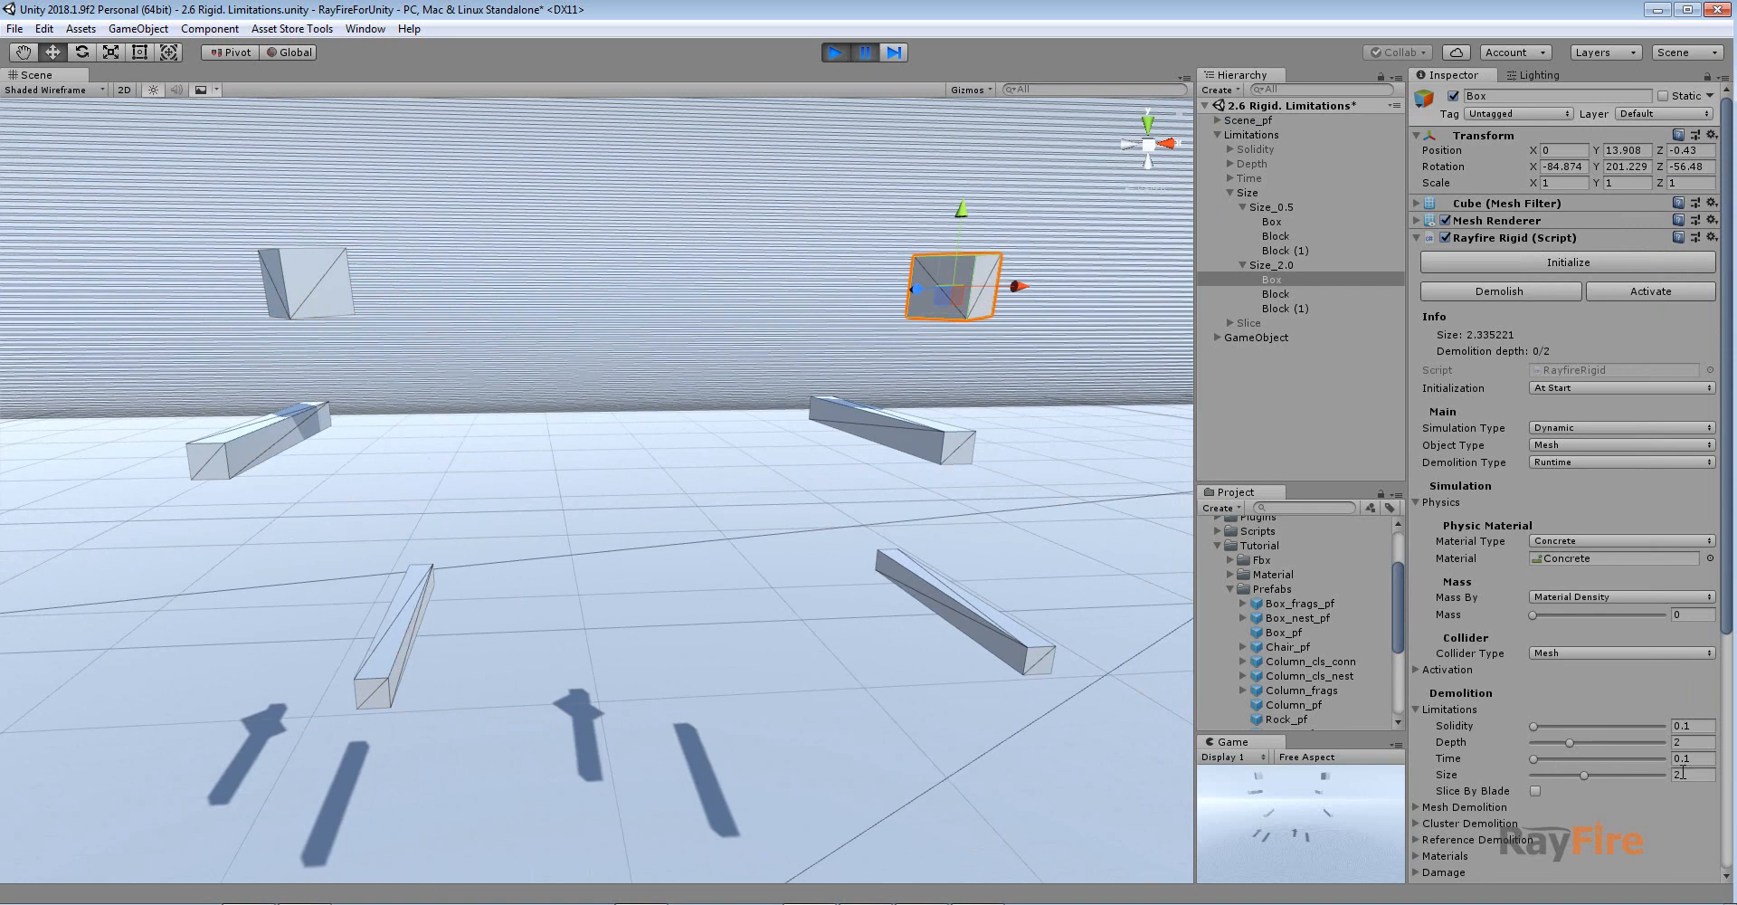
Step: Set the larger box's Size limit to 2, let both boxes shatter, and inspect fragment depths
{"action": "triple_click", "coordinate": [1684, 775]}
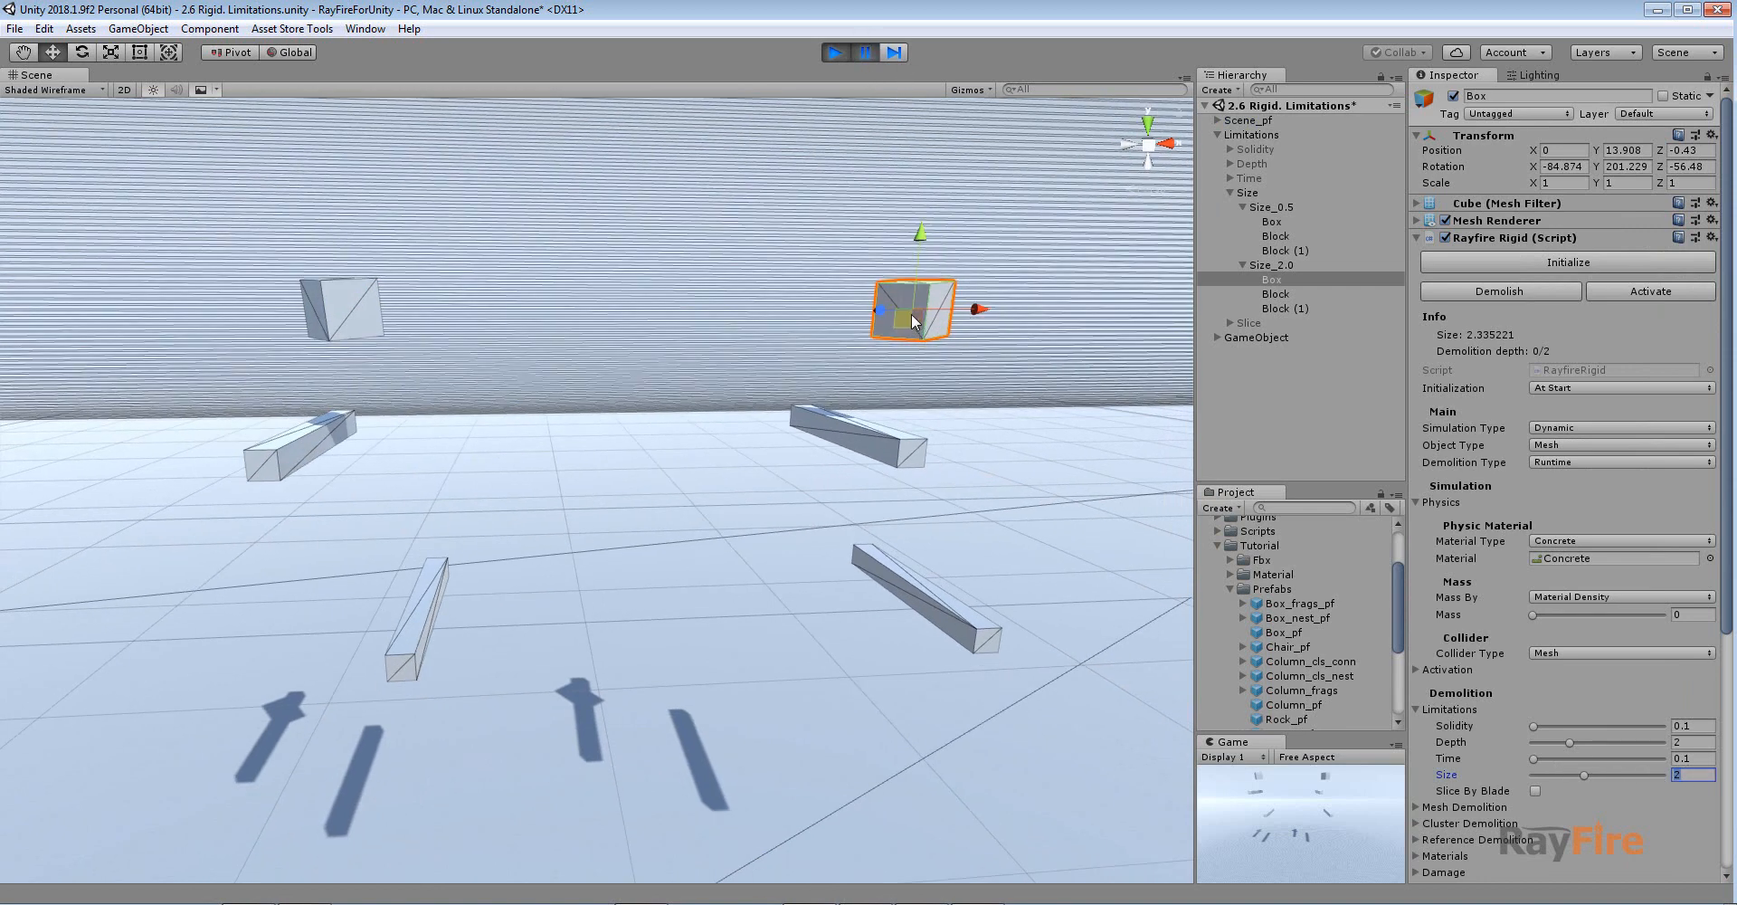
{"action": "left_click", "coordinate": [836, 53]}
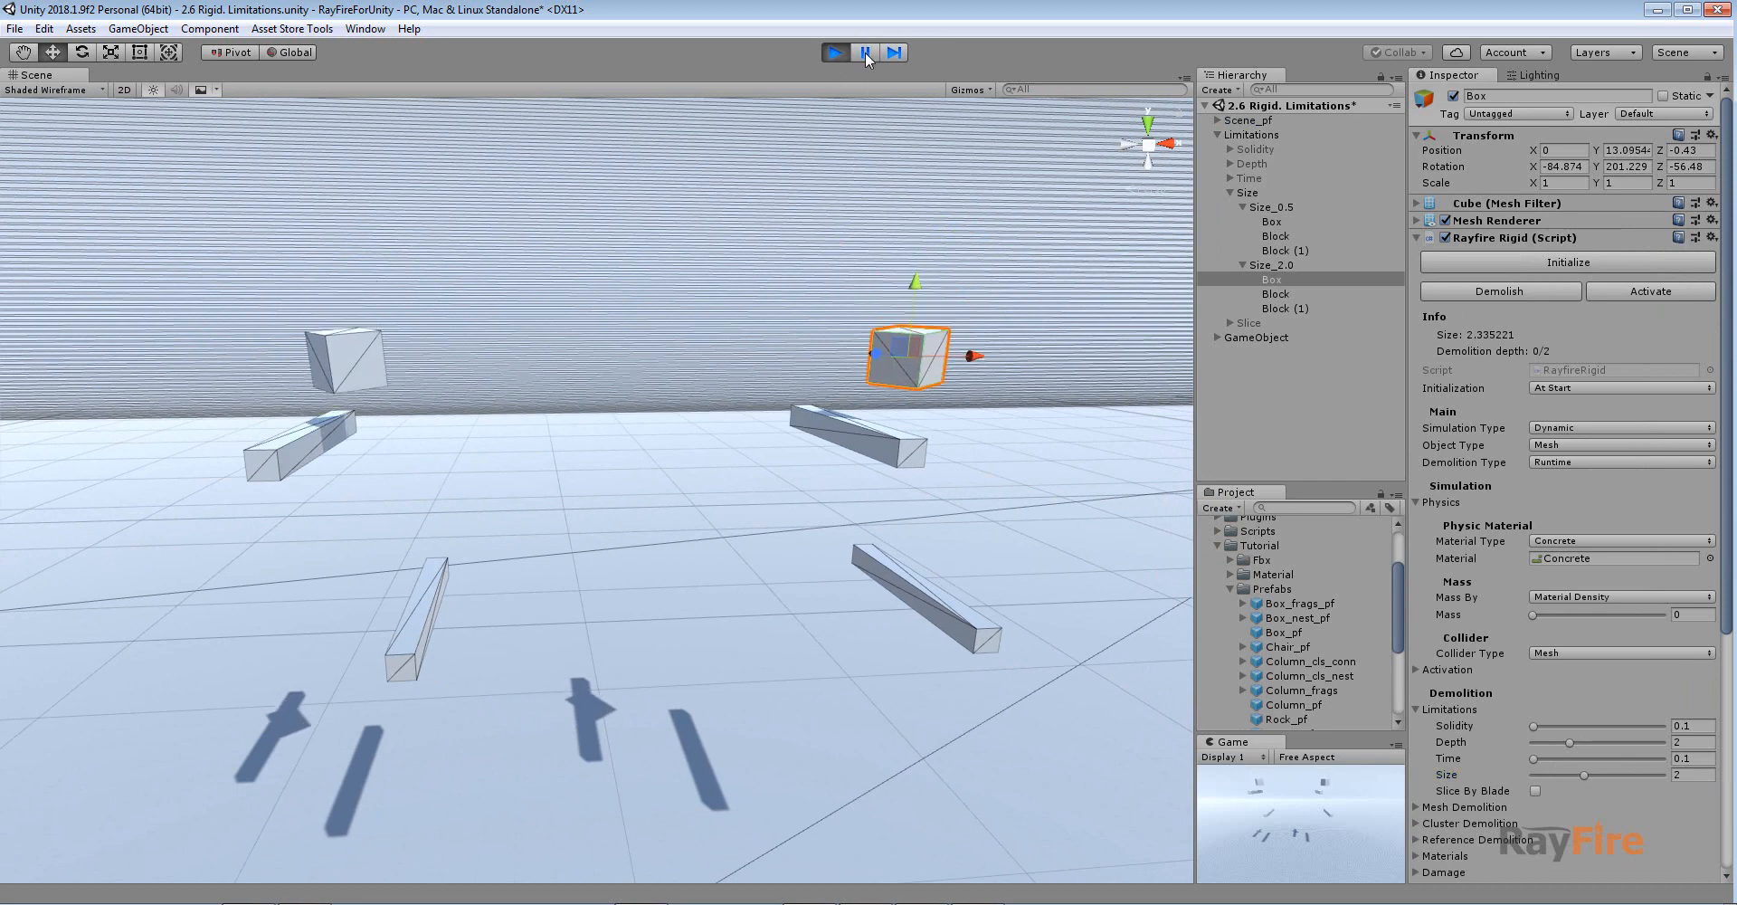
{"action": "left_click", "coordinate": [832, 52]}
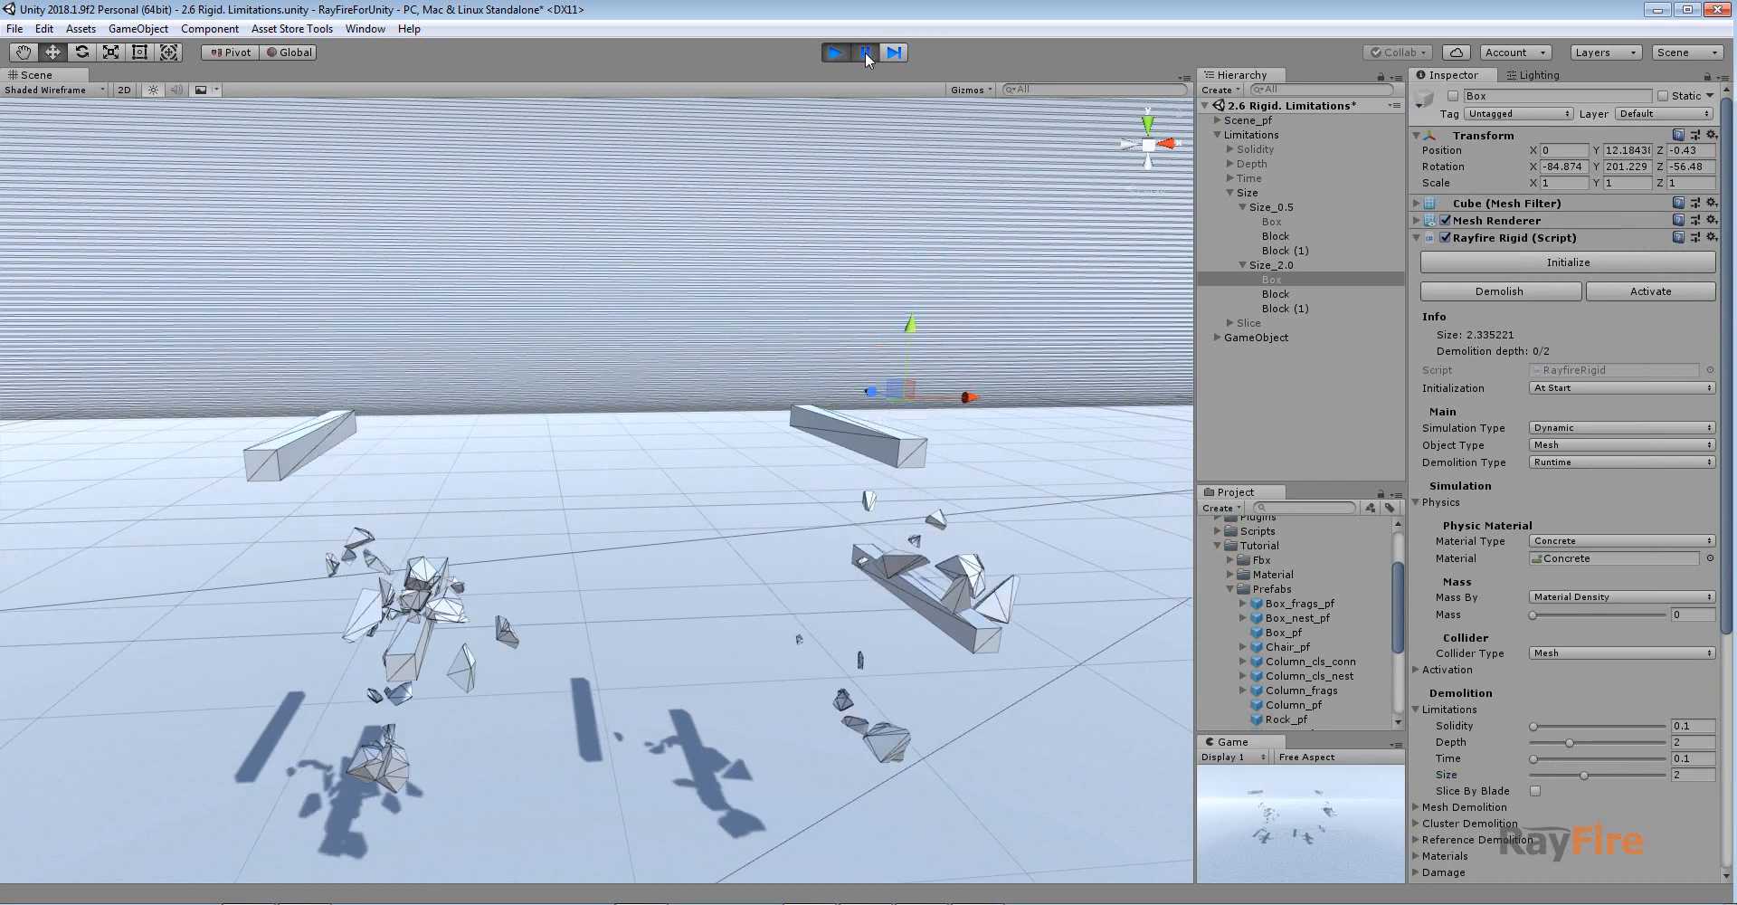
{"action": "left_click", "coordinate": [864, 52]}
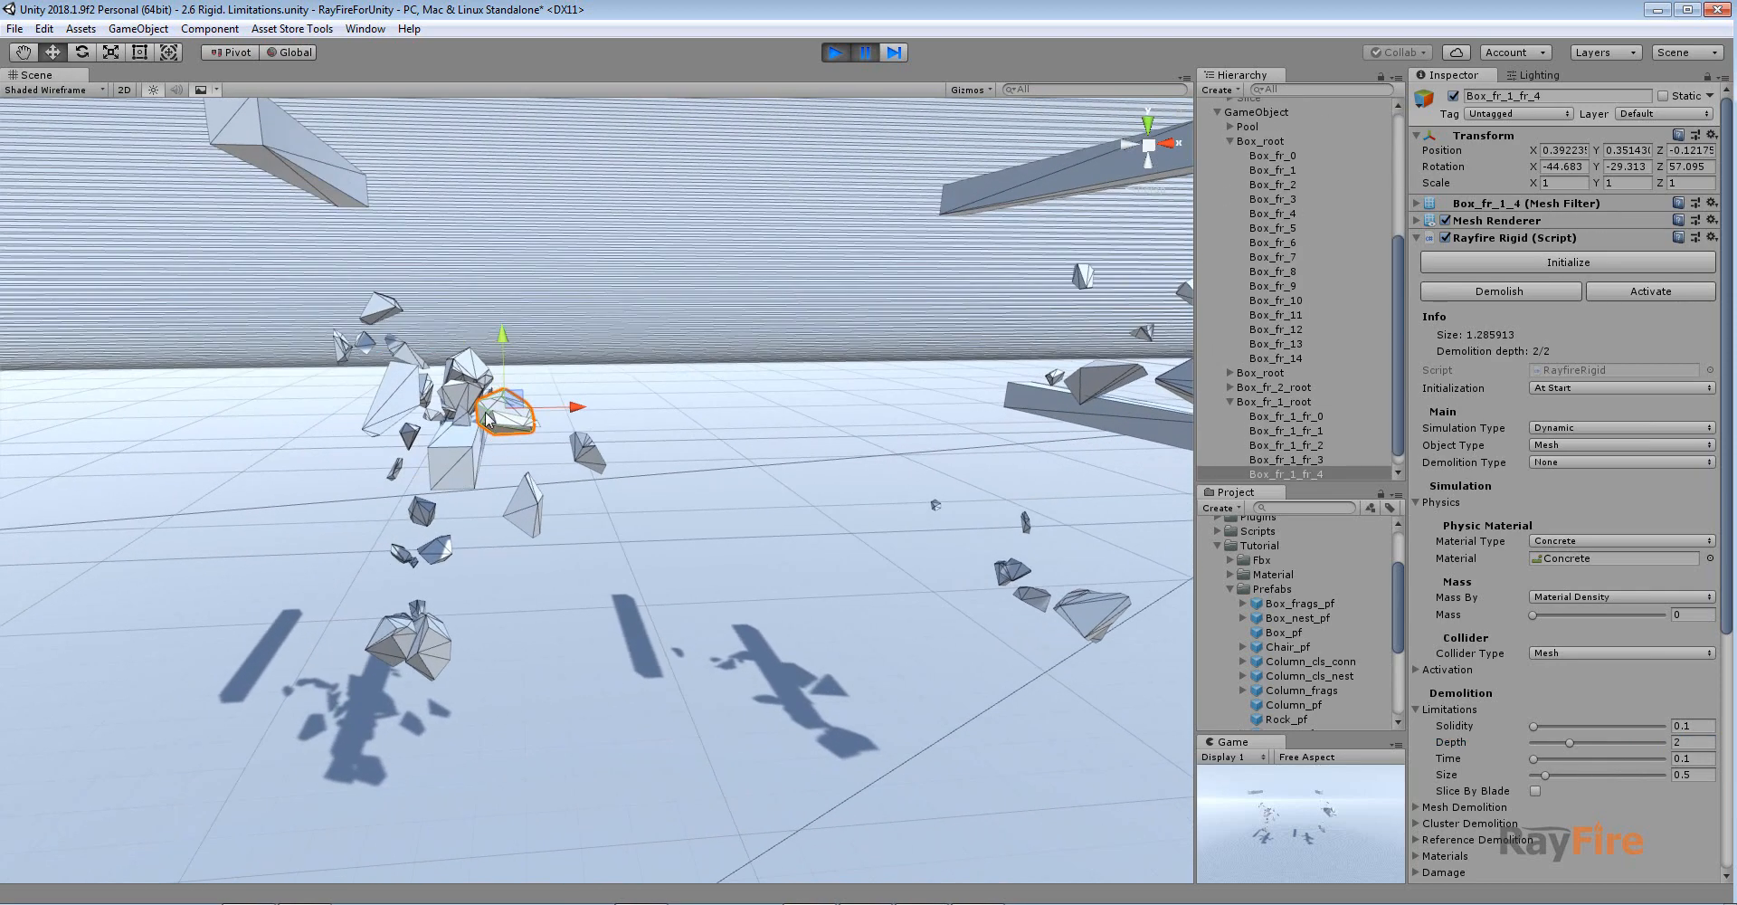
{"action": "left_click", "coordinate": [835, 53]}
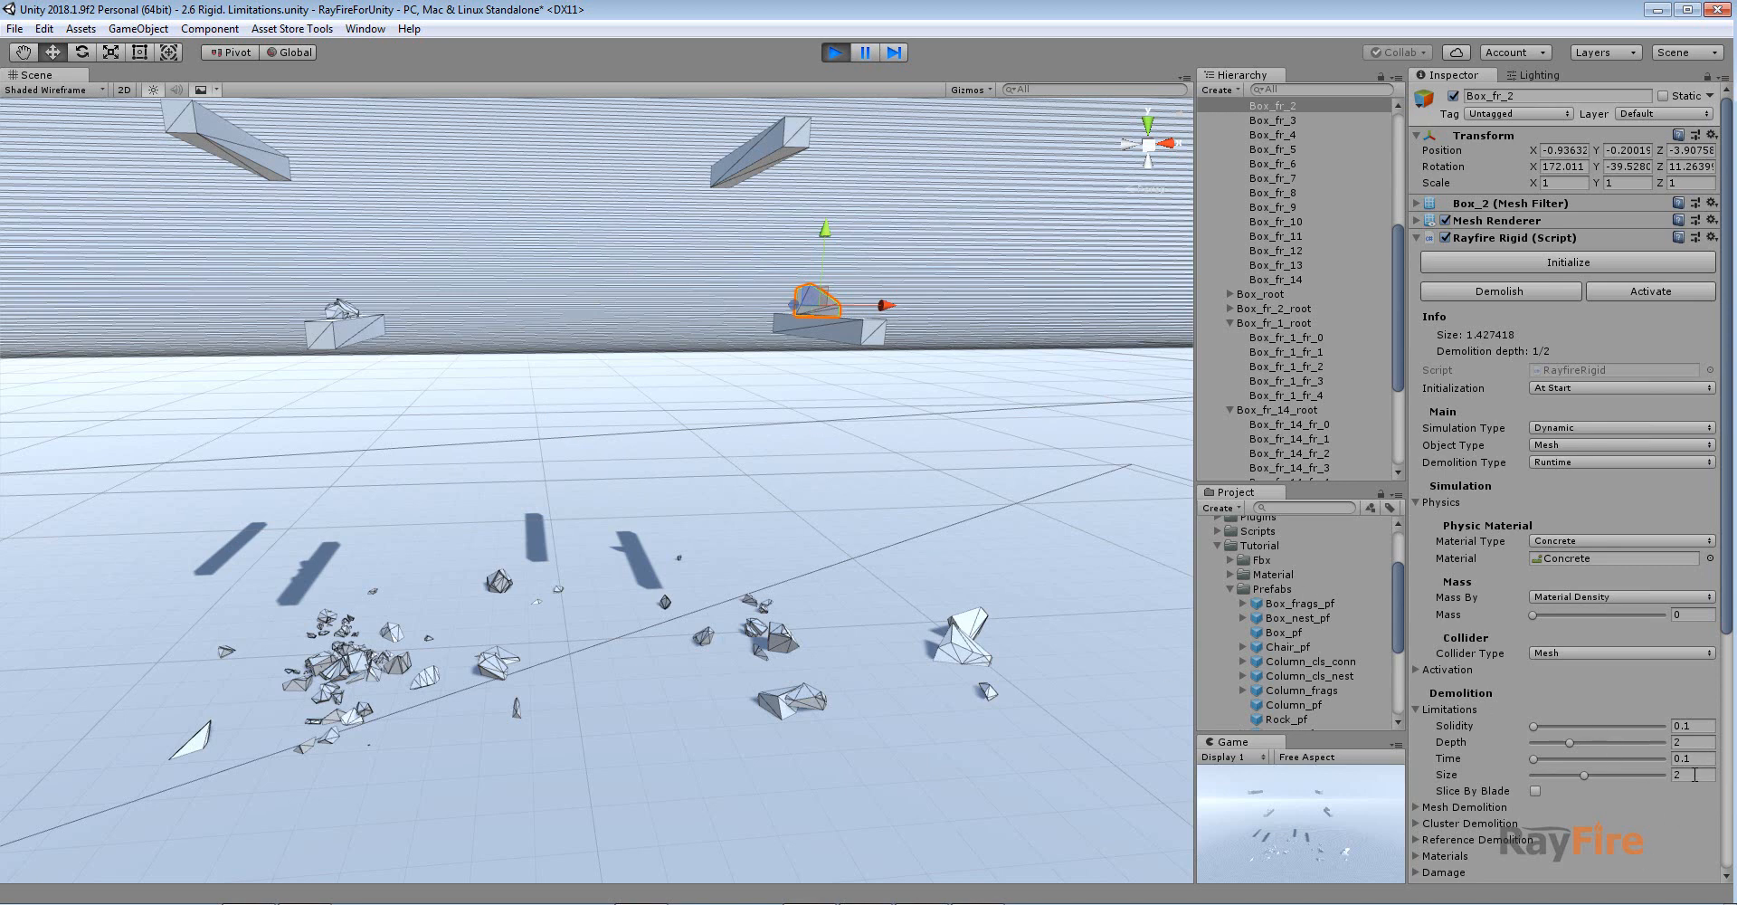
{"action": "triple_click", "coordinate": [1687, 774]}
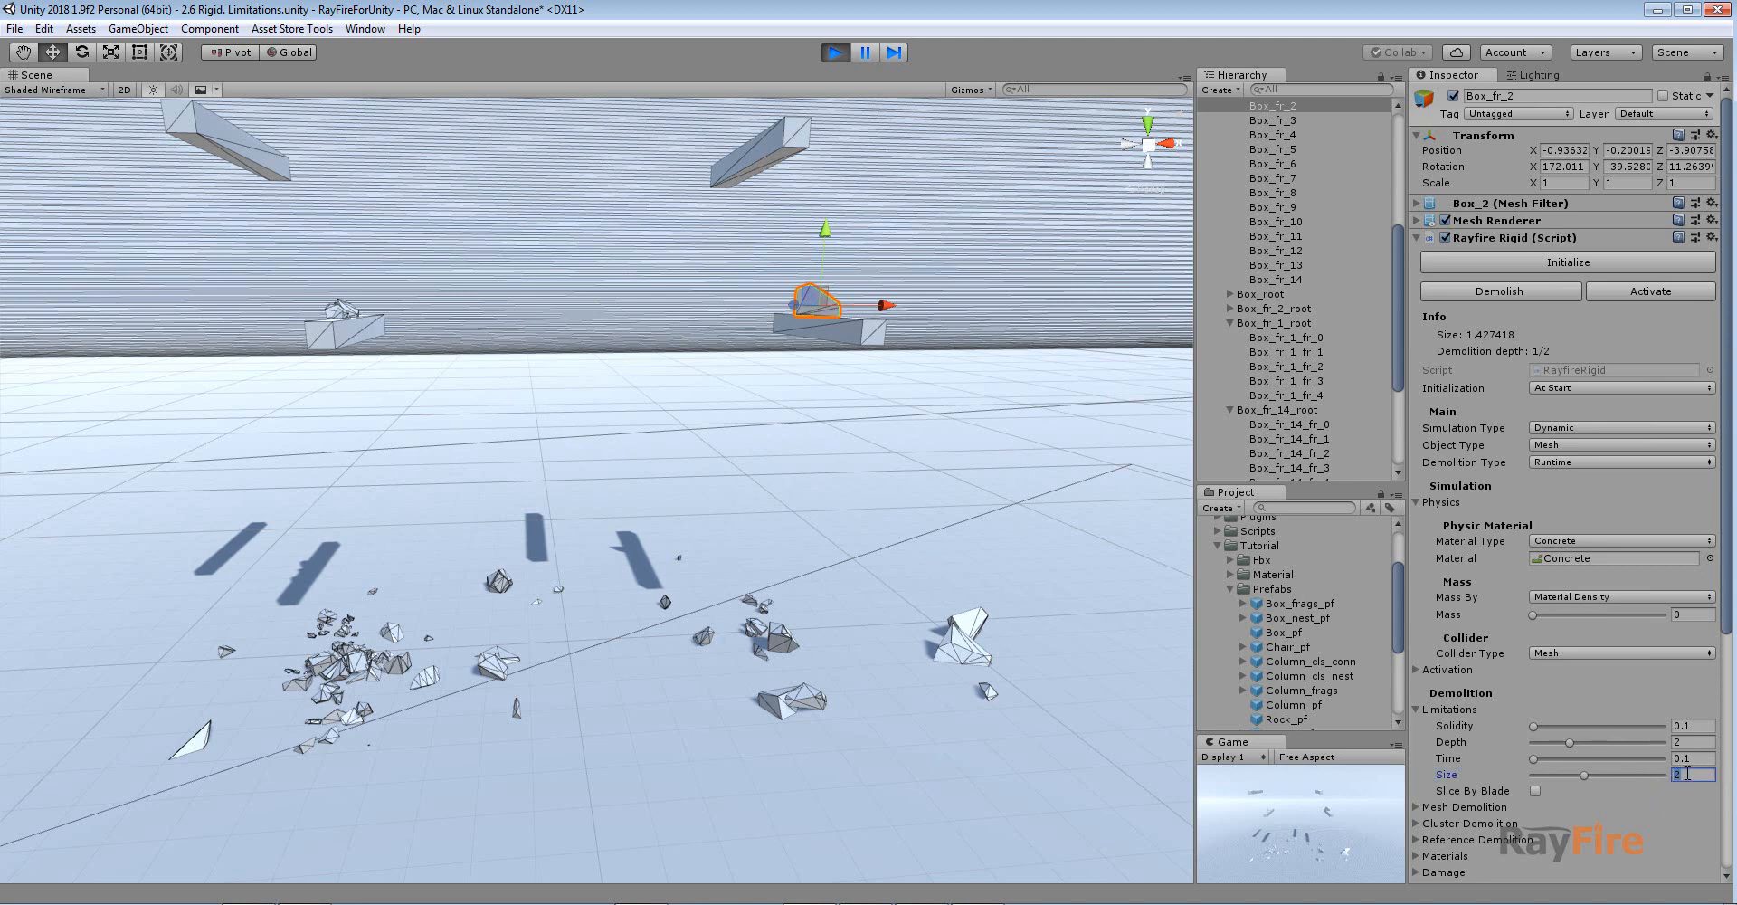
{"action": "mouse_move", "coordinate": [1337, 167]}
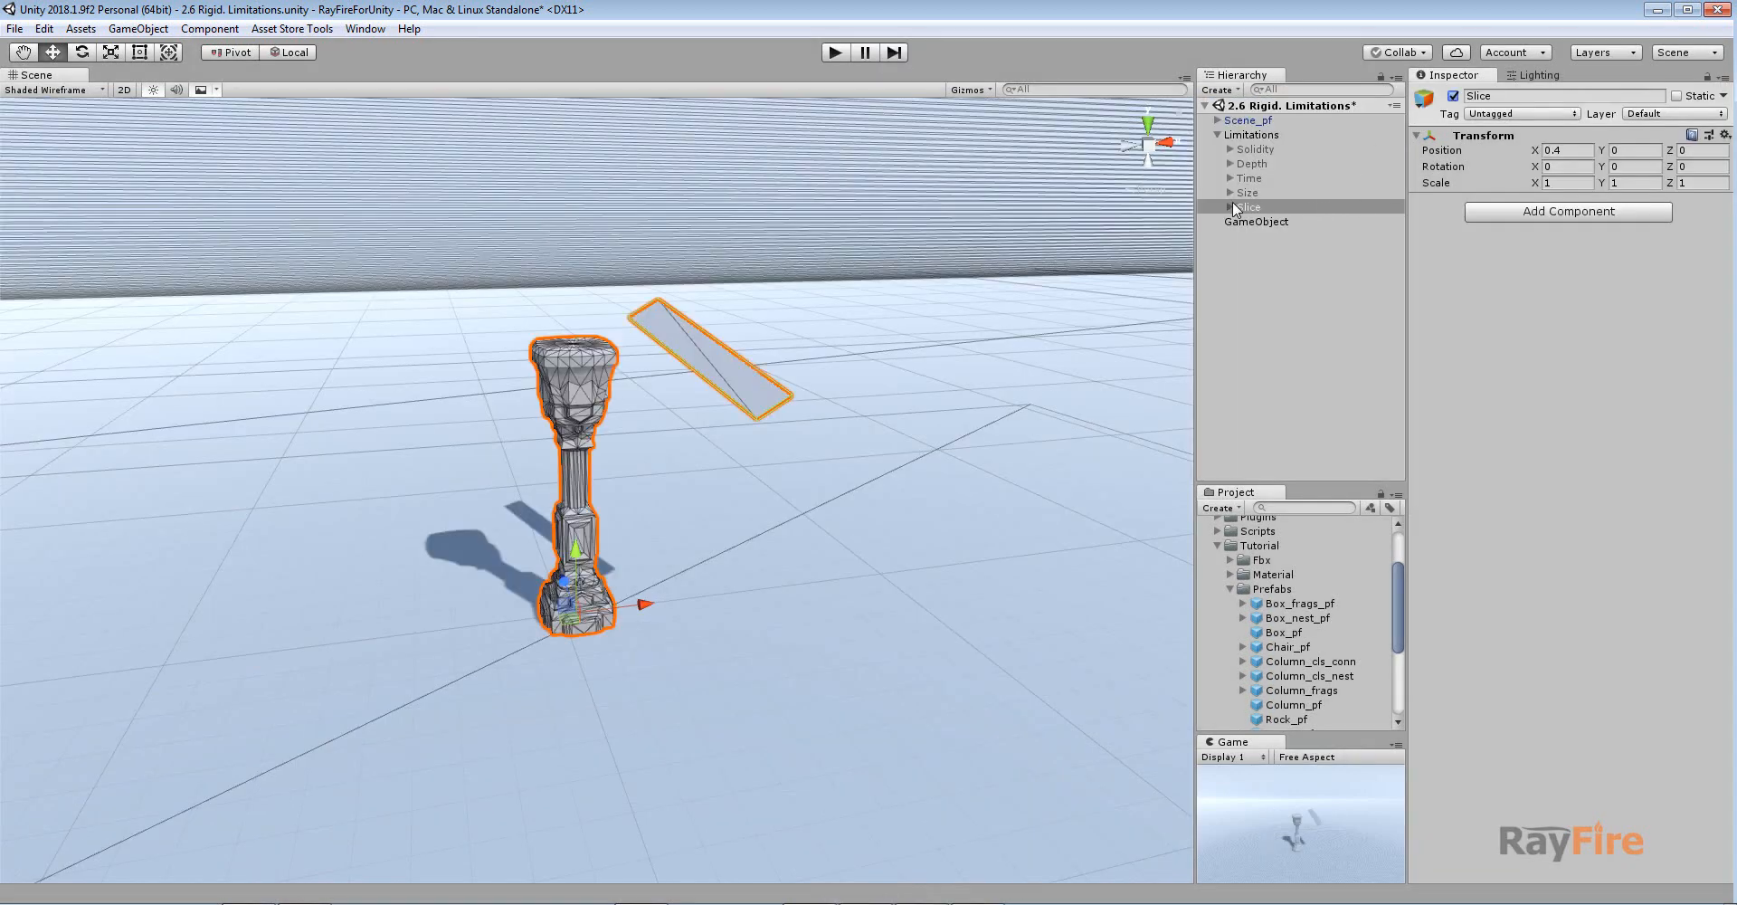
Step: Stop play mode, expand Slice, and view Column_pf's Slice By Blade and the Quad's RayfireBlade
{"action": "left_click", "coordinate": [1276, 221]}
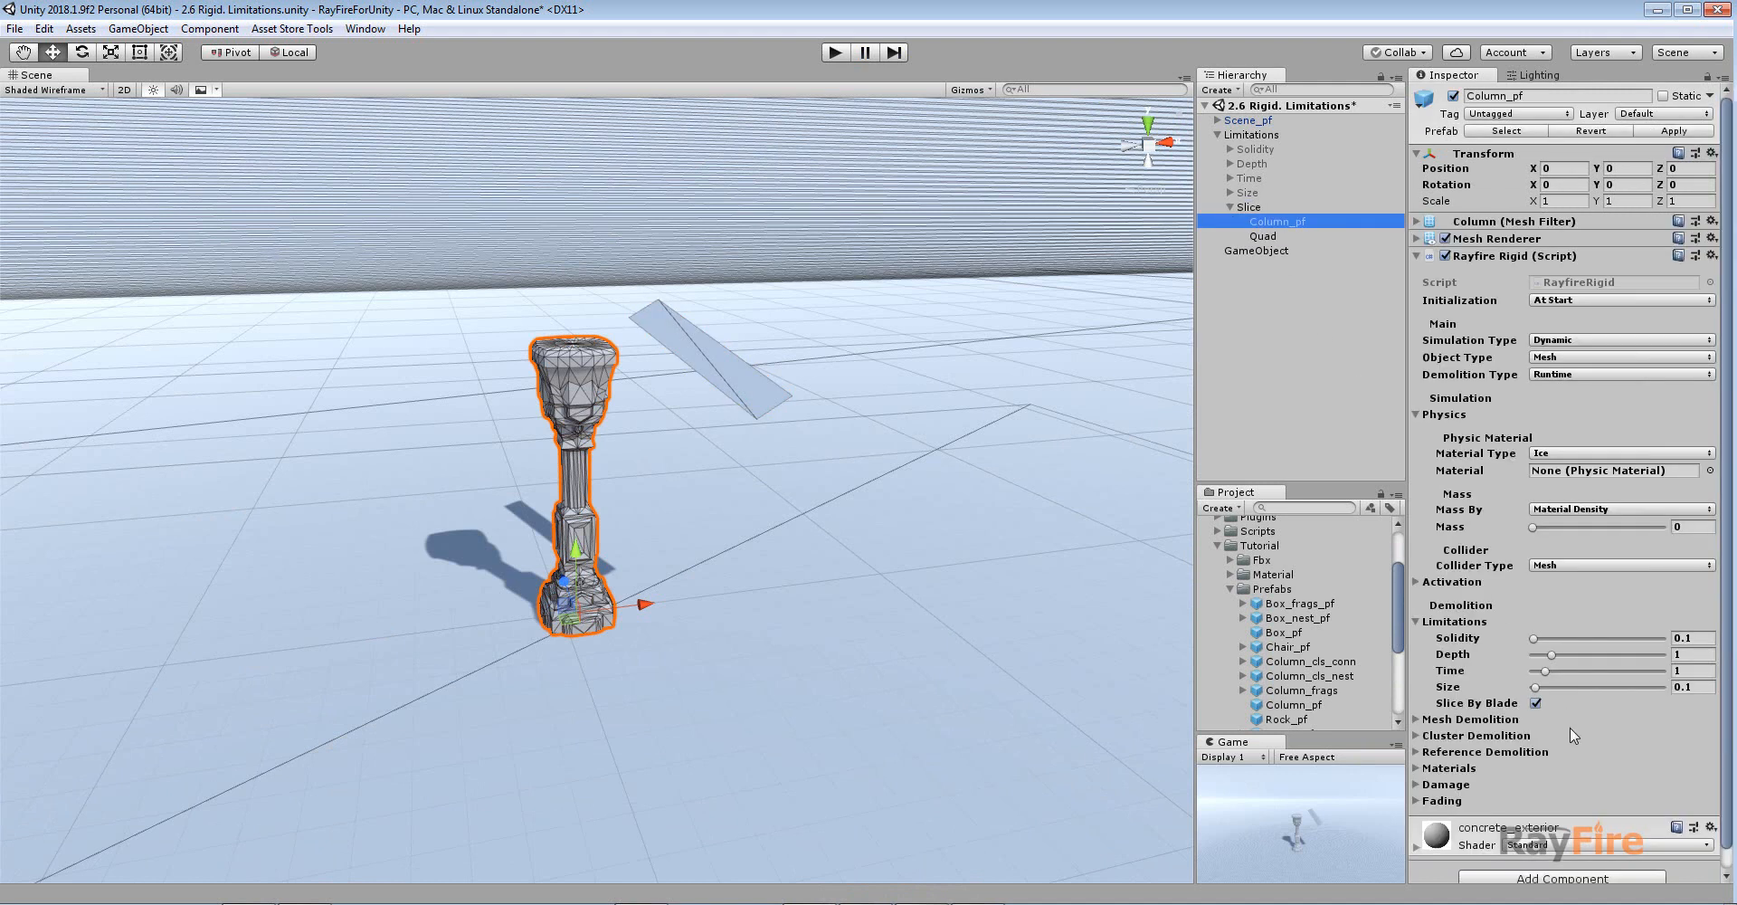
{"action": "left_click", "coordinate": [1536, 703]}
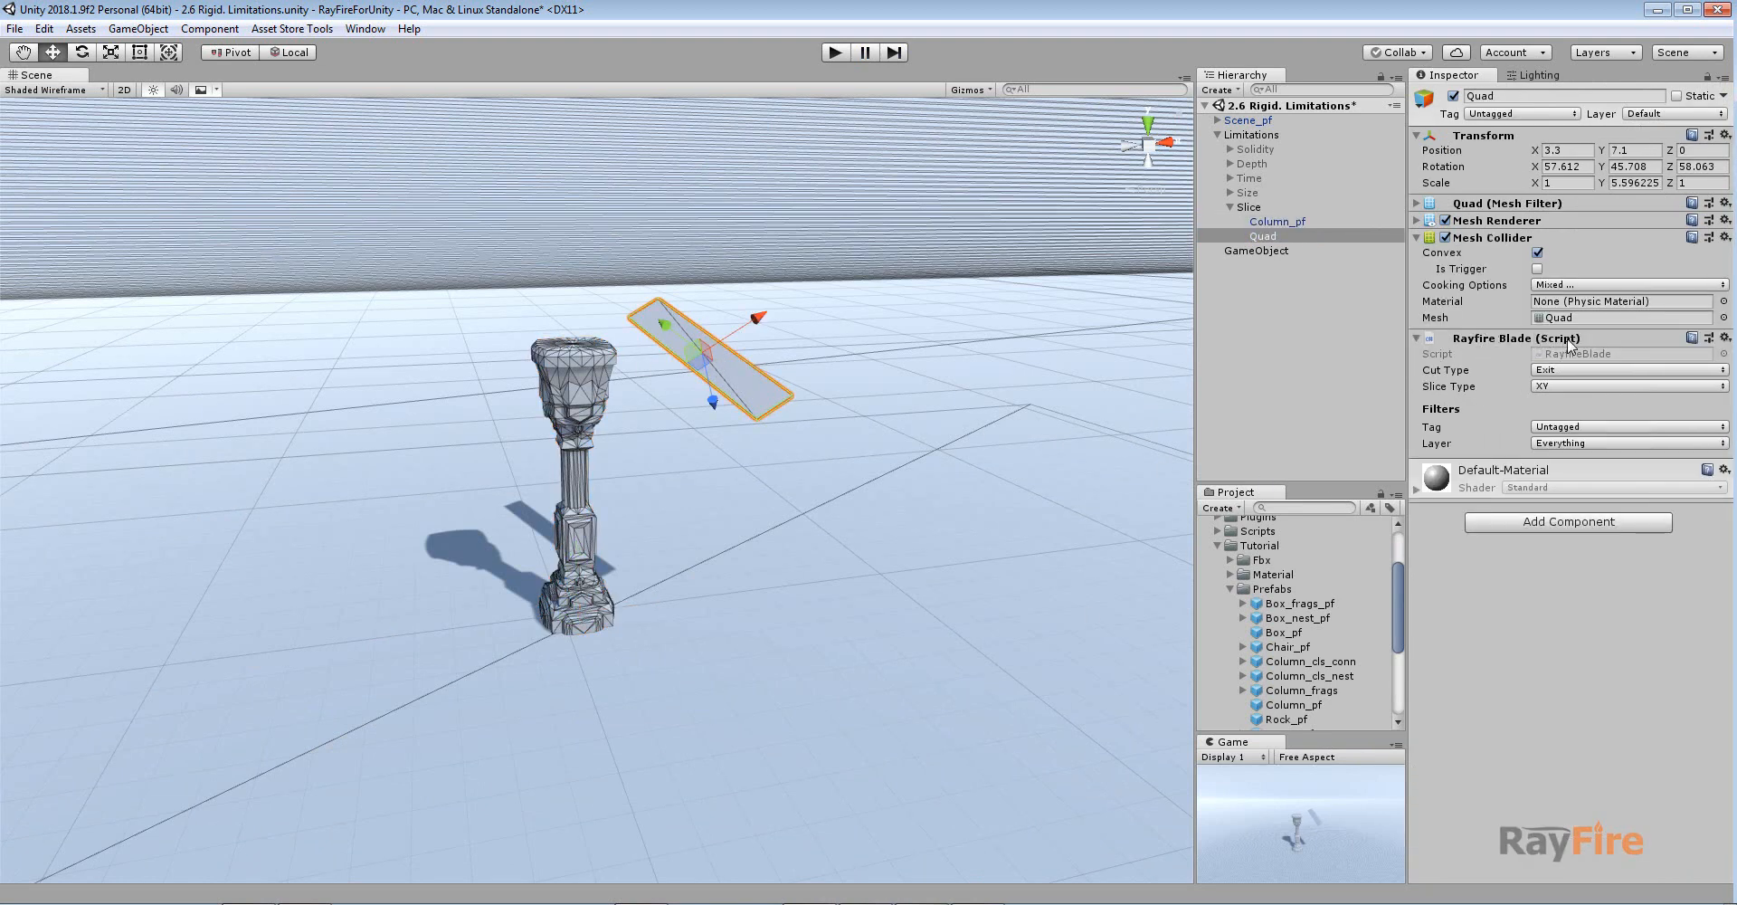
{"action": "left_click", "coordinate": [1277, 220]}
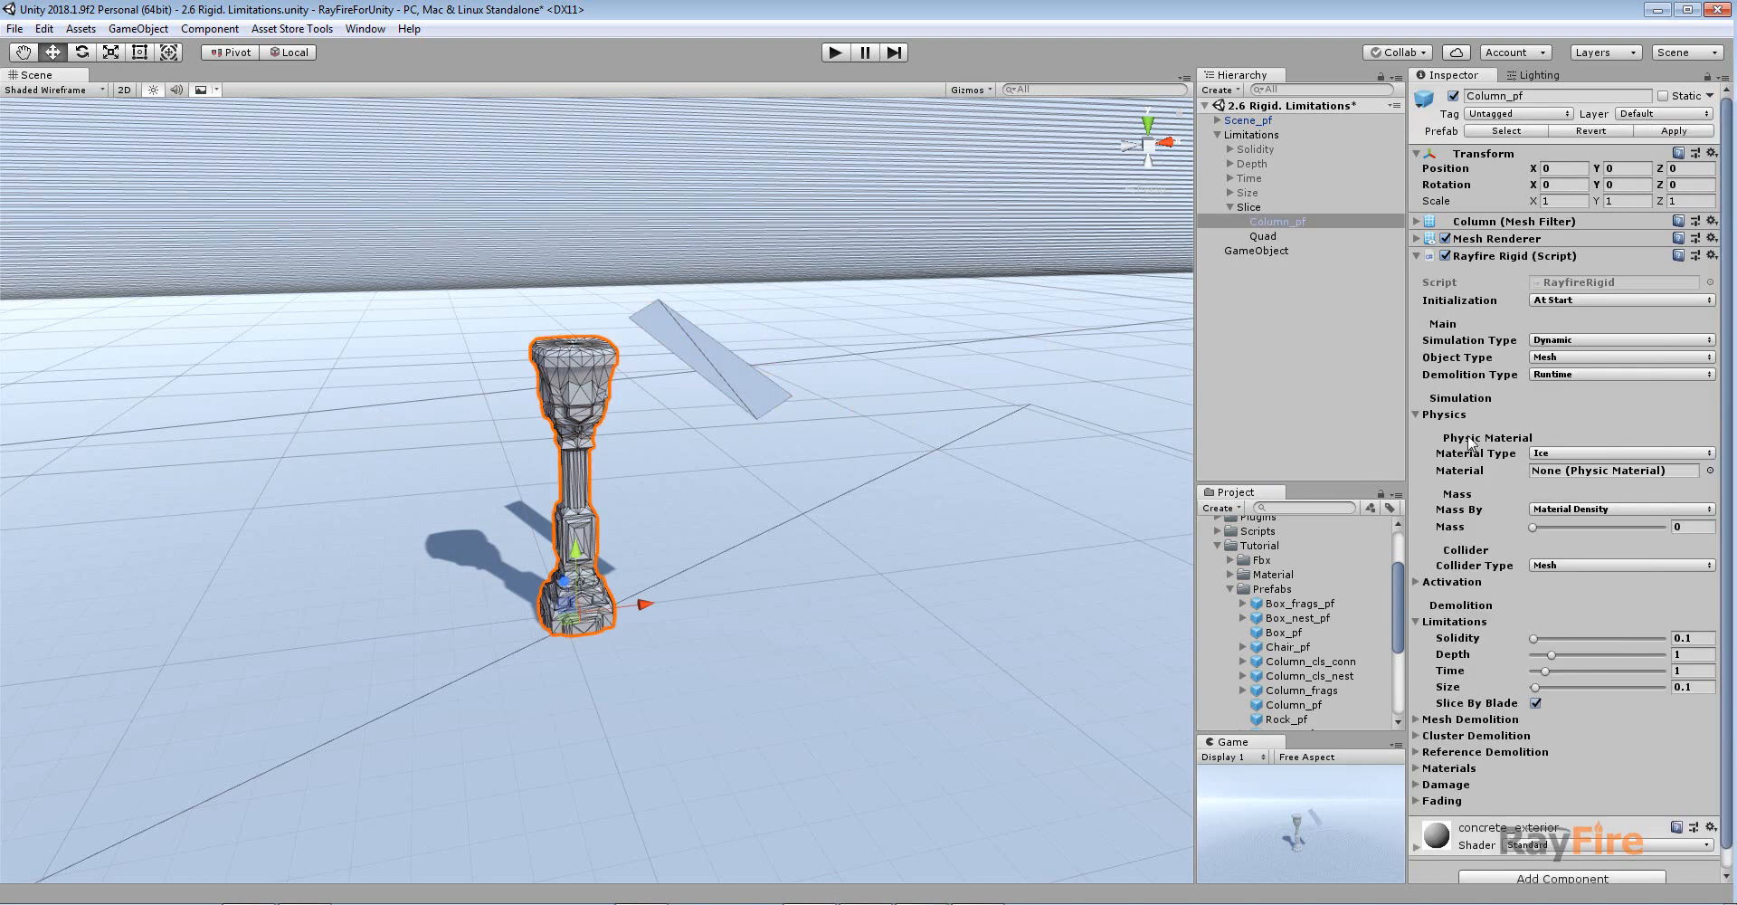
{"action": "mouse_move", "coordinate": [1477, 647]}
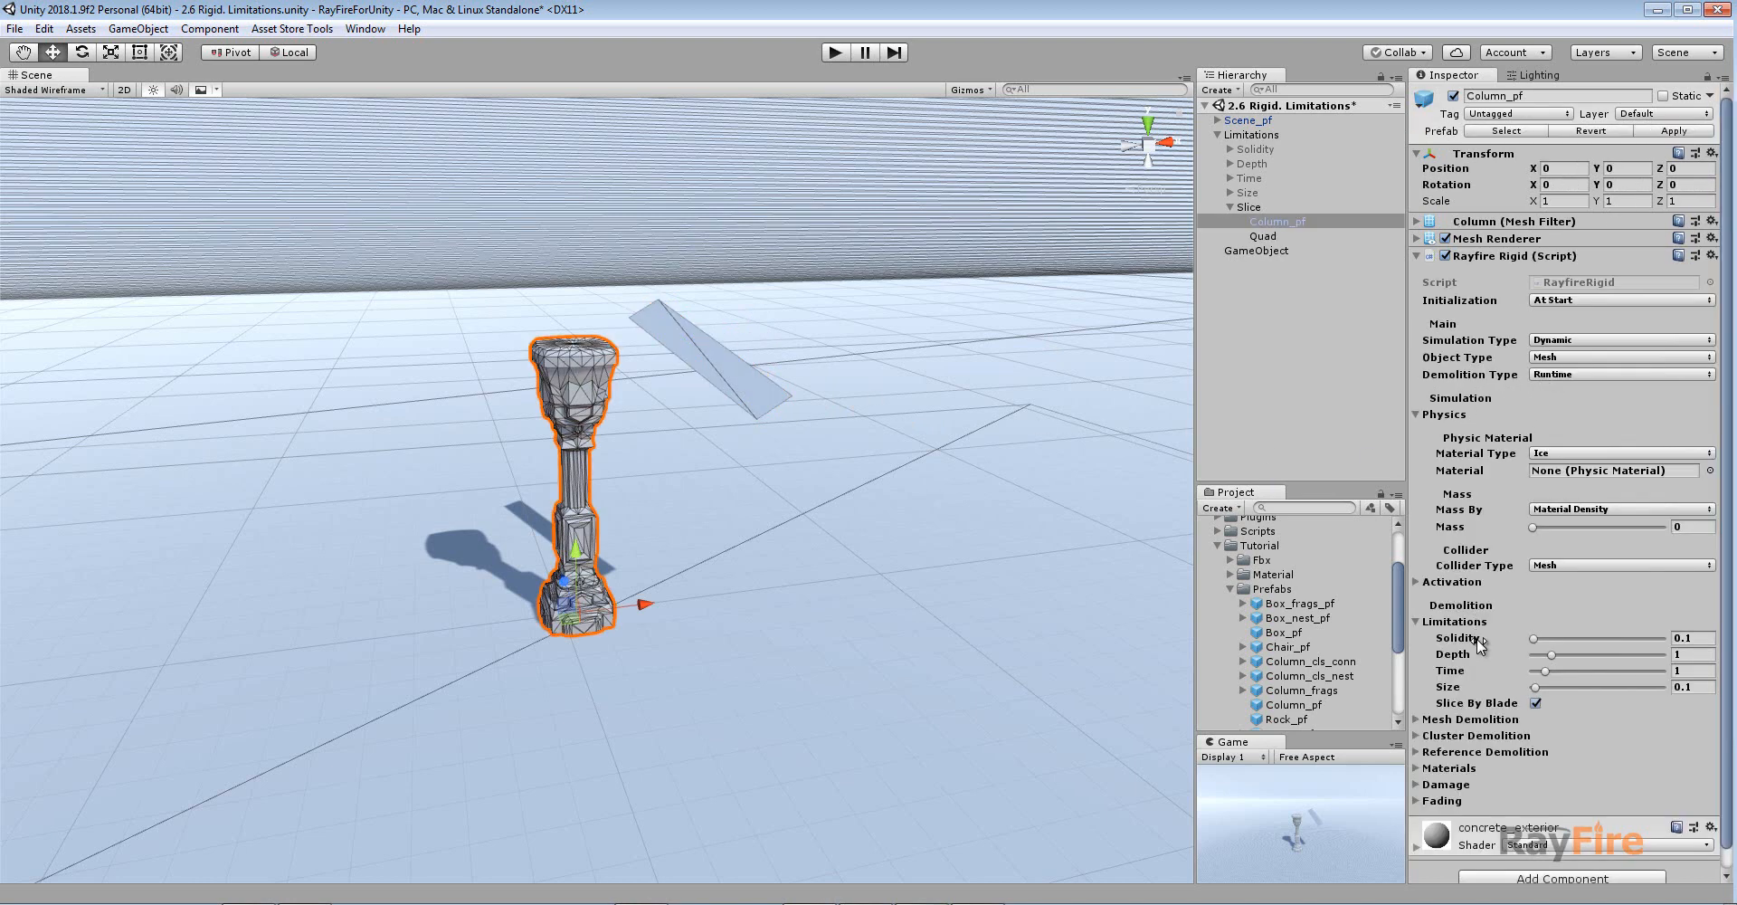
{"action": "left_click", "coordinate": [1262, 236]}
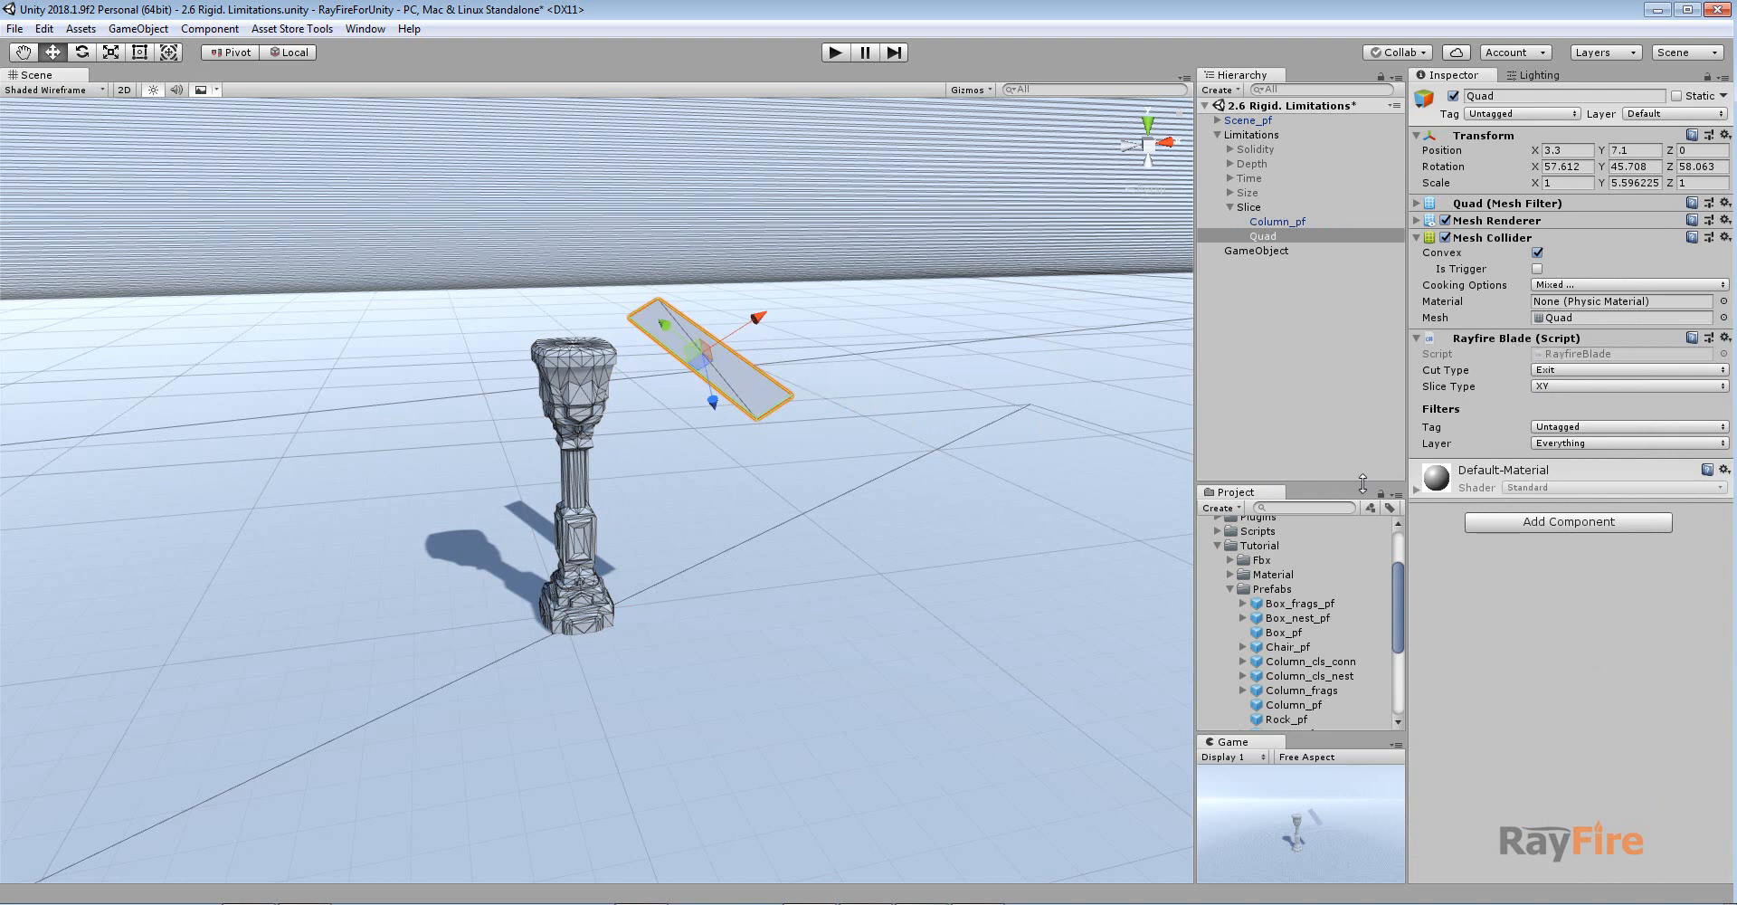
{"action": "mouse_move", "coordinate": [761, 218]}
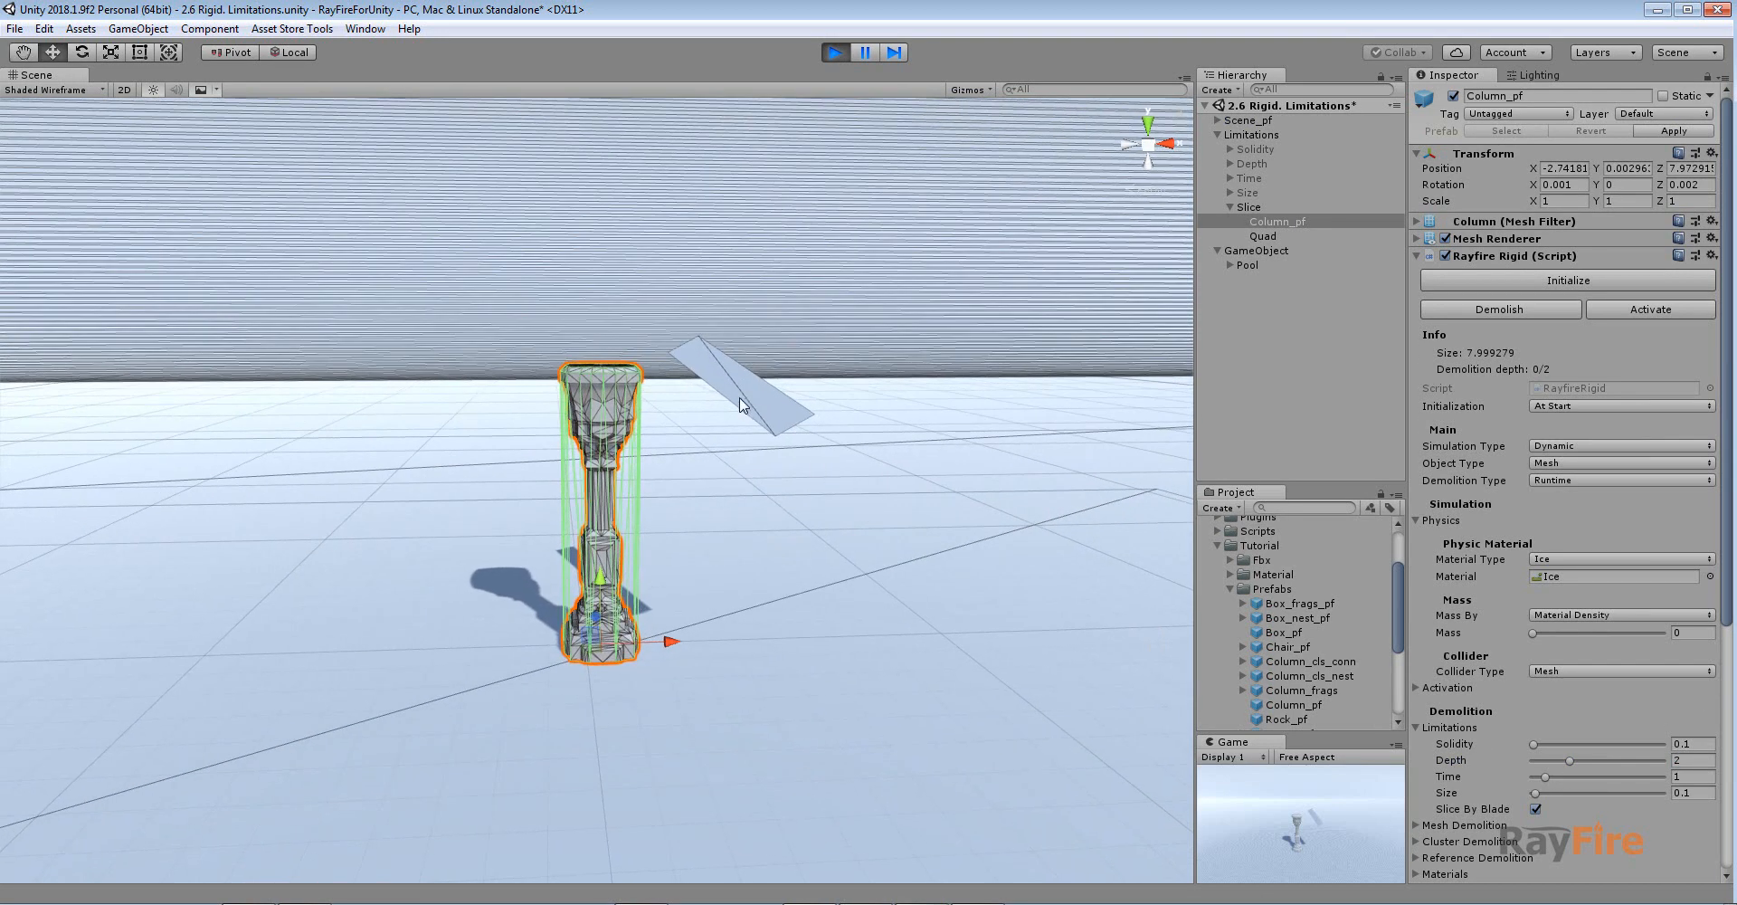
Step: Set Column_pf Solidity to 1.32 and sweep the blade quad through to slice off its top
{"action": "left_click", "coordinate": [1262, 236]}
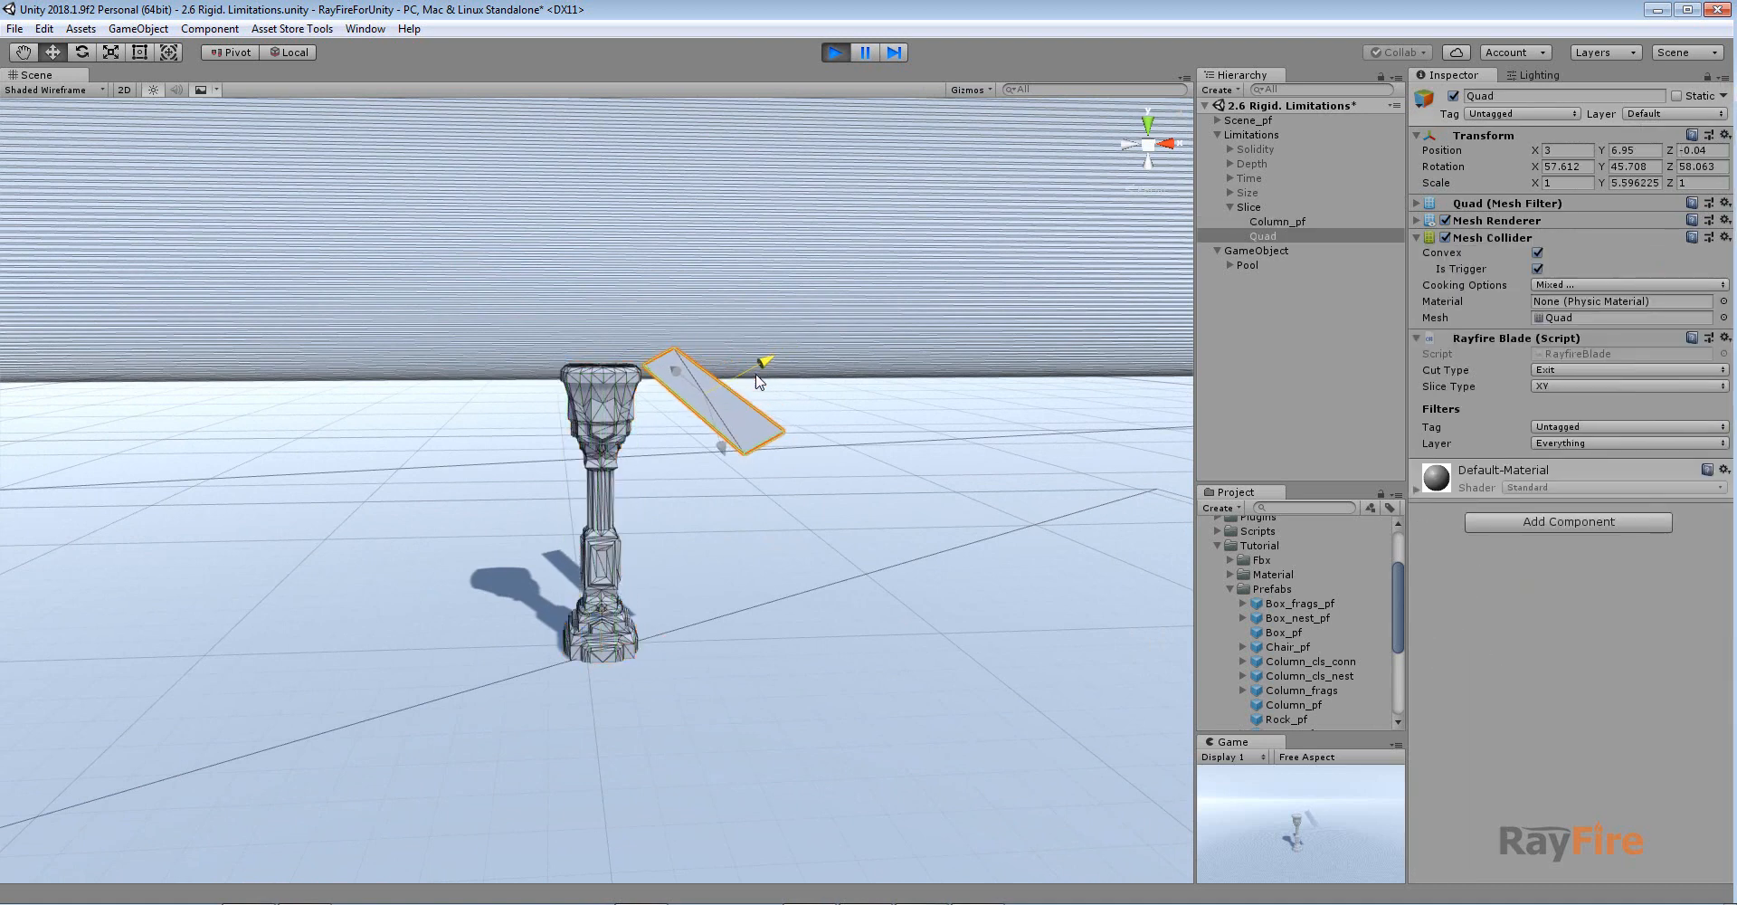
{"action": "left_click_drag", "start_coordinate": [721, 394], "coordinate": [564, 488]}
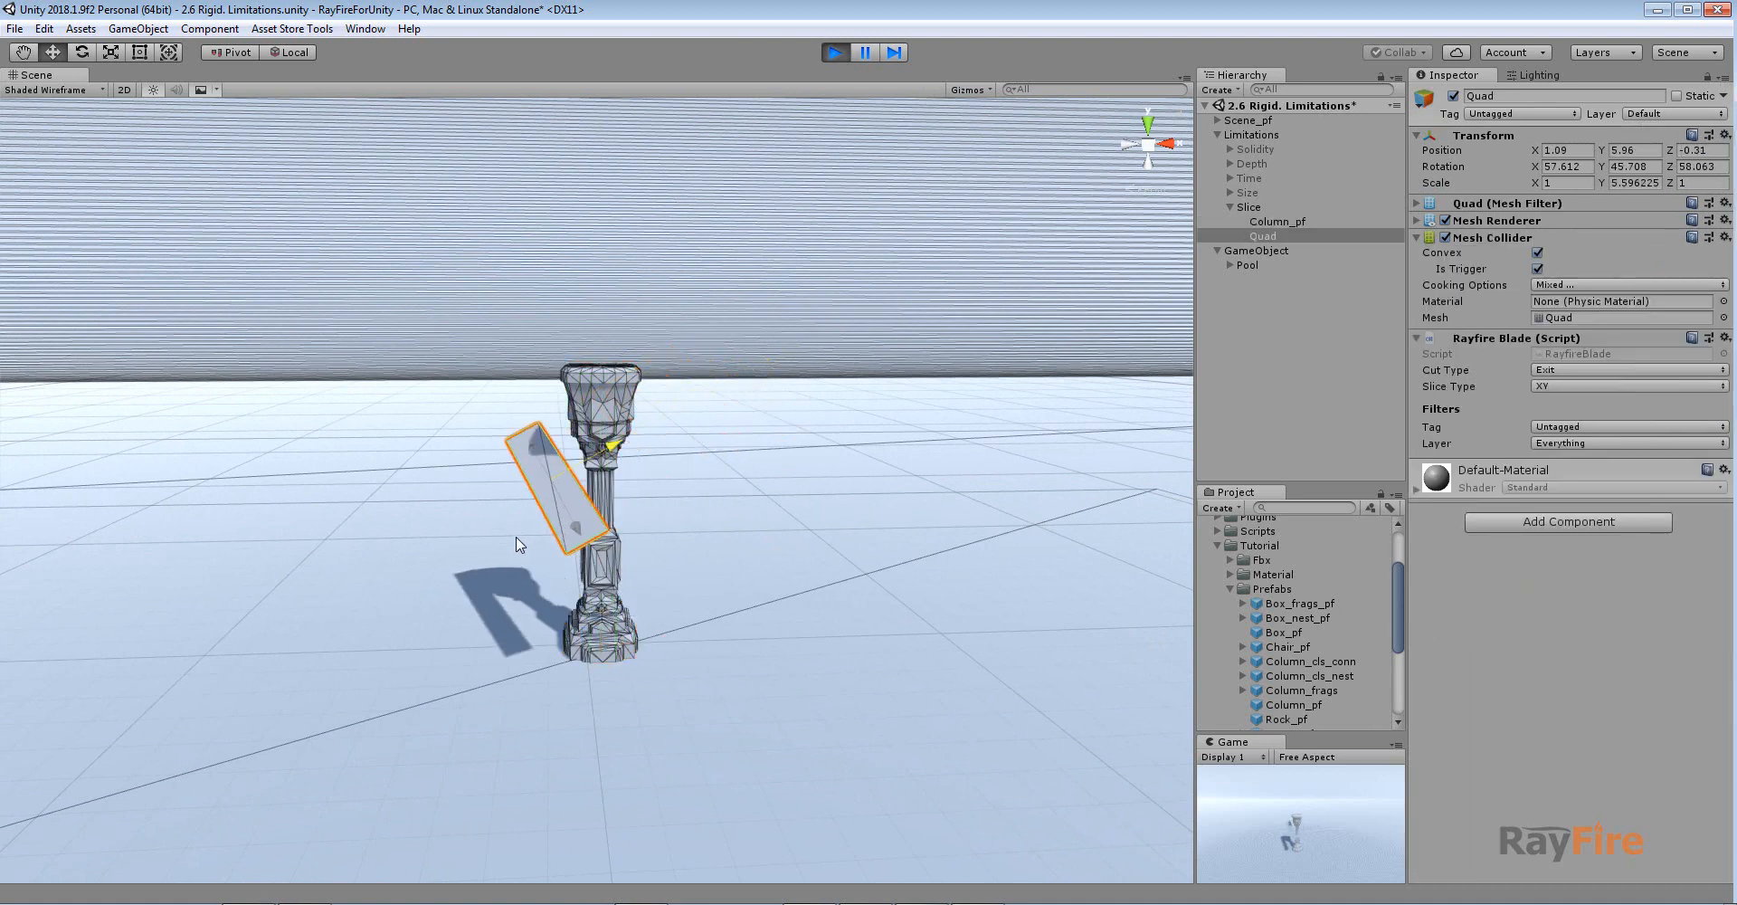
{"action": "left_click", "coordinate": [834, 53]}
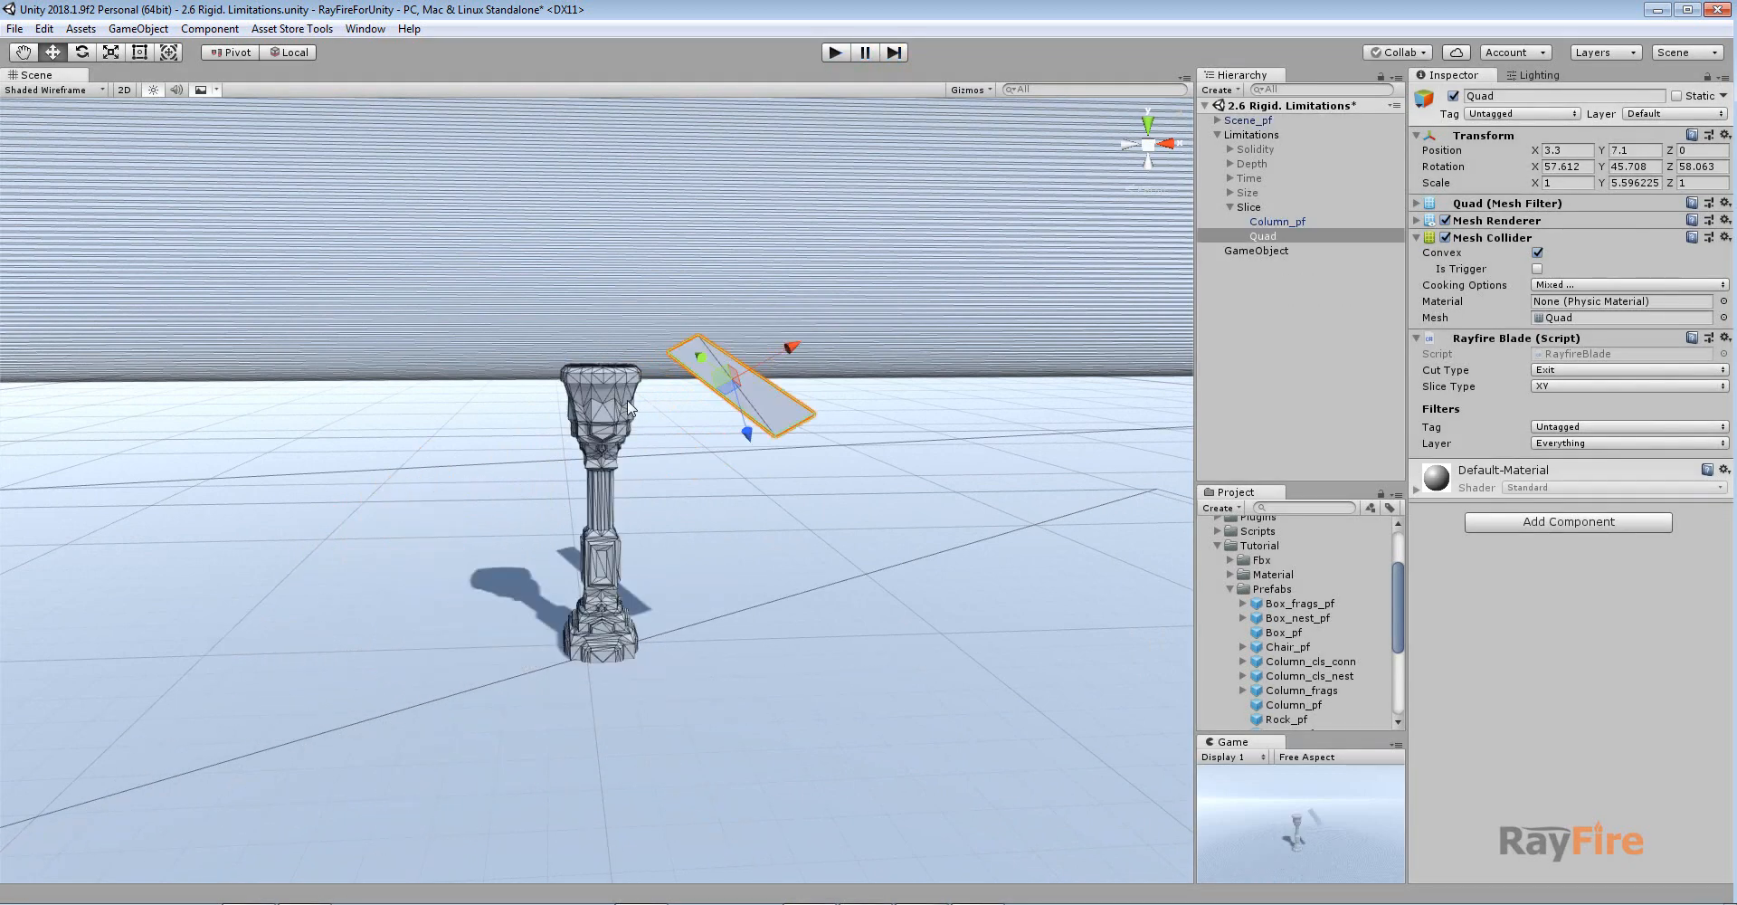
{"action": "left_click", "coordinate": [1277, 221]}
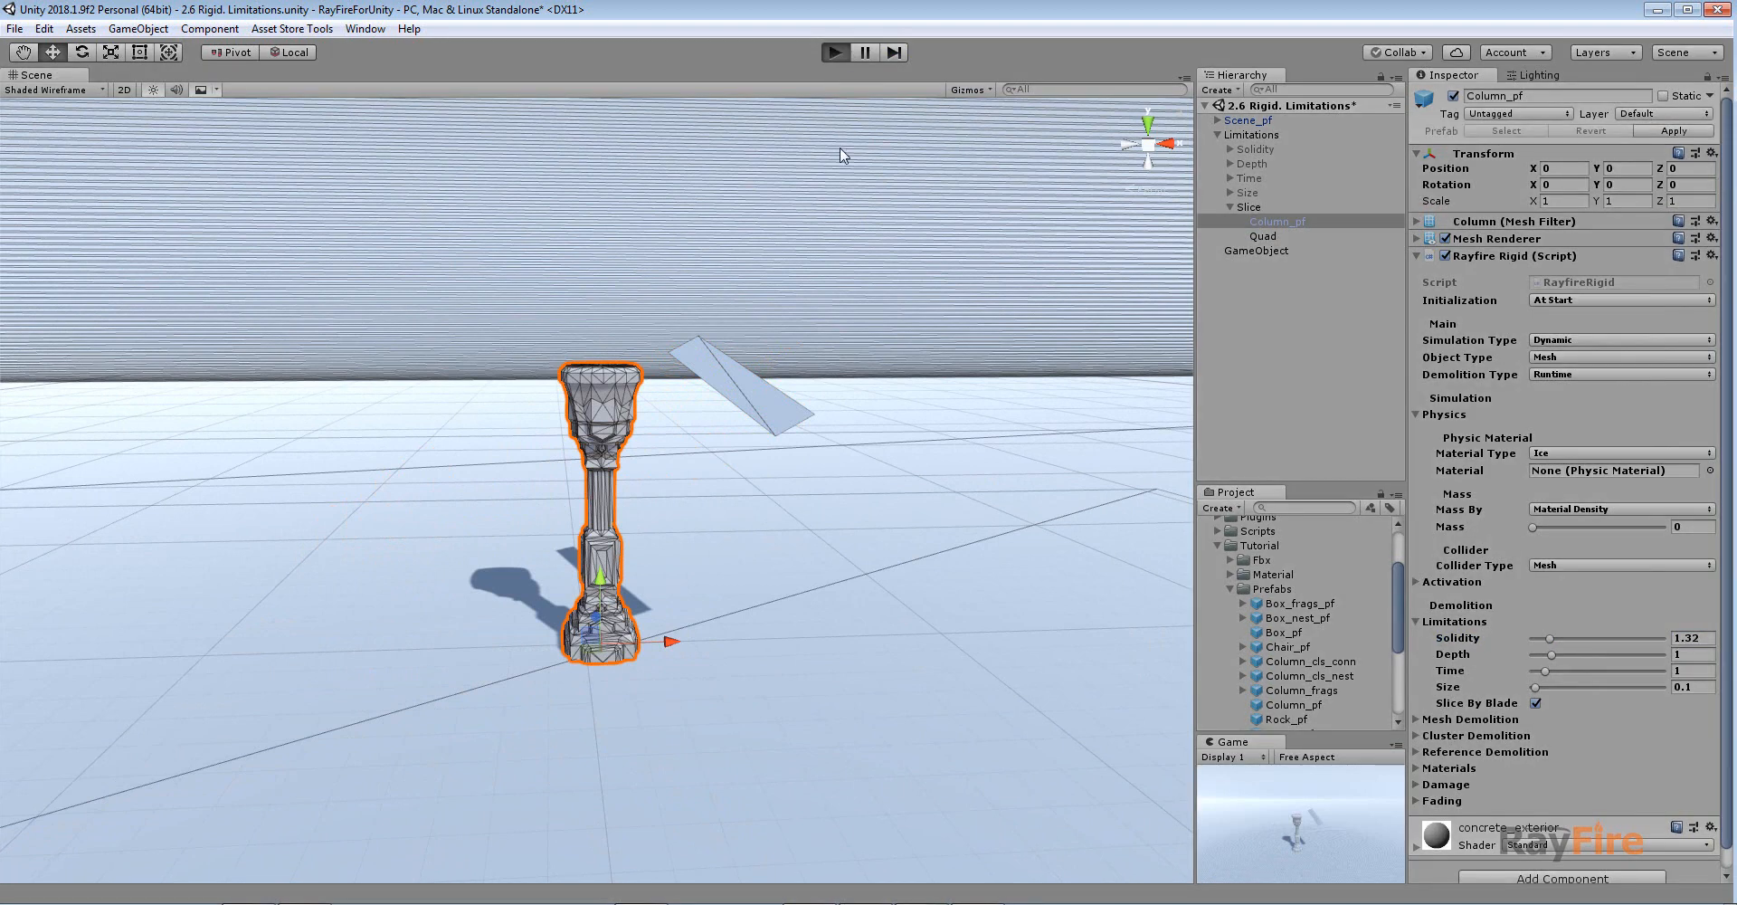
{"action": "mouse_move", "coordinate": [574, 419]}
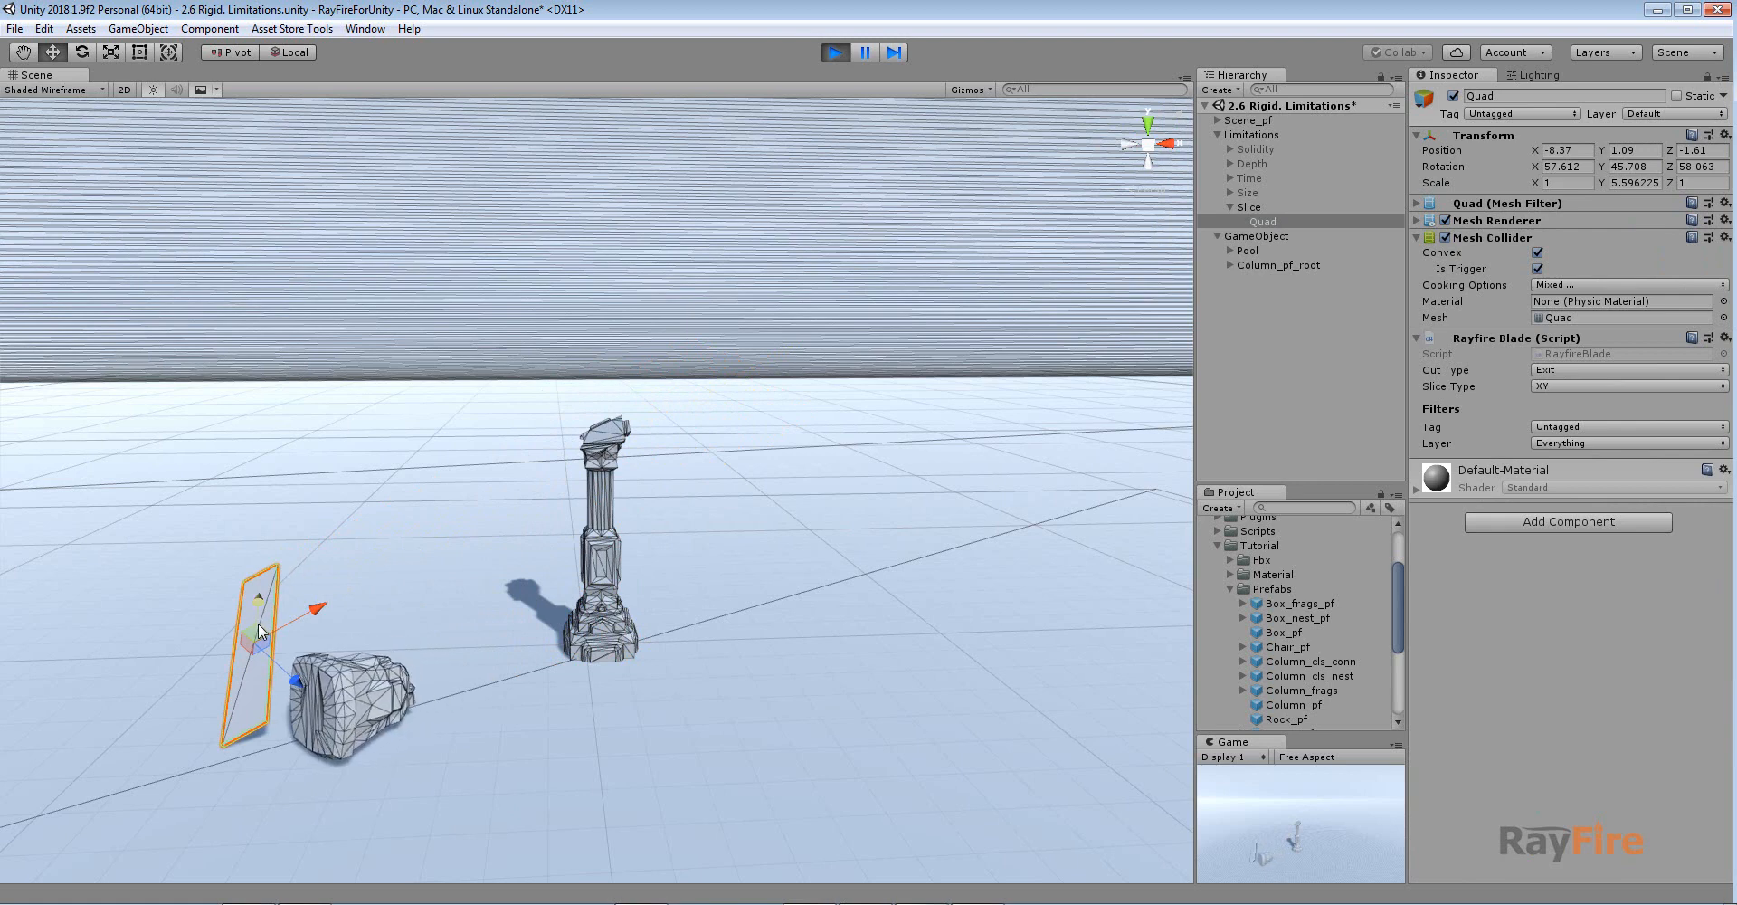
{"action": "left_click_drag", "start_coordinate": [266, 632], "coordinate": [593, 543]}
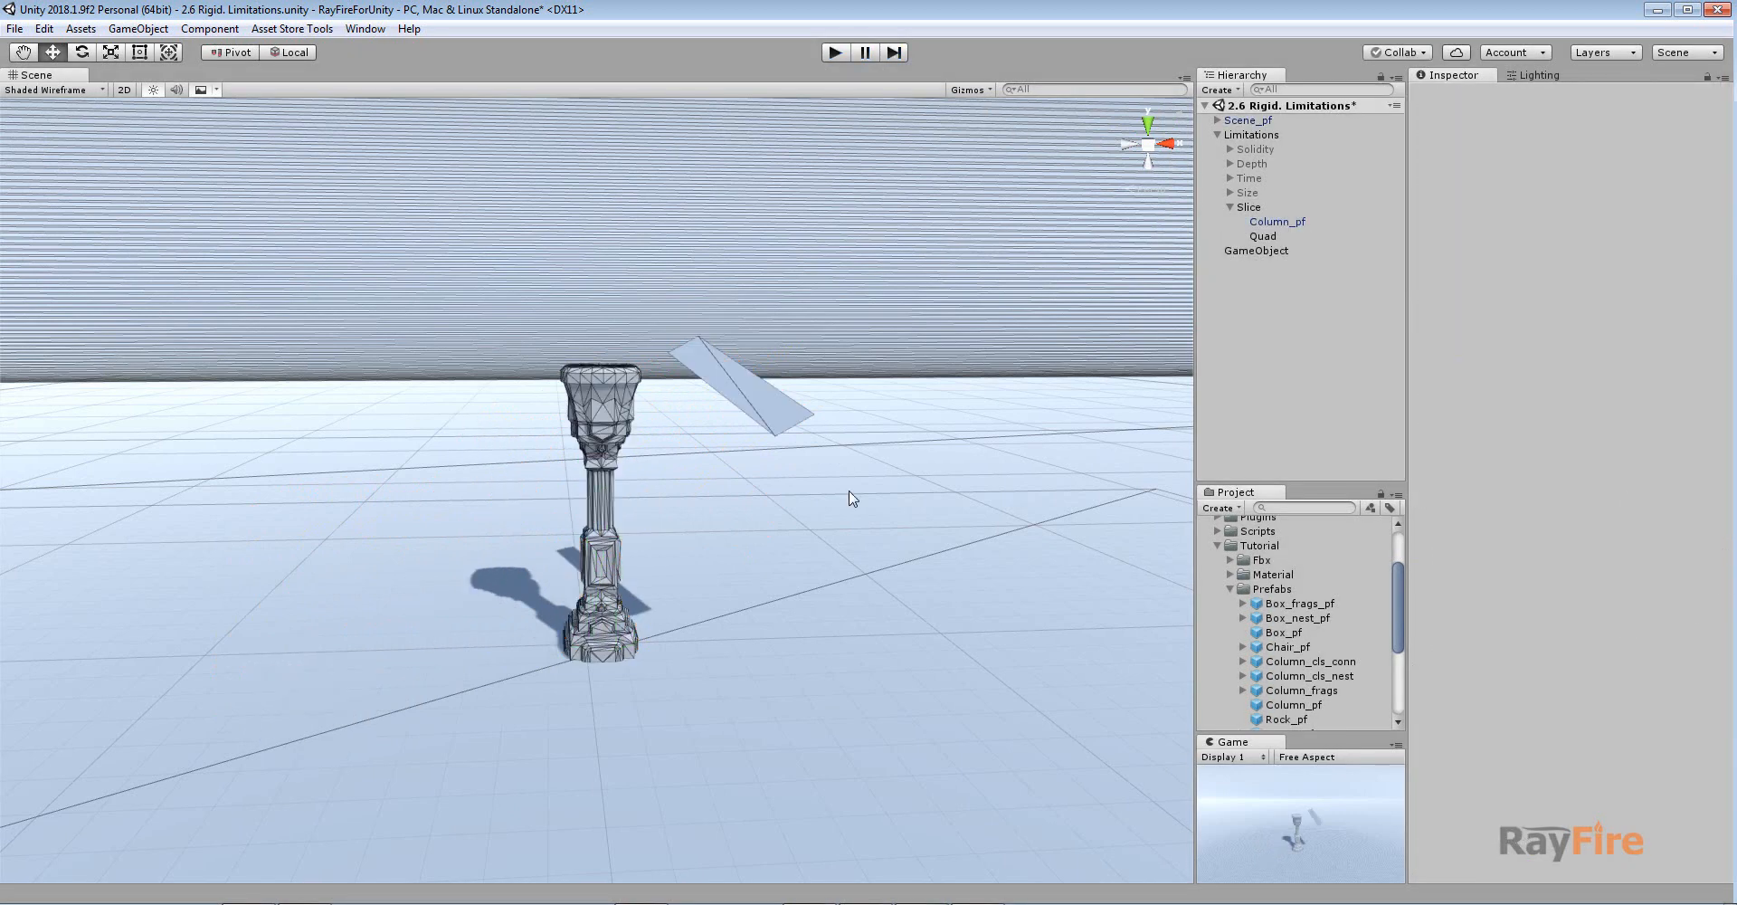
Step: Slice the column again with the blade quad, then stop and set Column_pf Depth to 0
{"action": "left_click", "coordinate": [1277, 222]}
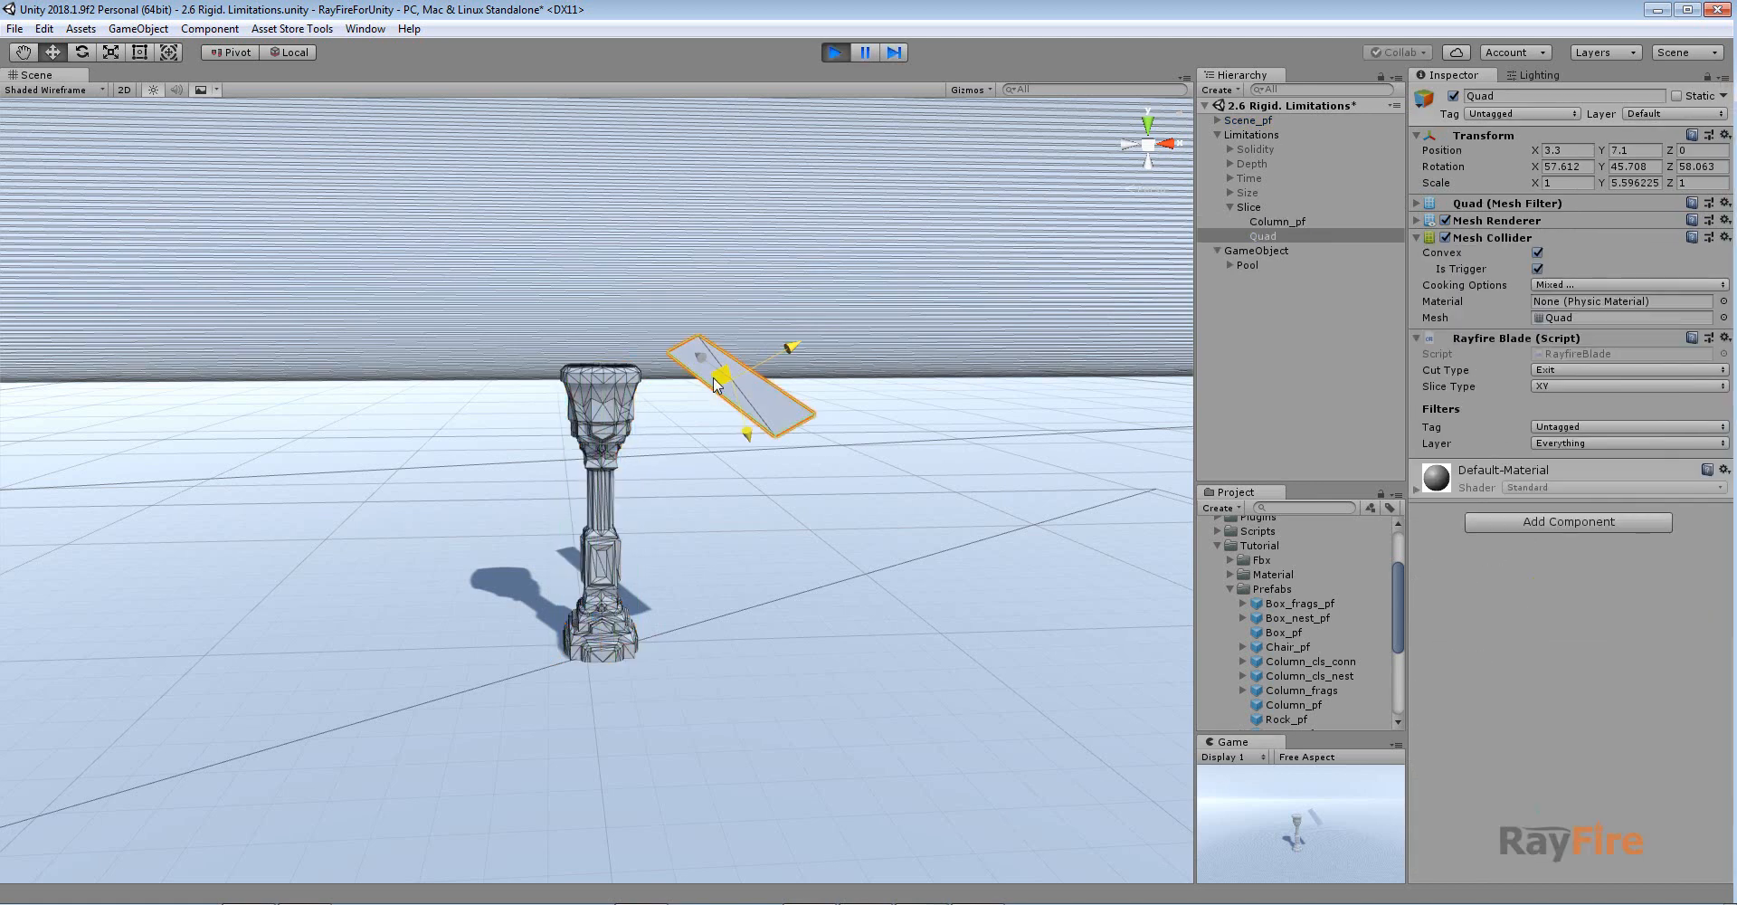
{"action": "left_click", "coordinate": [839, 52]}
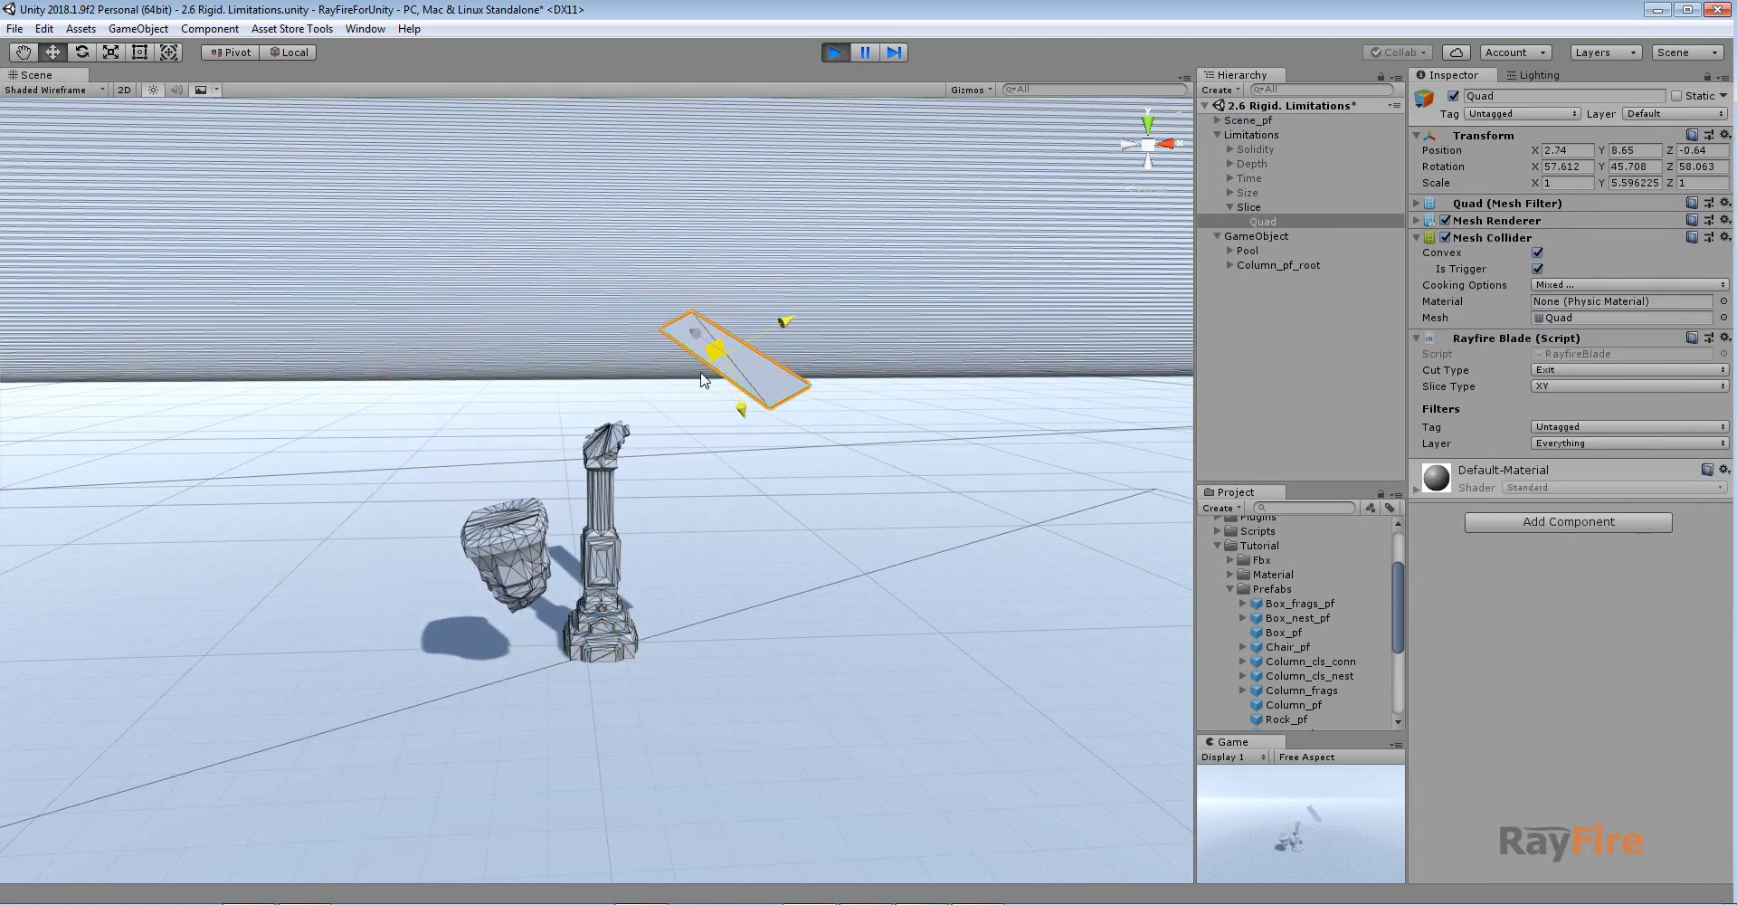
{"action": "left_click", "coordinate": [834, 53]}
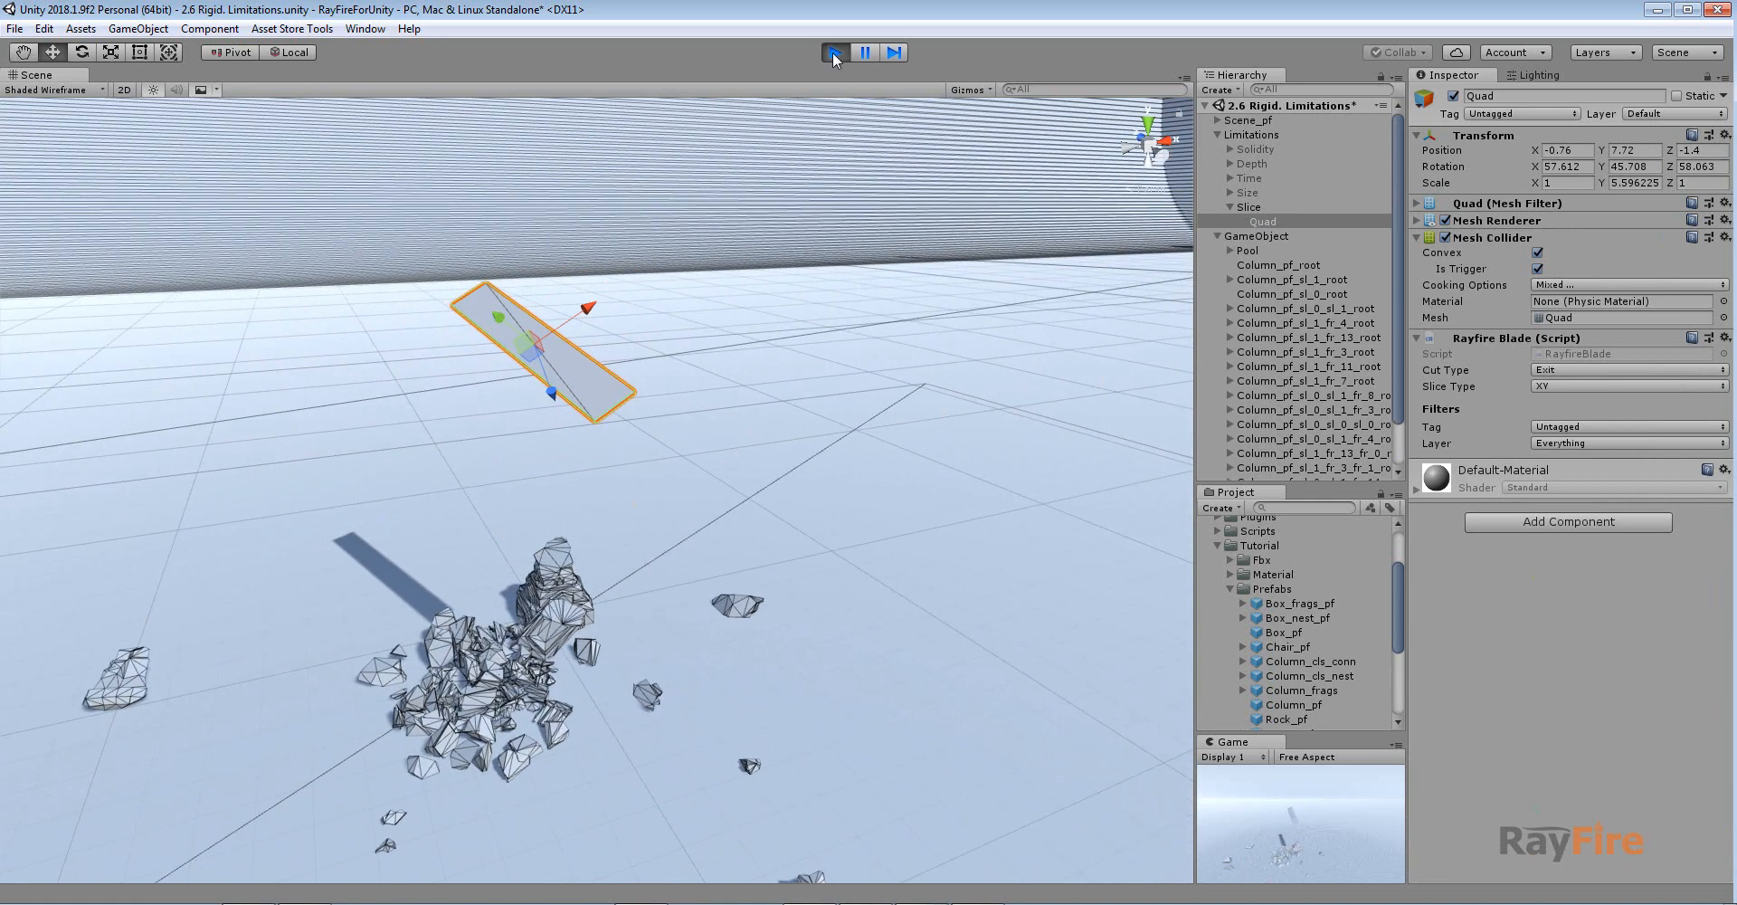
{"action": "left_click", "coordinate": [834, 53]}
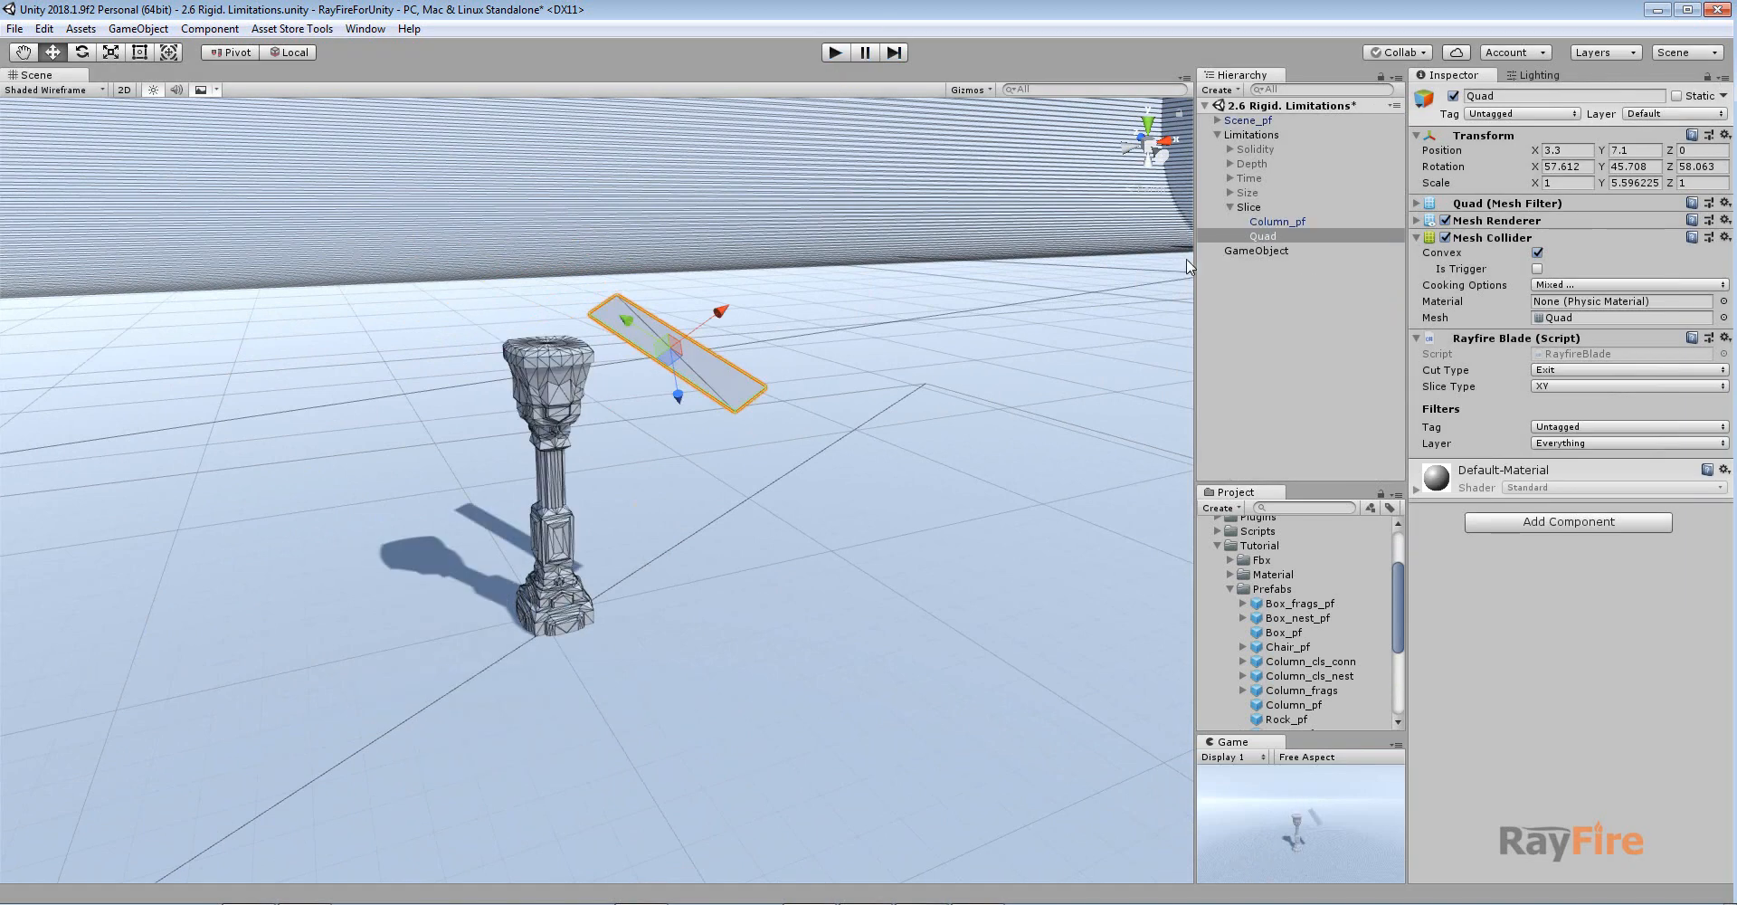
{"action": "left_click", "coordinate": [1275, 222]}
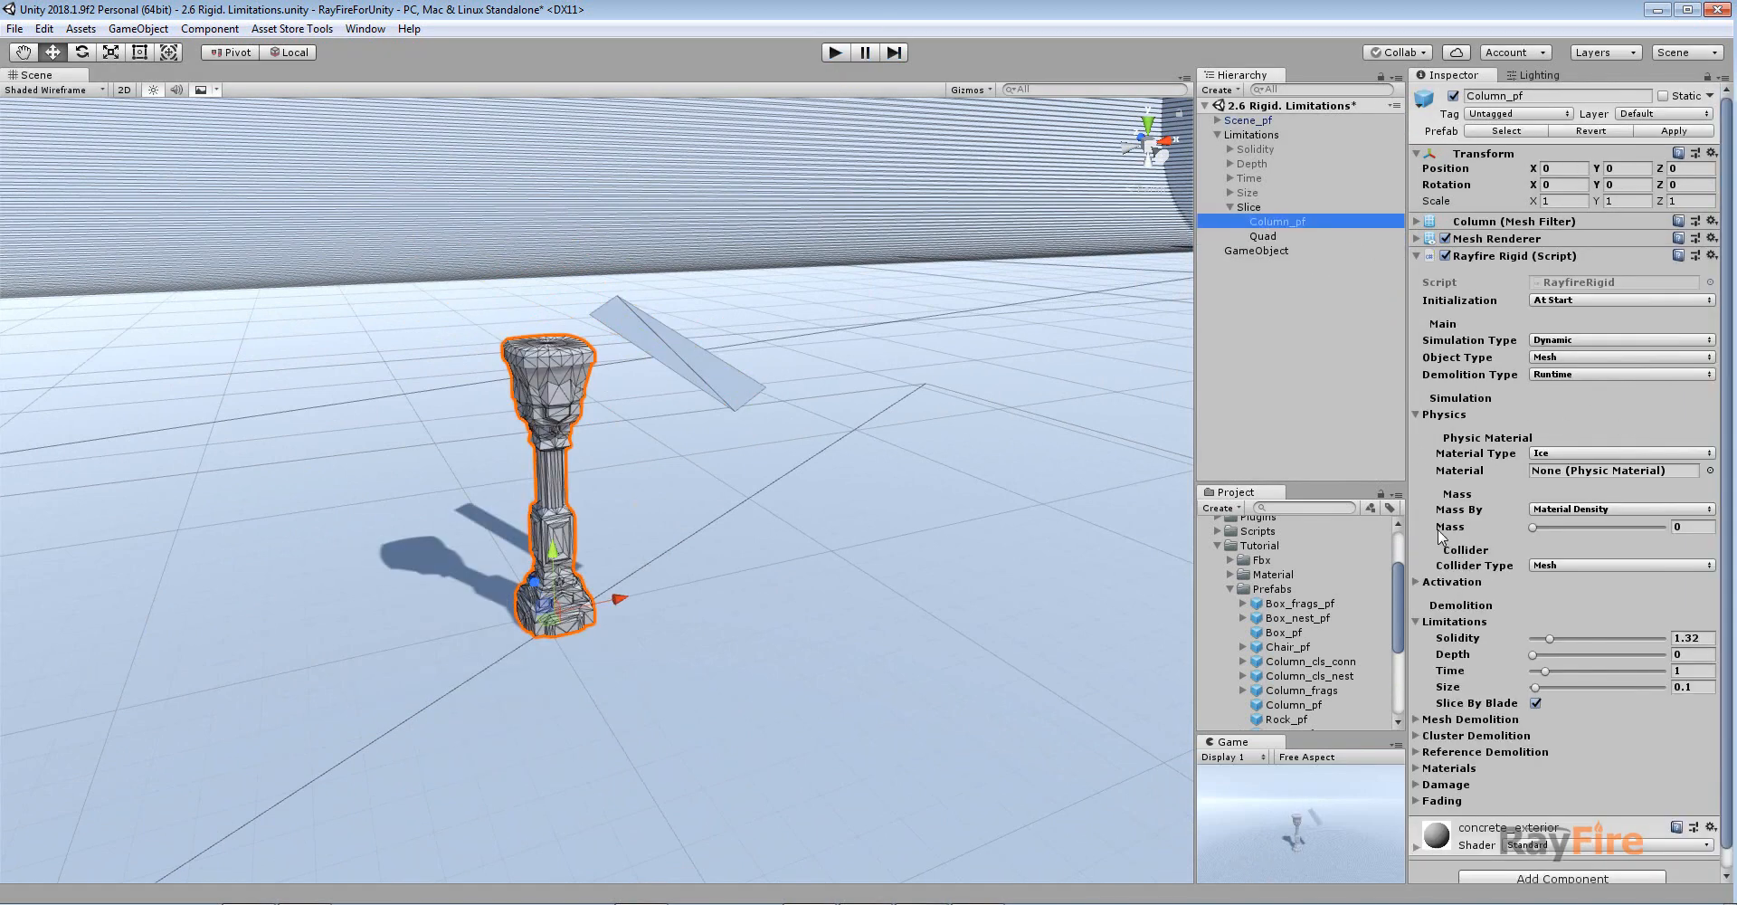
{"action": "left_click", "coordinate": [1422, 415]}
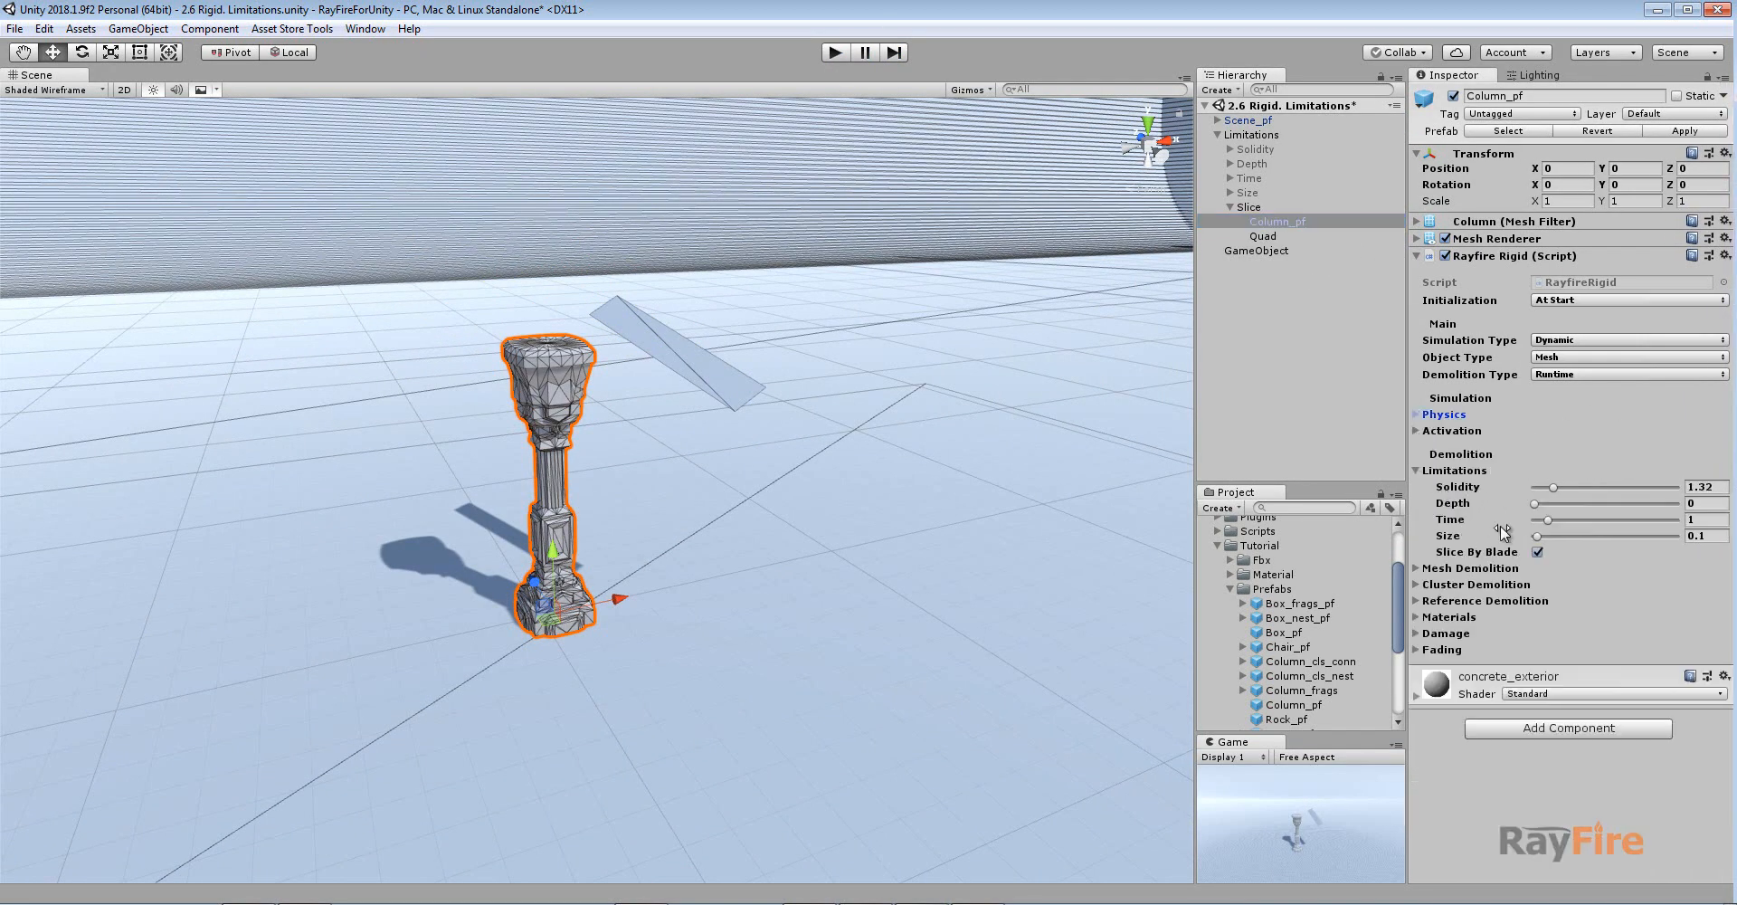